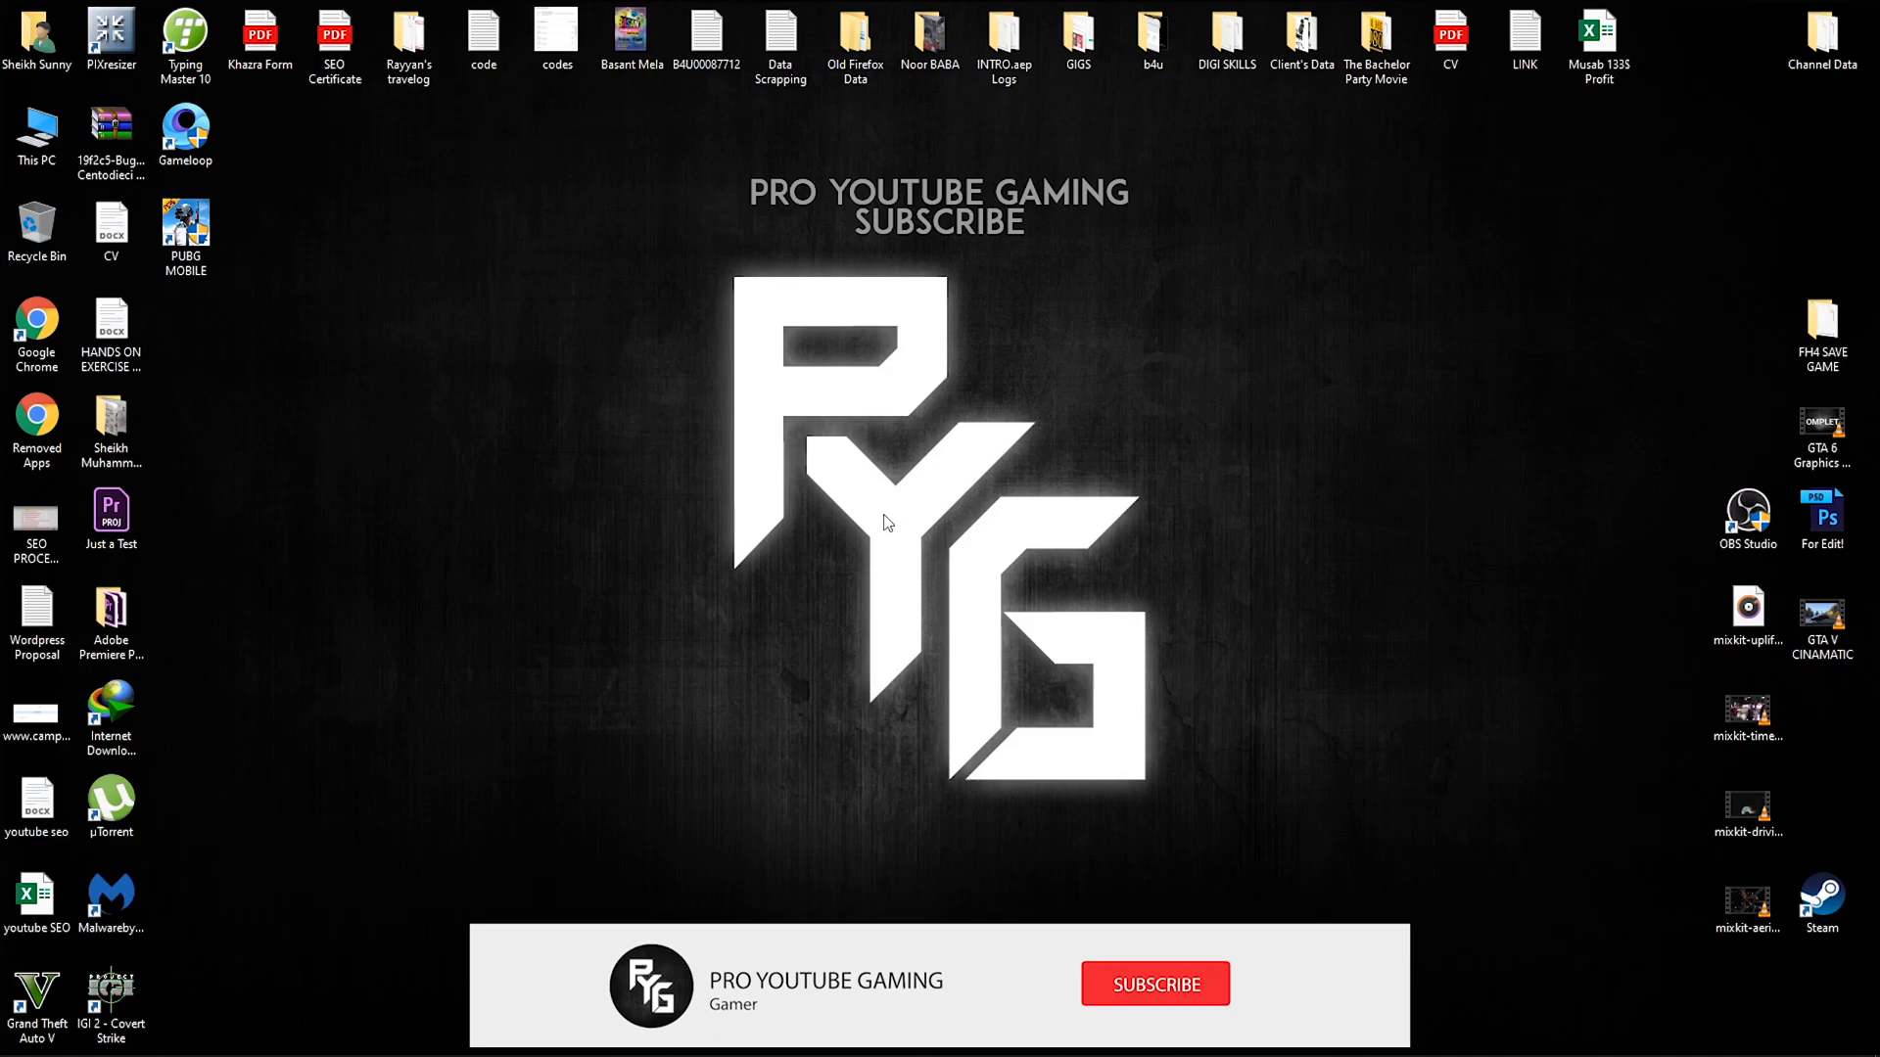
Launch Chrome, search Google for 'obs studio' and visit the official obsproject.com site.
{"action": "left_click", "coordinate": [1157, 983]}
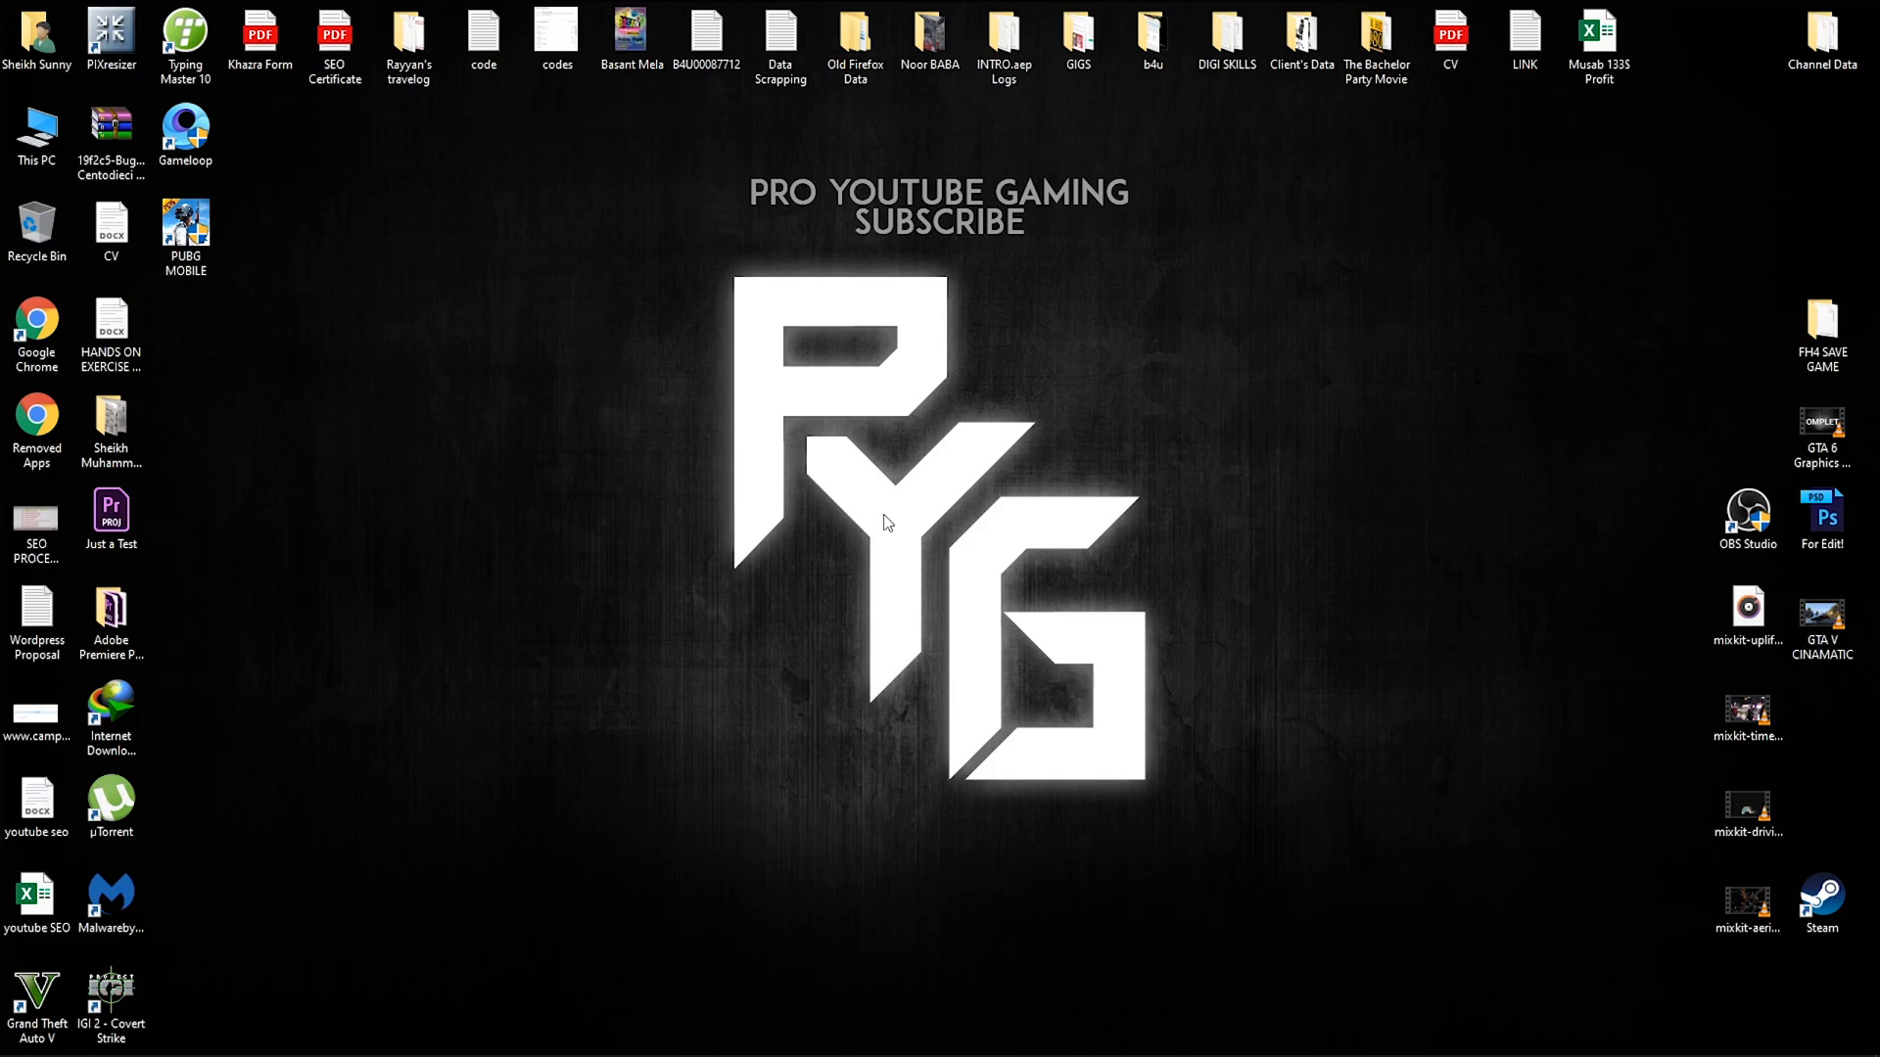
{"action": "left_click", "coordinate": [37, 323]}
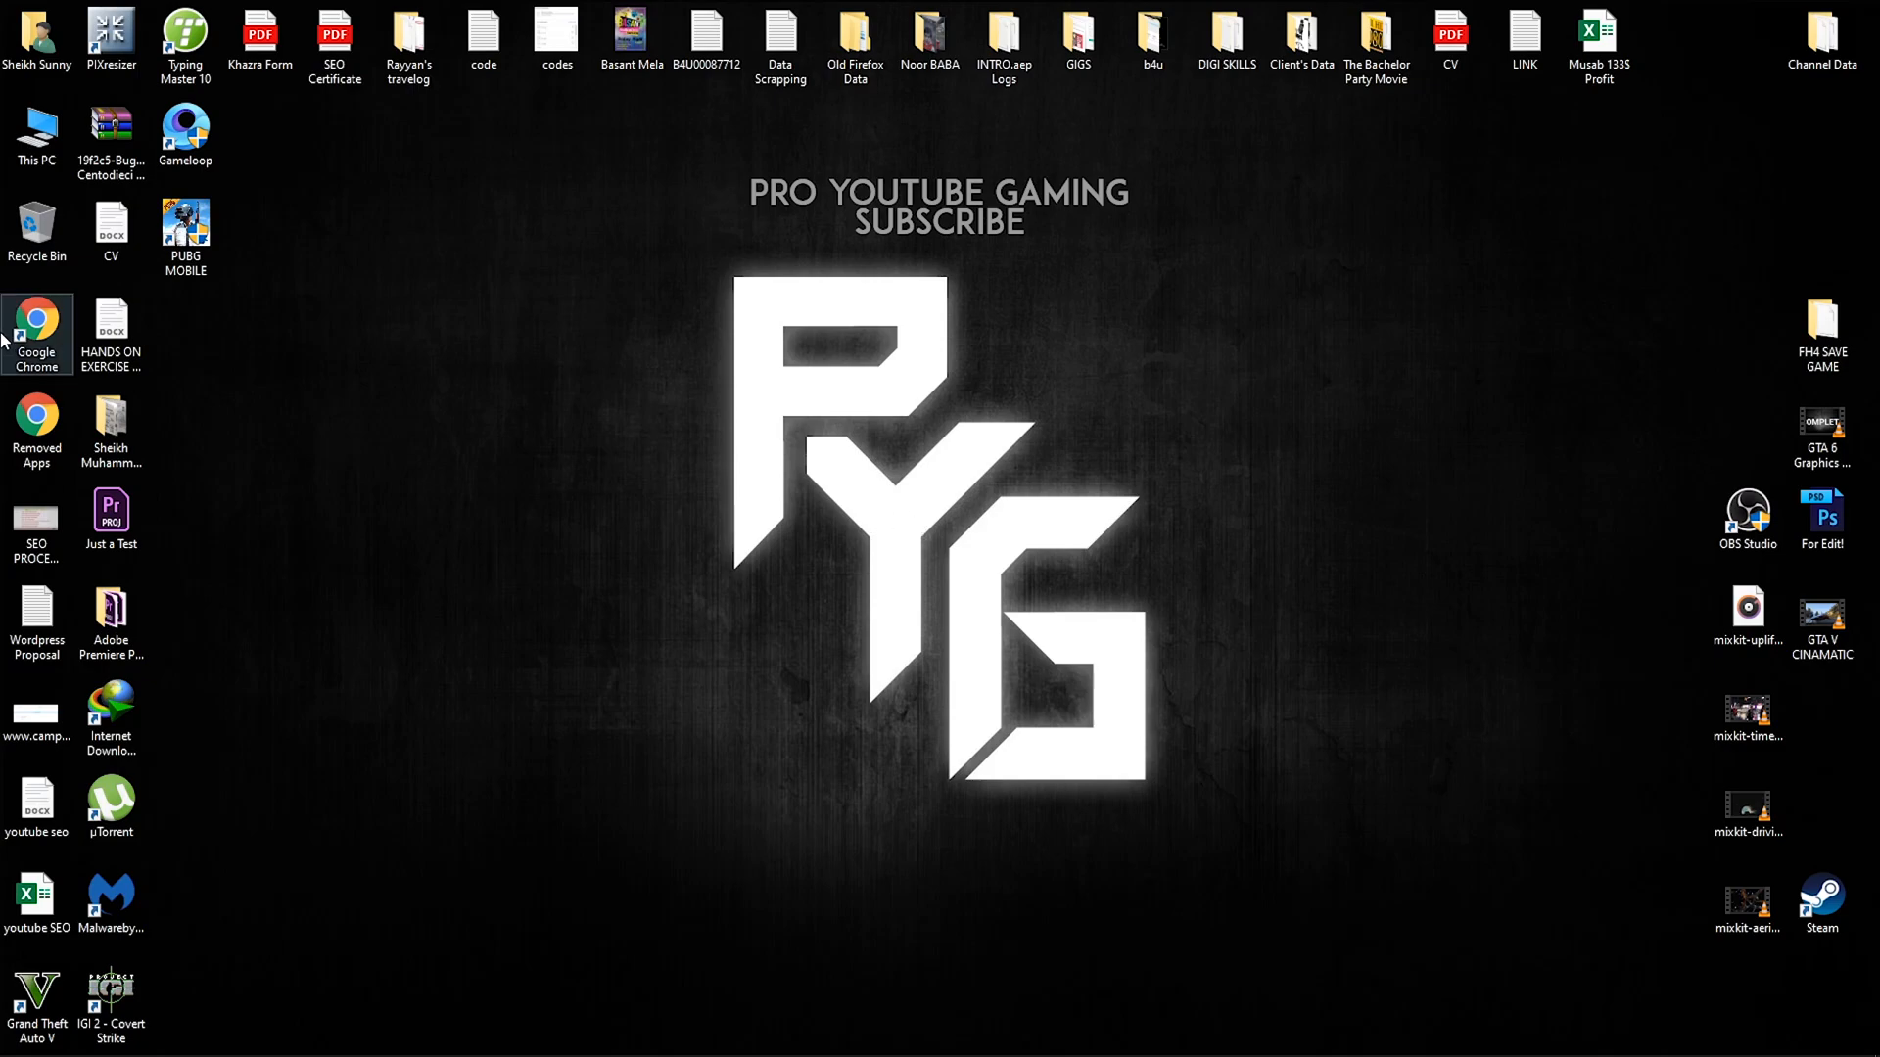
{"action": "double_click", "coordinate": [35, 319]}
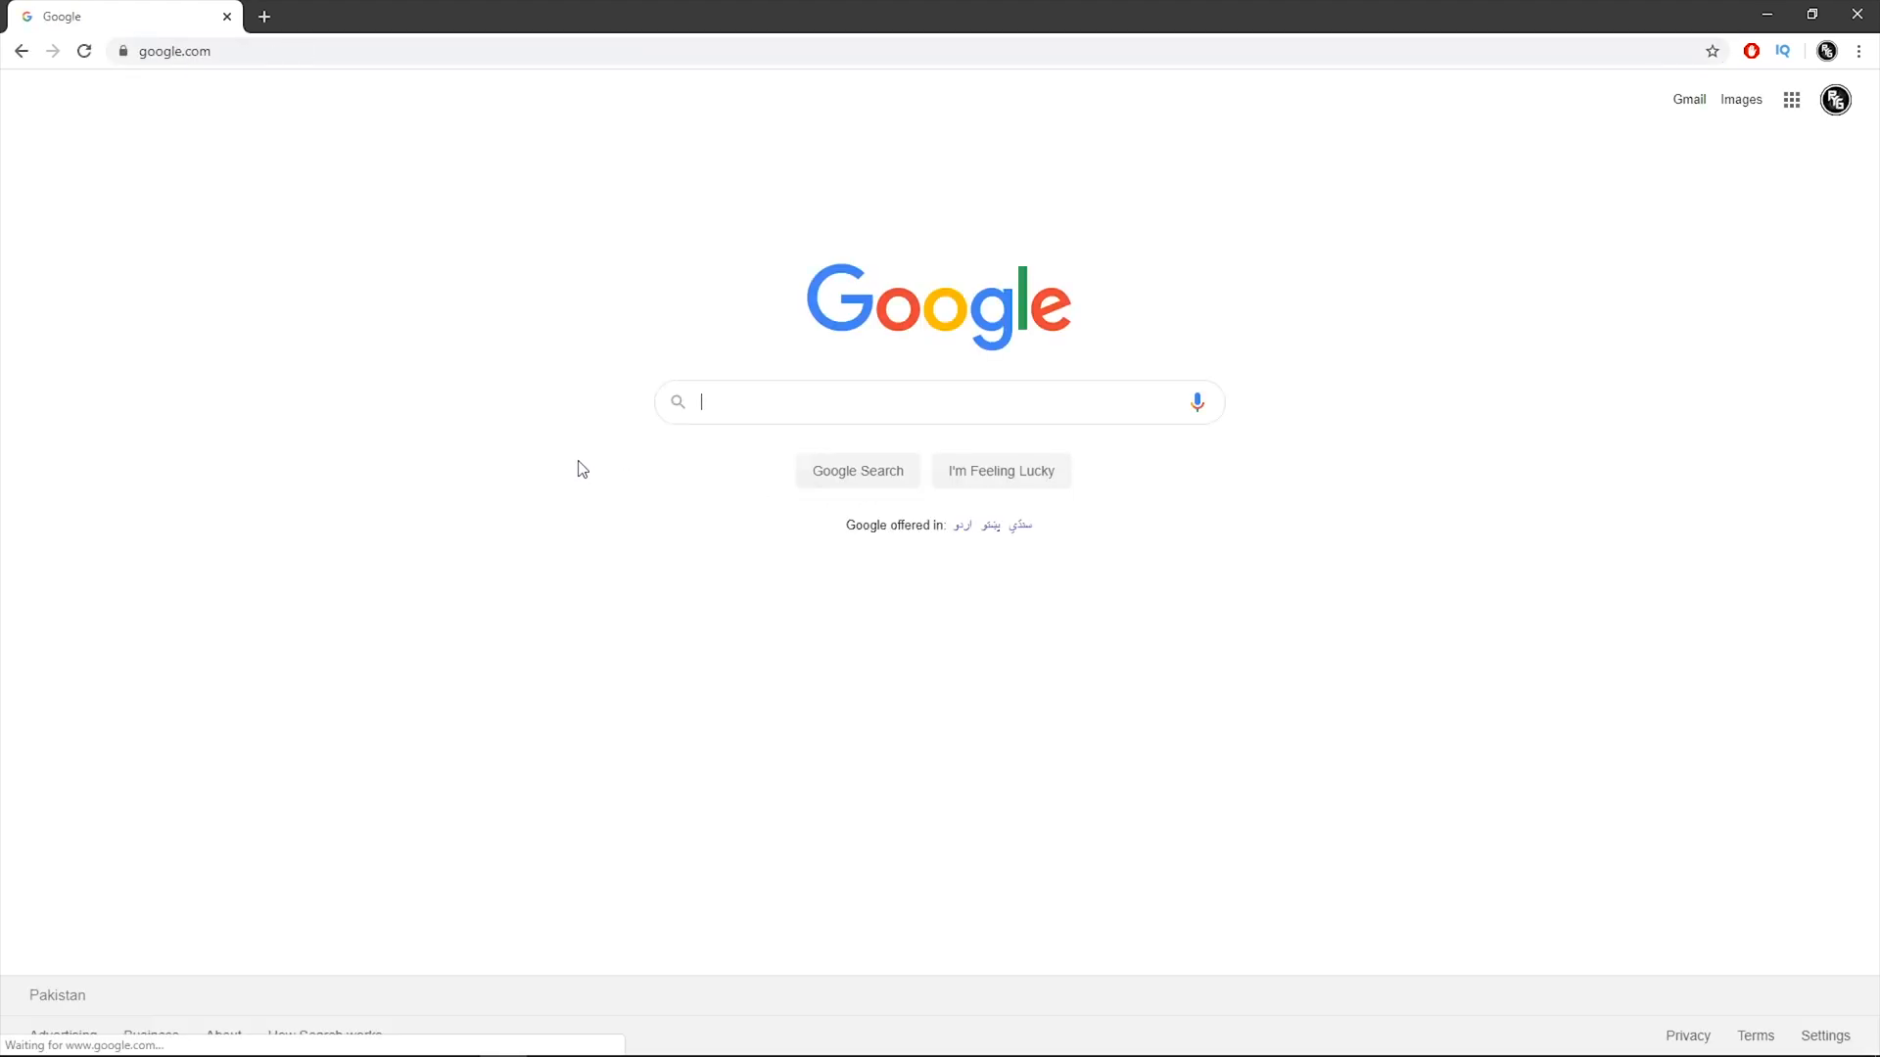
{"action": "type", "text": "obs"}
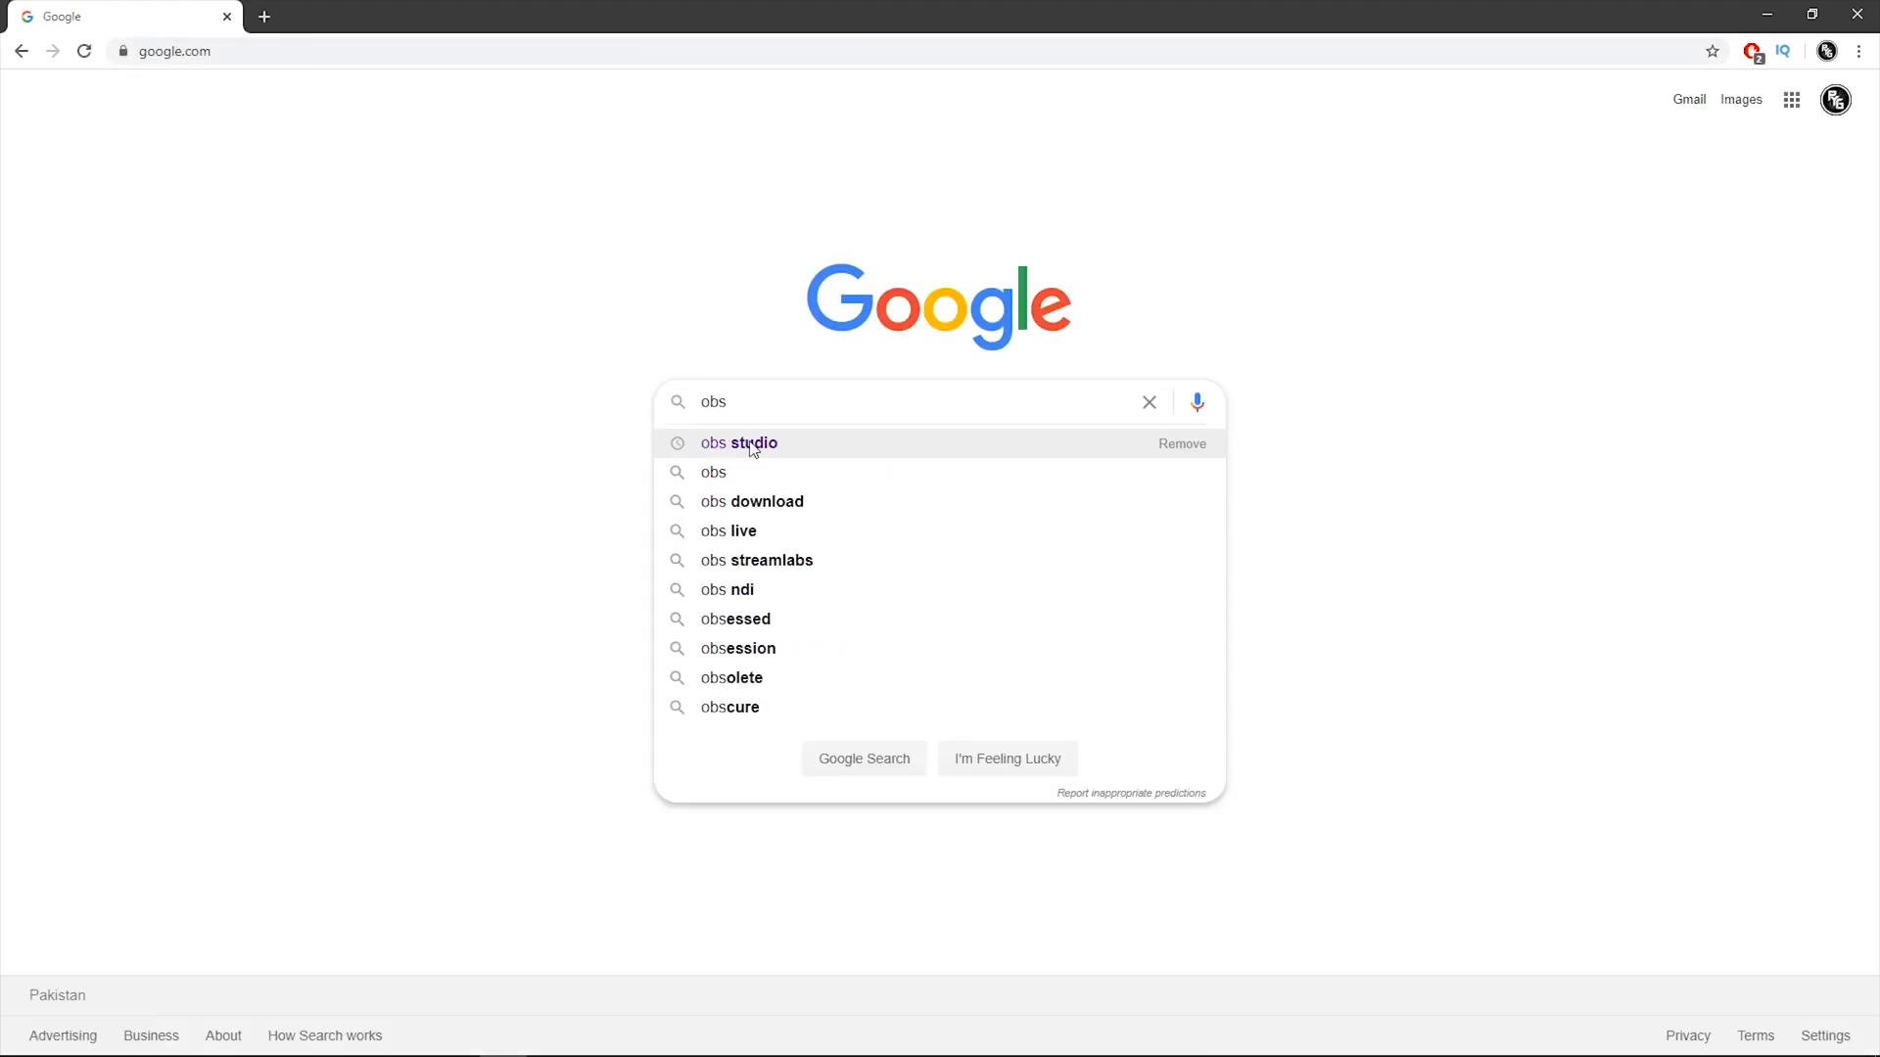
{"action": "left_click", "coordinate": [738, 443]}
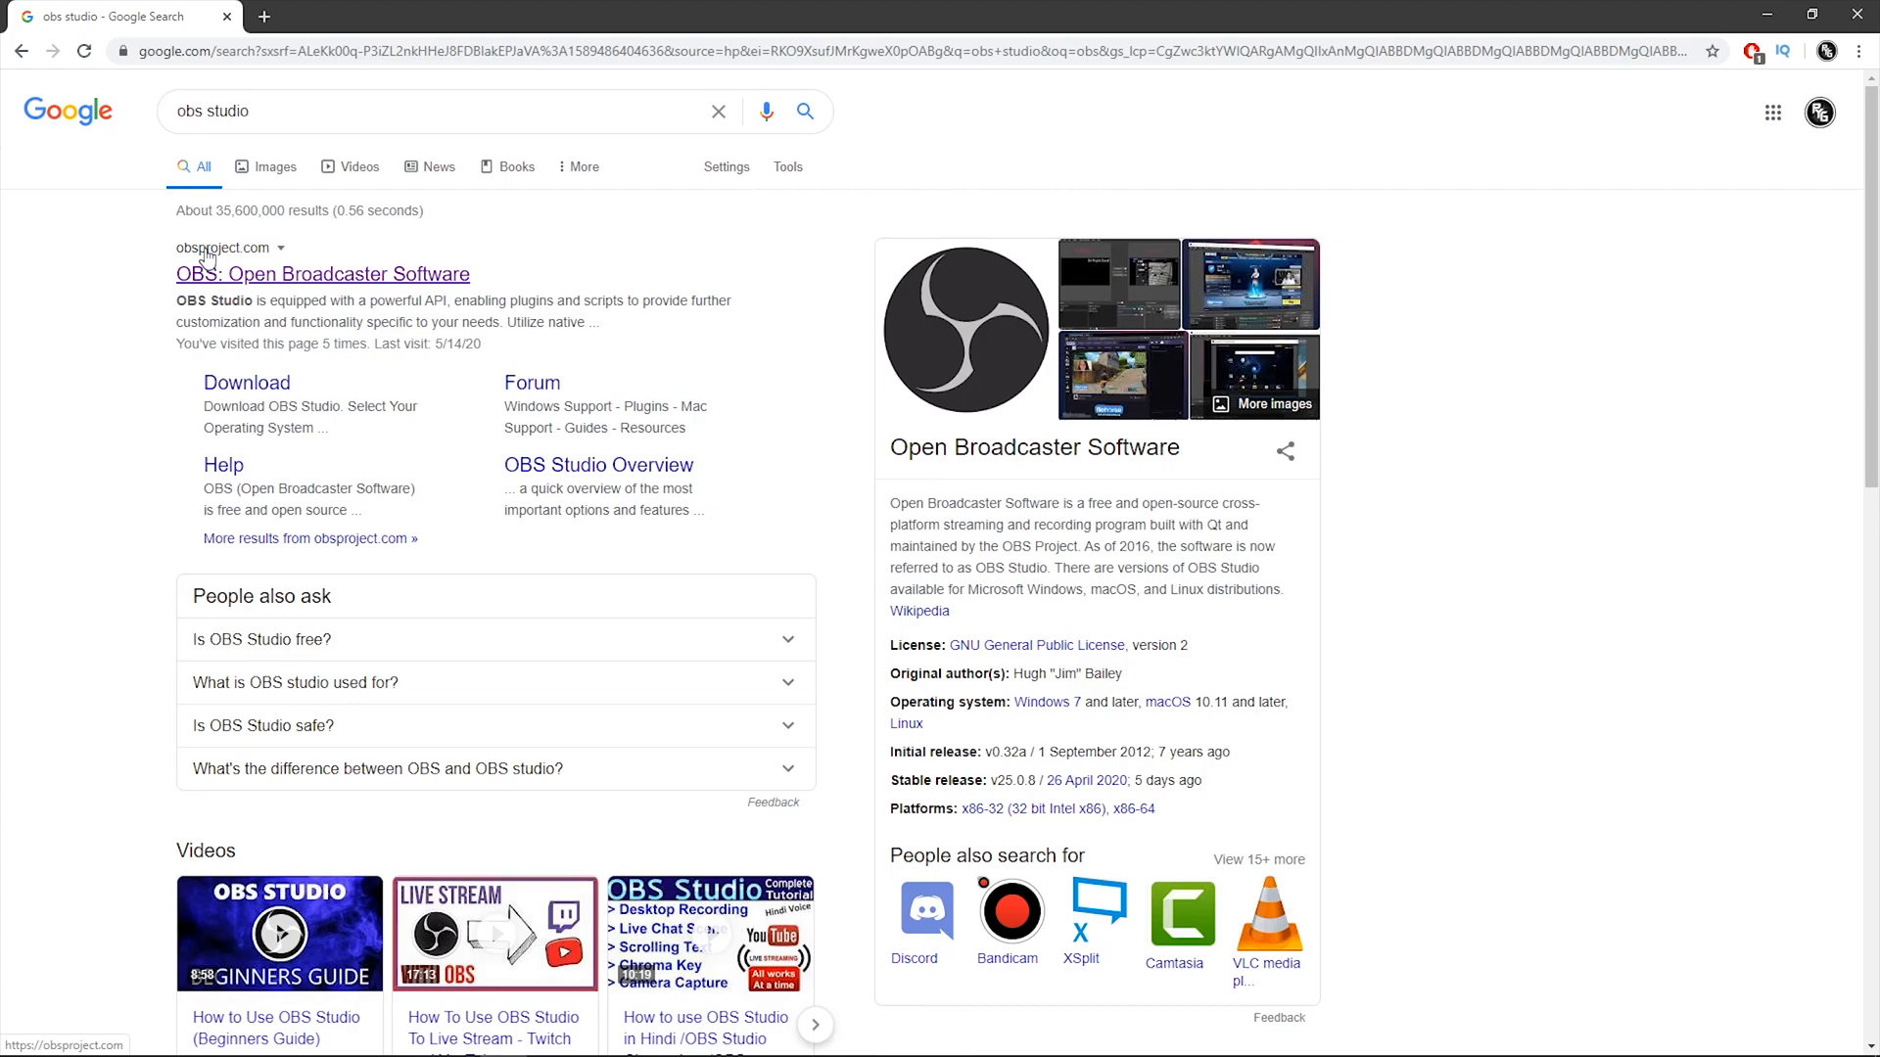
{"action": "left_click", "coordinate": [322, 274]}
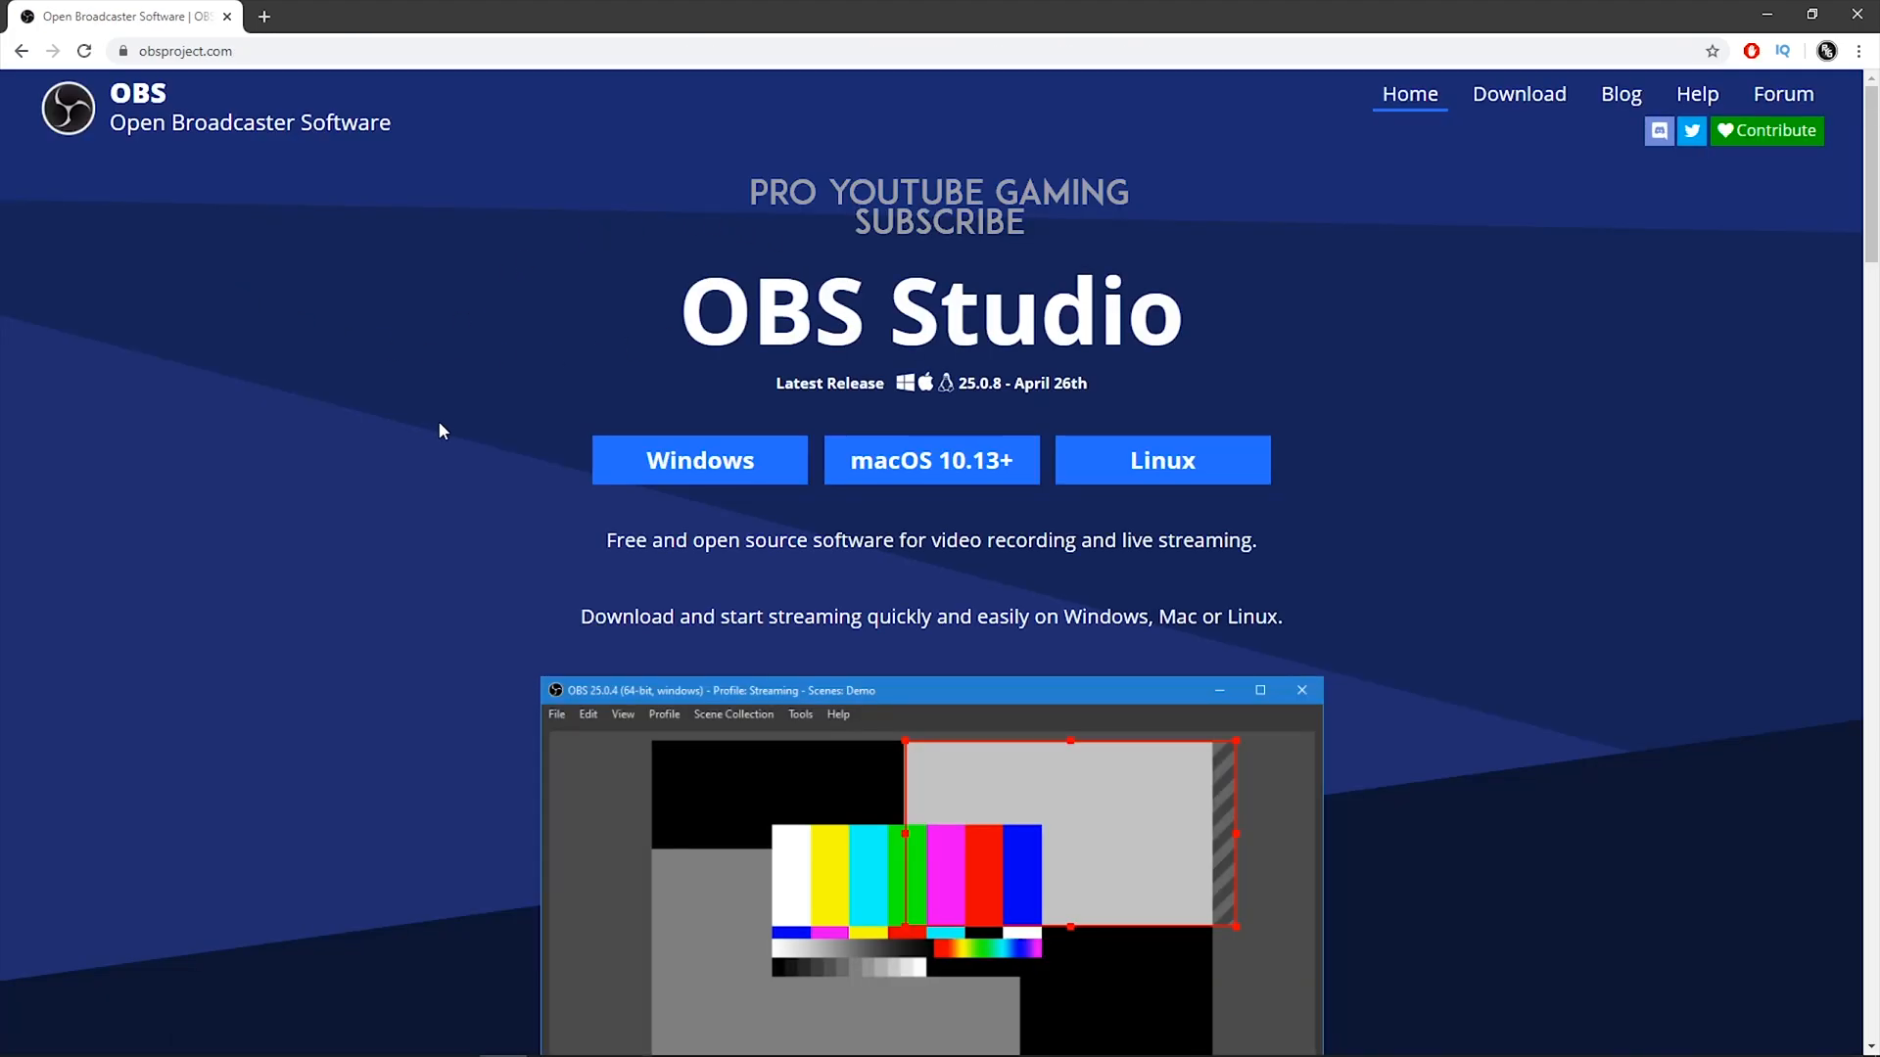
{"action": "mouse_move", "coordinate": [842, 566]}
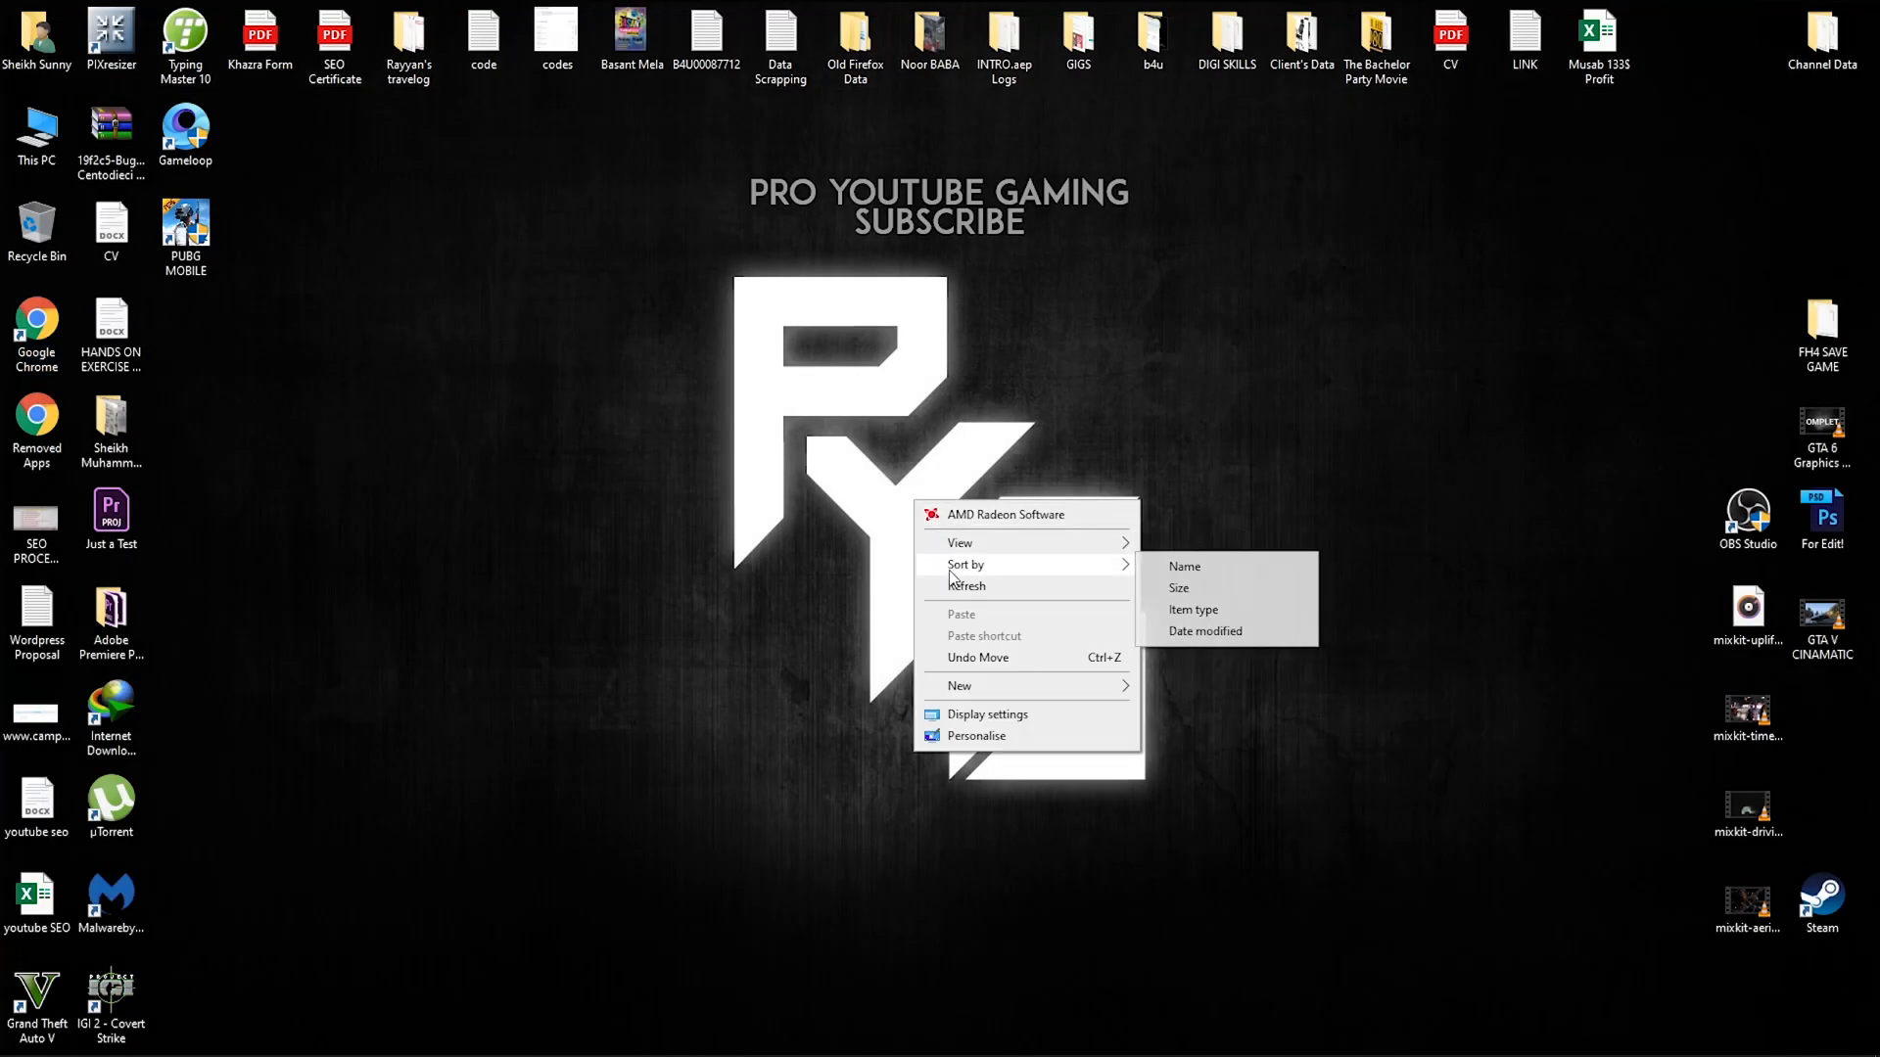
Dismiss the desktop menu and launch OBS Studio from the taskbar.
{"action": "left_click", "coordinate": [886, 521]}
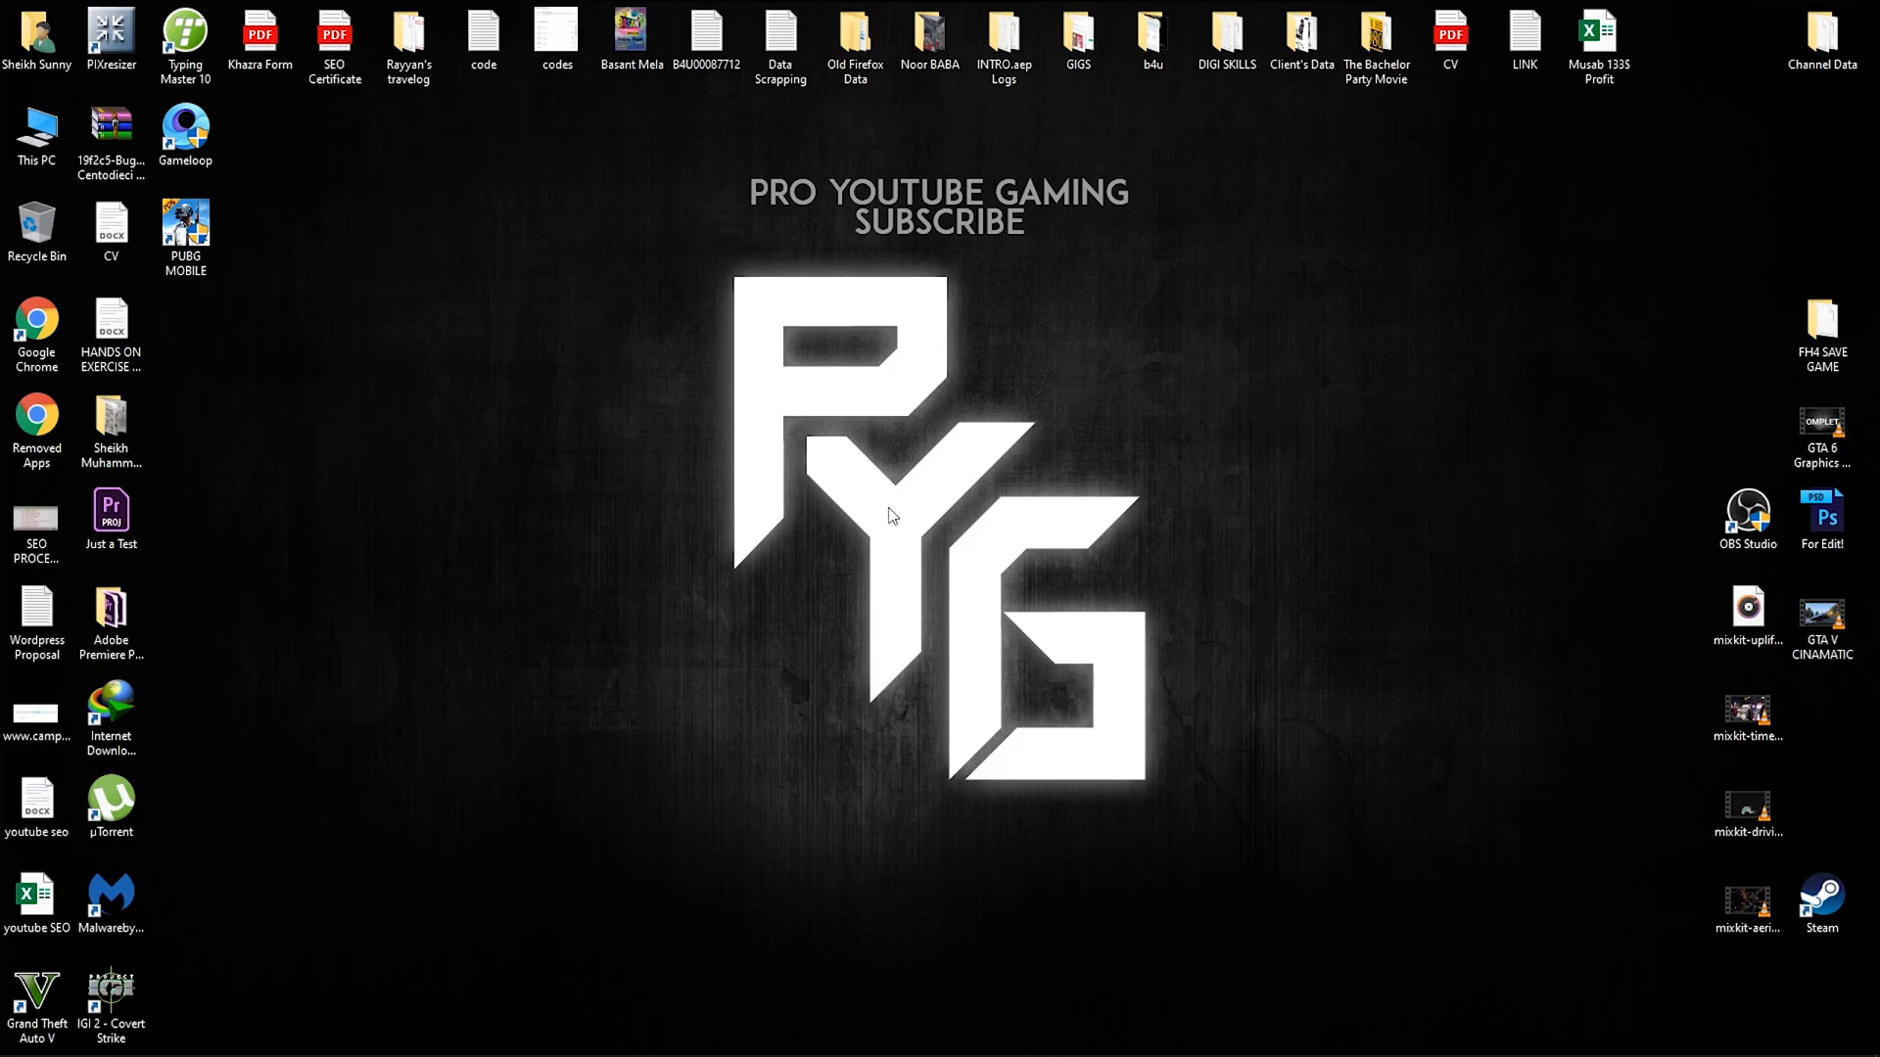
{"action": "left_click", "coordinate": [455, 1038]}
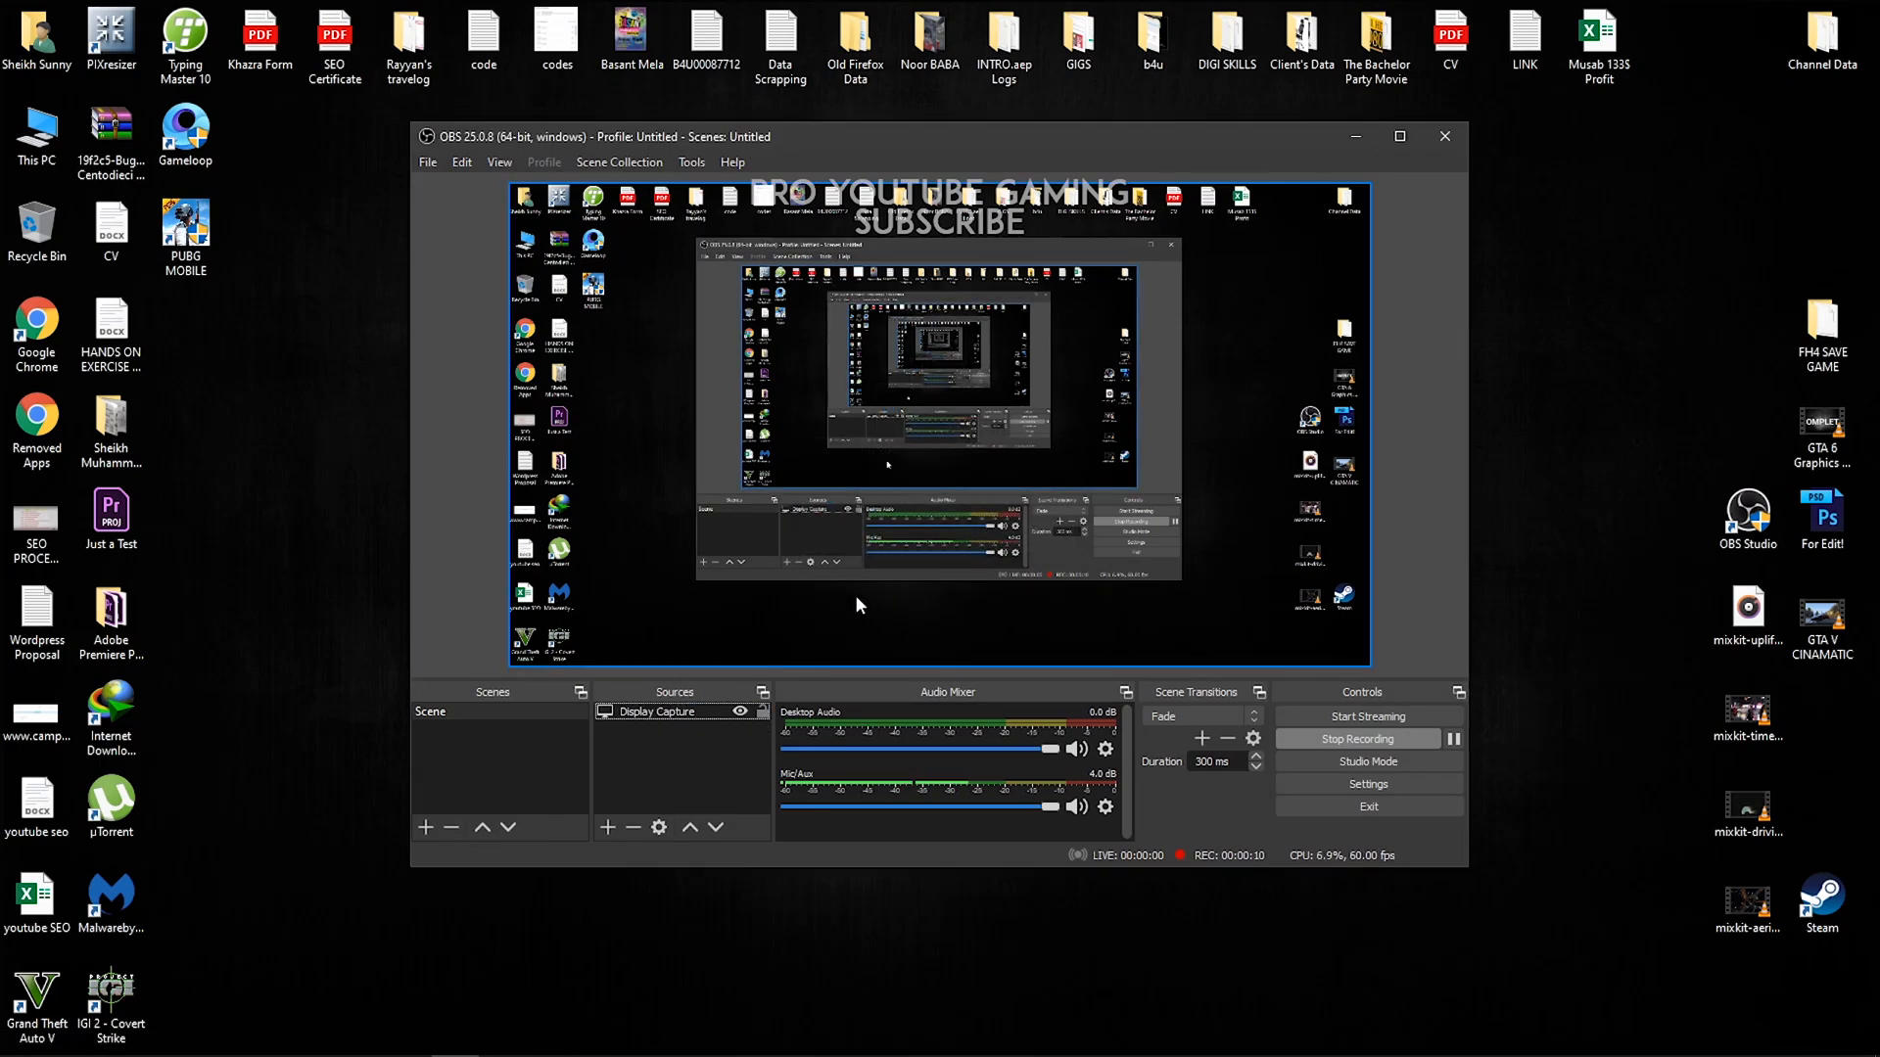
{"action": "mouse_move", "coordinate": [947, 545]}
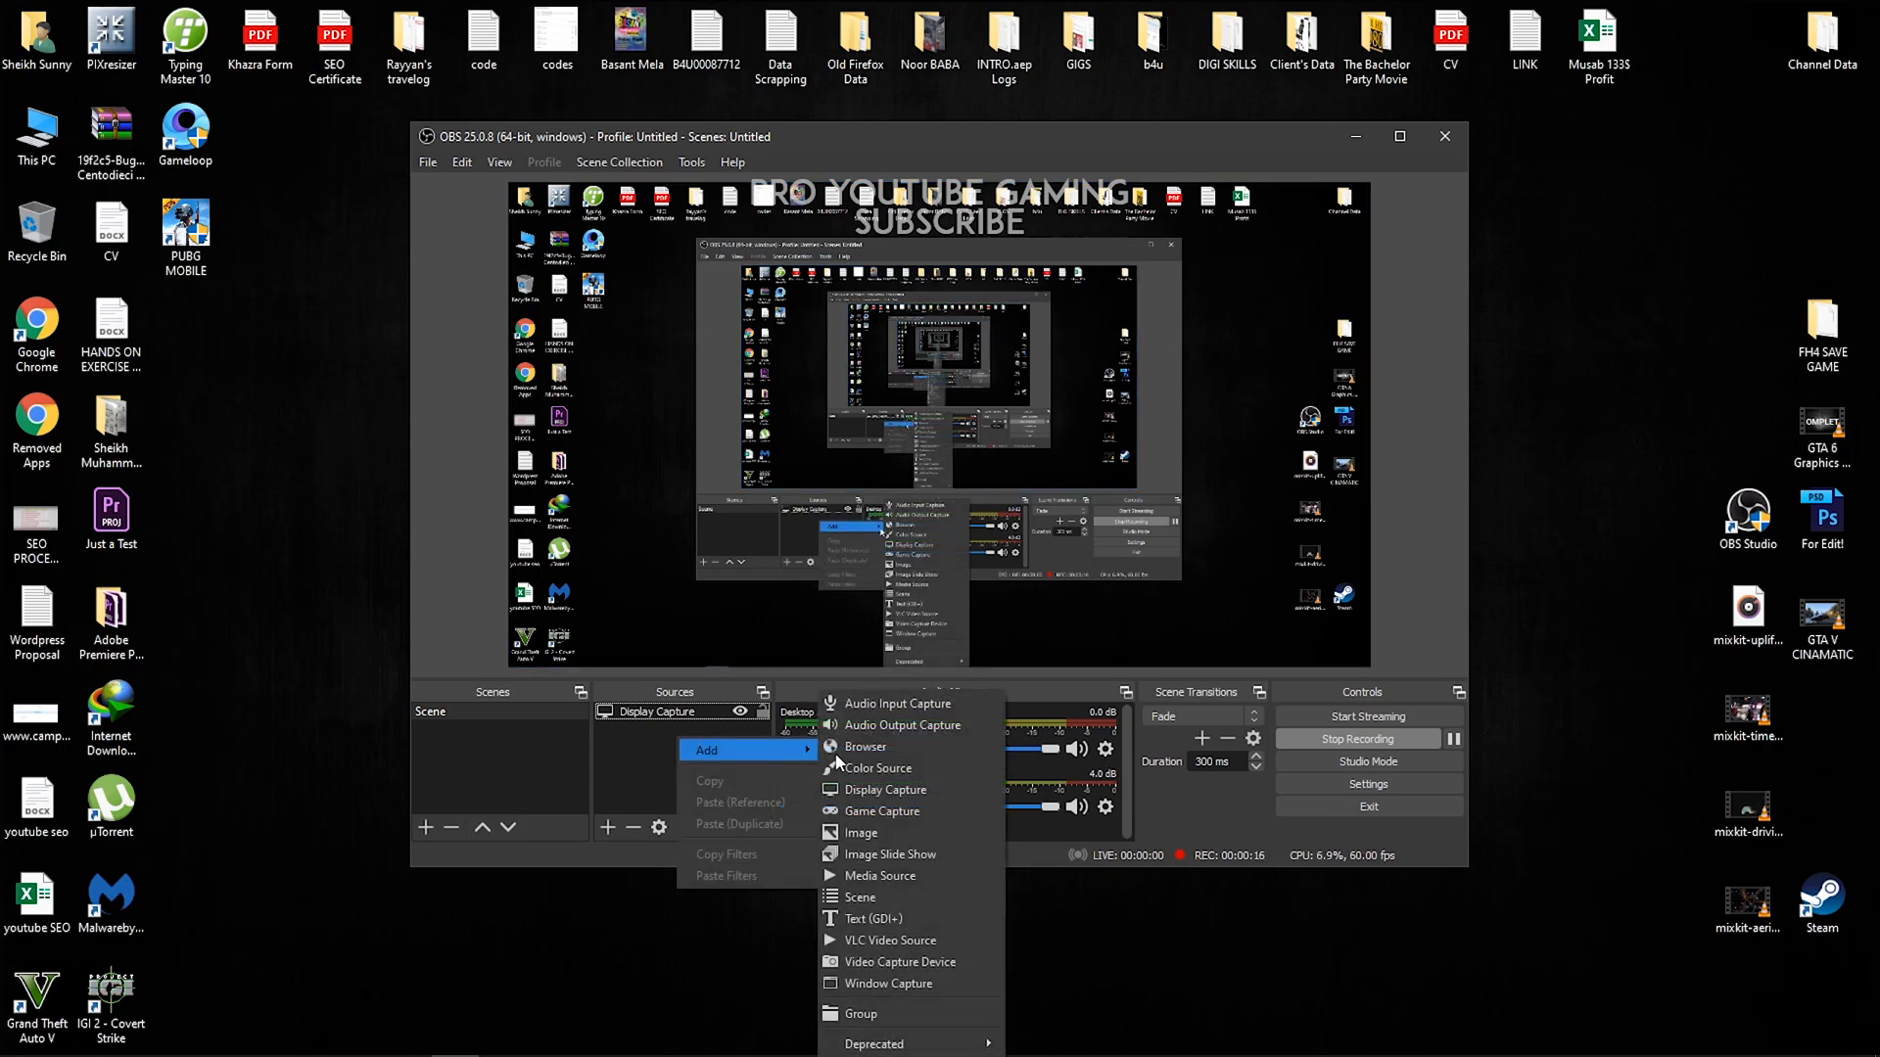
{"action": "mouse_move", "coordinate": [883, 789]}
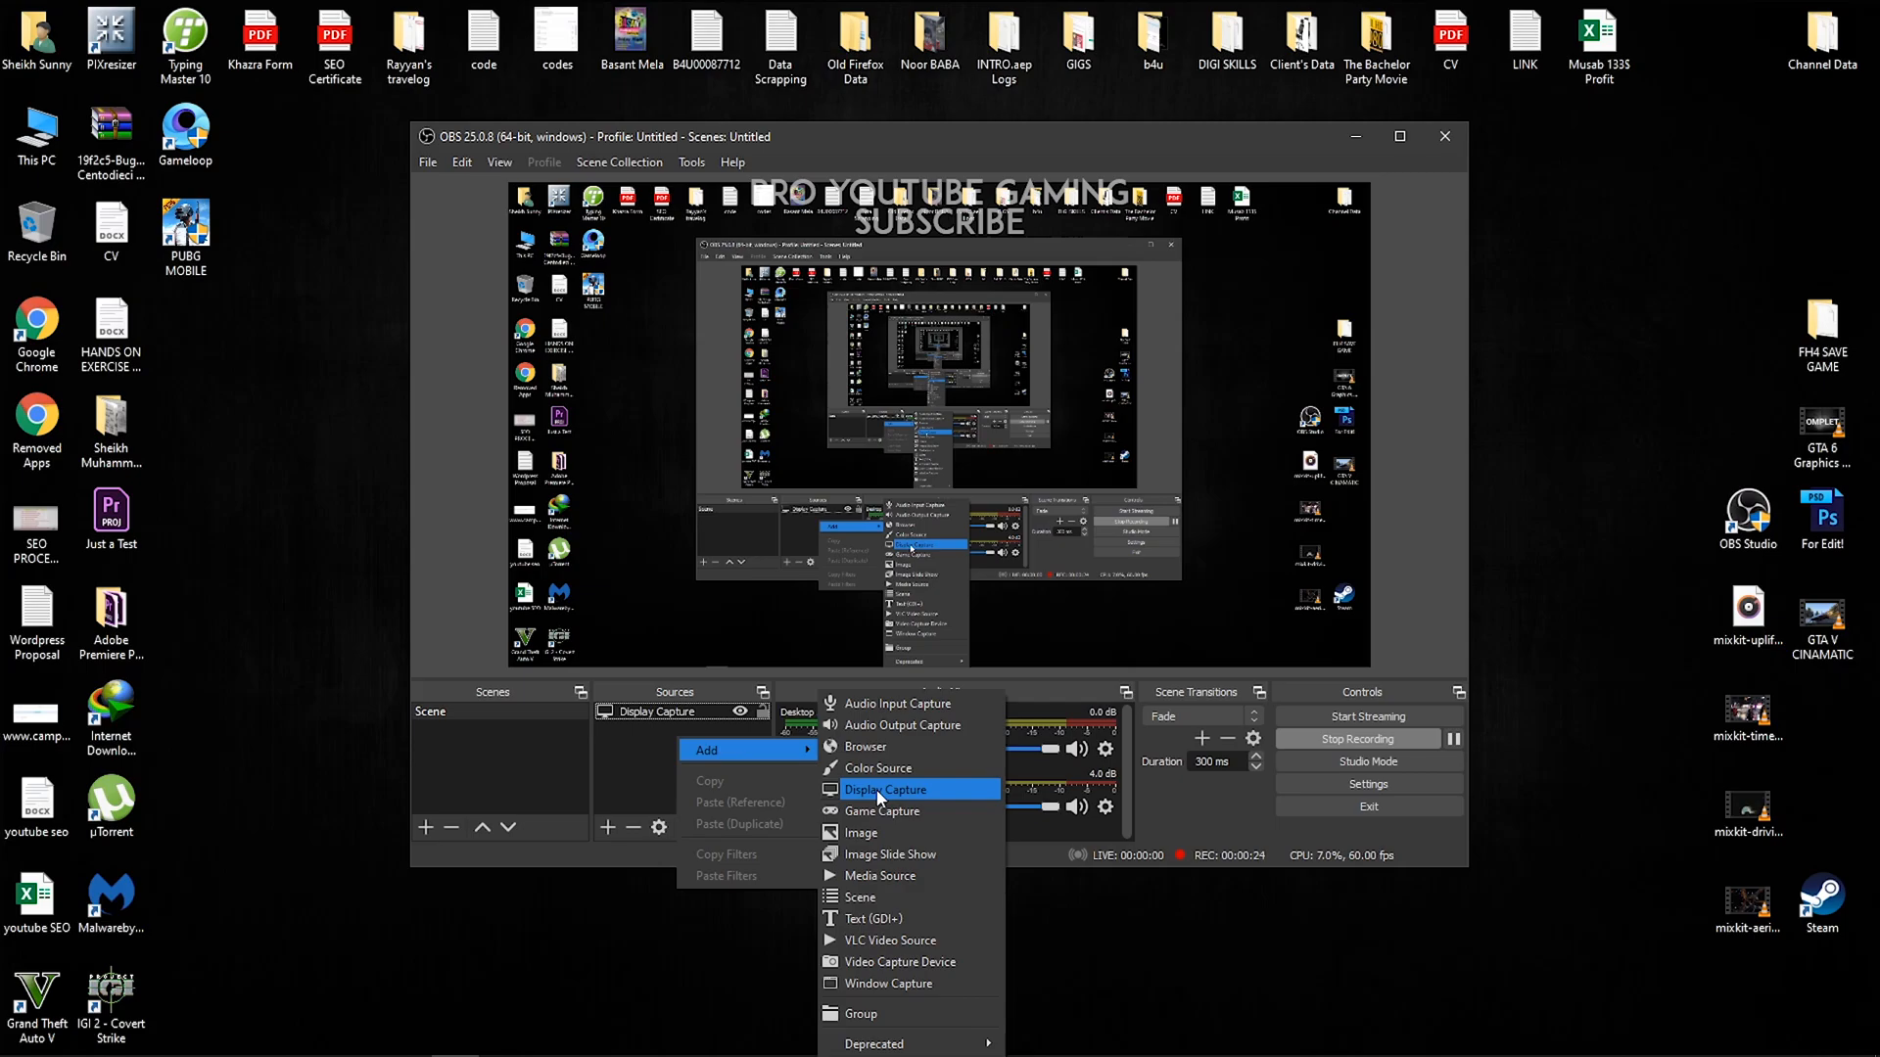
Add a Game Capture source named 'IGI 2' set to capture any fullscreen application.
{"action": "left_click", "coordinate": [881, 811]}
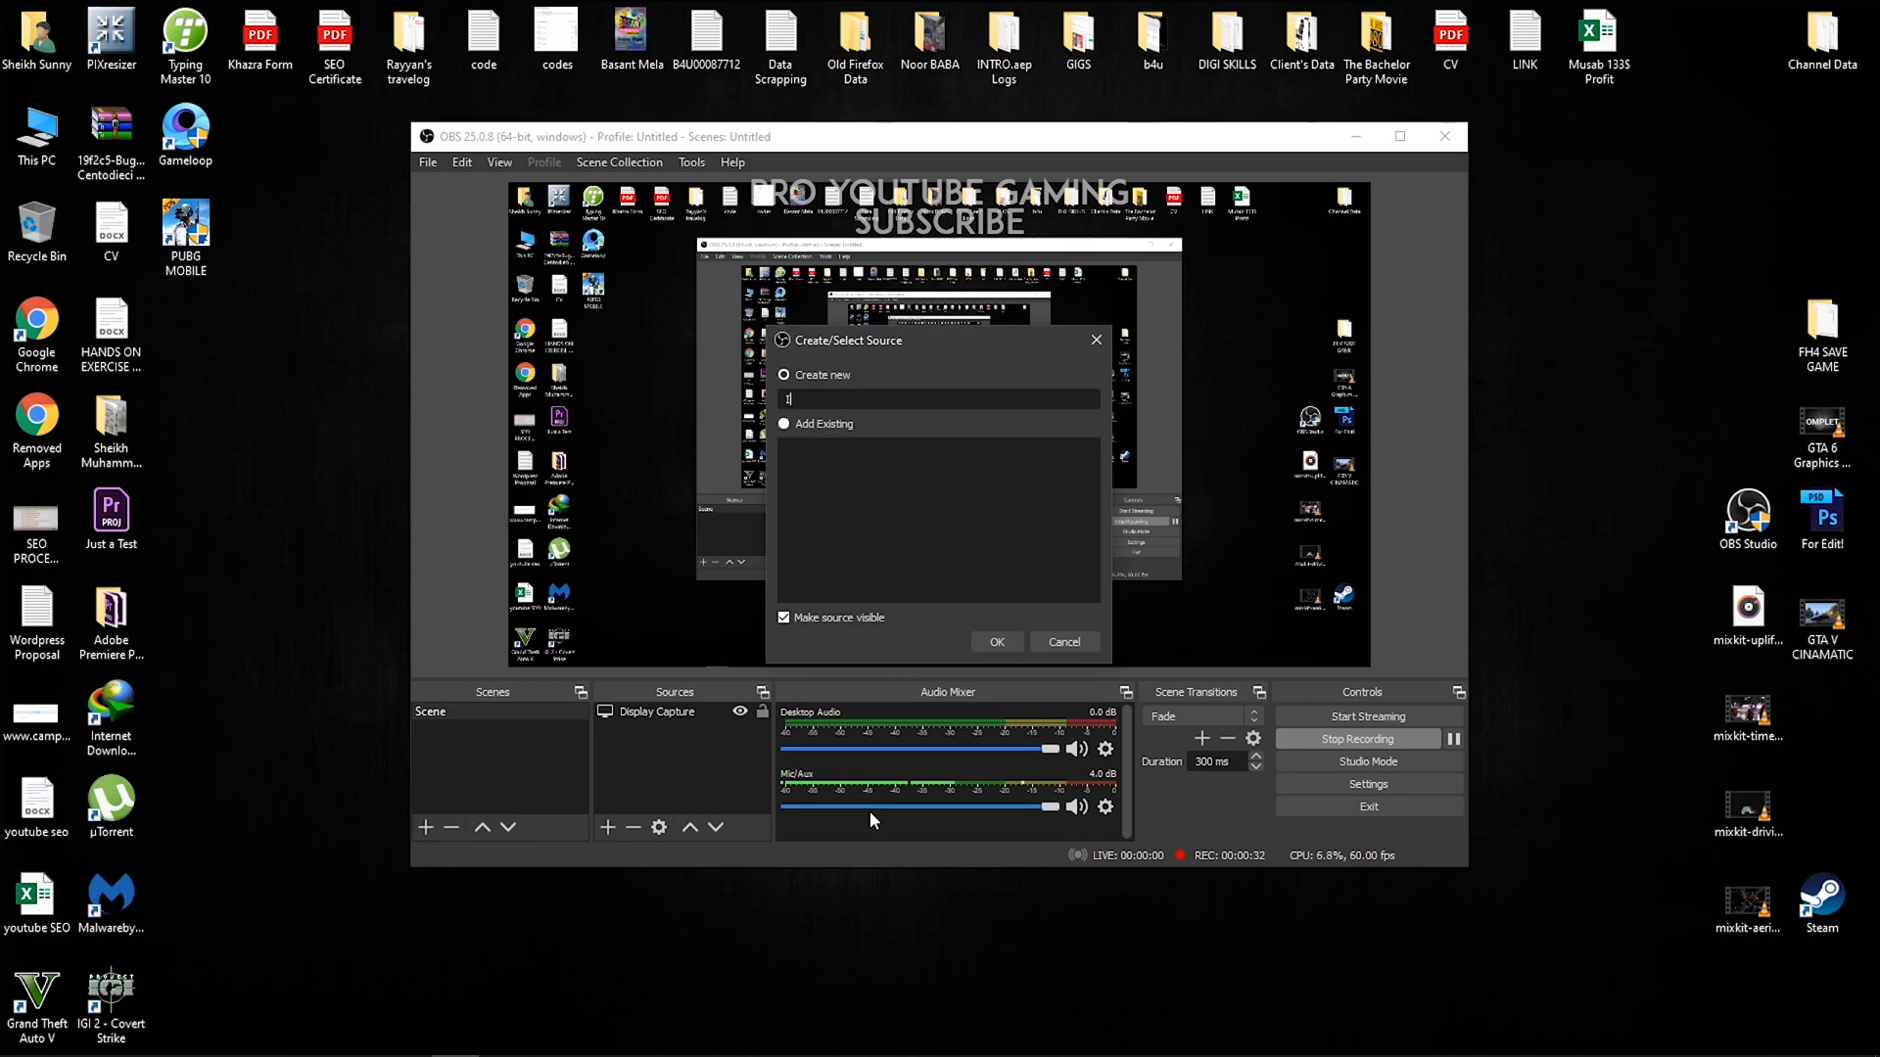
{"action": "type", "text": "IGI 2"}
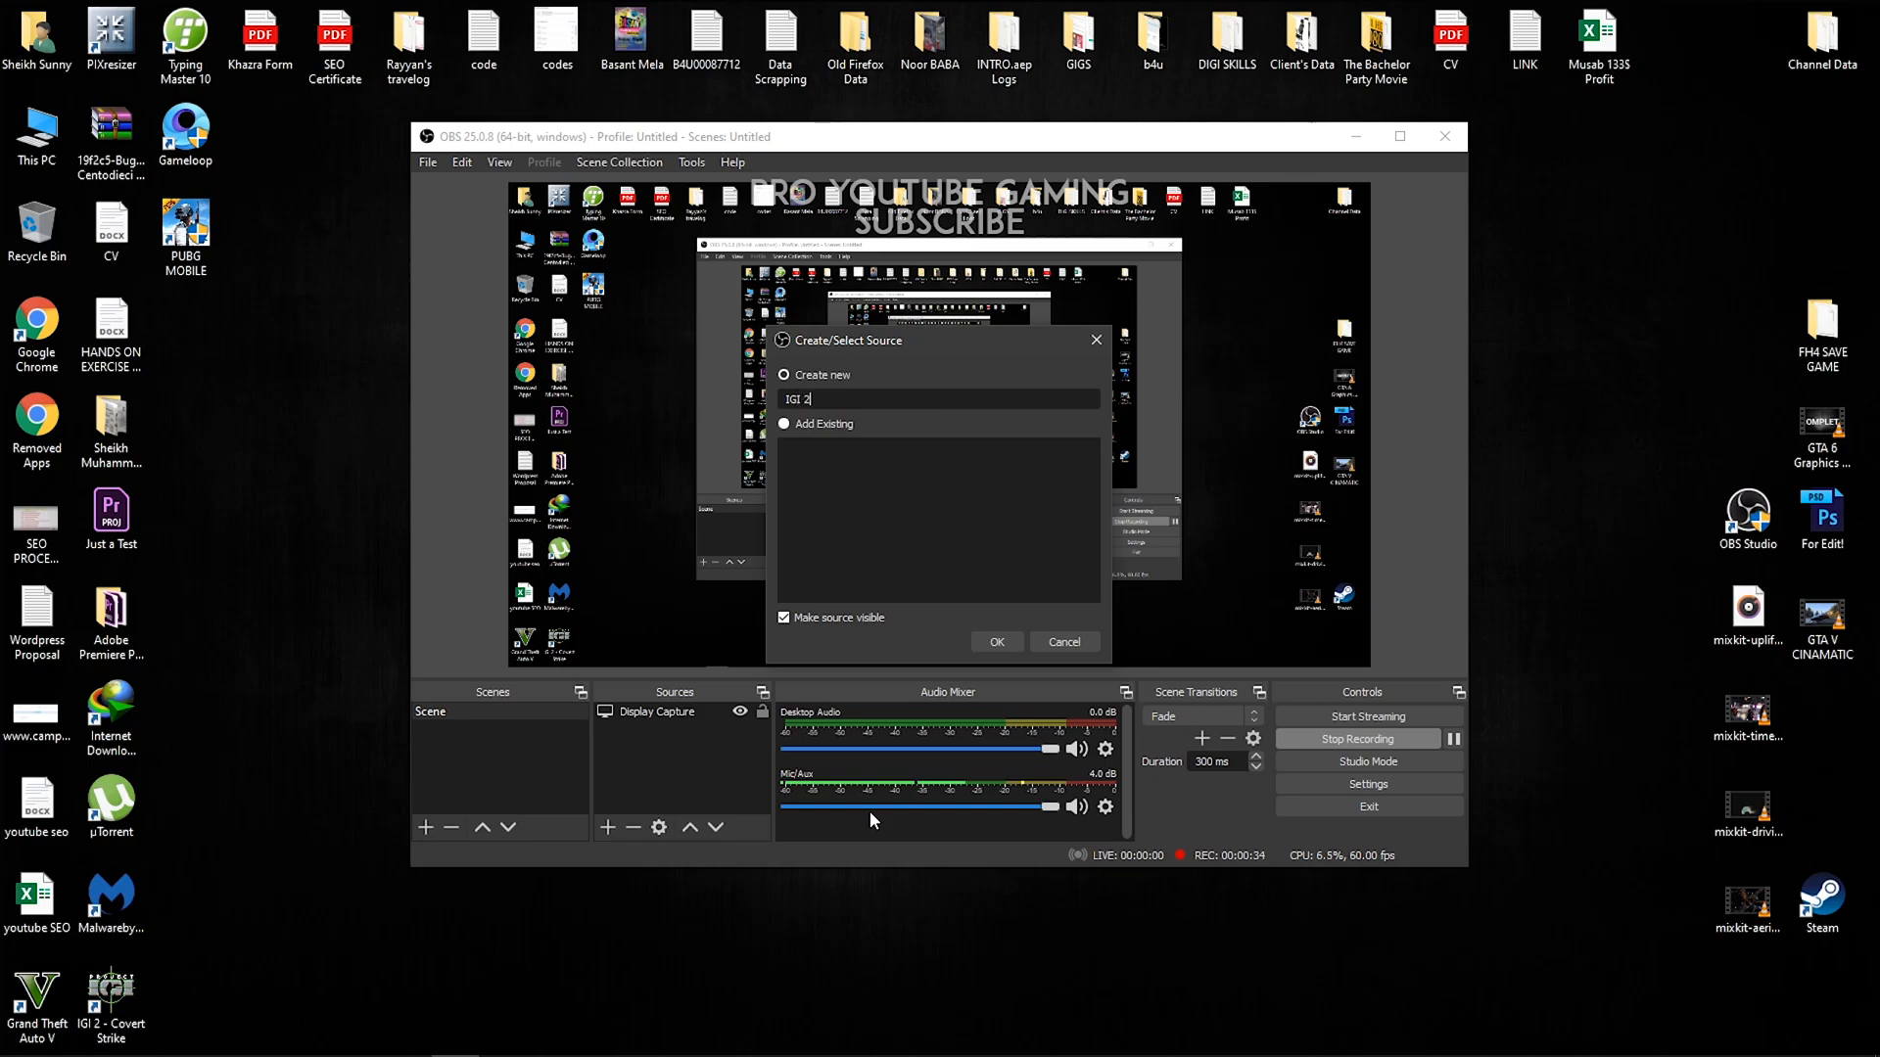
{"action": "left_click", "coordinate": [997, 640]}
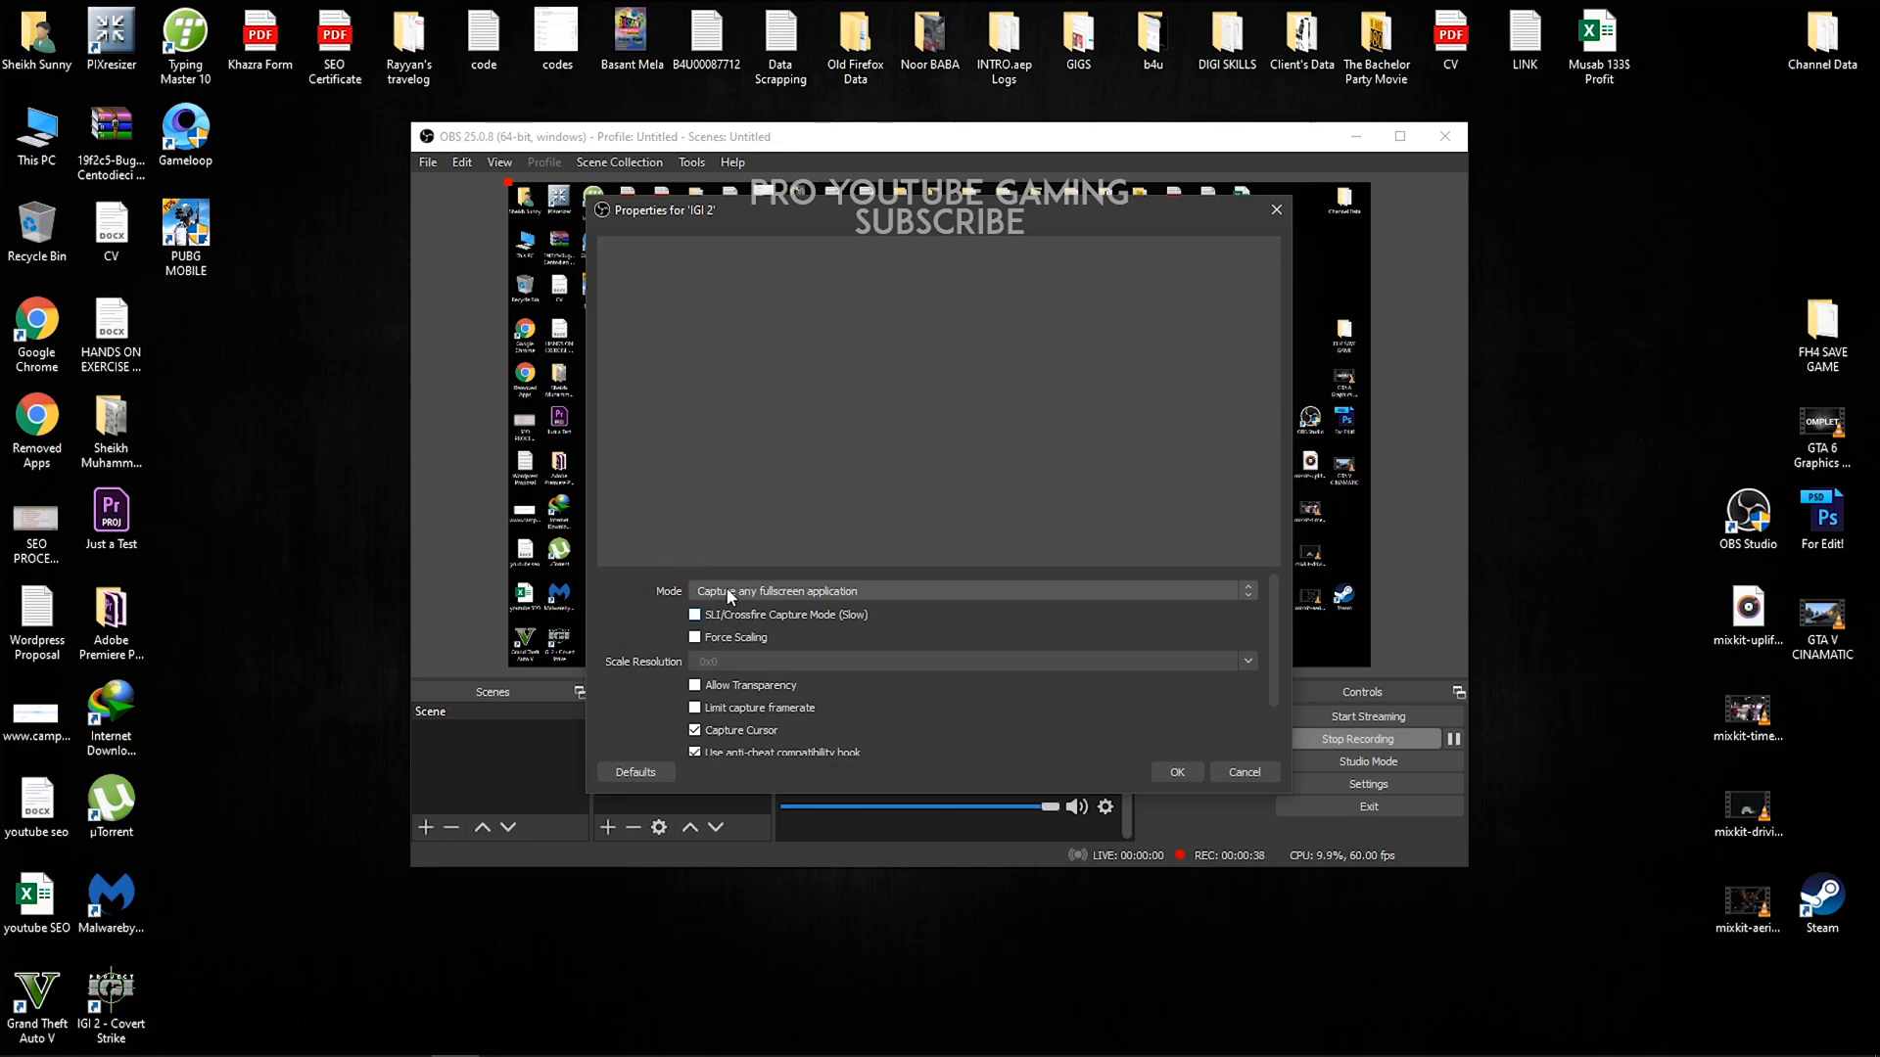
{"action": "left_click", "coordinate": [971, 592]}
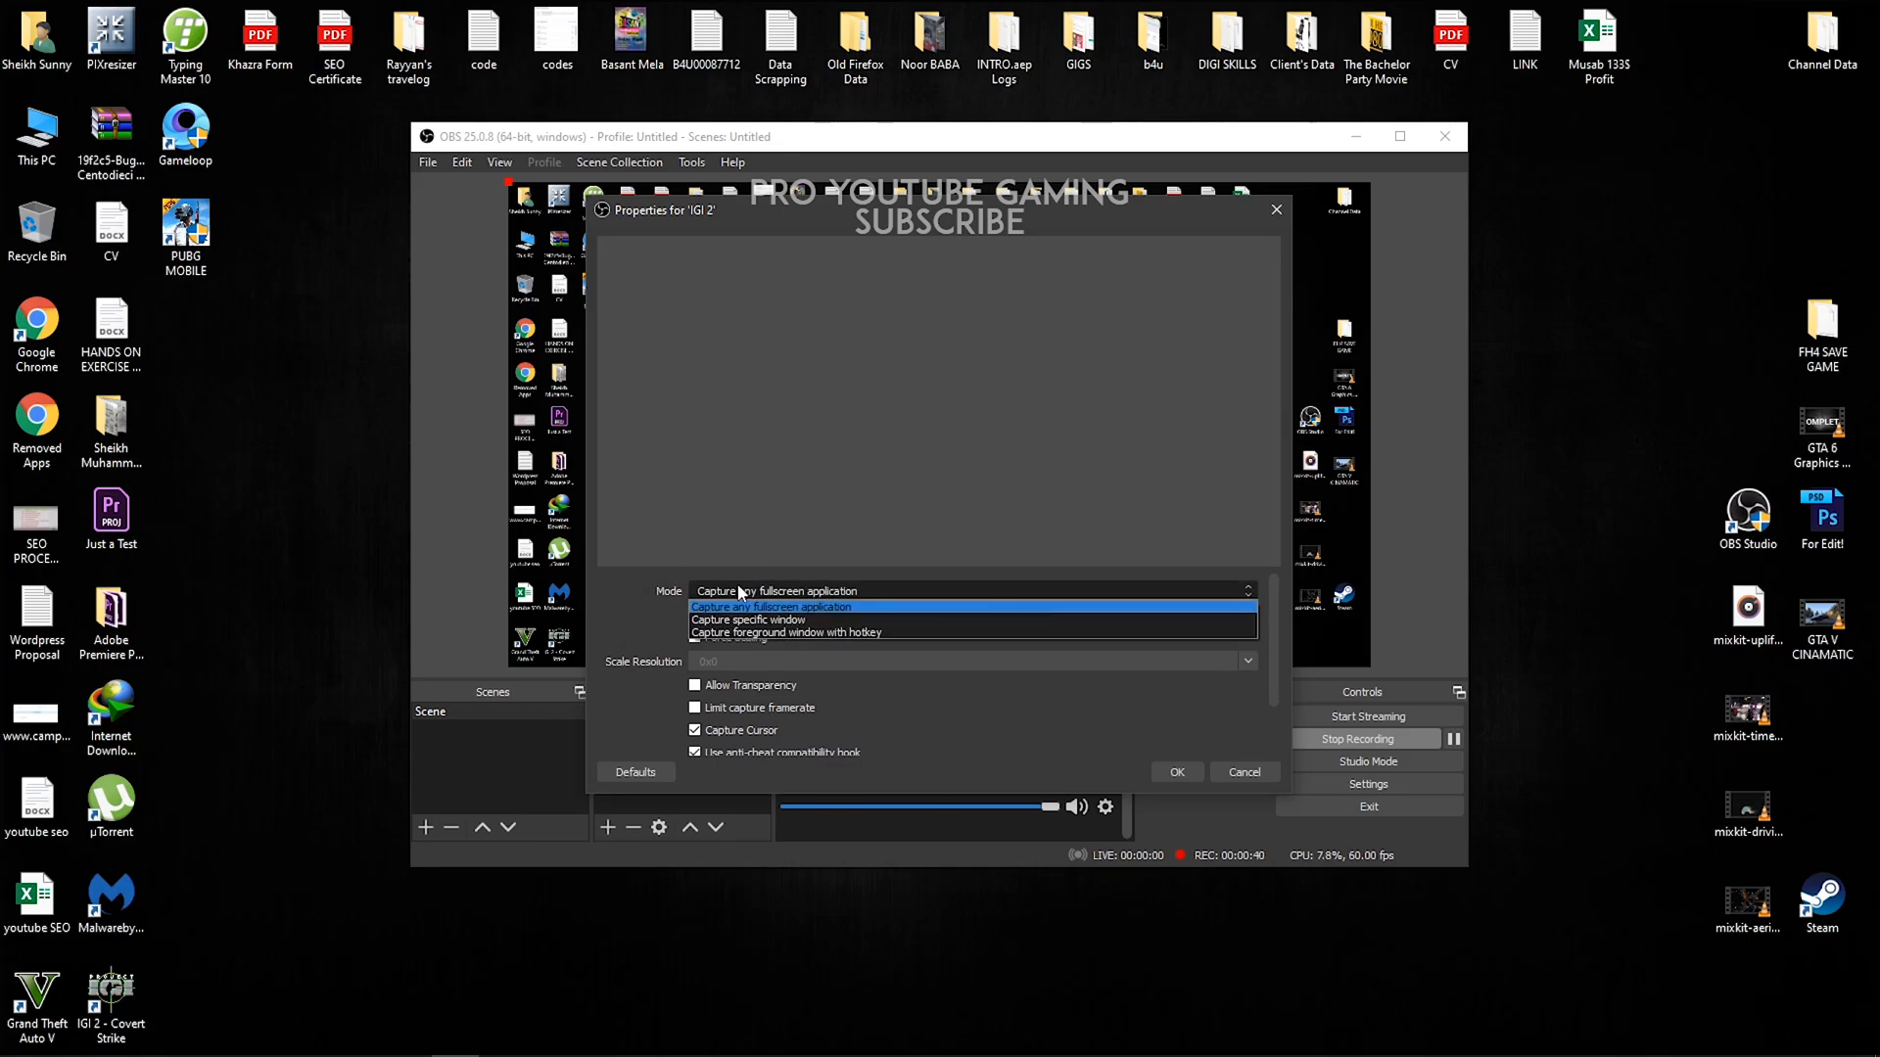
{"action": "mouse_move", "coordinate": [737, 619]}
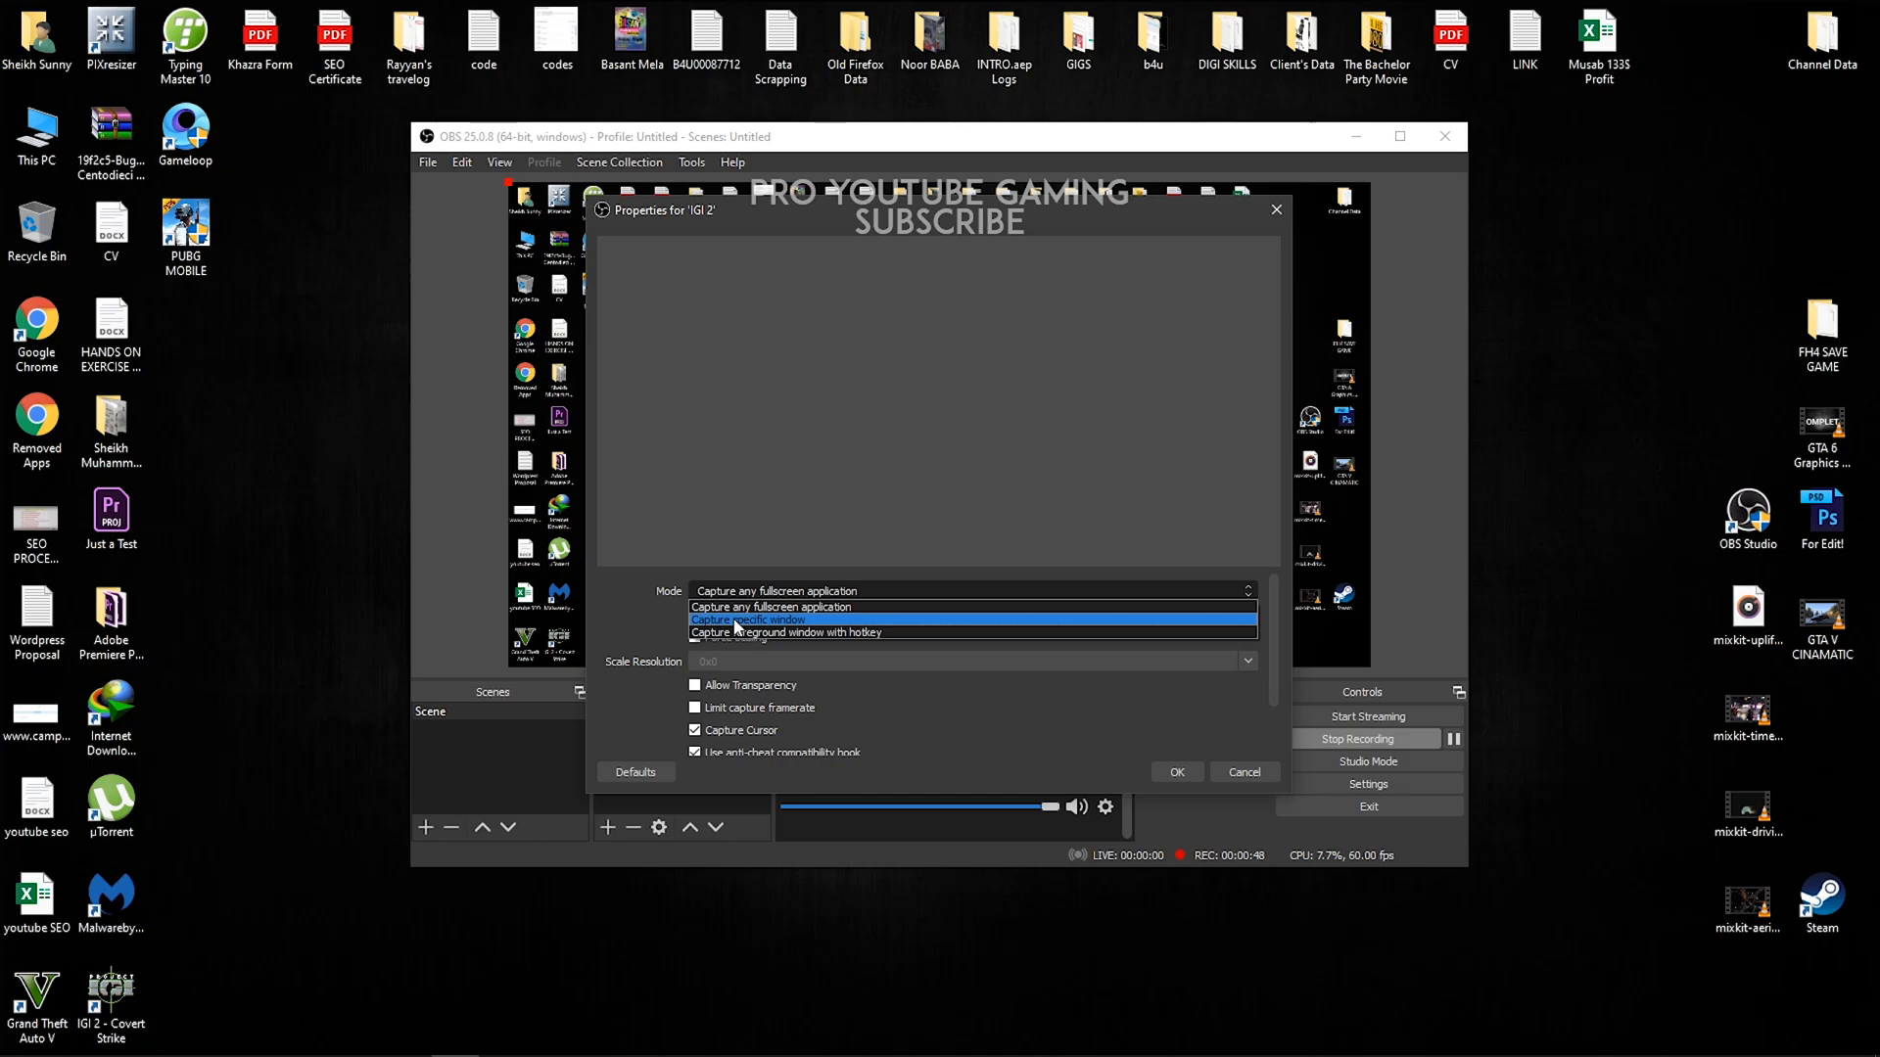
{"action": "left_click", "coordinate": [748, 618]}
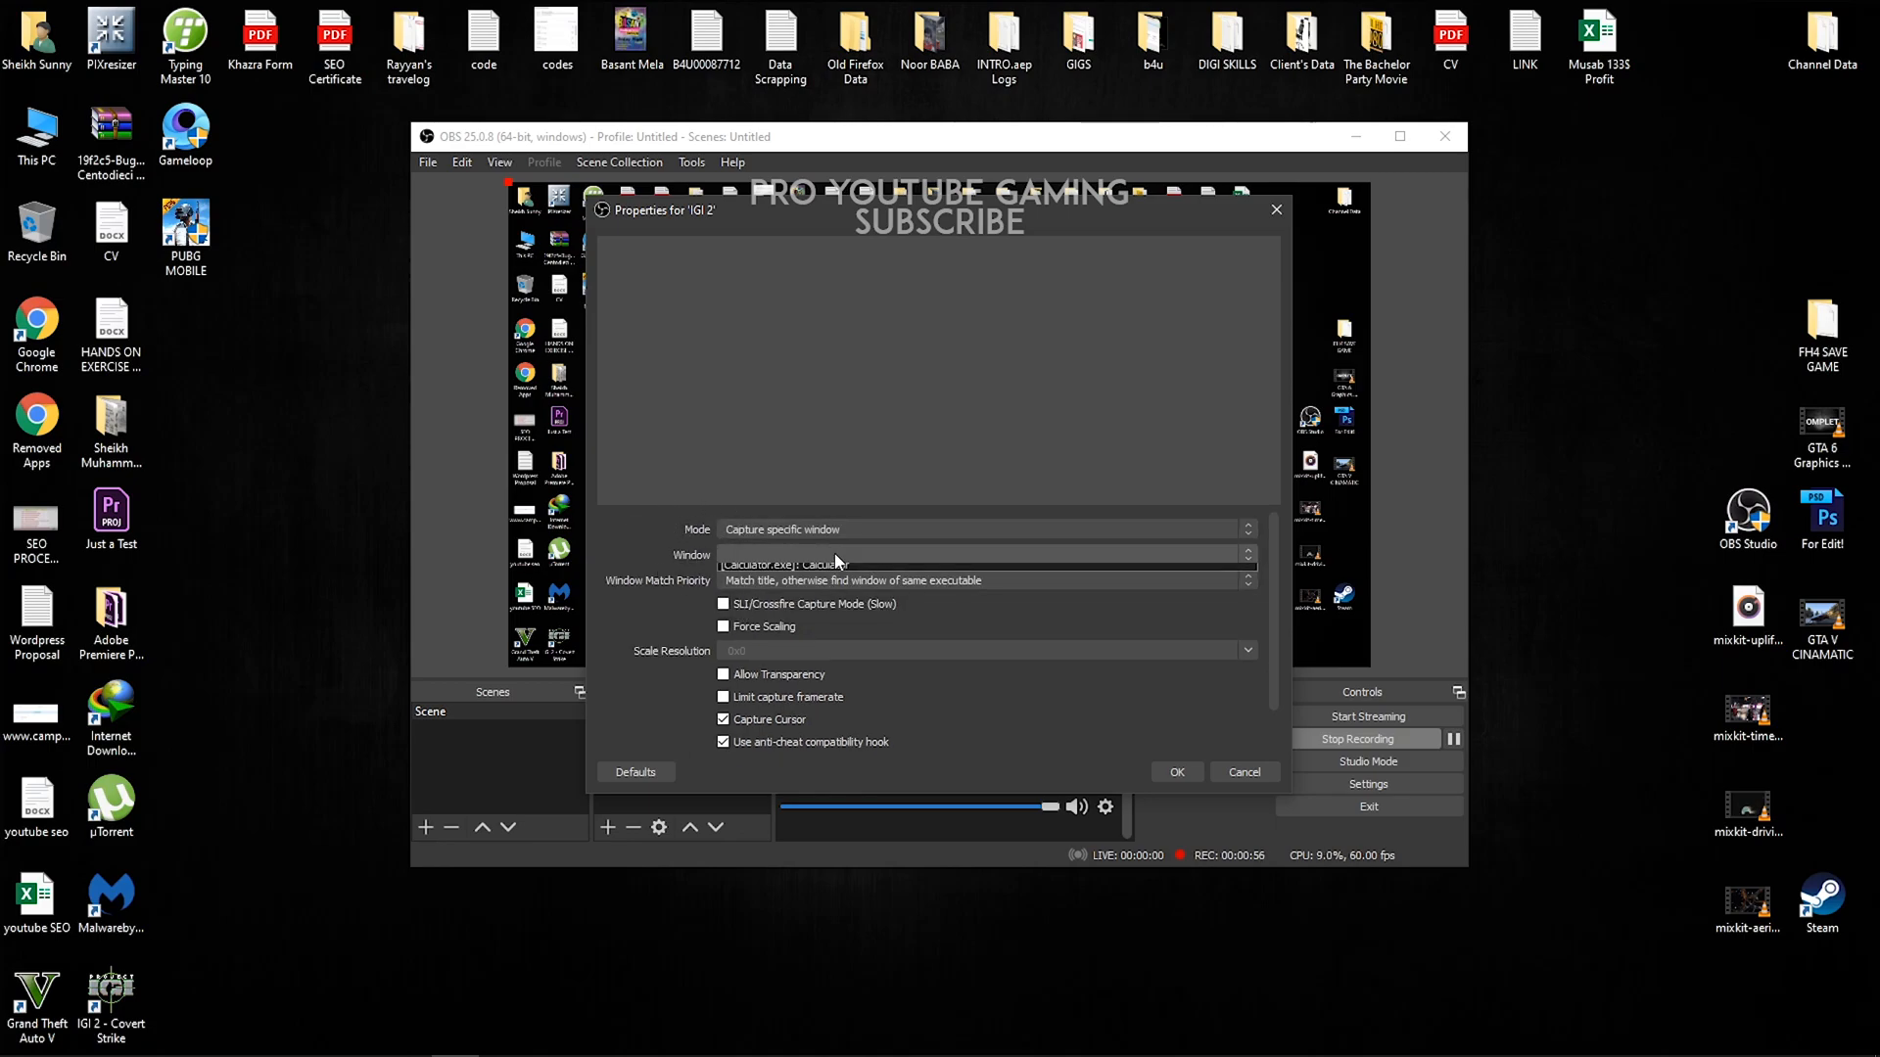
{"action": "left_click", "coordinate": [1248, 550]}
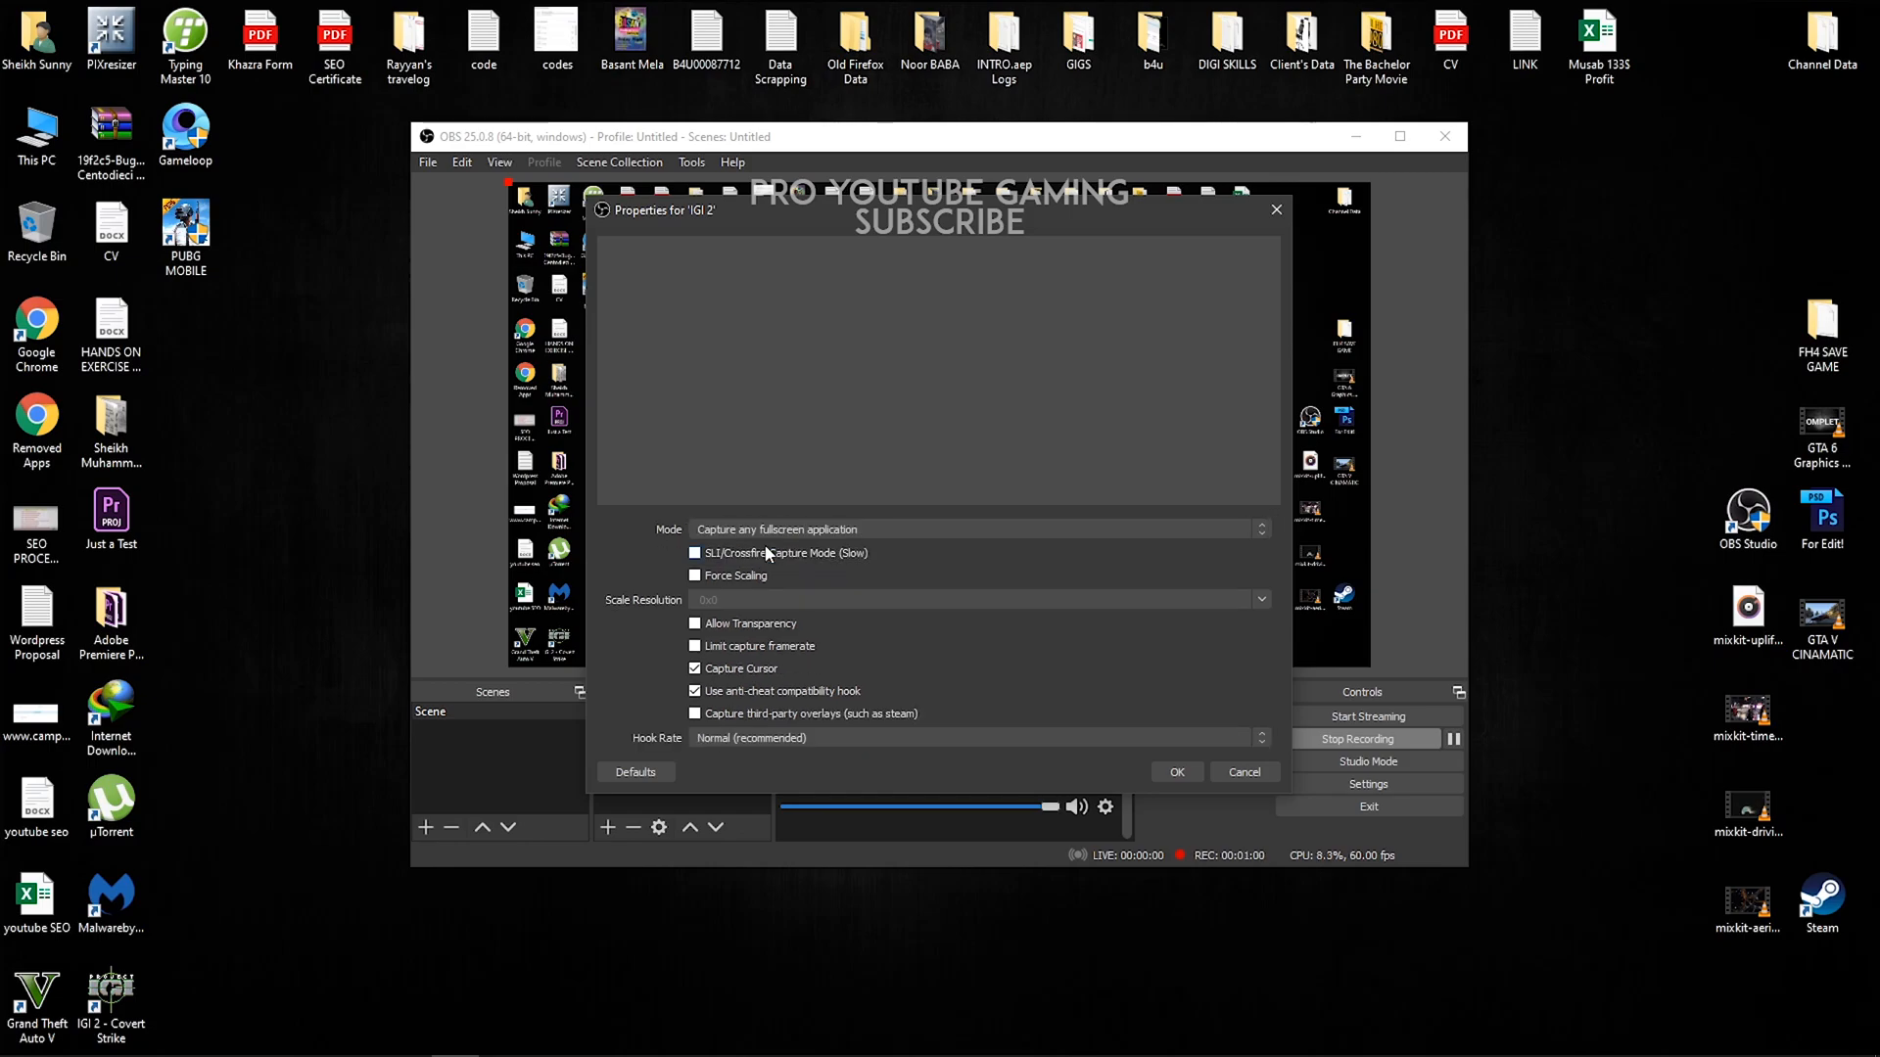
{"action": "left_click", "coordinate": [1177, 771]}
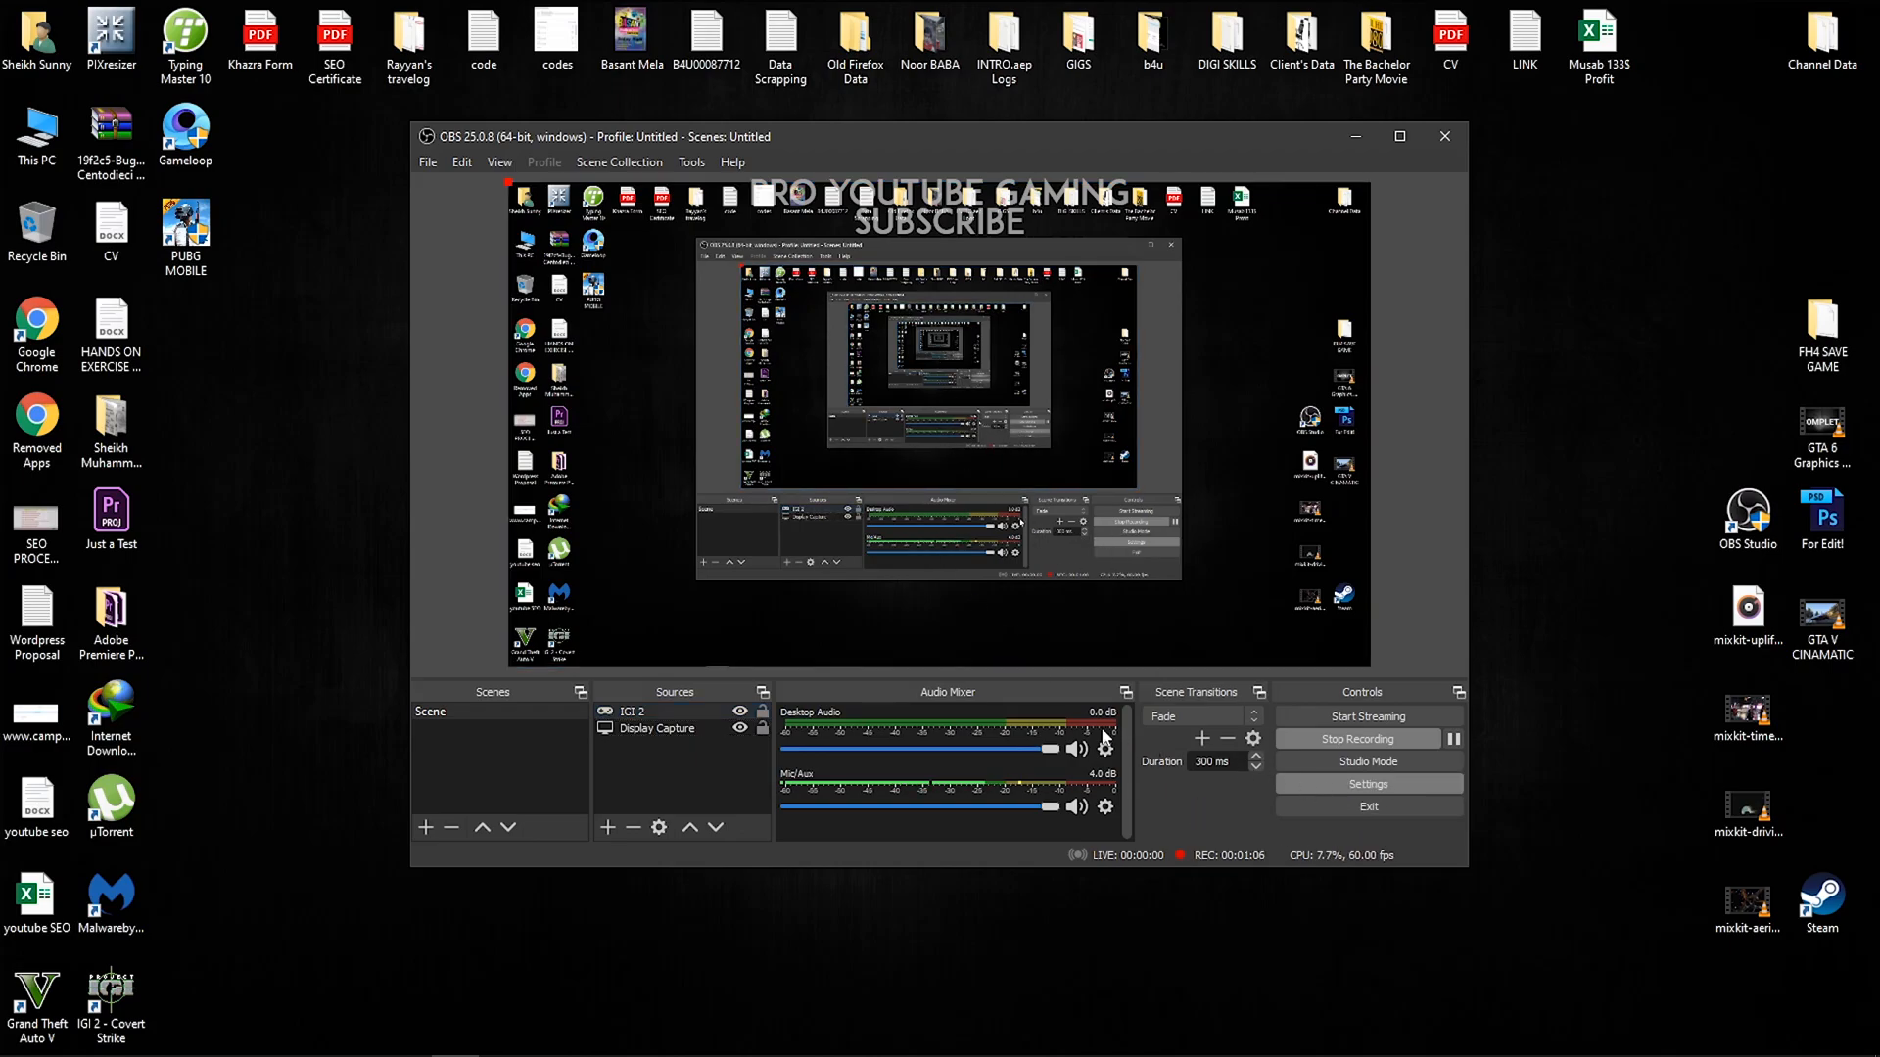
Show the Settings Output page and switch to its Recording output options.
{"action": "left_click", "coordinate": [1367, 783]}
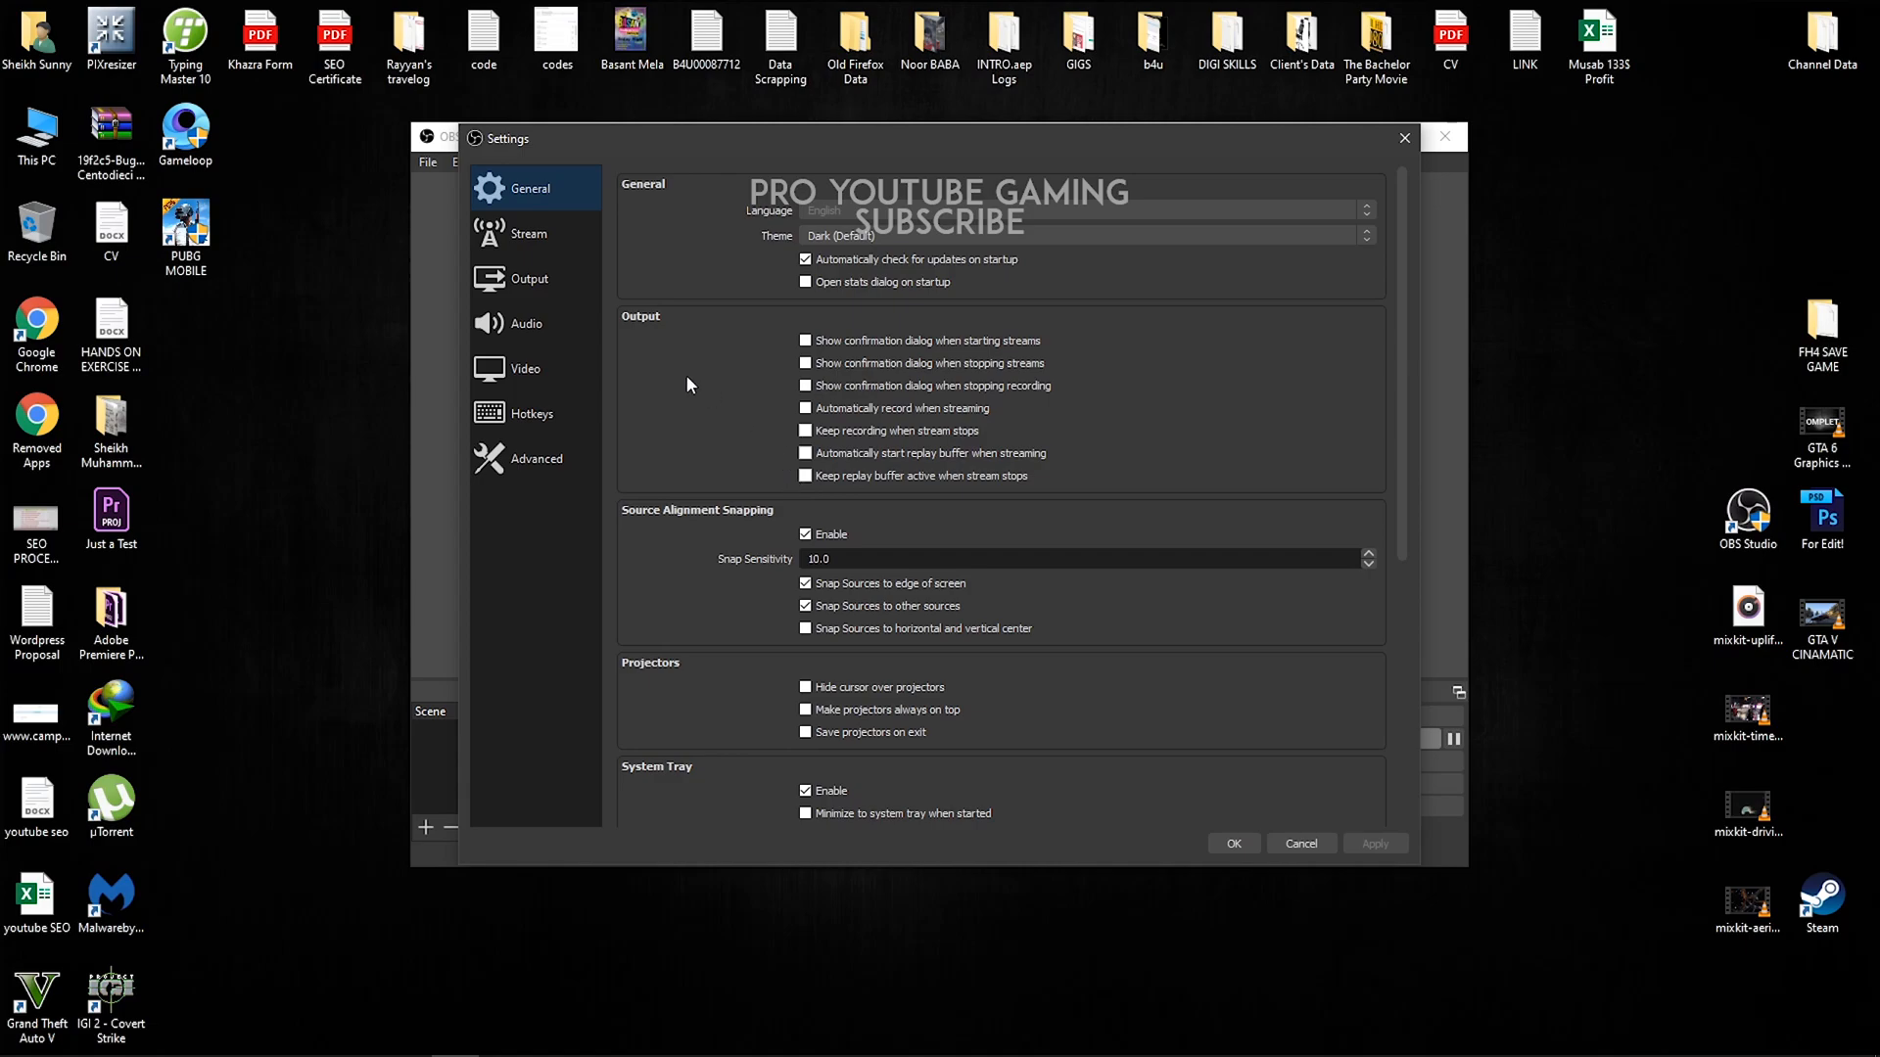
{"action": "left_click", "coordinate": [528, 278]}
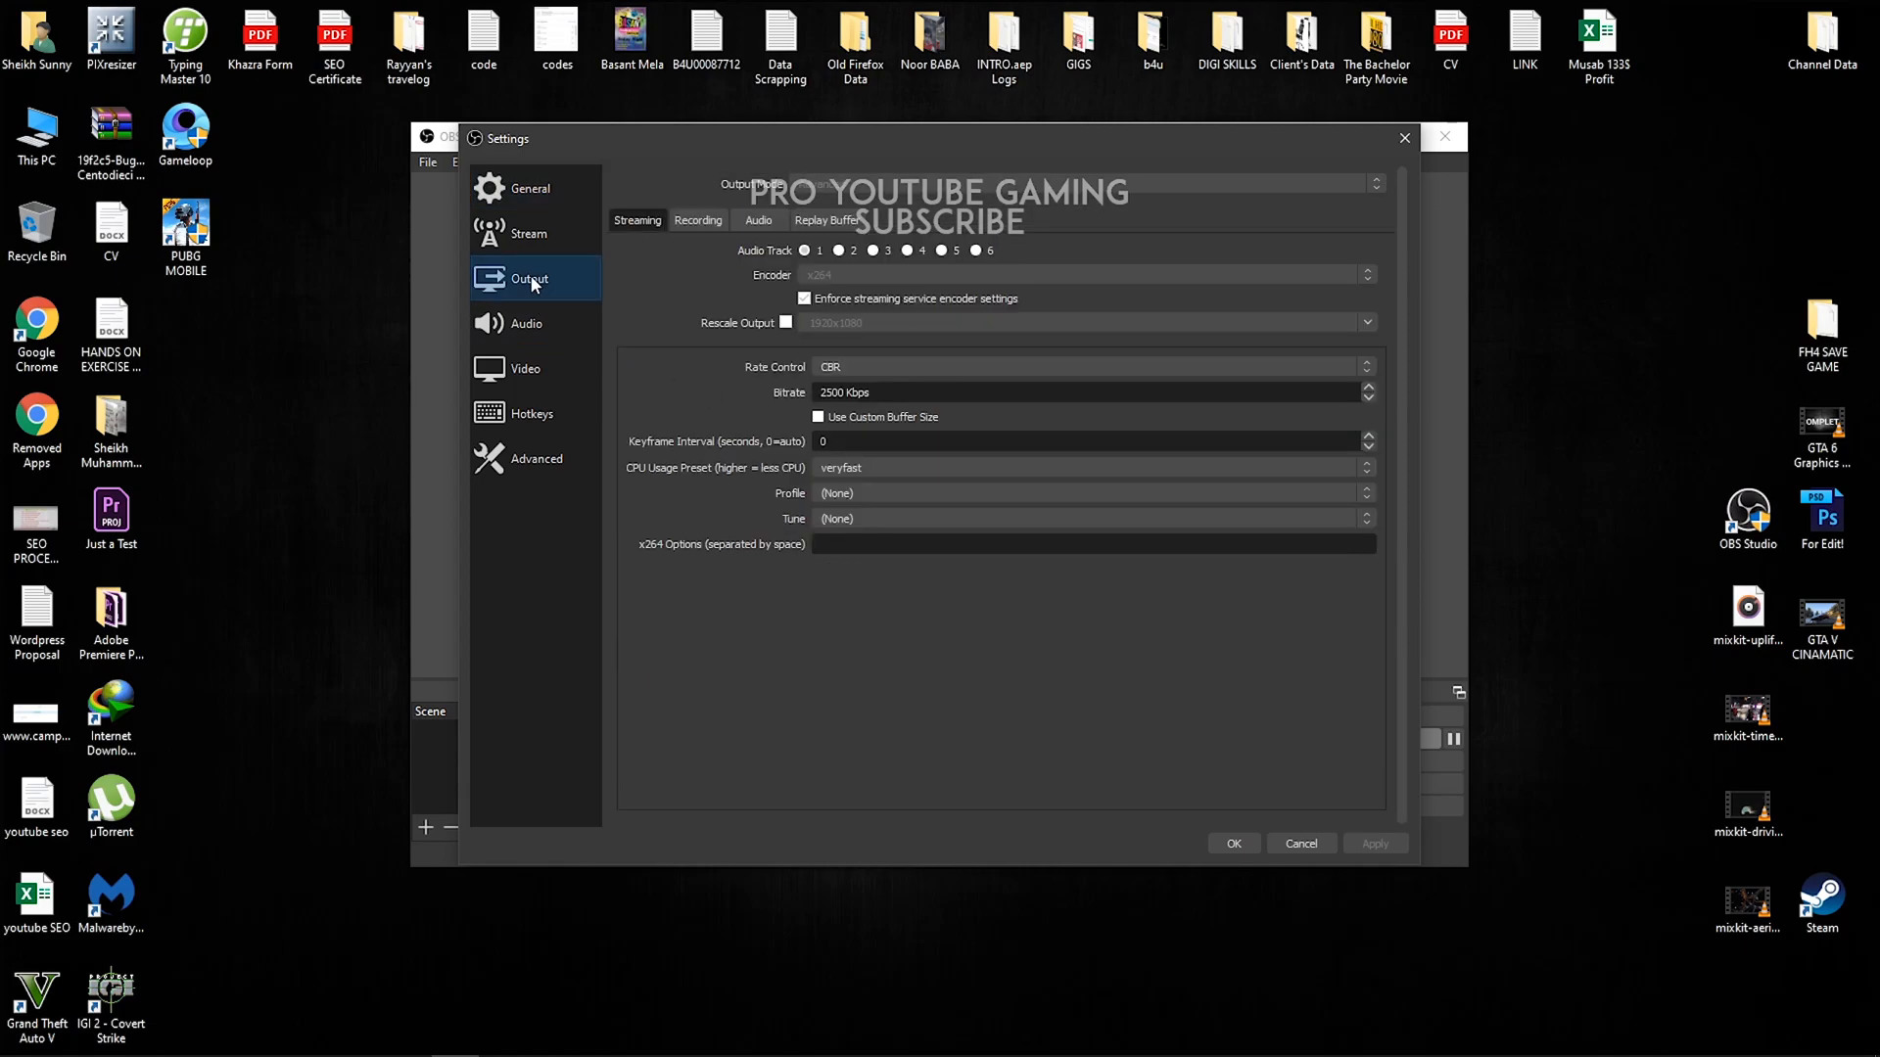
{"action": "mouse_move", "coordinate": [568, 342]}
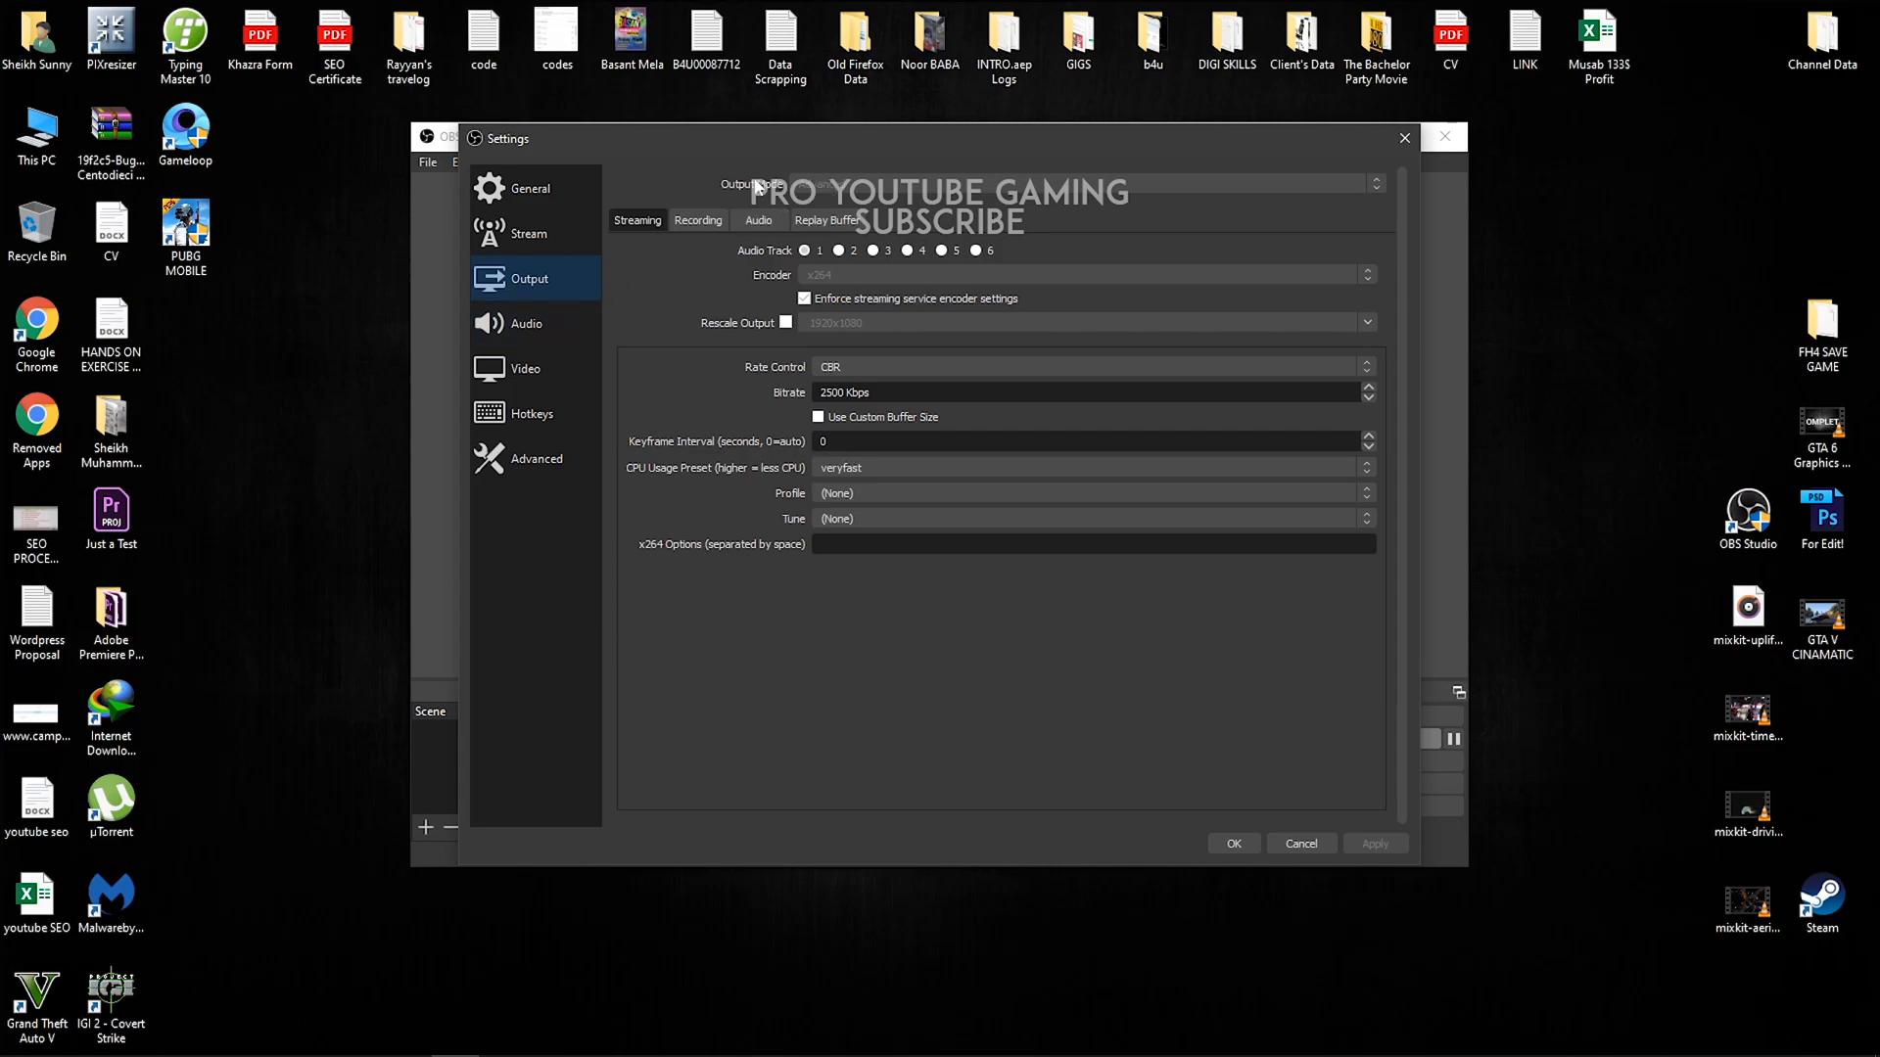
{"action": "mouse_move", "coordinate": [1174, 192]}
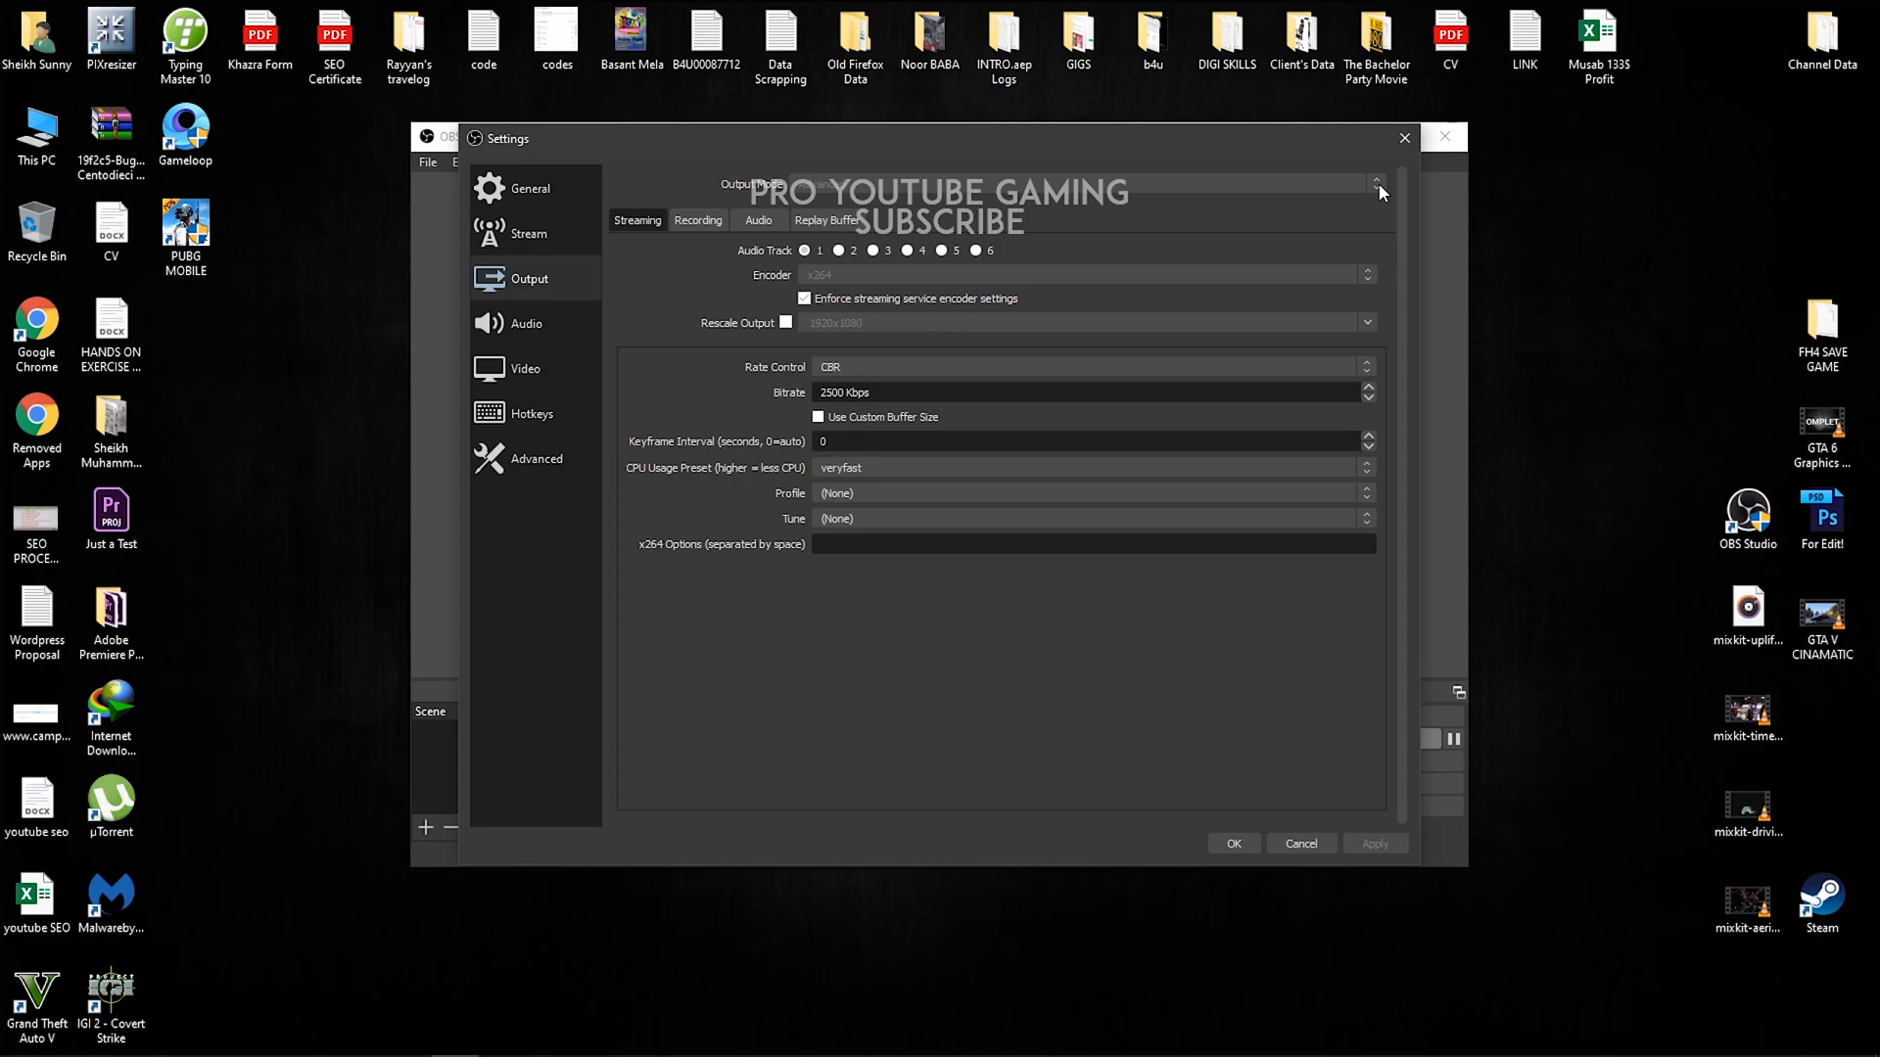
{"action": "left_click", "coordinate": [697, 219]}
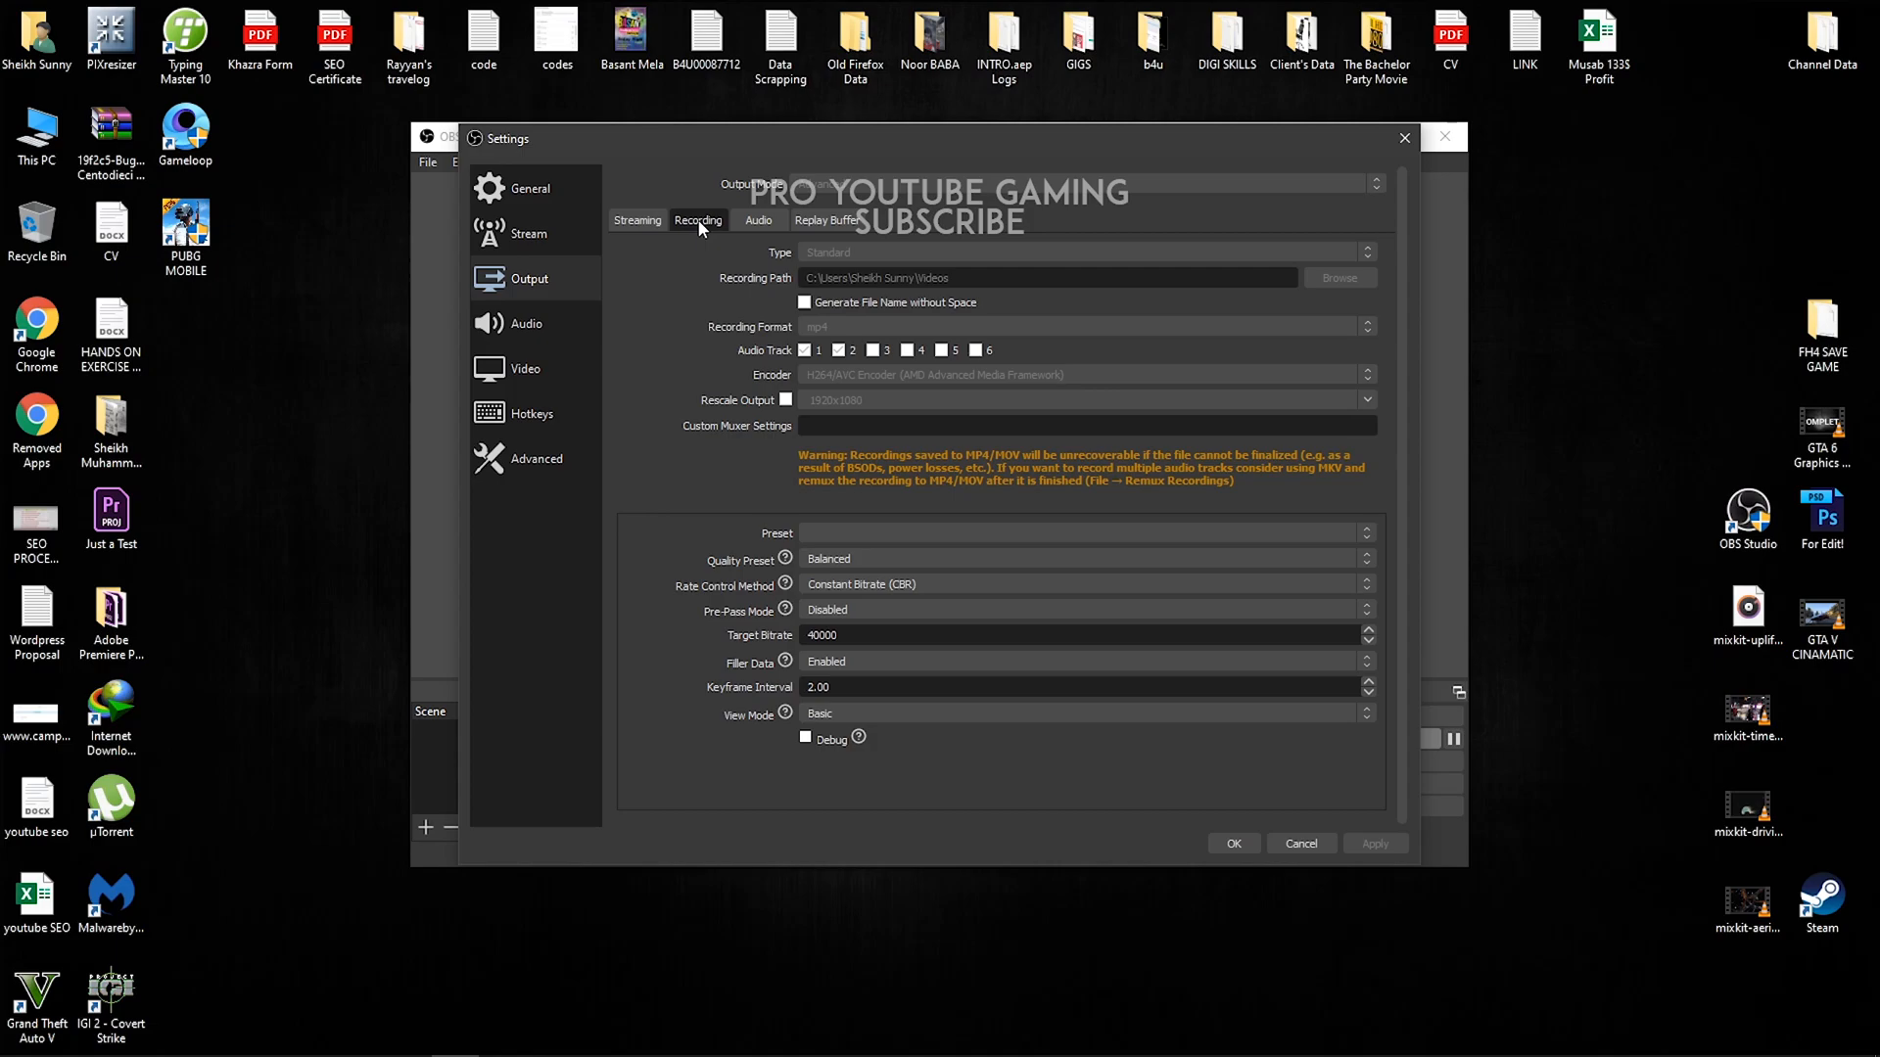
{"action": "mouse_move", "coordinate": [740, 301]}
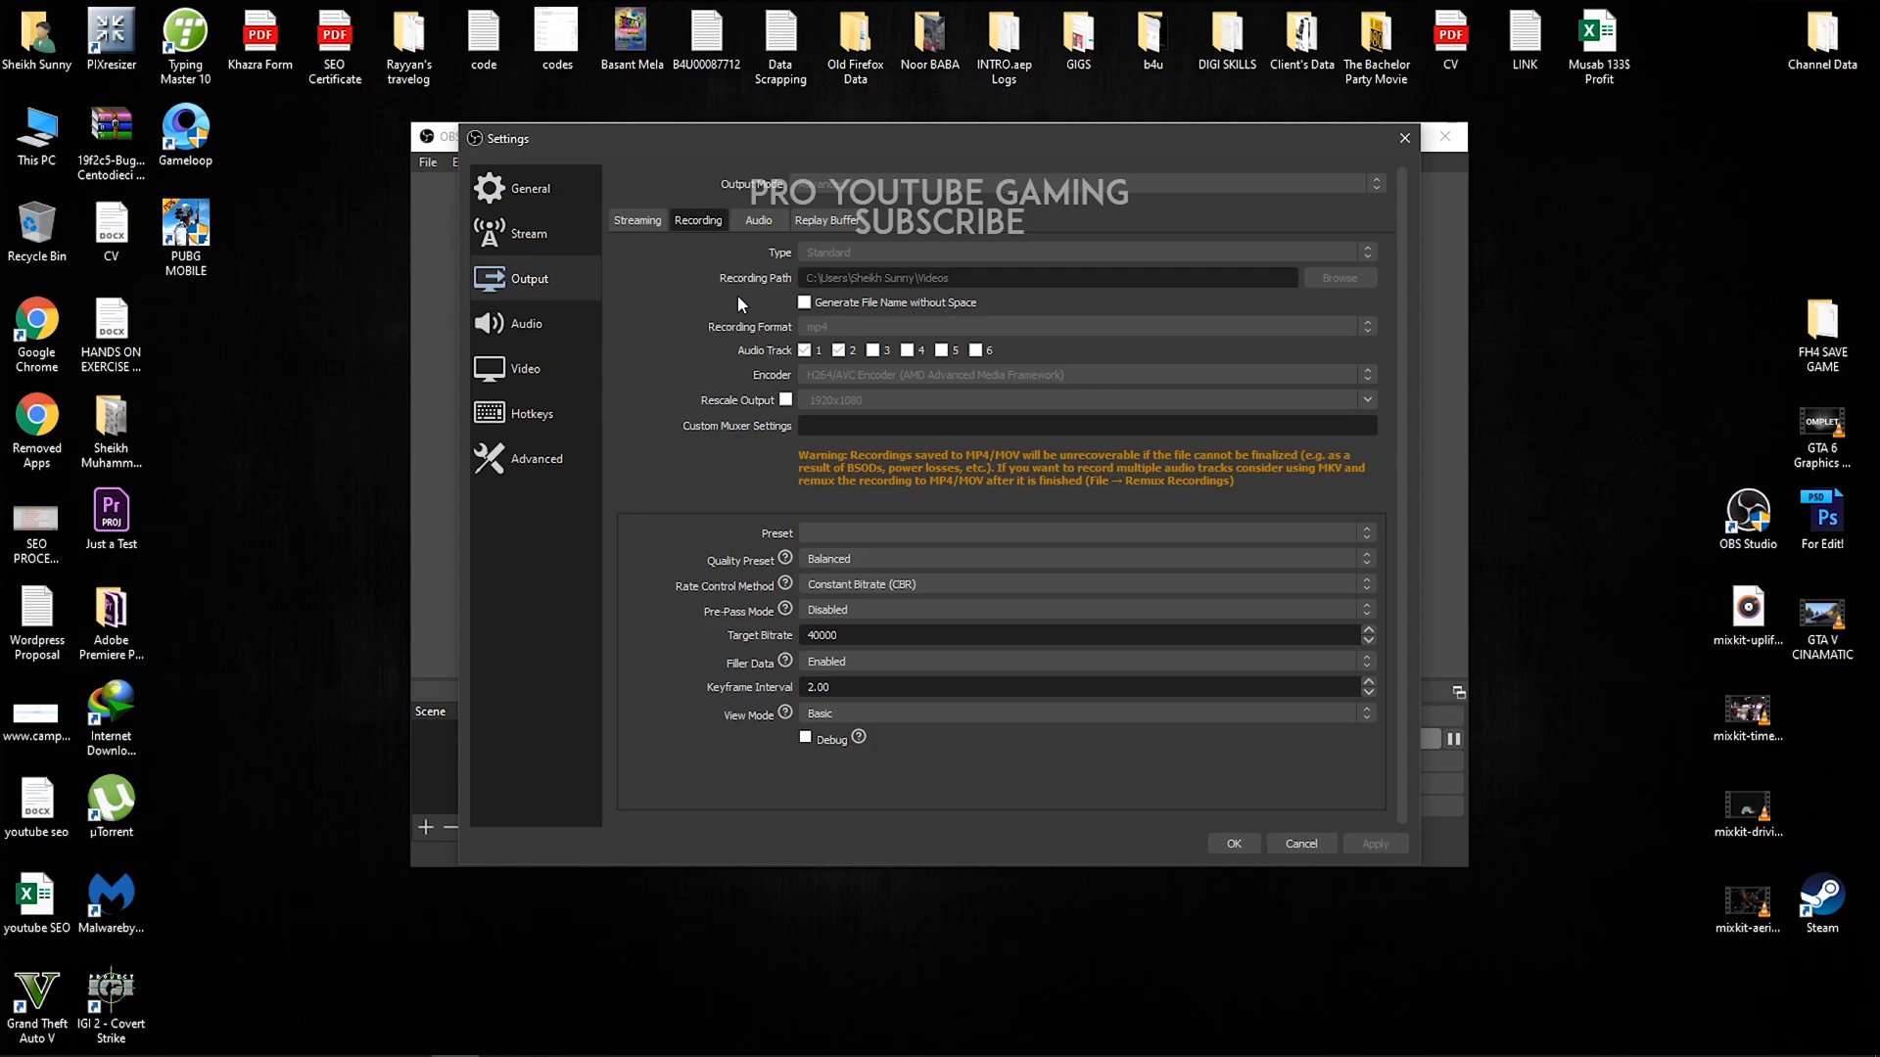
{"action": "mouse_move", "coordinate": [931, 275]}
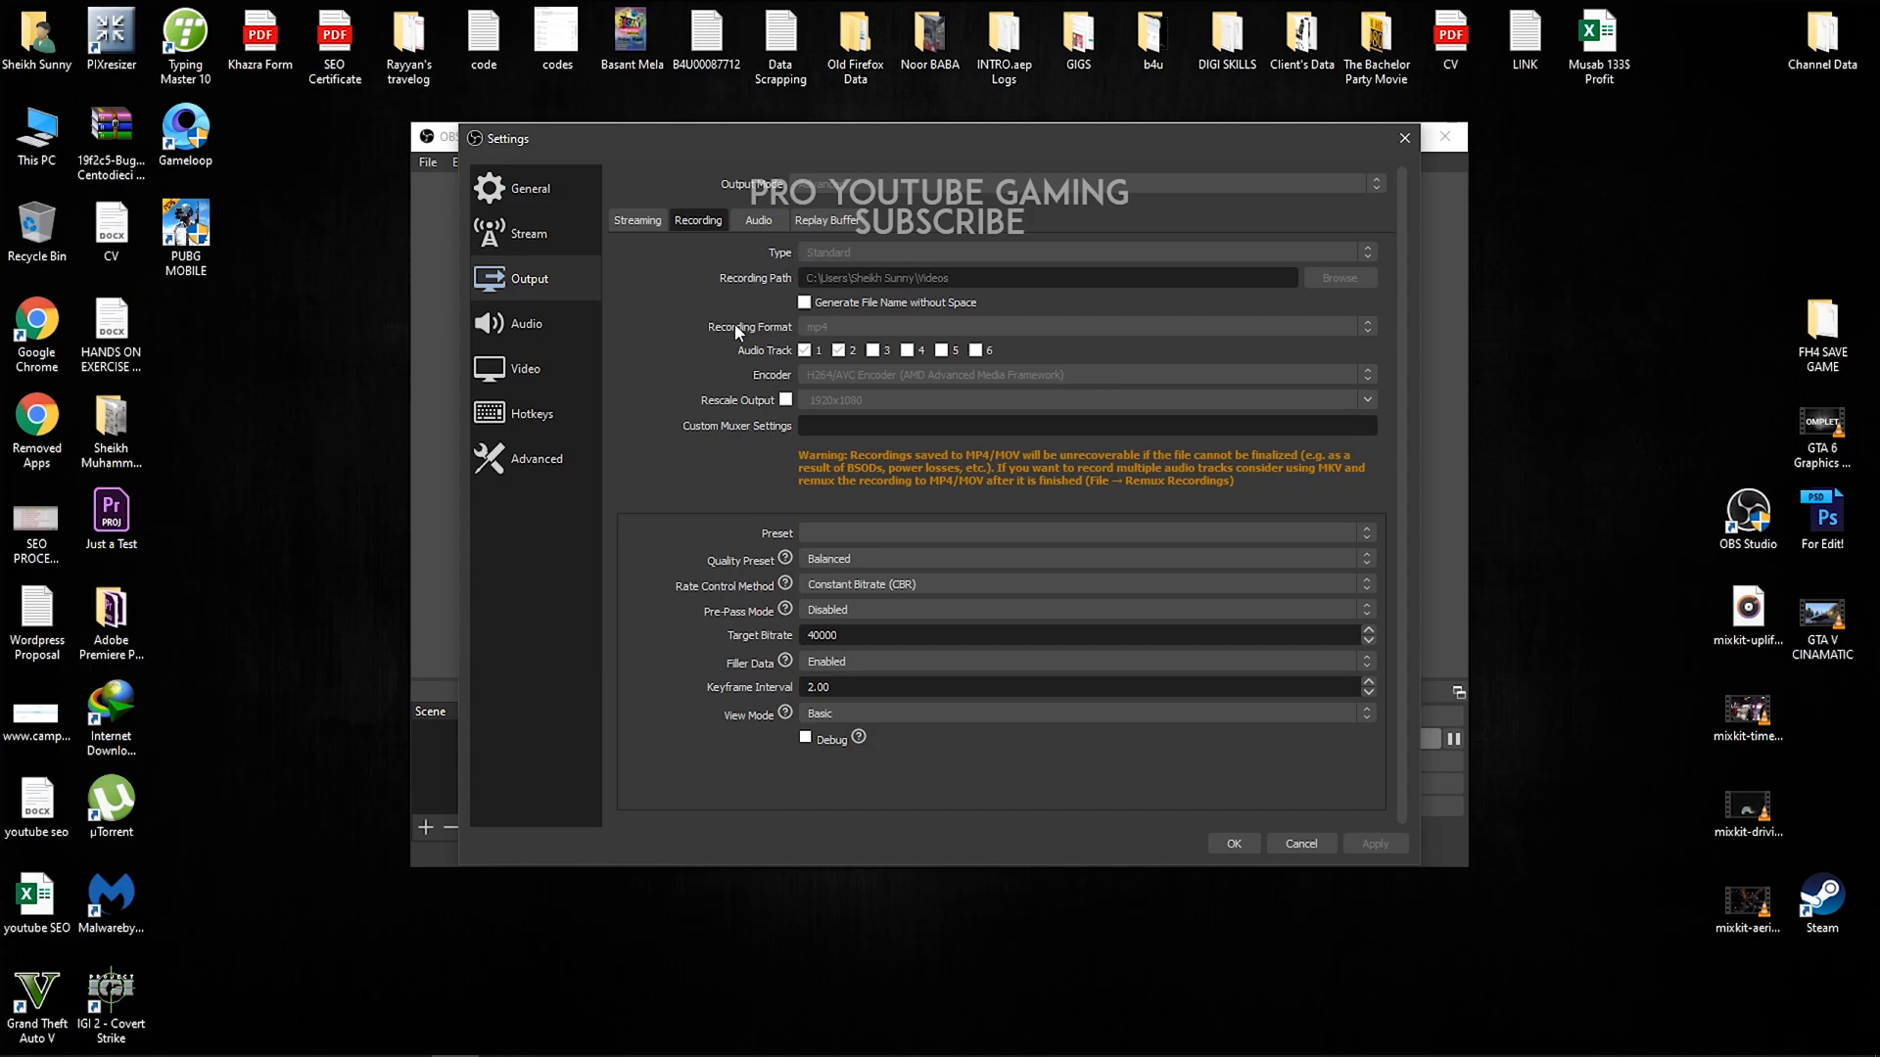
{"action": "mouse_move", "coordinate": [843, 337]}
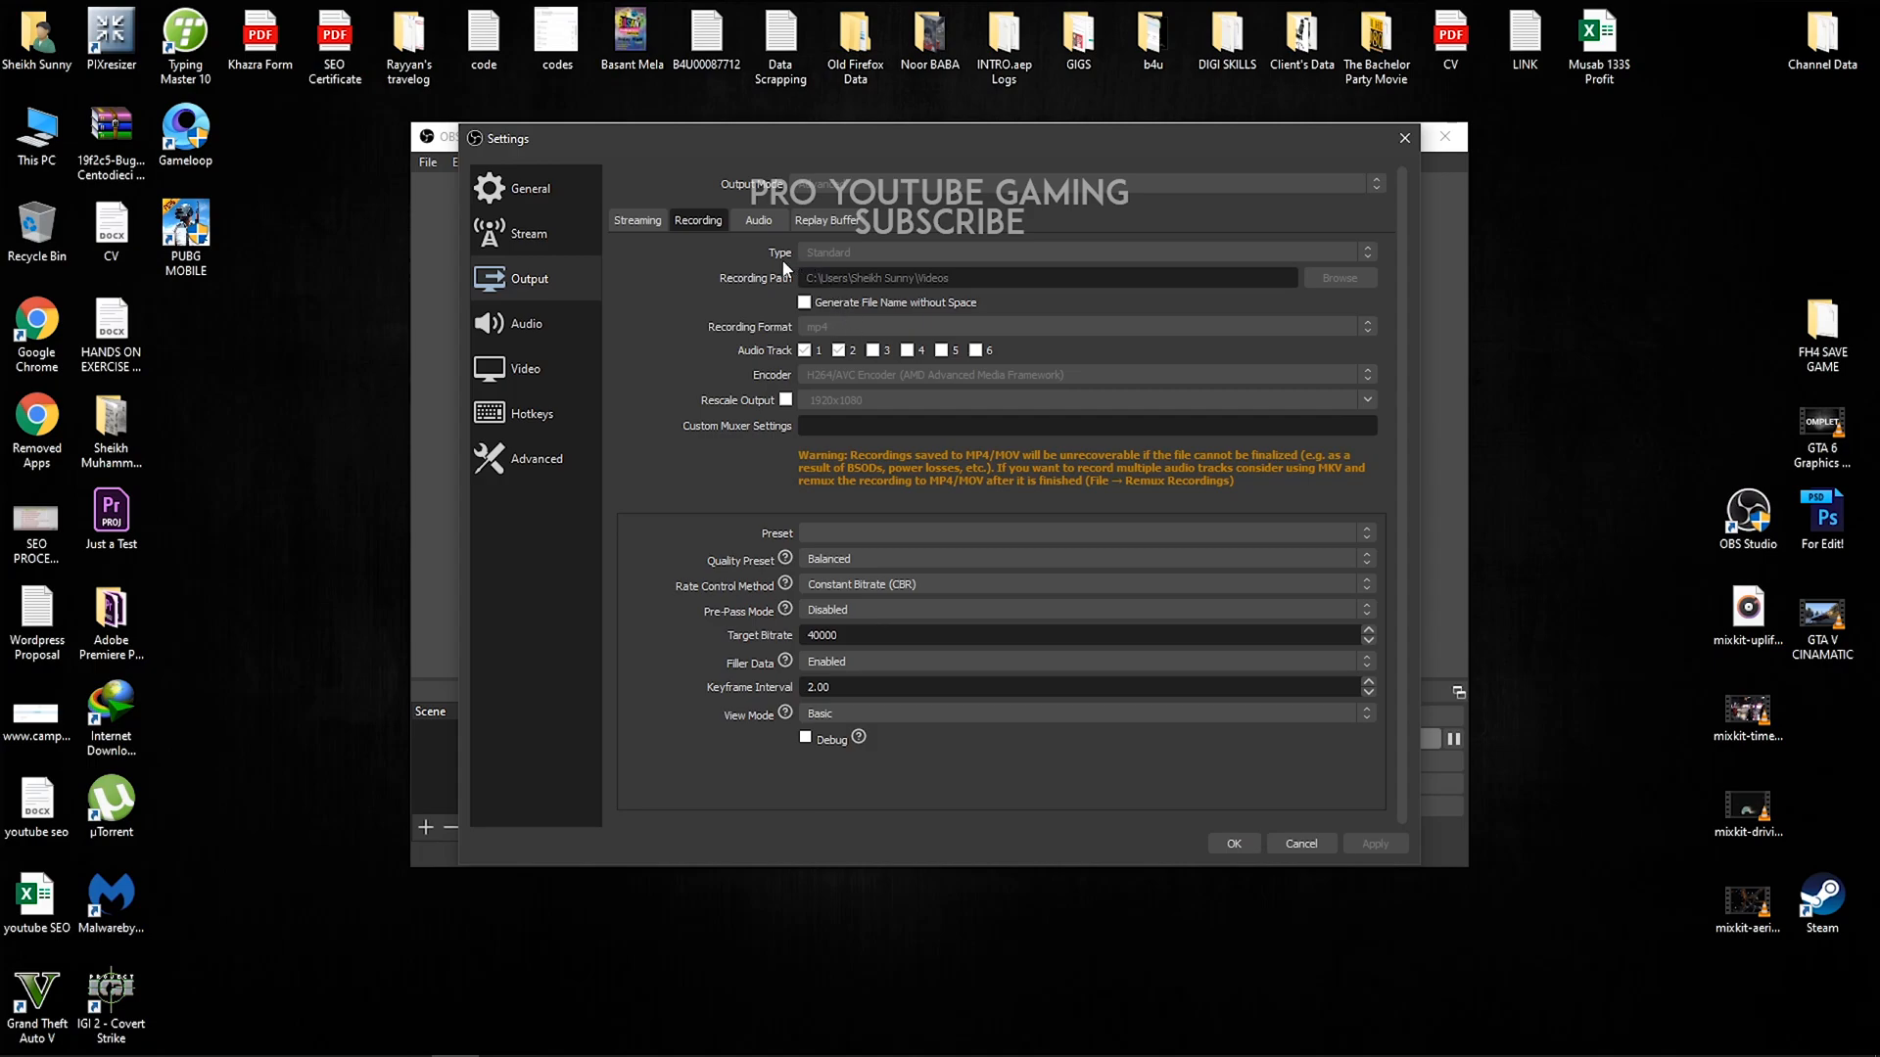
{"action": "mouse_move", "coordinate": [776, 325]}
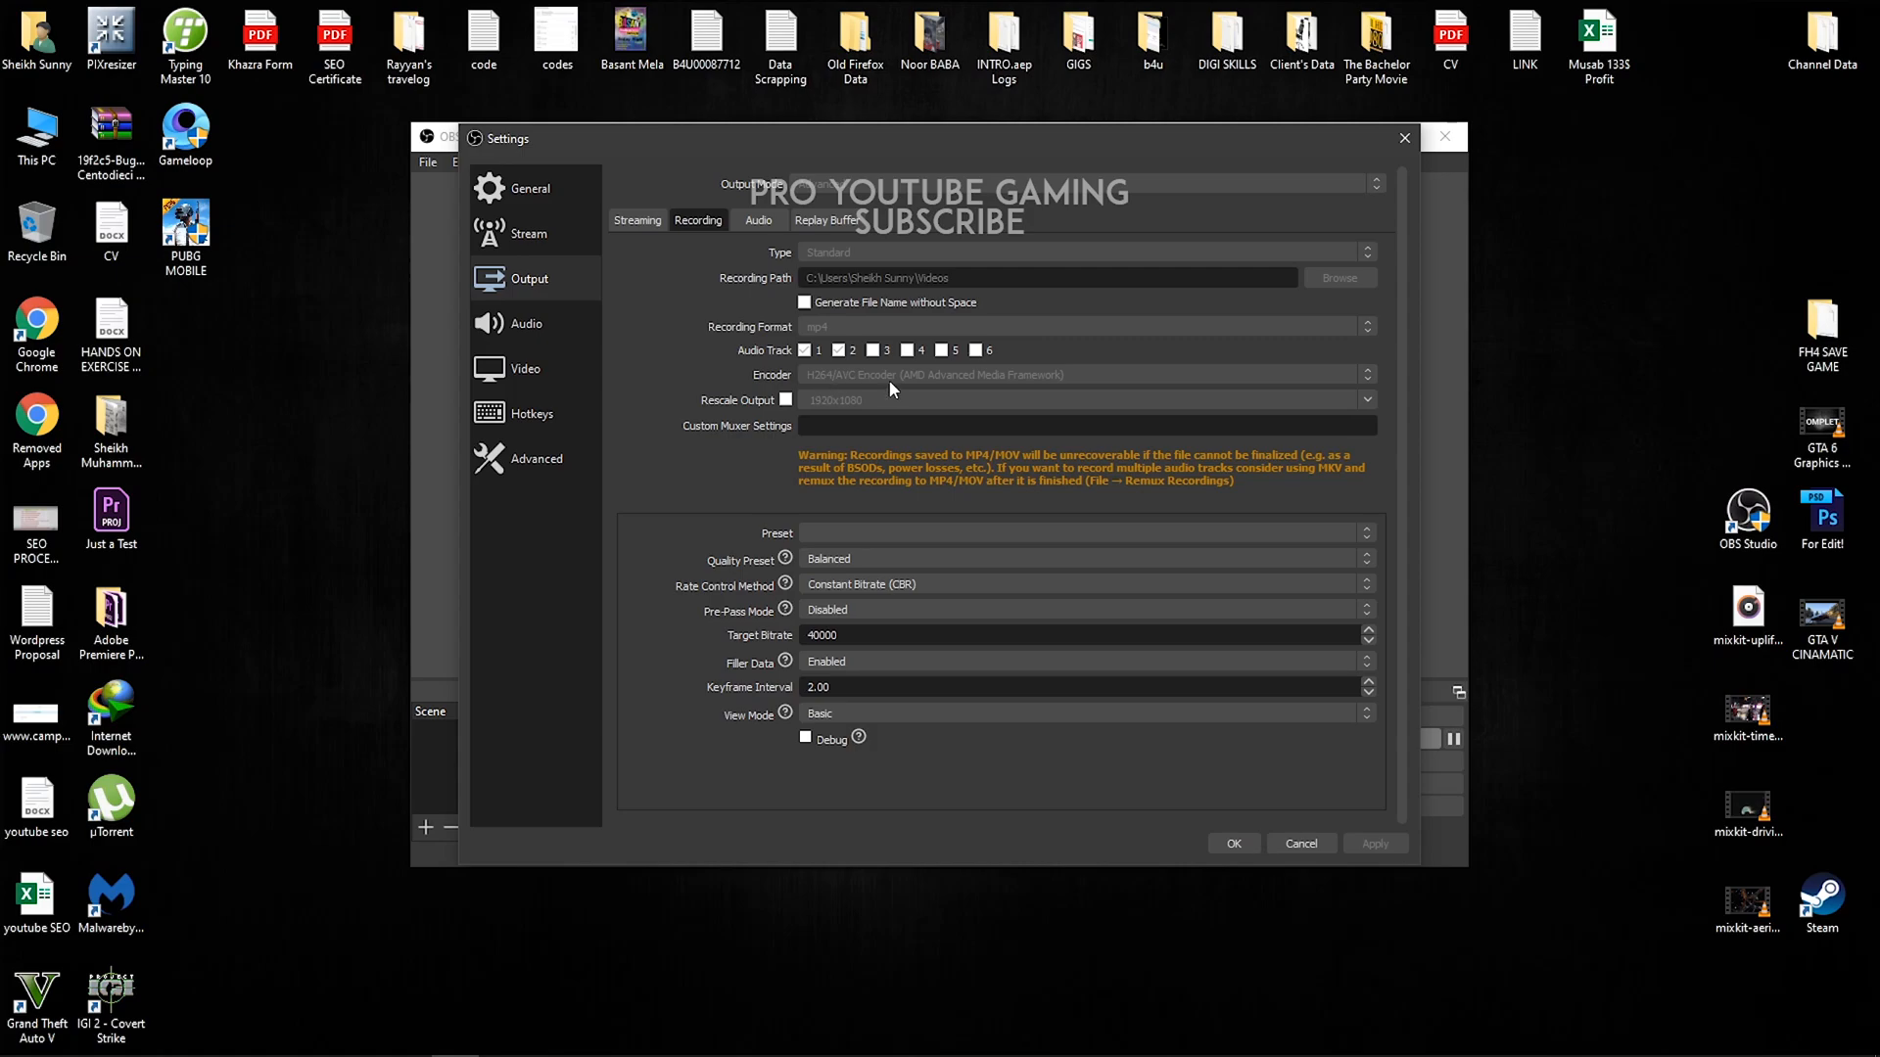
{"action": "mouse_move", "coordinate": [987, 391]}
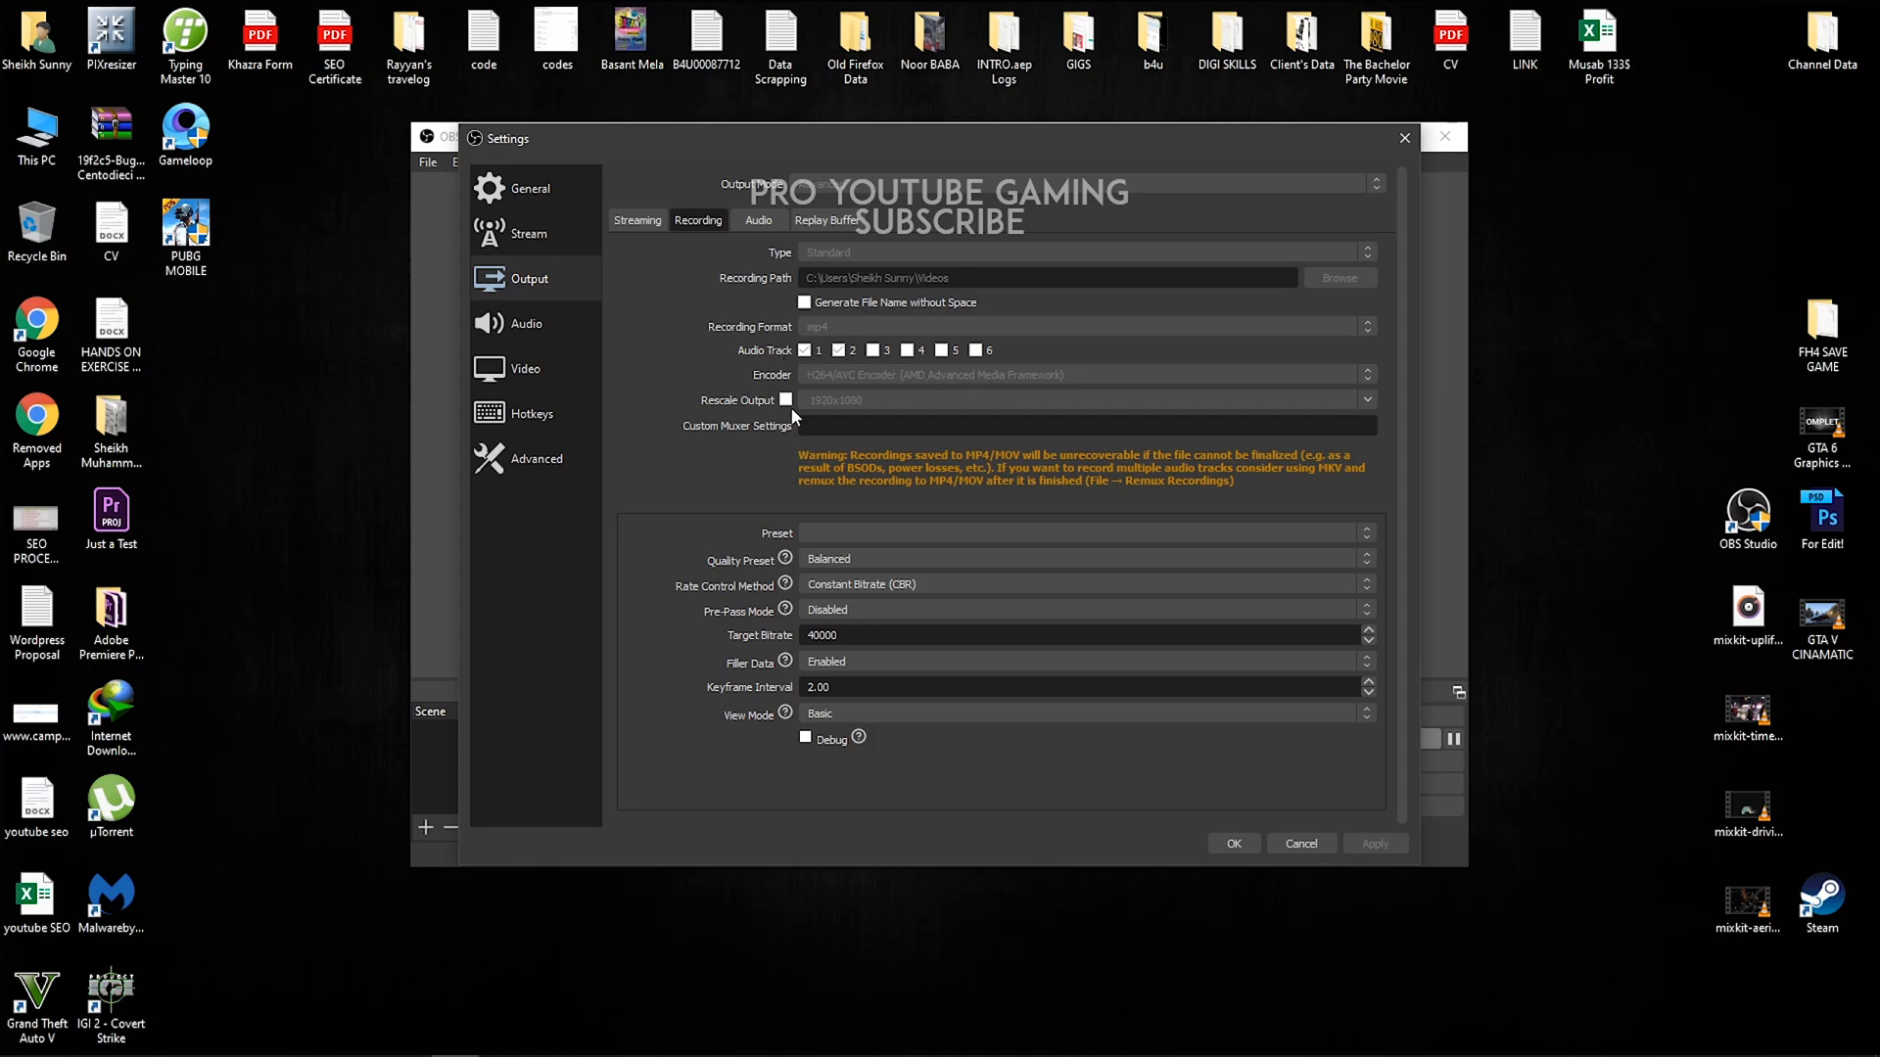
{"action": "mouse_move", "coordinate": [844, 407]}
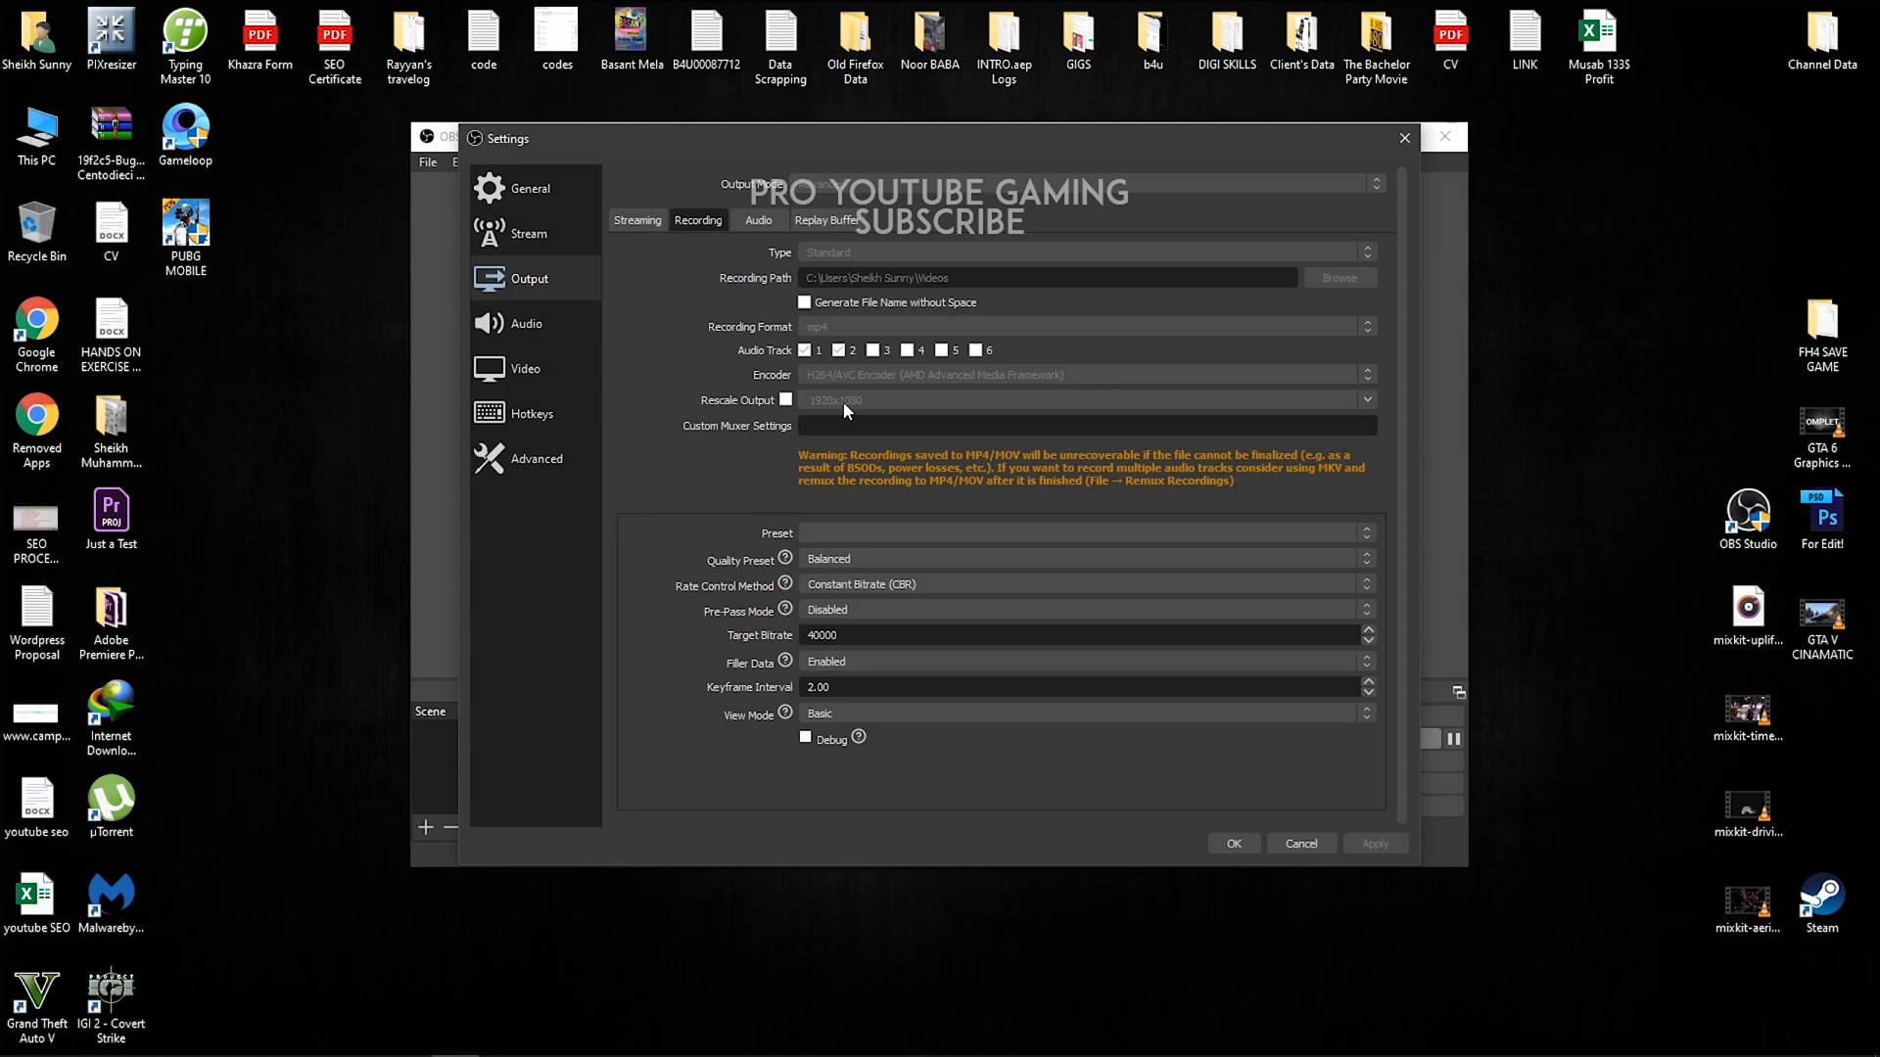
{"action": "mouse_move", "coordinate": [783, 560]}
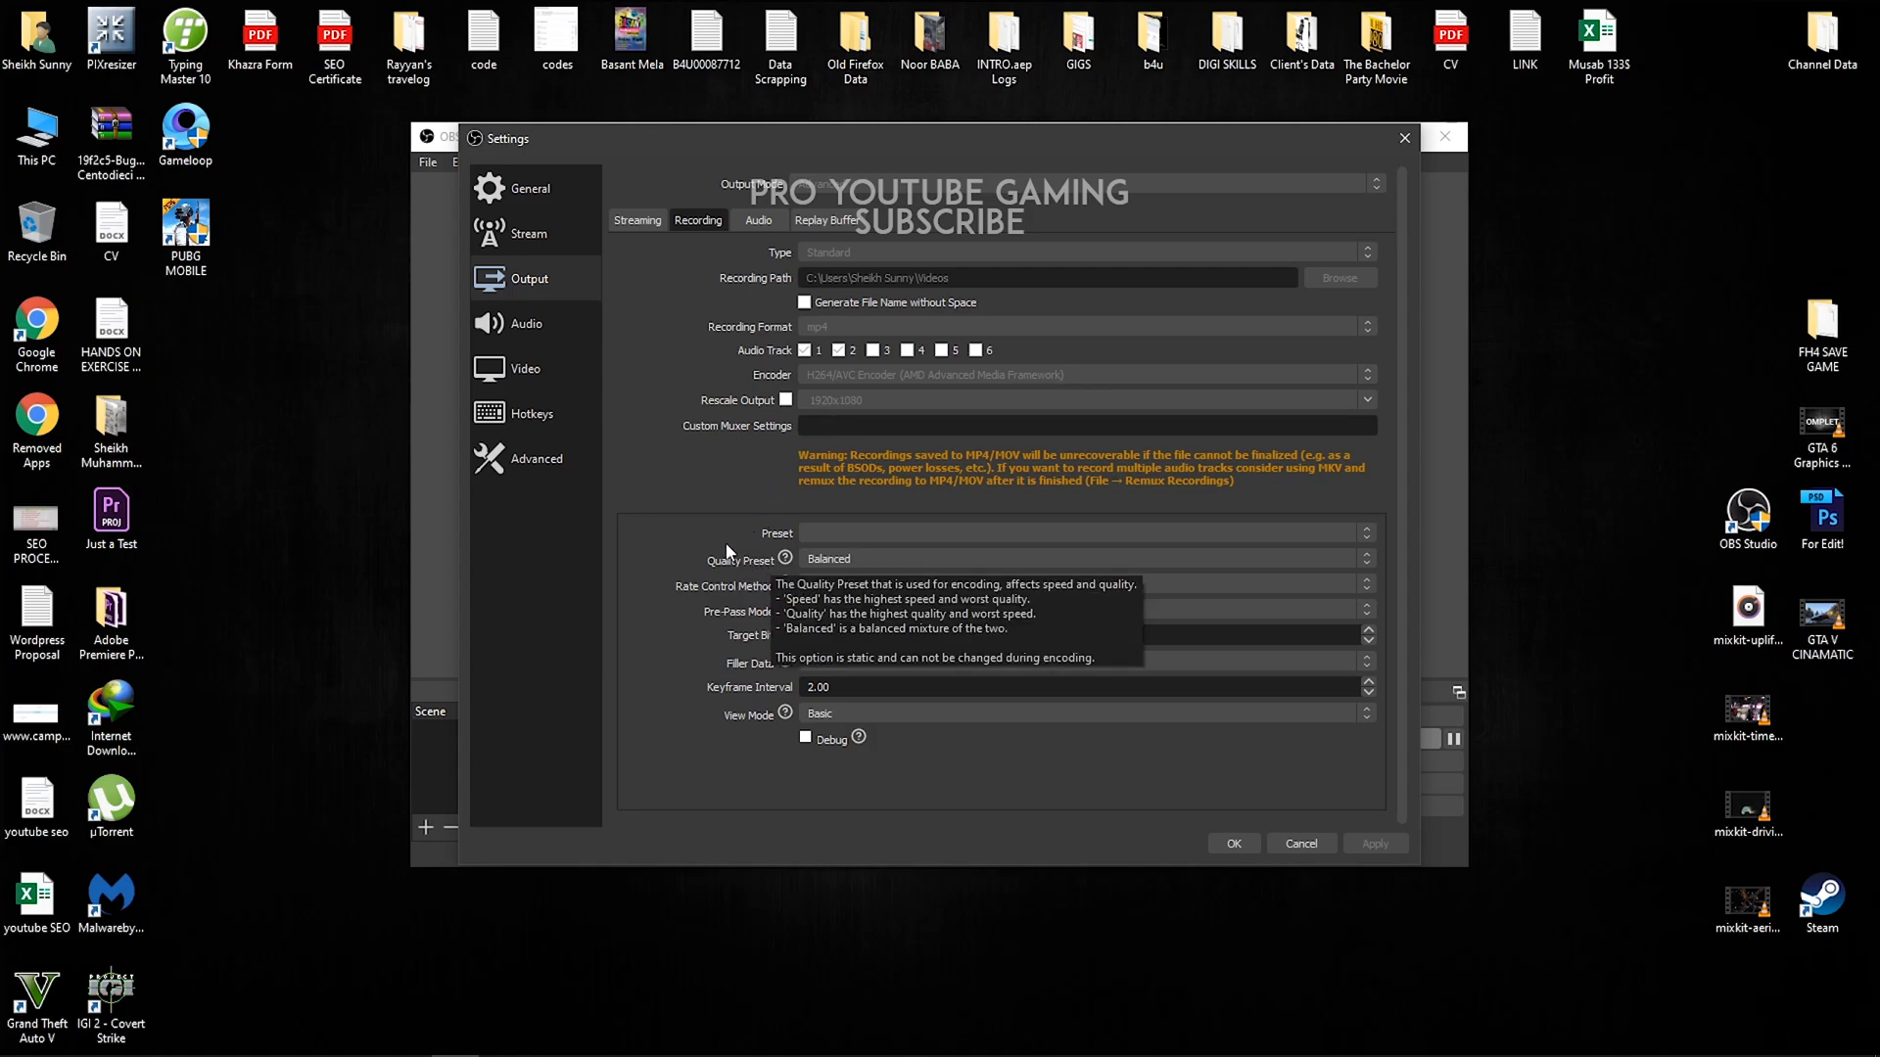
Keep Constant Bitrate (CBR) rate control at 40000 and set Pre-Pass Mode to Enabled.
{"action": "left_click", "coordinate": [1085, 533]}
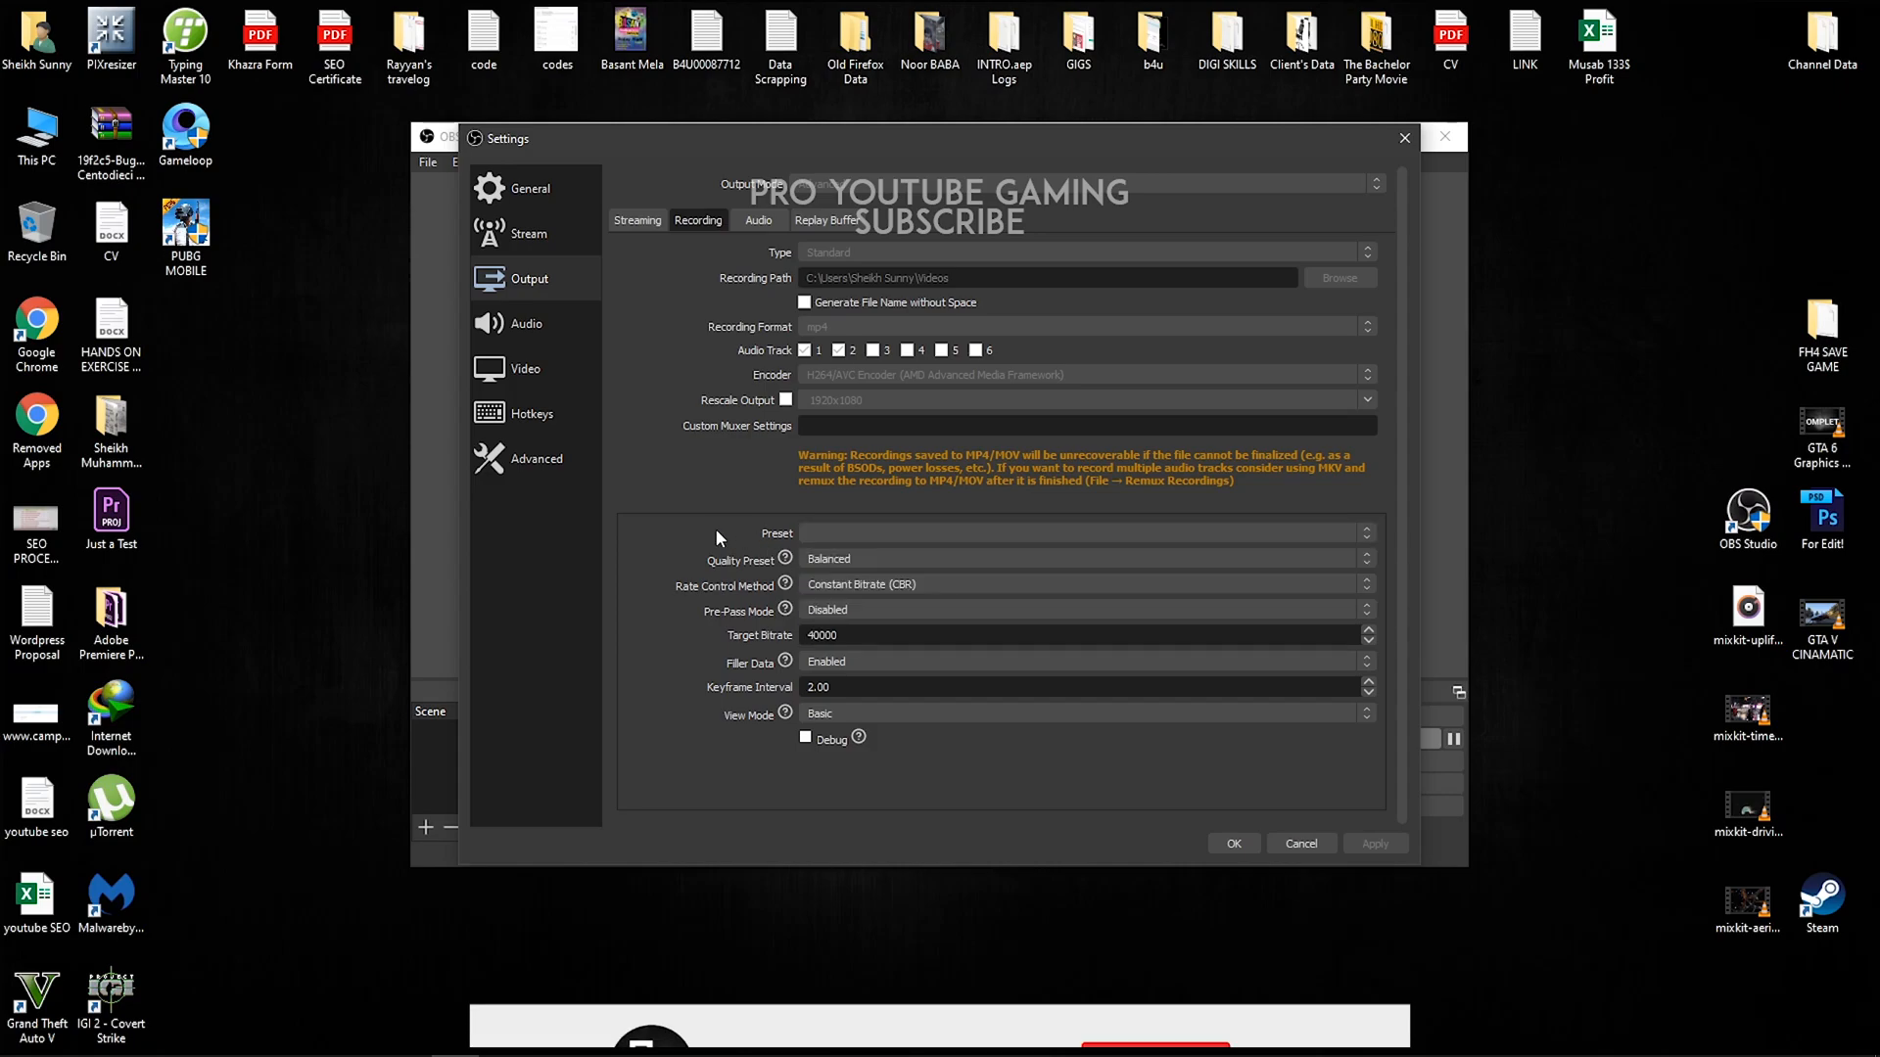
{"action": "left_click", "coordinate": [1151, 983]}
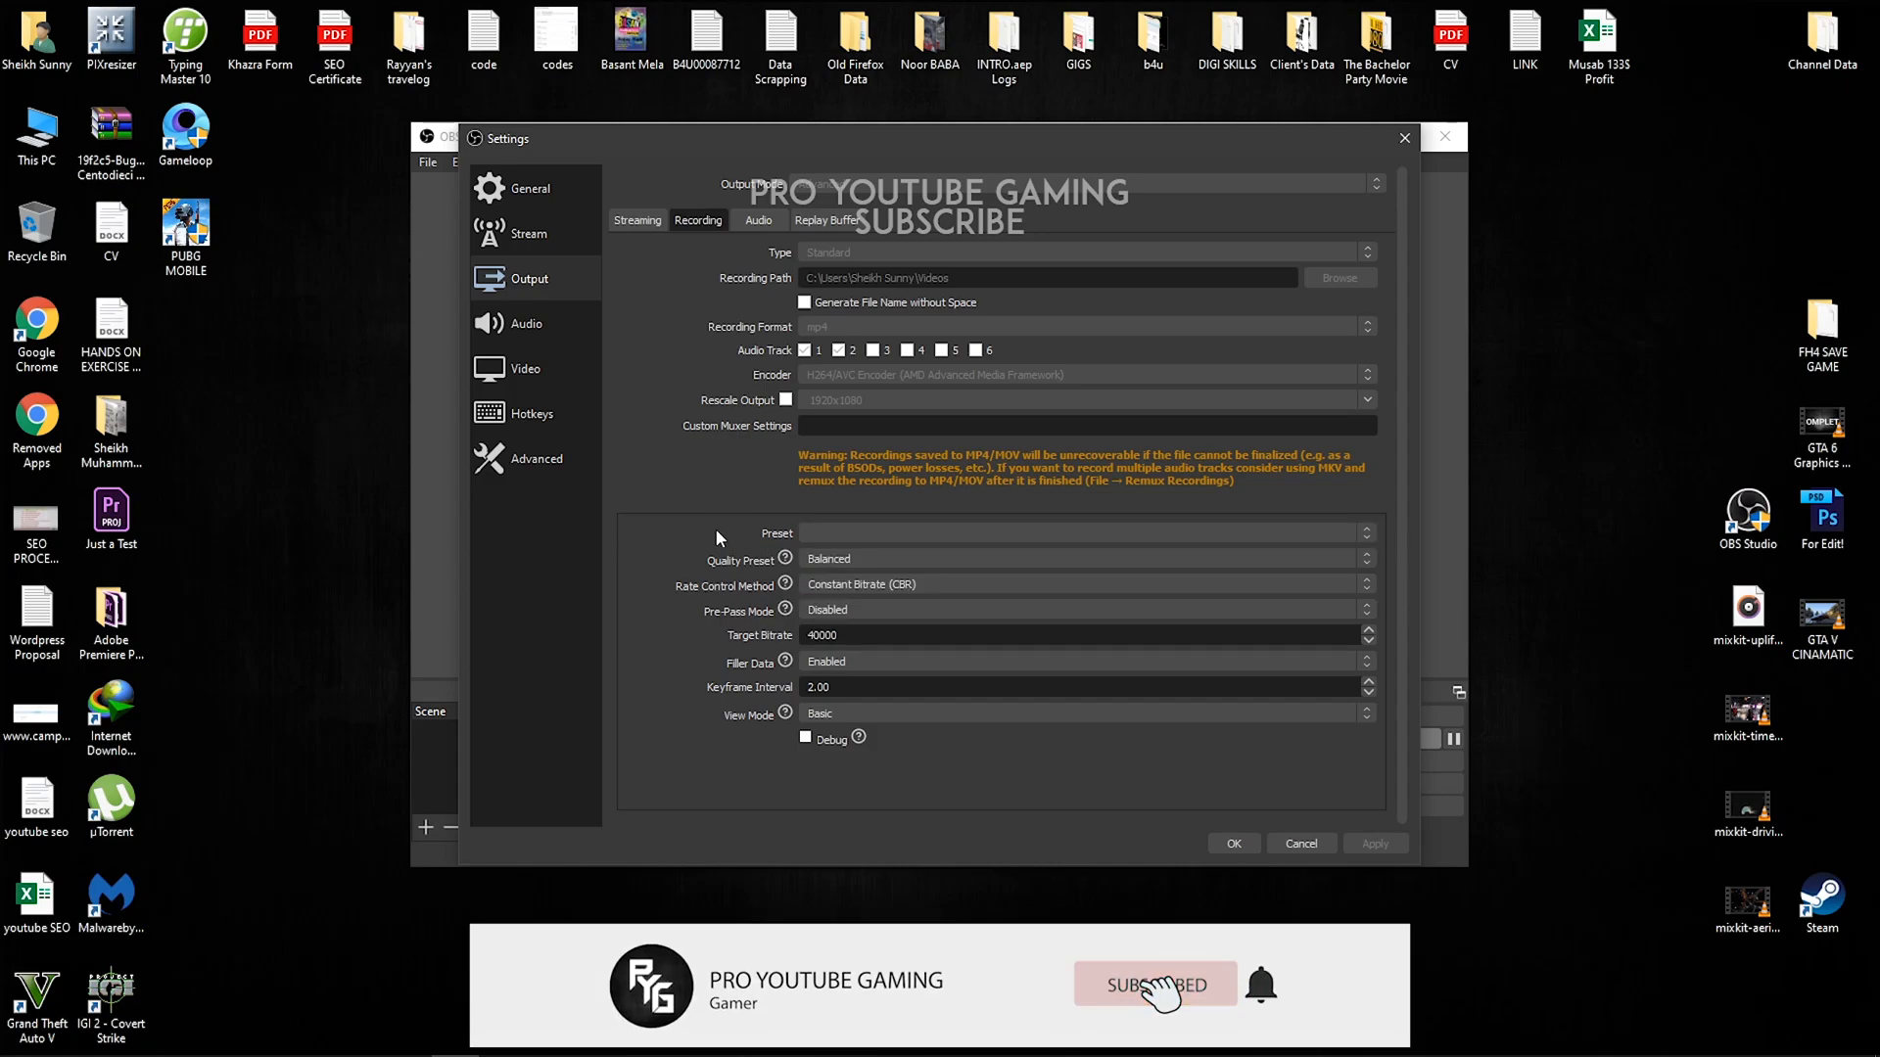
{"action": "mouse_move", "coordinate": [783, 587]}
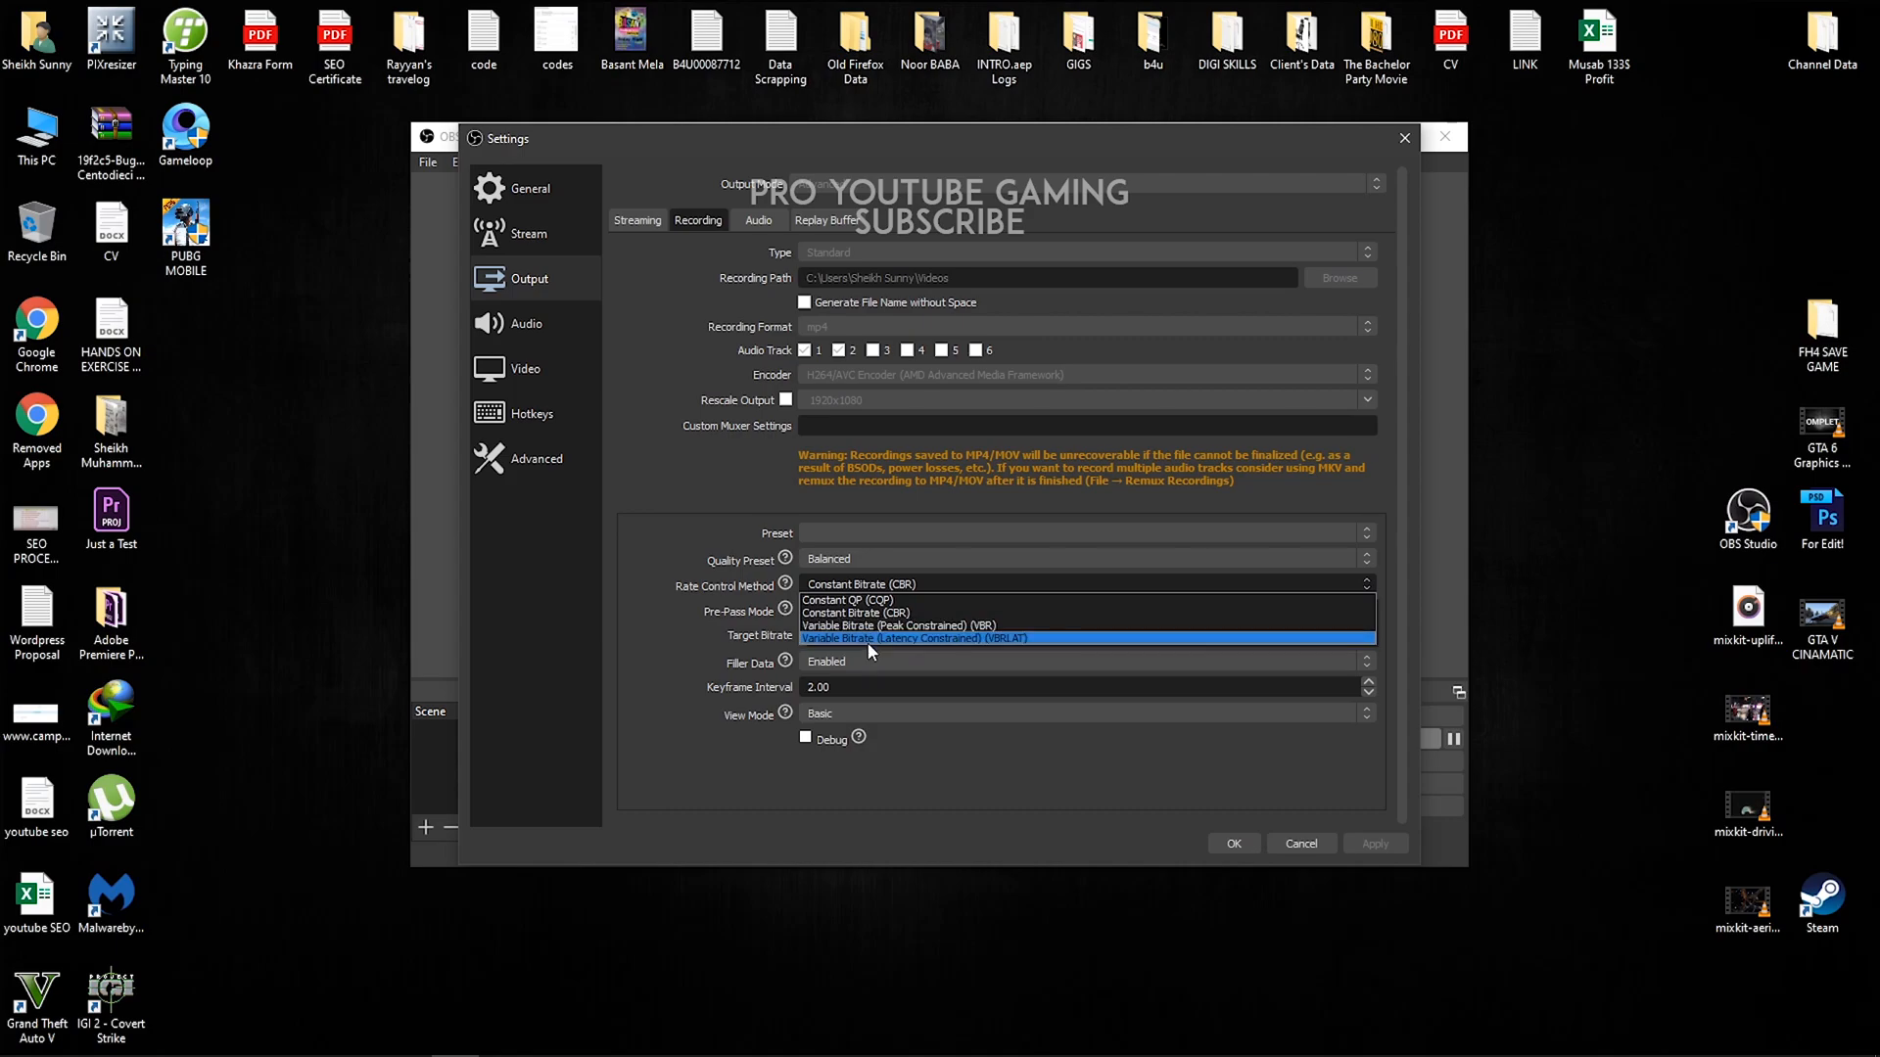
{"action": "mouse_move", "coordinate": [879, 626]}
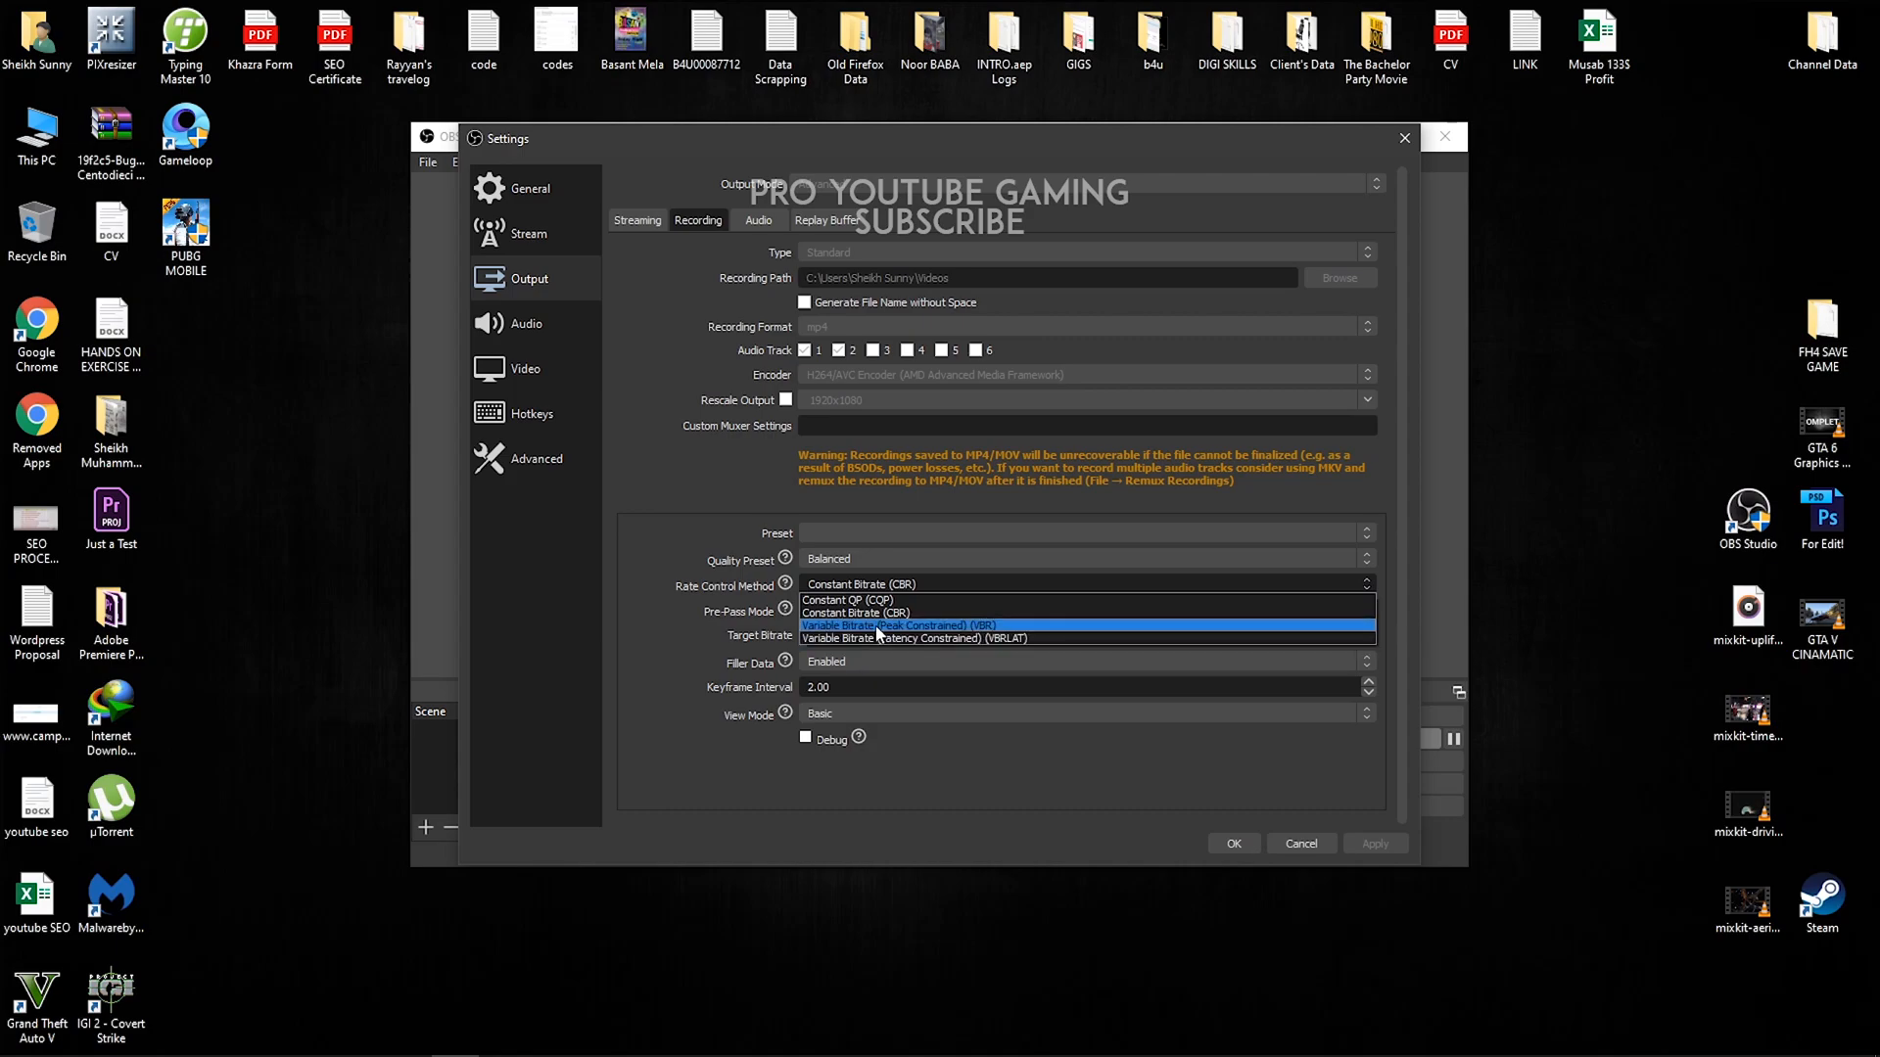
{"action": "left_click", "coordinate": [862, 611]}
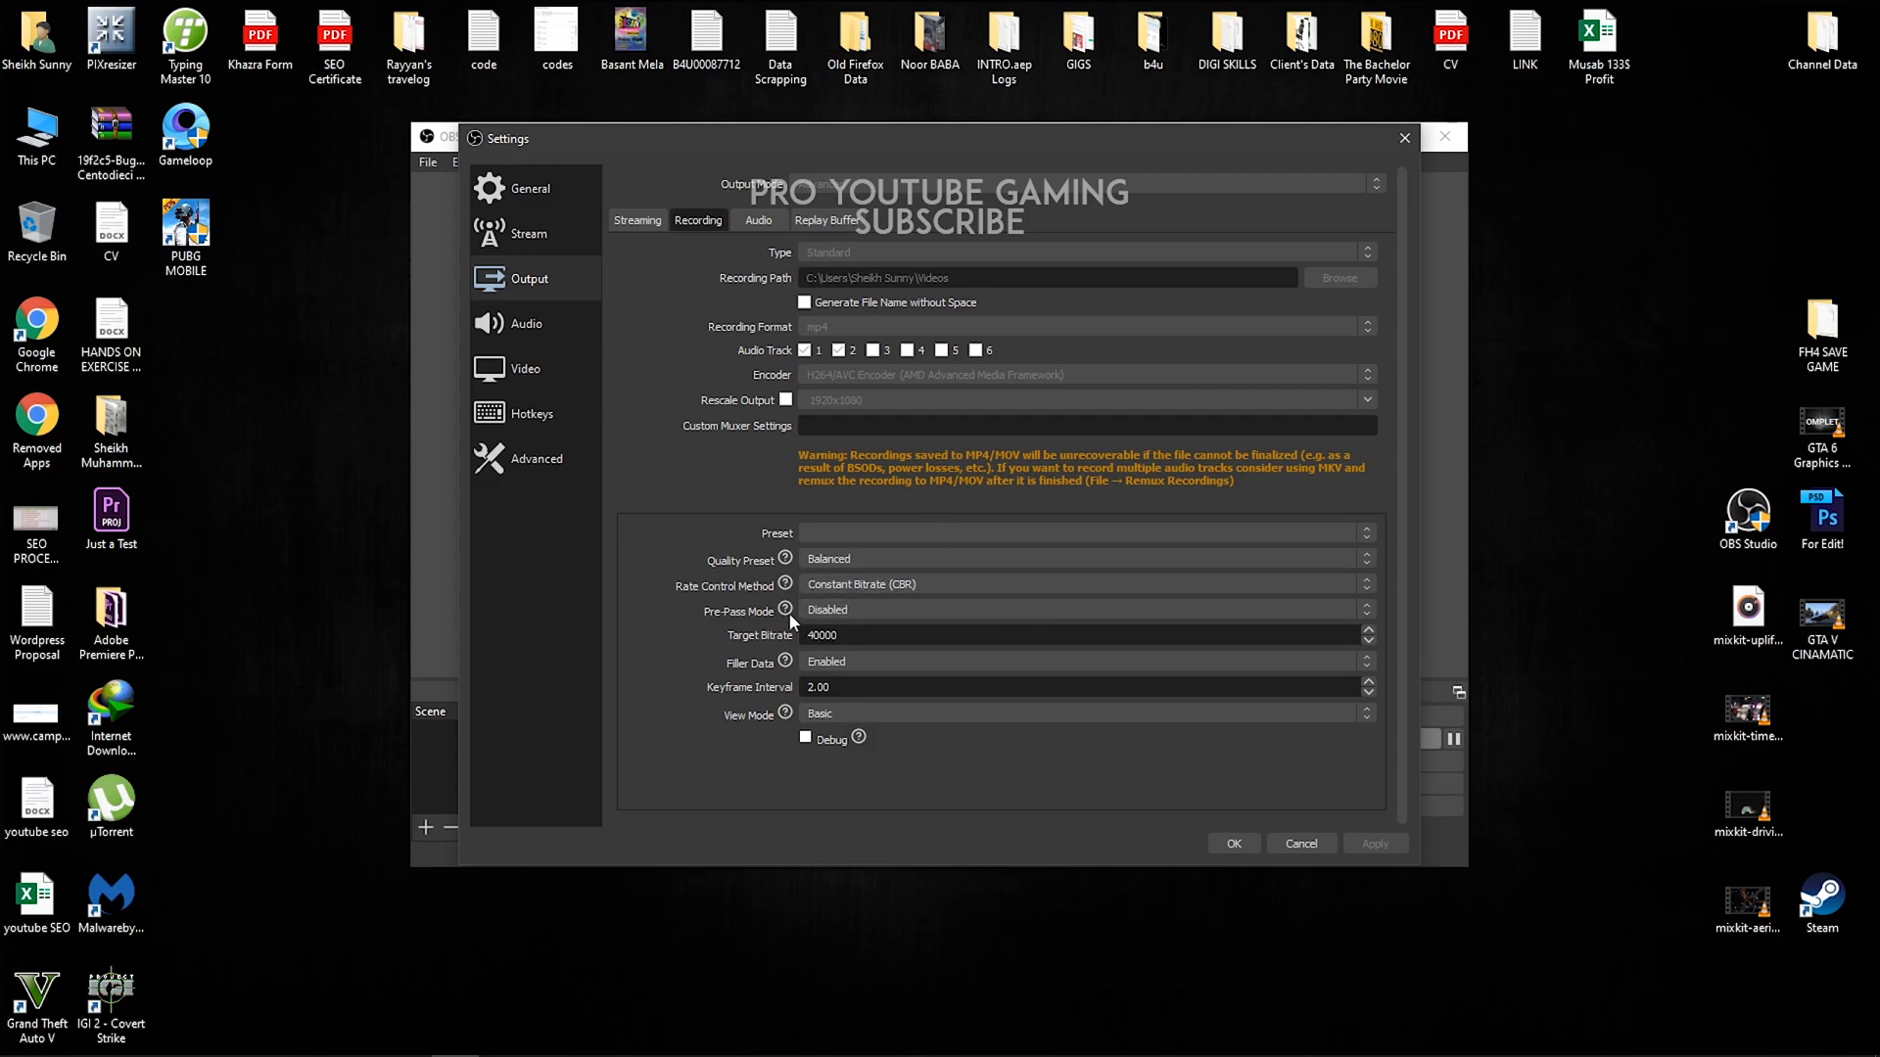
{"action": "left_click", "coordinate": [1085, 609]}
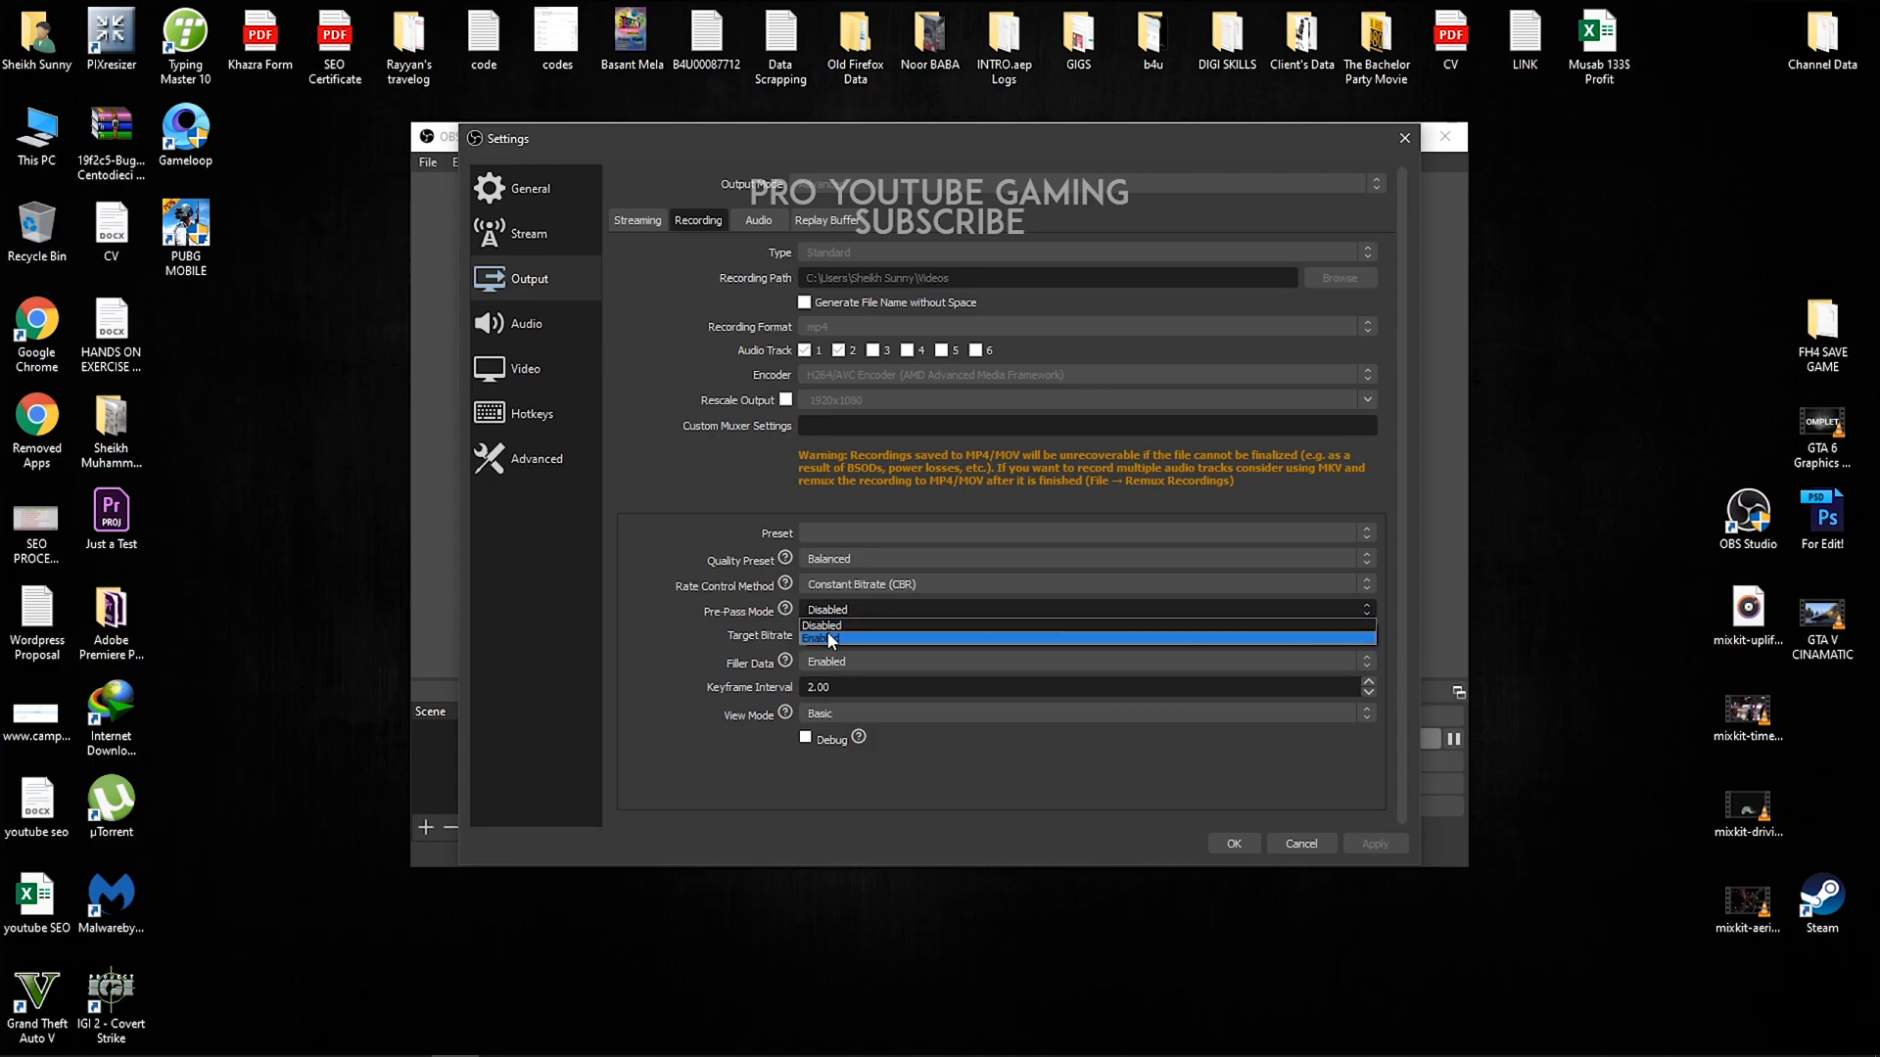
{"action": "left_click", "coordinate": [824, 639]}
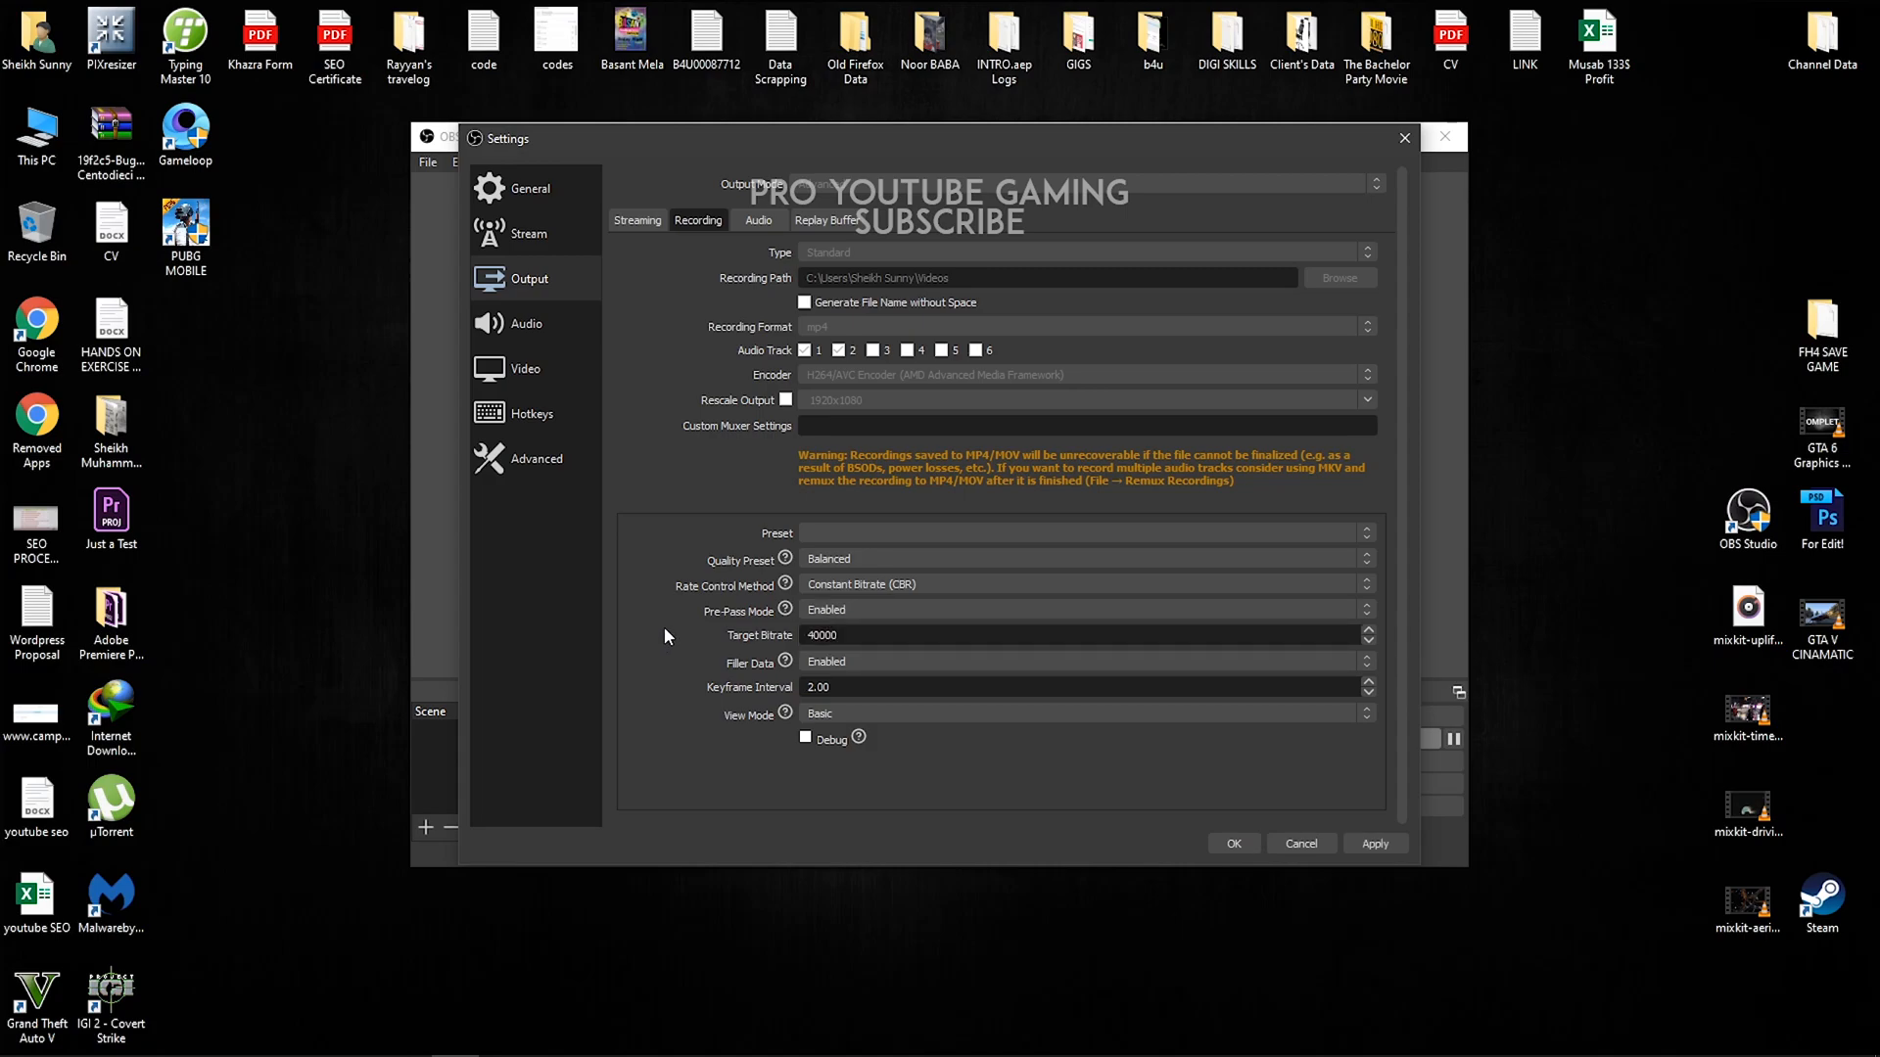
{"action": "mouse_move", "coordinate": [771, 654]}
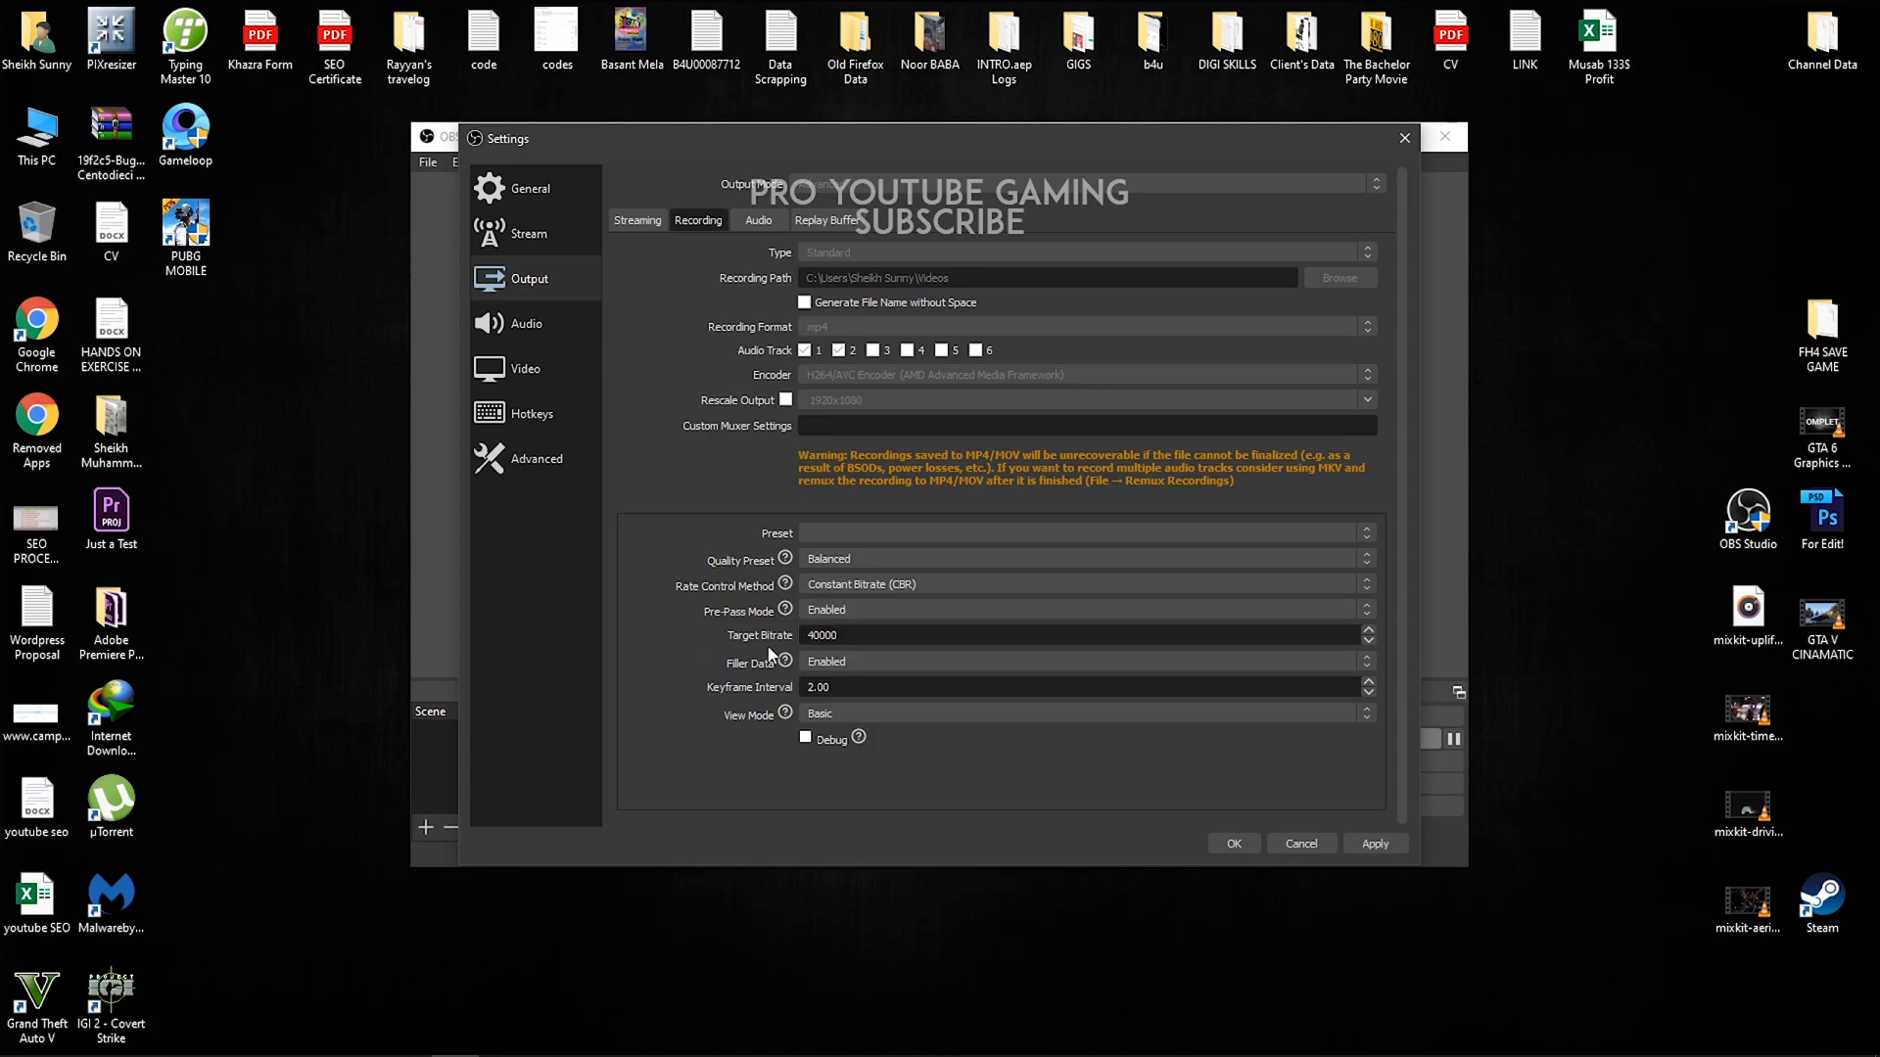
{"action": "mouse_move", "coordinate": [756, 648]}
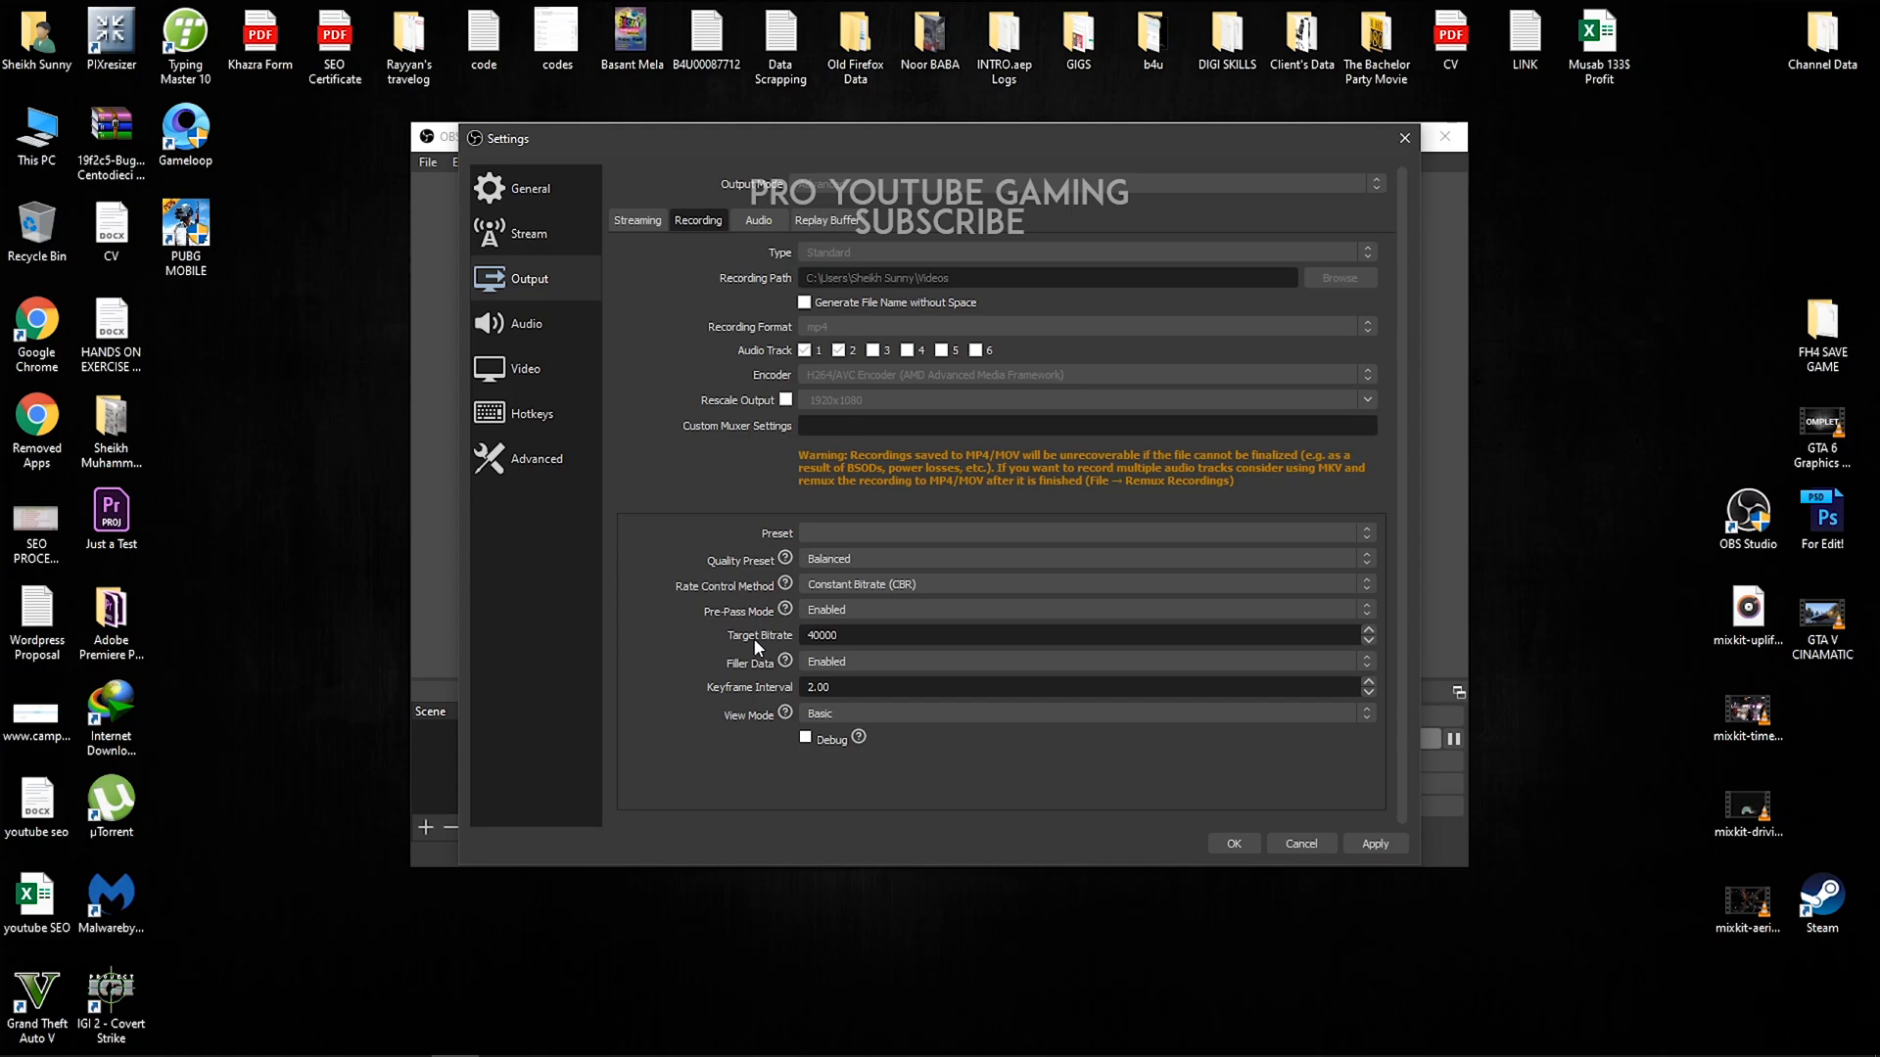
{"action": "mouse_move", "coordinate": [775, 646]}
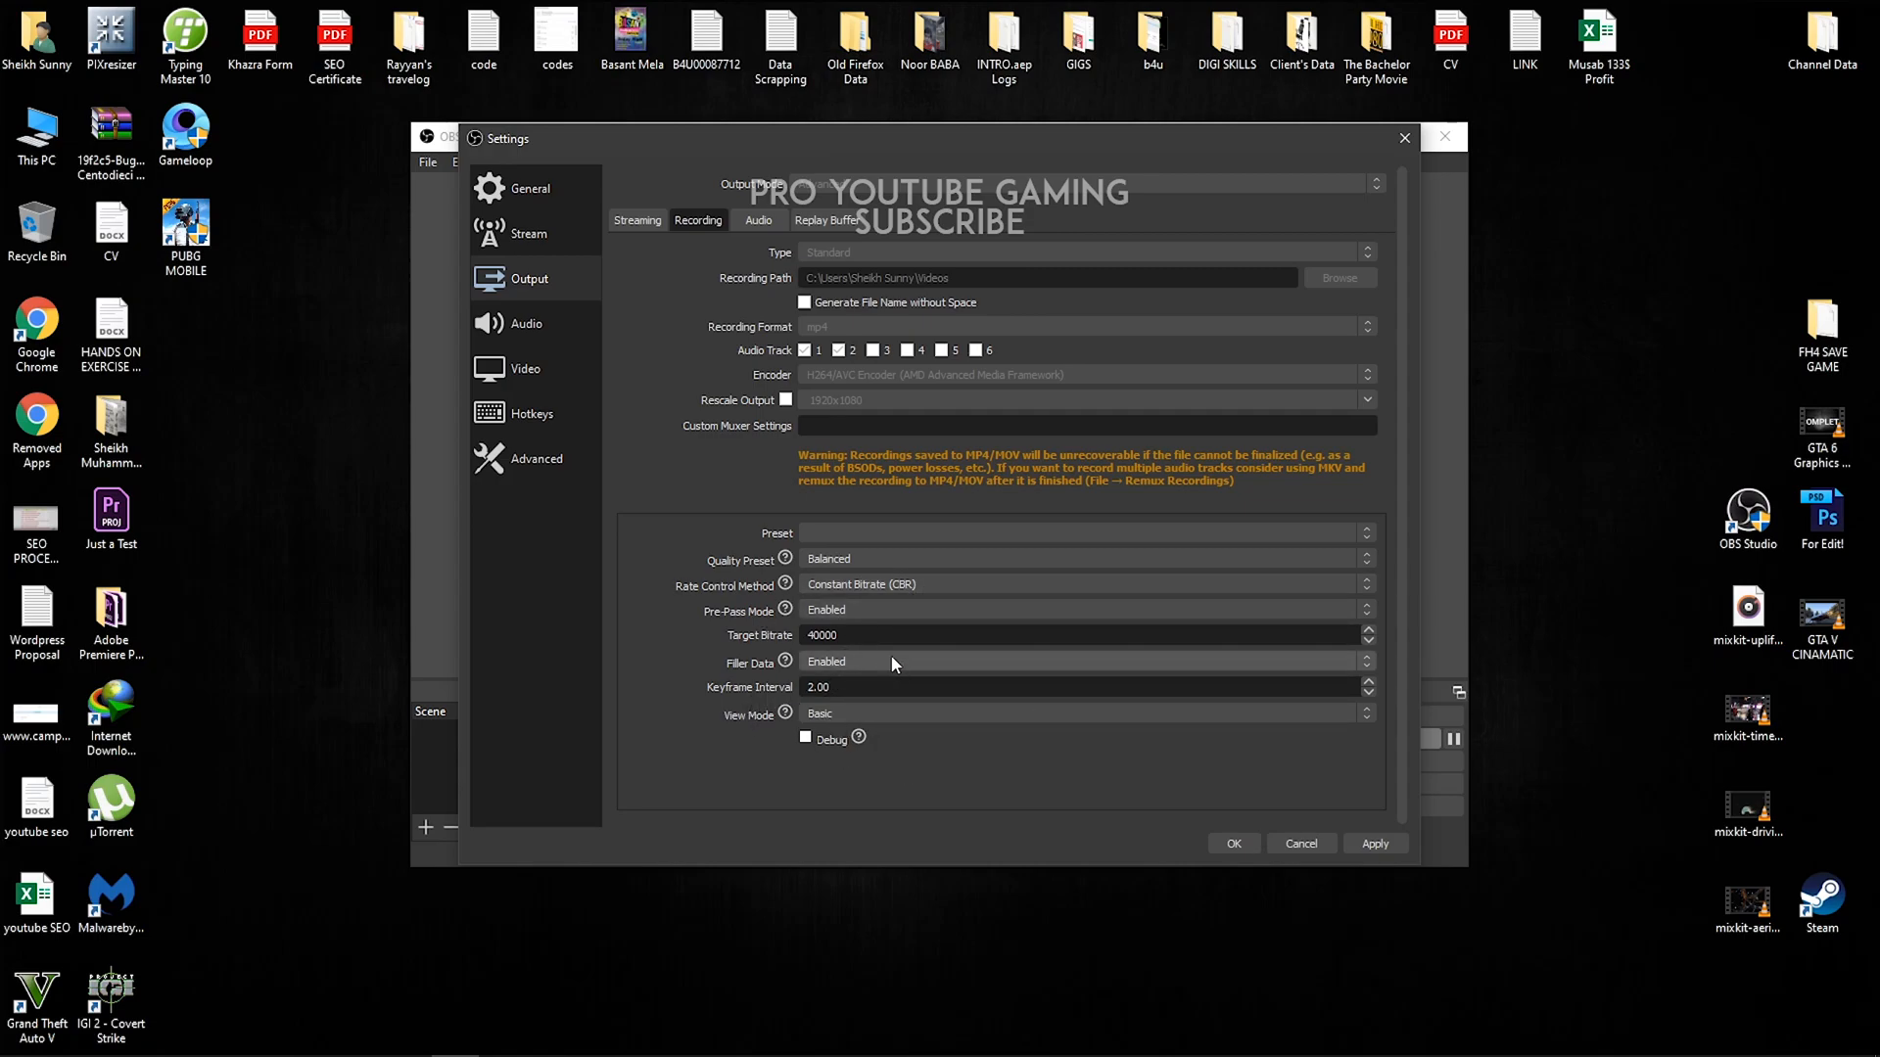
{"action": "mouse_move", "coordinate": [572, 306]}
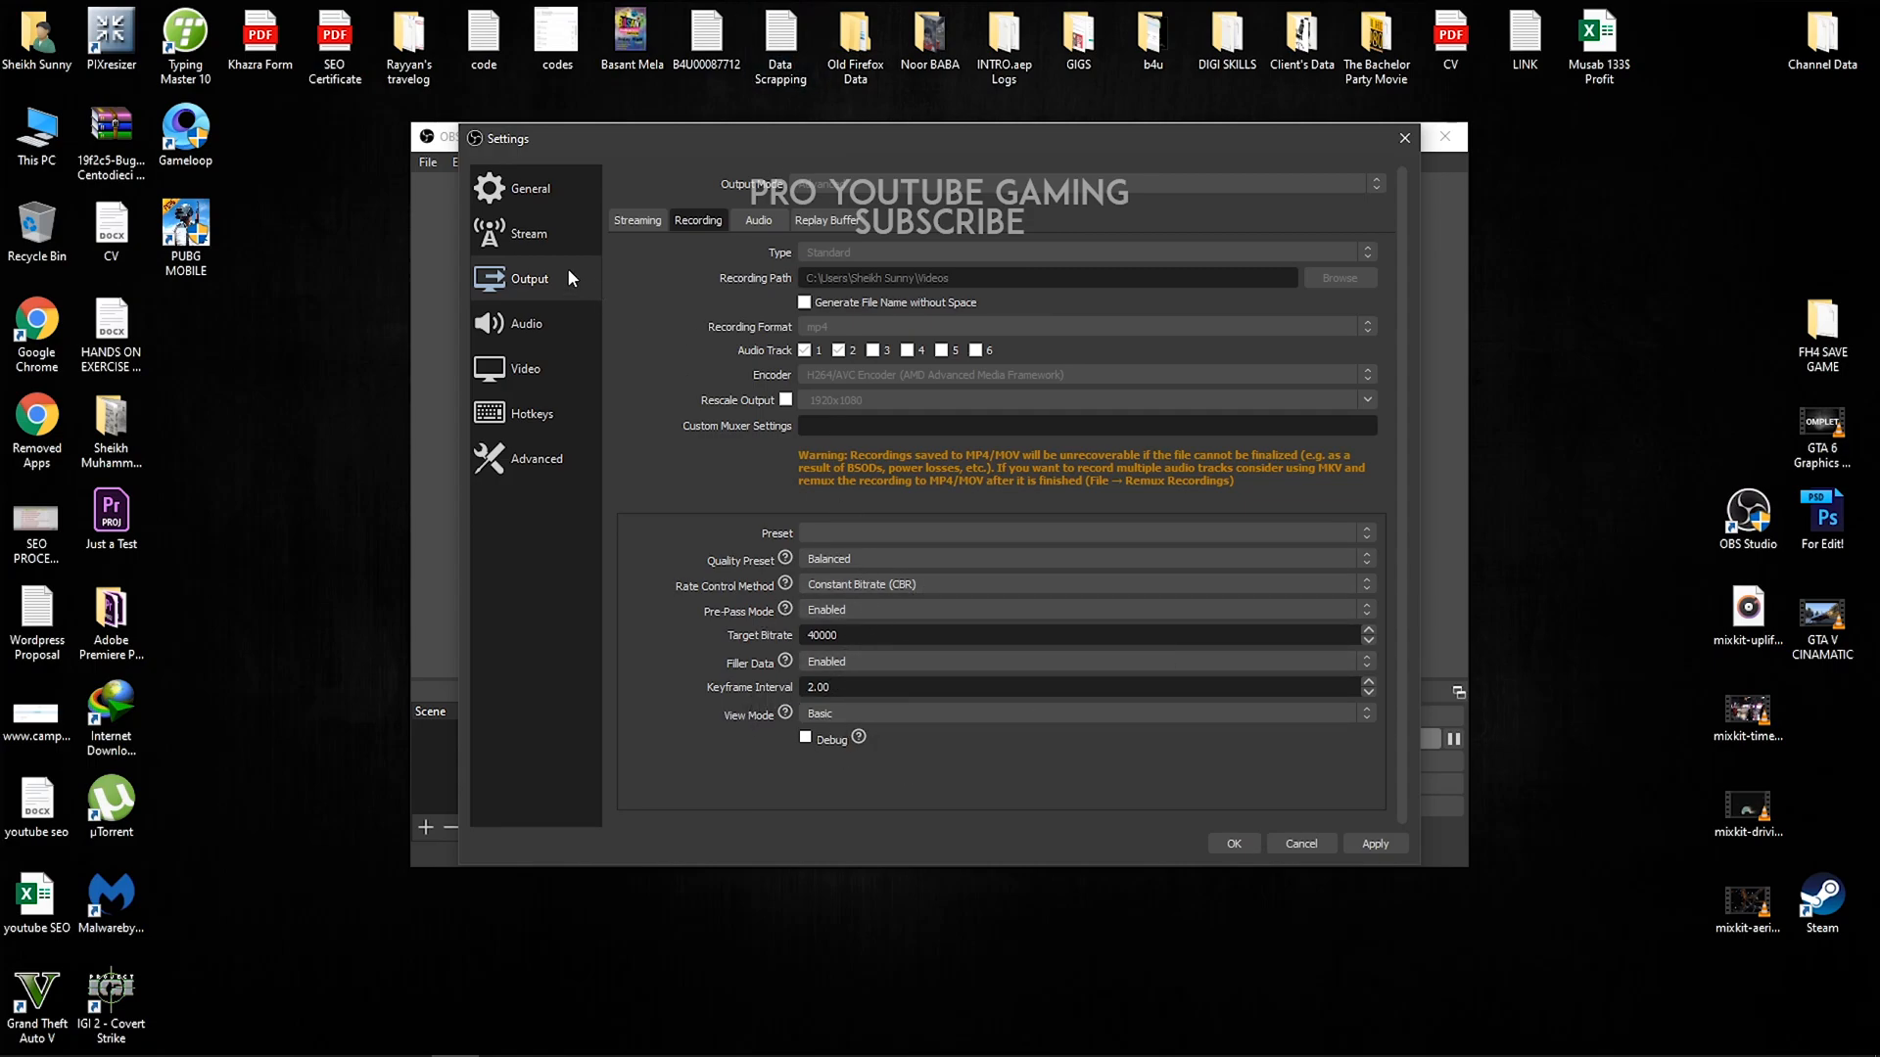
Review the Audio devices and confirm Track 1 is Game Audio and Track 2 Mic Audio.
{"action": "left_click", "coordinate": [515, 323]}
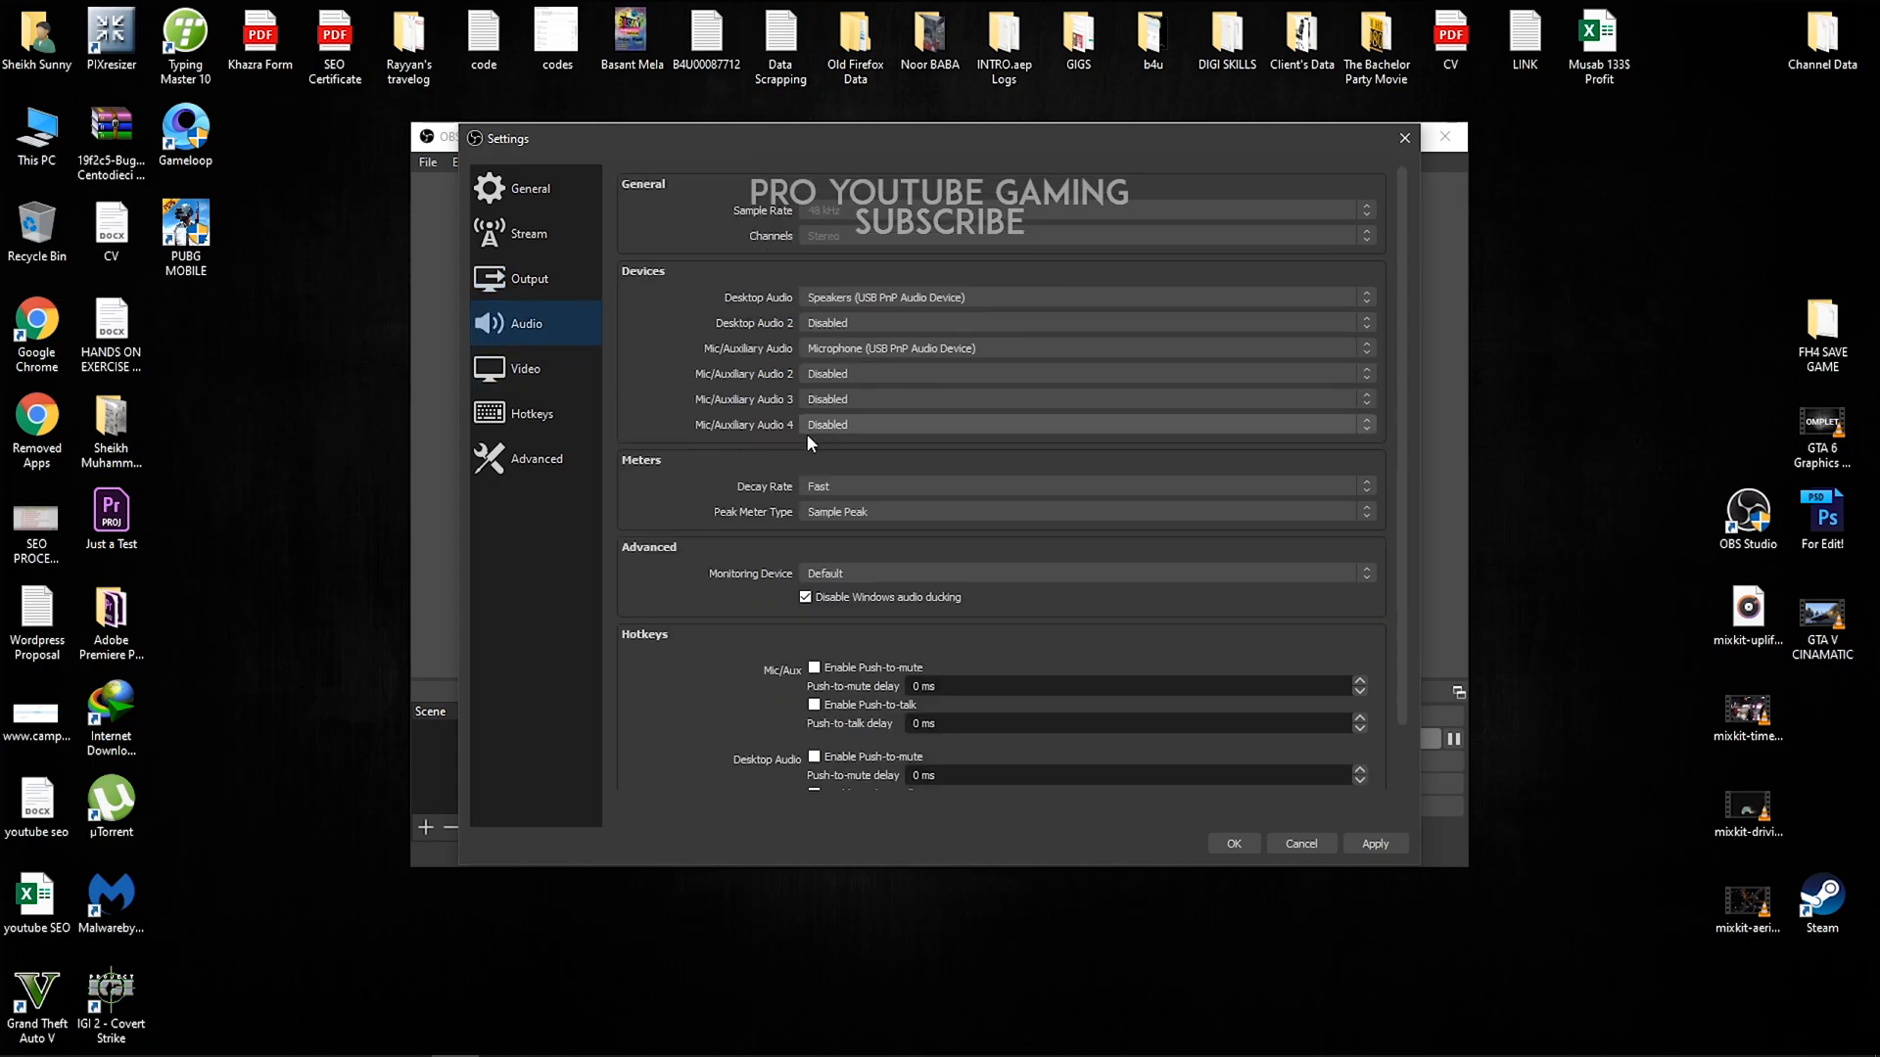
{"action": "left_click", "coordinate": [527, 278]}
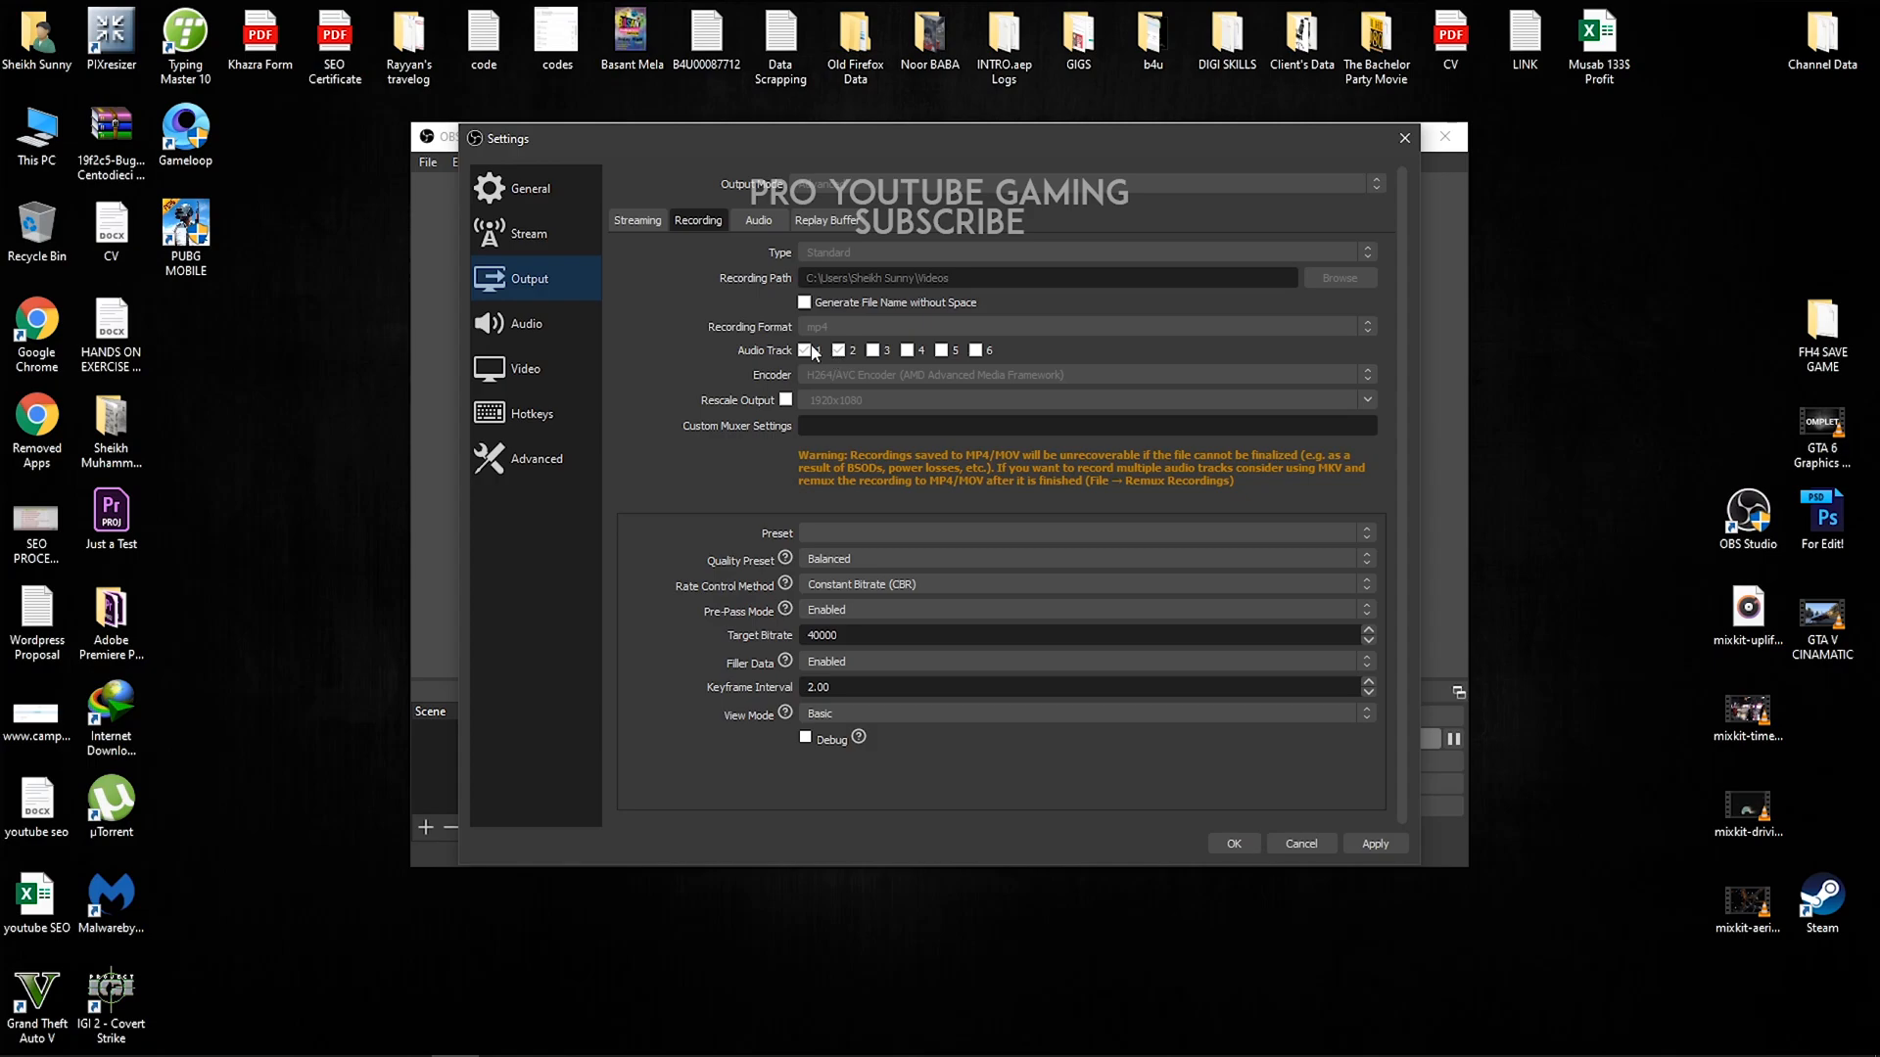
{"action": "left_click", "coordinate": [838, 348]}
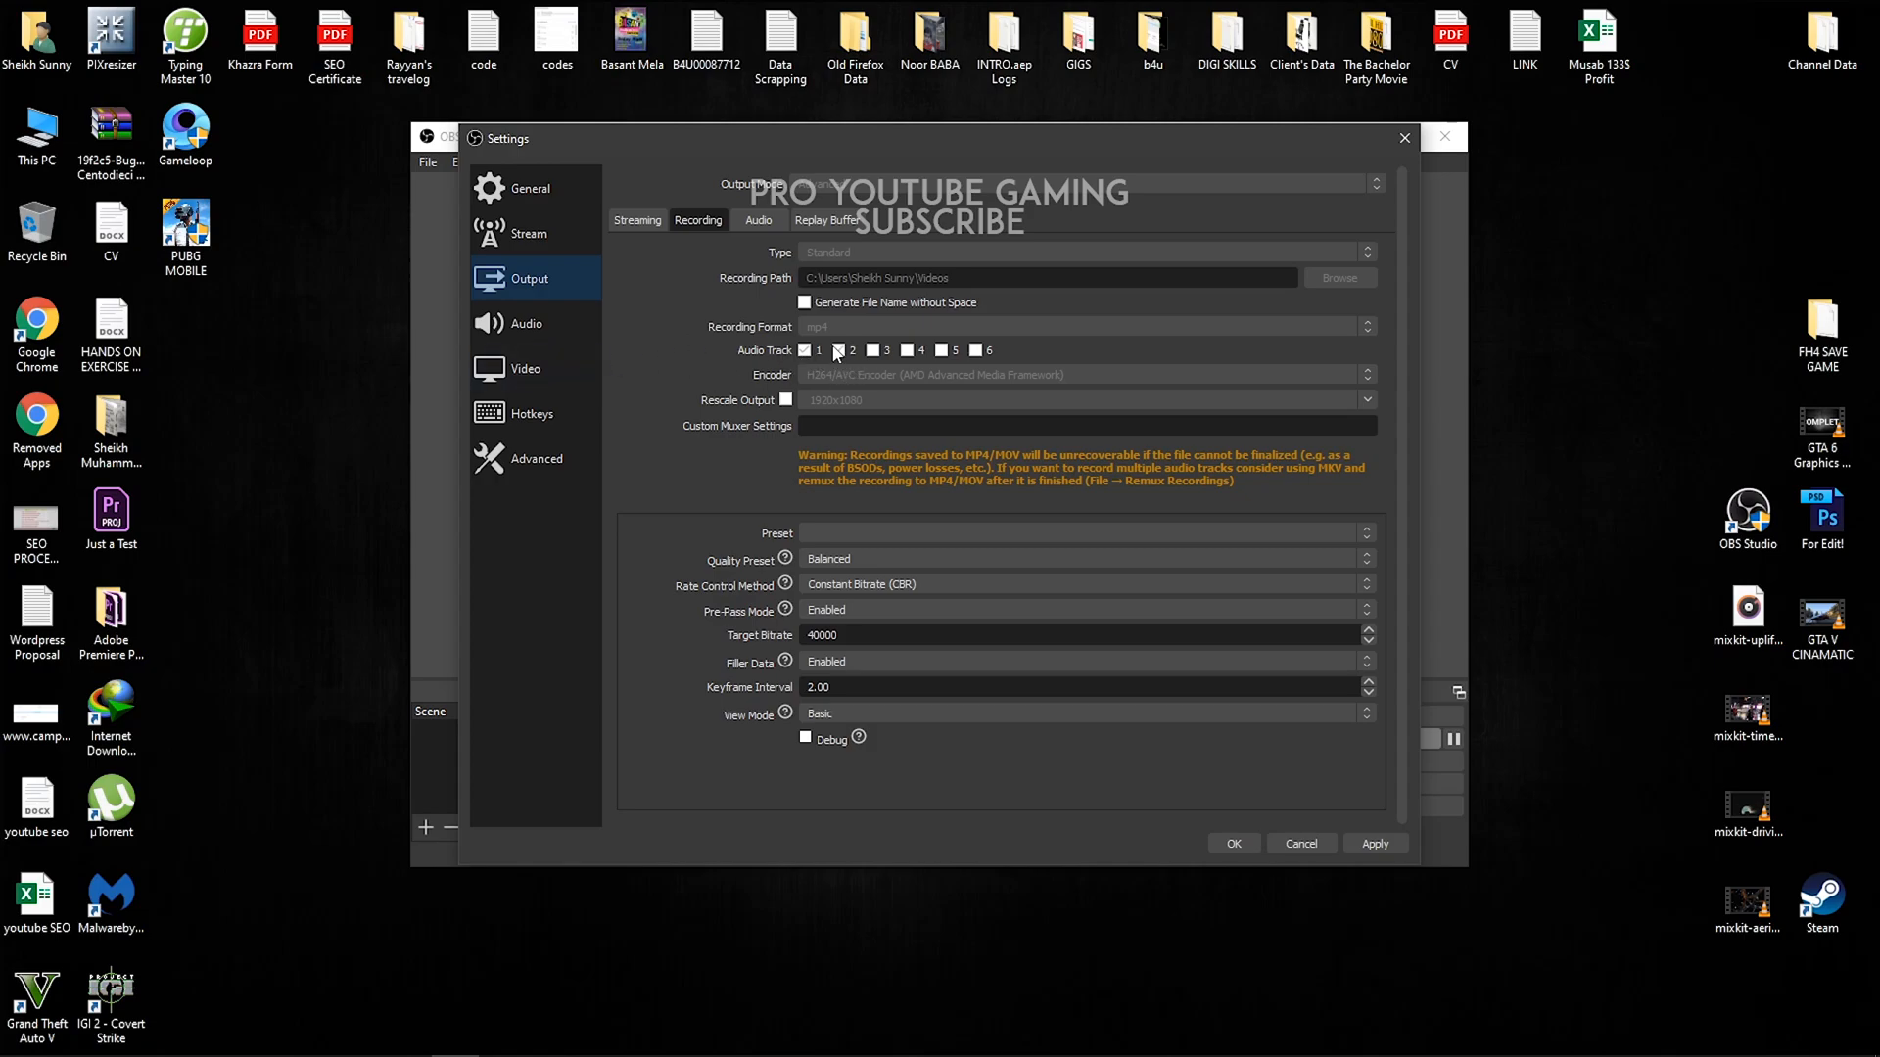
{"action": "left_click", "coordinate": [531, 323]}
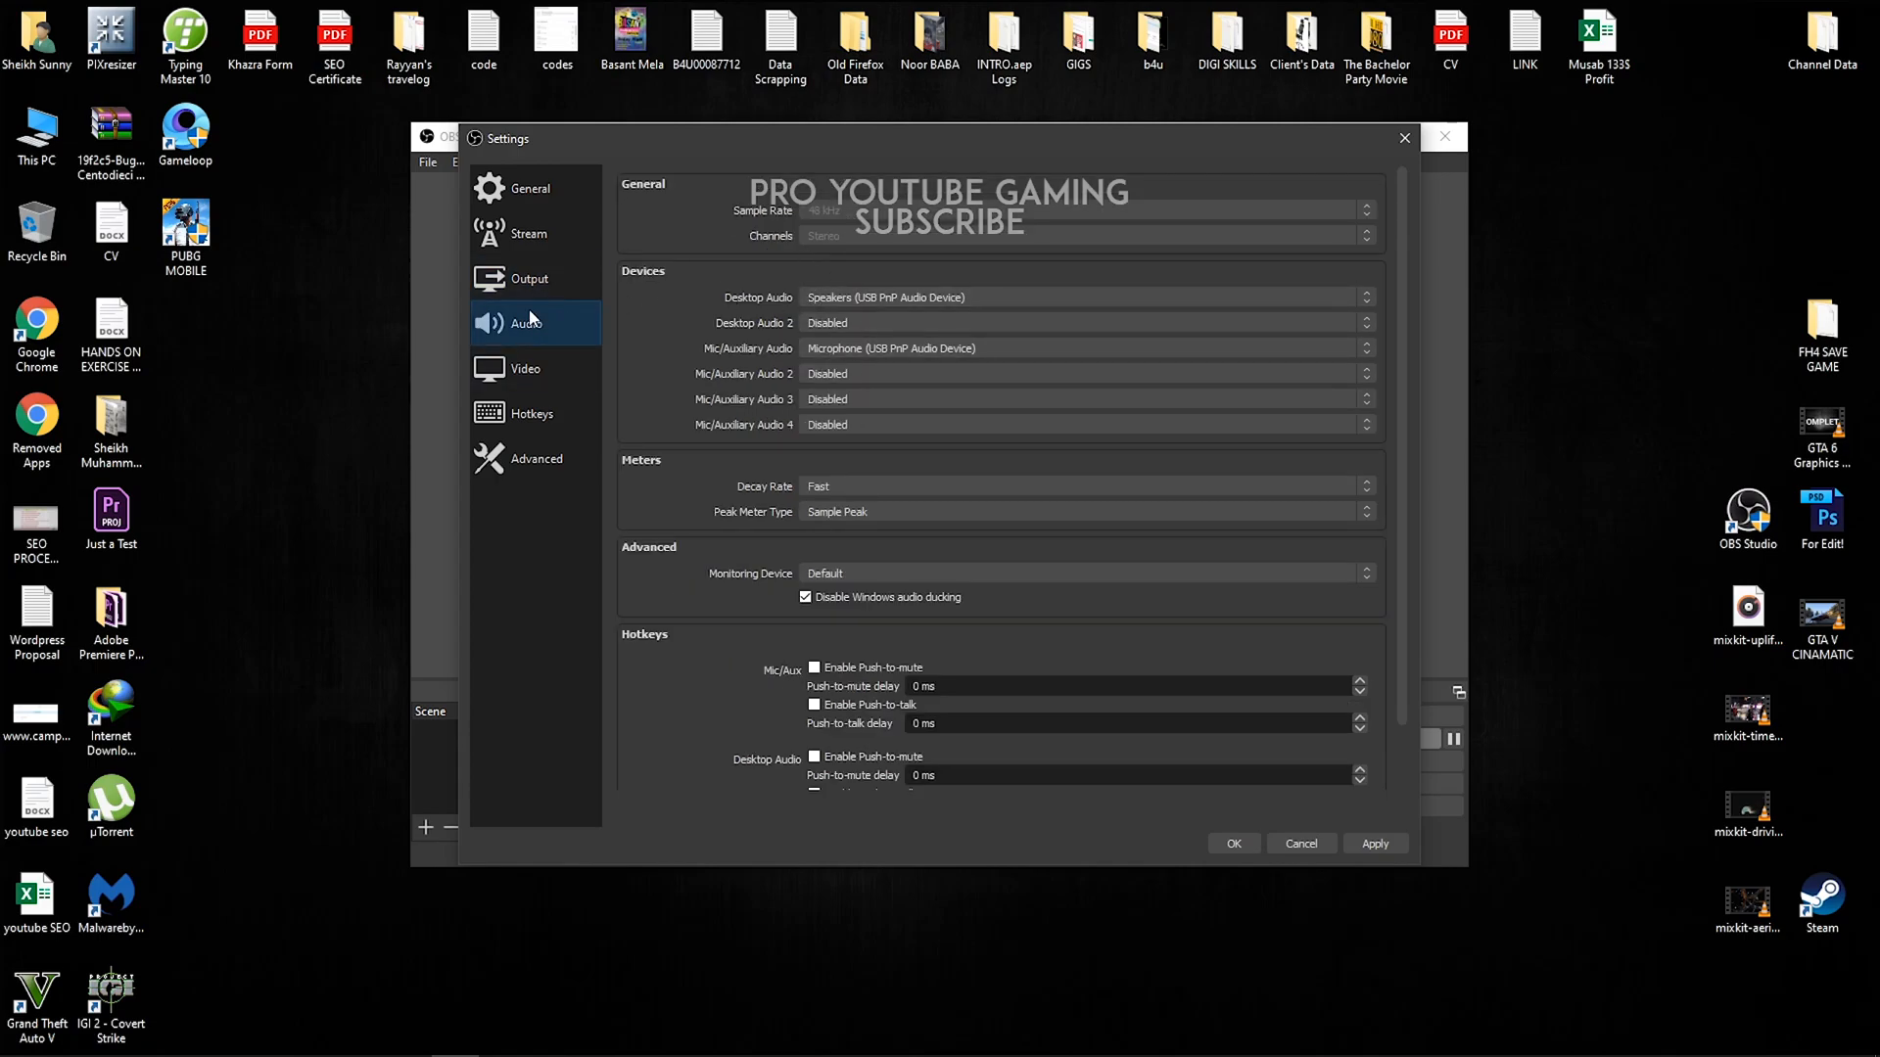
{"action": "left_click", "coordinate": [529, 278]}
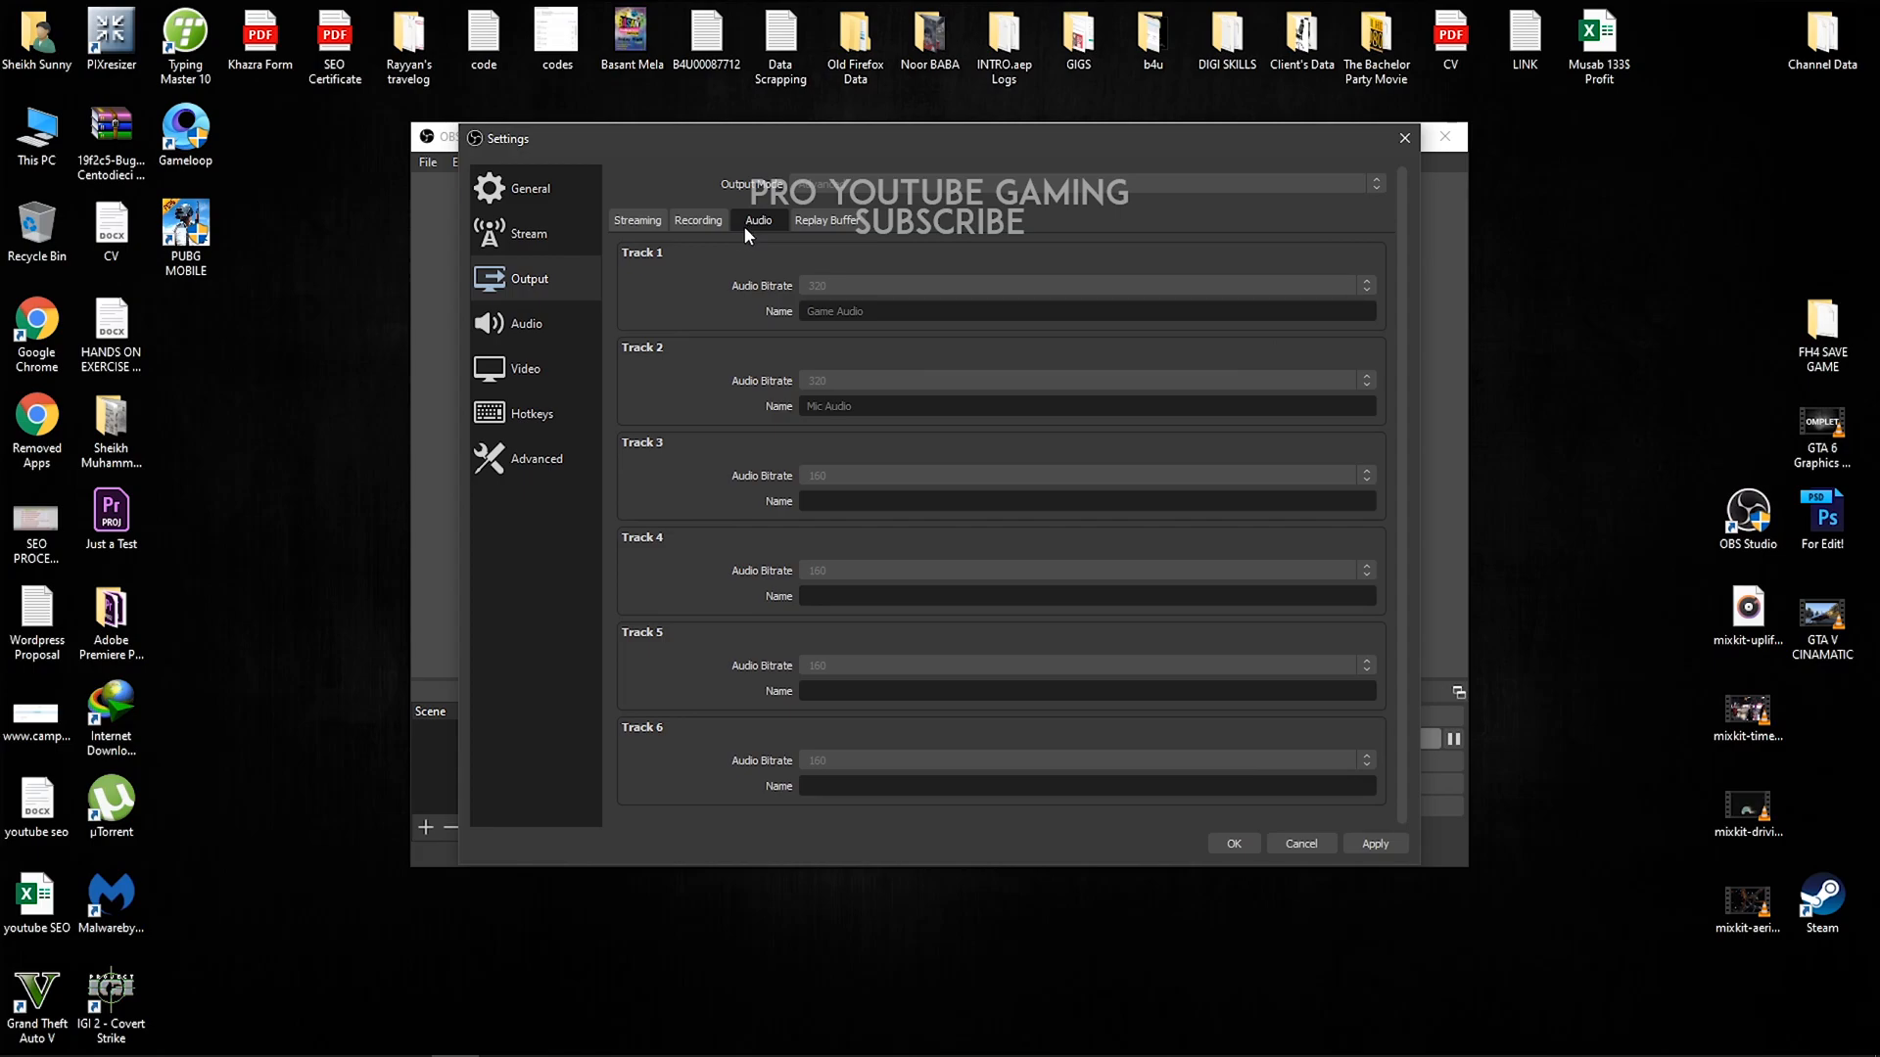
{"action": "mouse_move", "coordinate": [835, 294]}
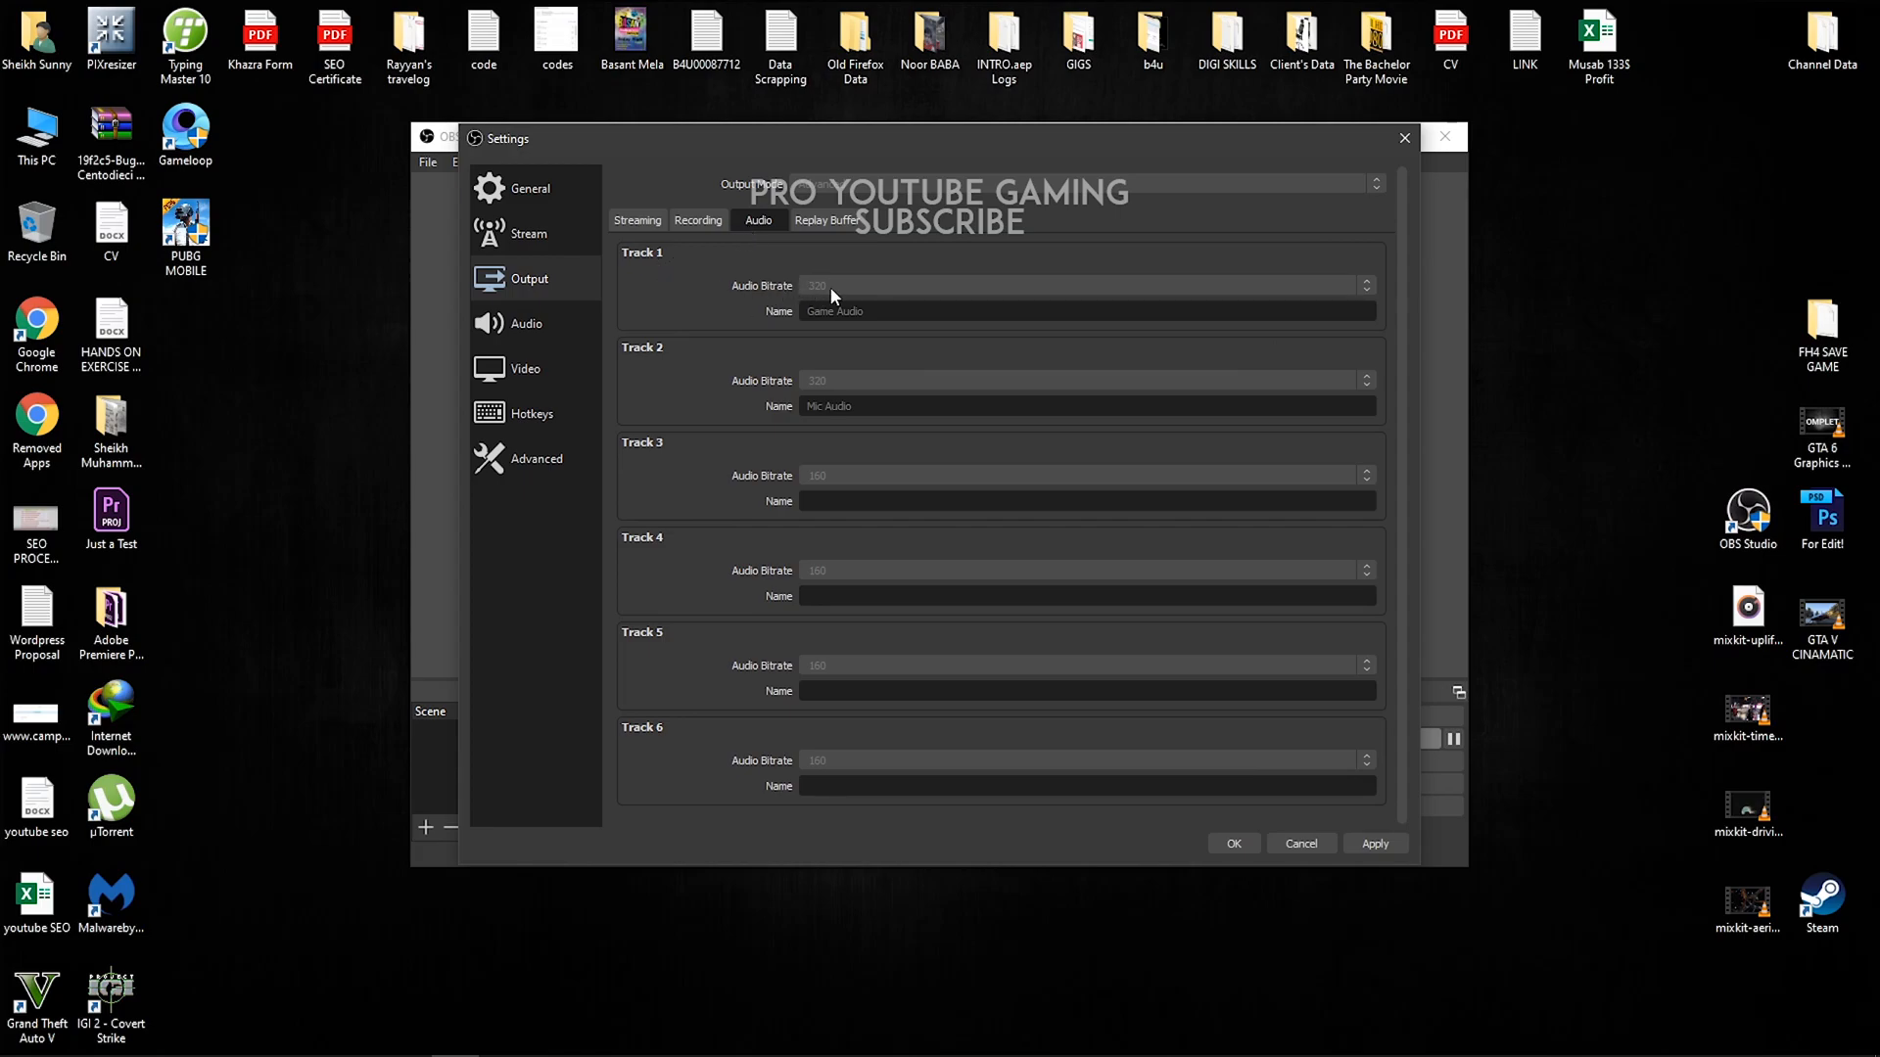
{"action": "mouse_move", "coordinate": [850, 290]}
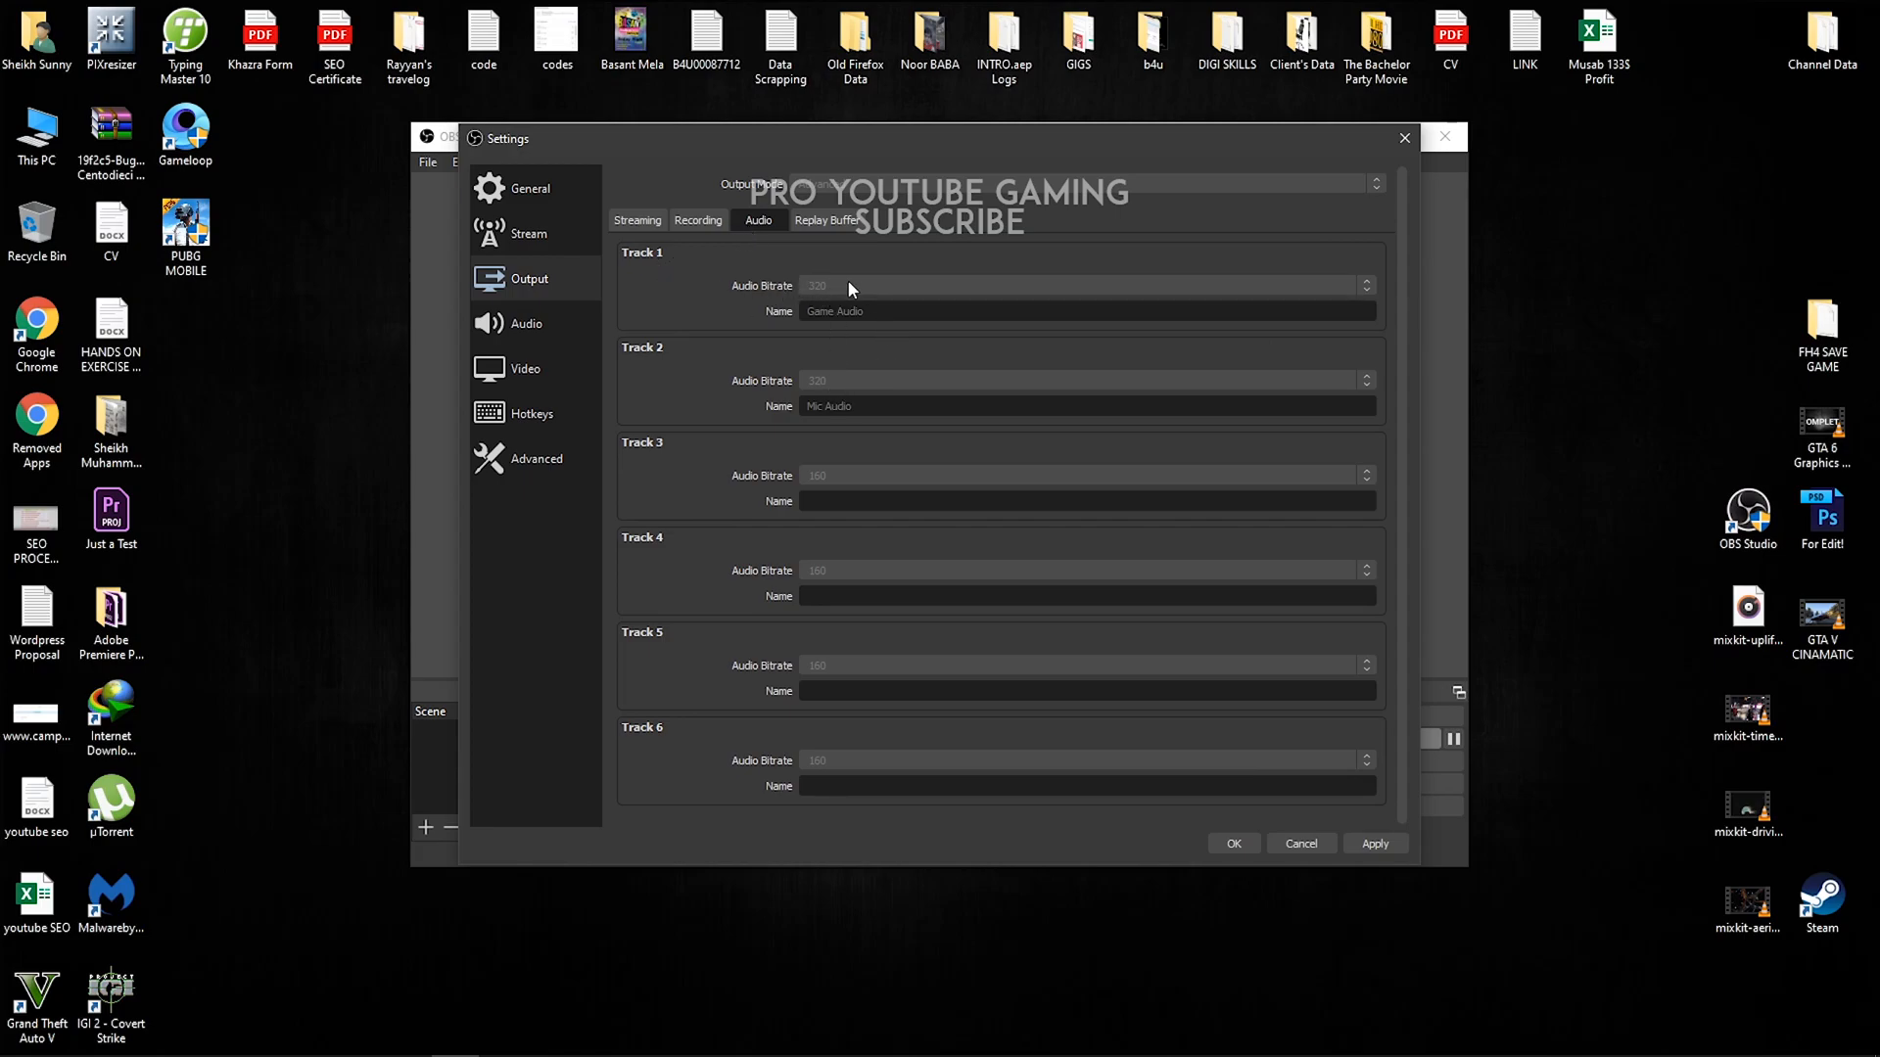
{"action": "mouse_move", "coordinate": [964, 343]}
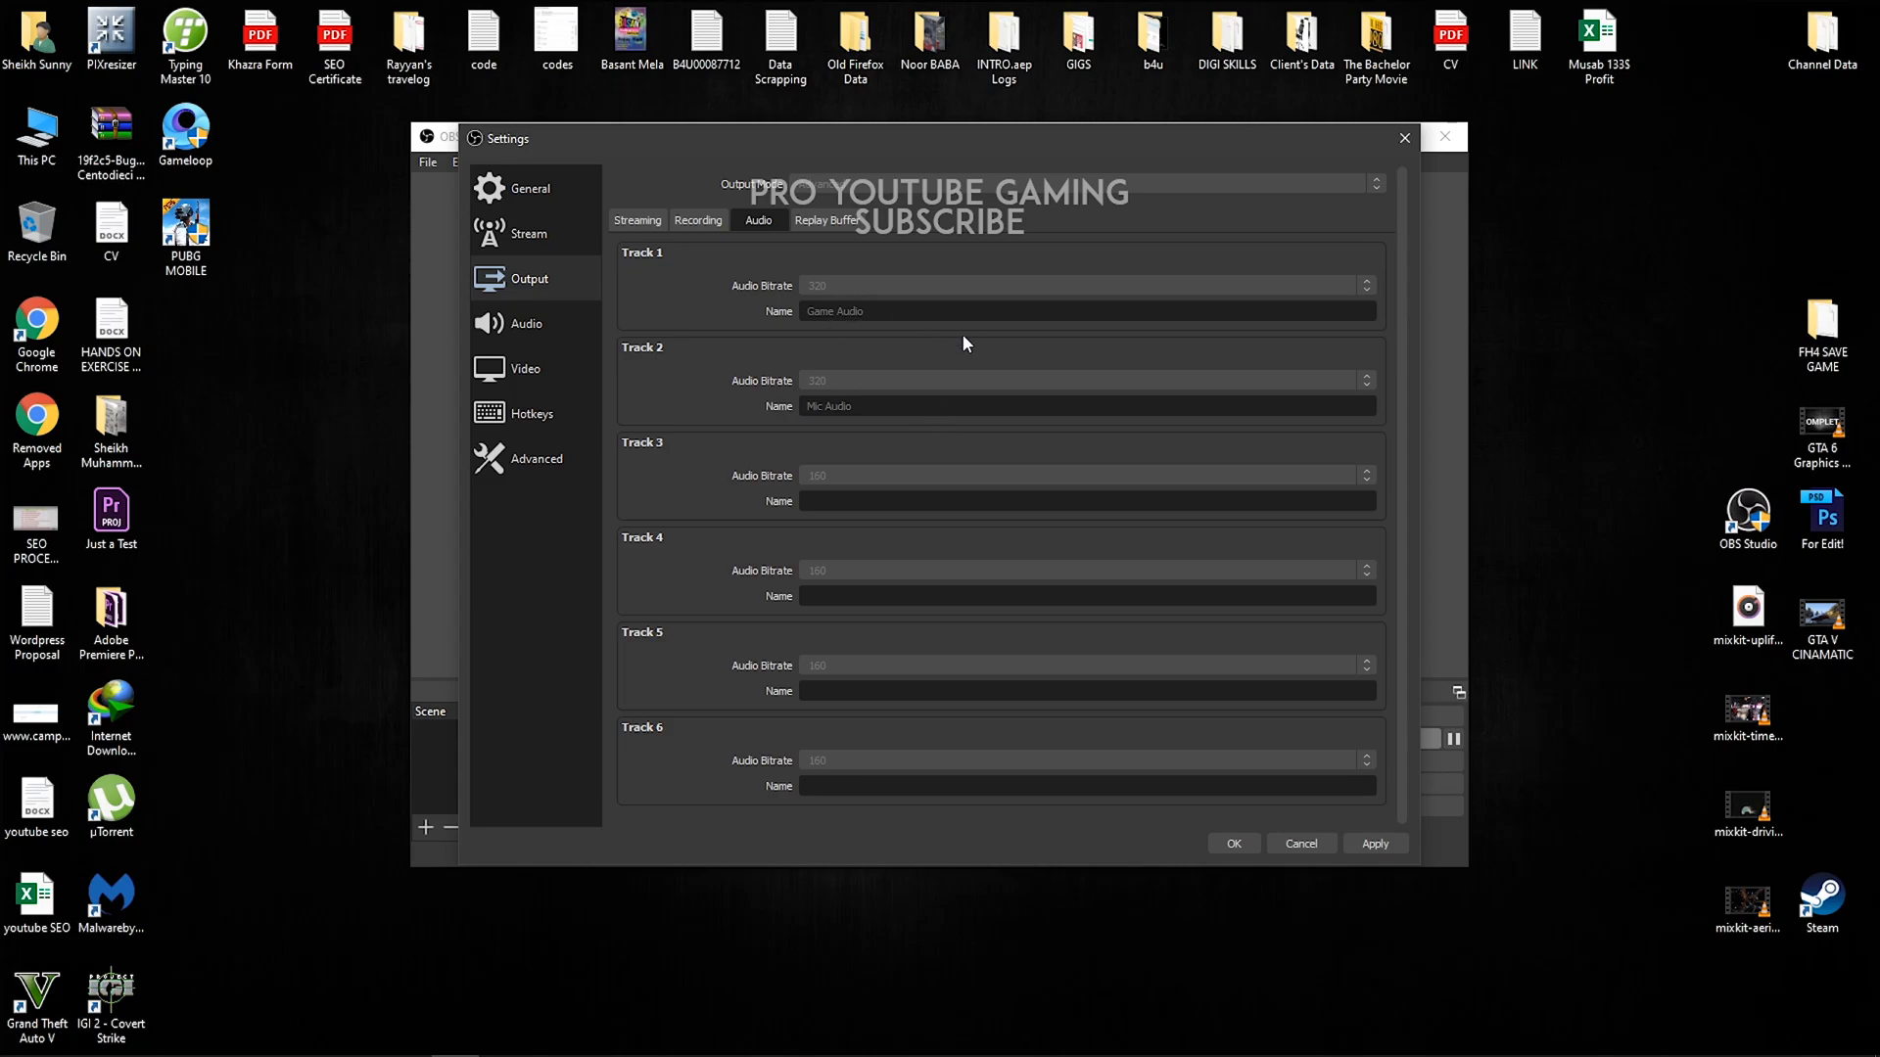
{"action": "mouse_move", "coordinate": [870, 423]}
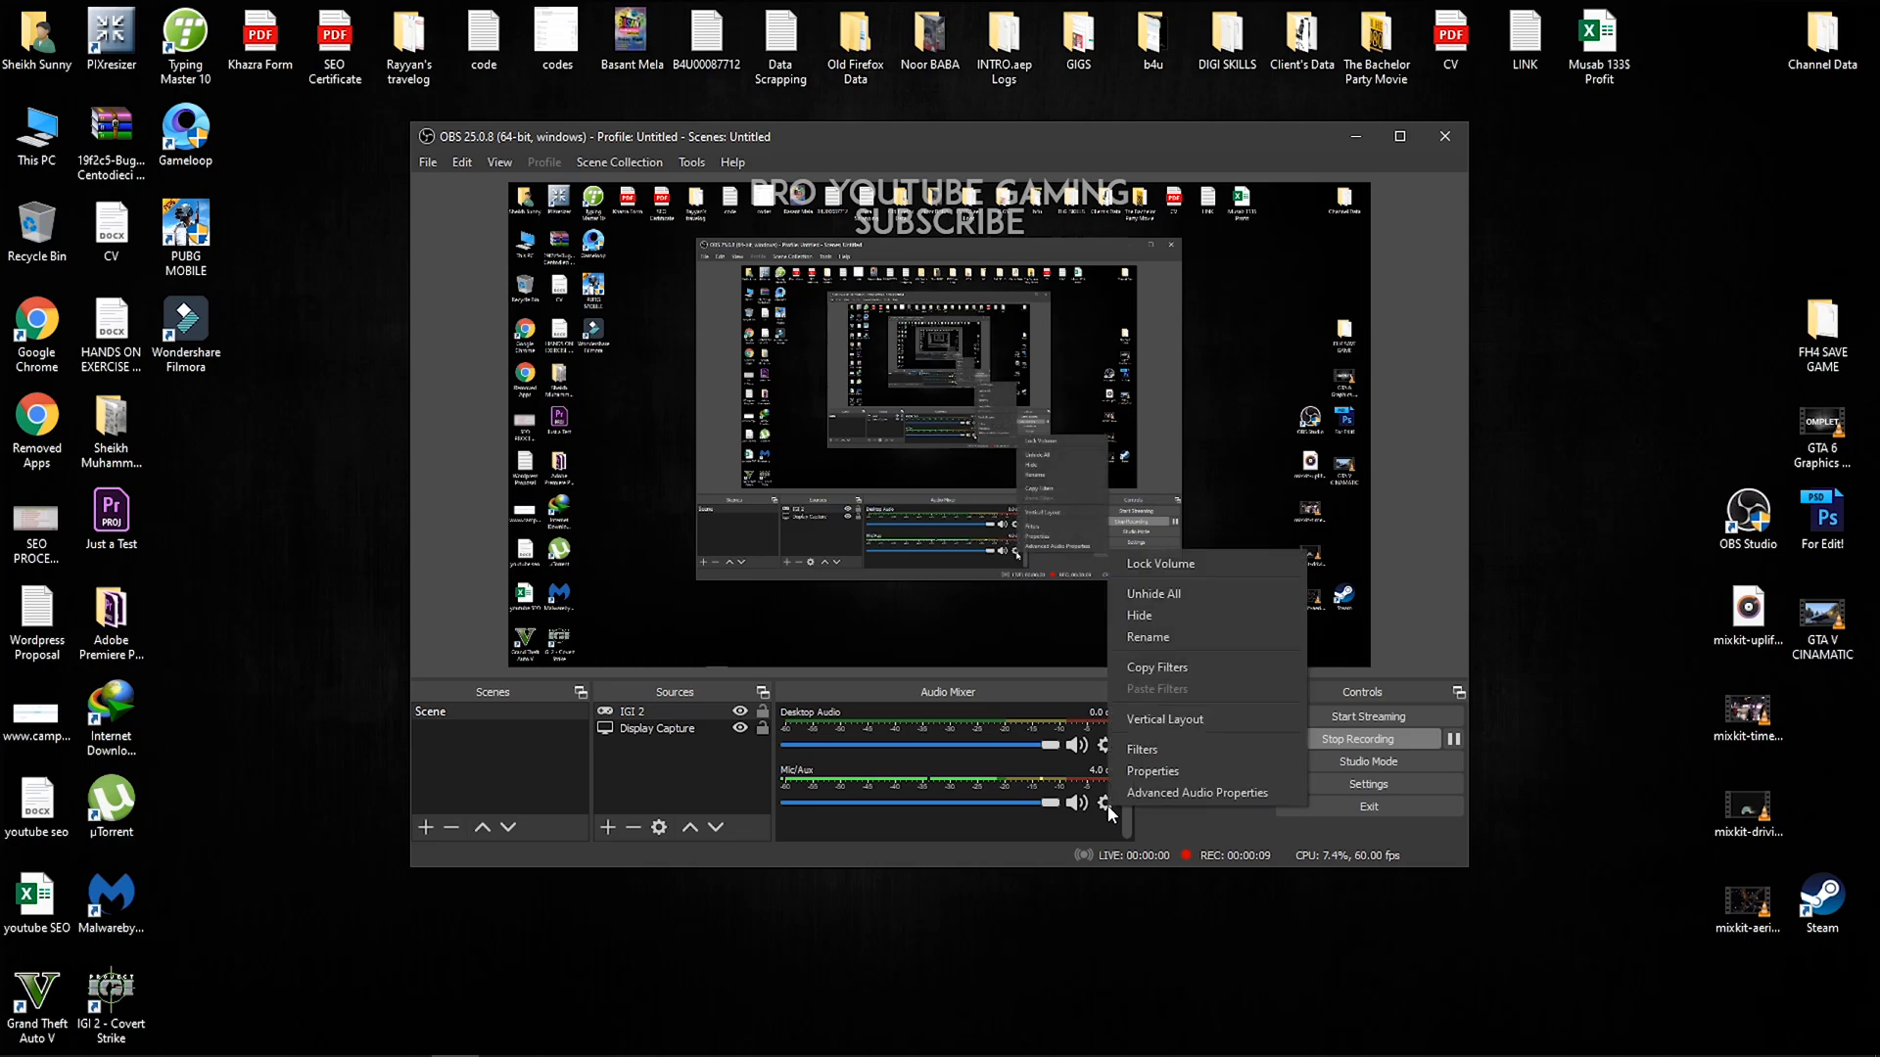
Verify in Advanced Audio Properties that Desktop Audio feeds track 1 and Mic/Aux track 2.
{"action": "left_click", "coordinate": [1198, 791]}
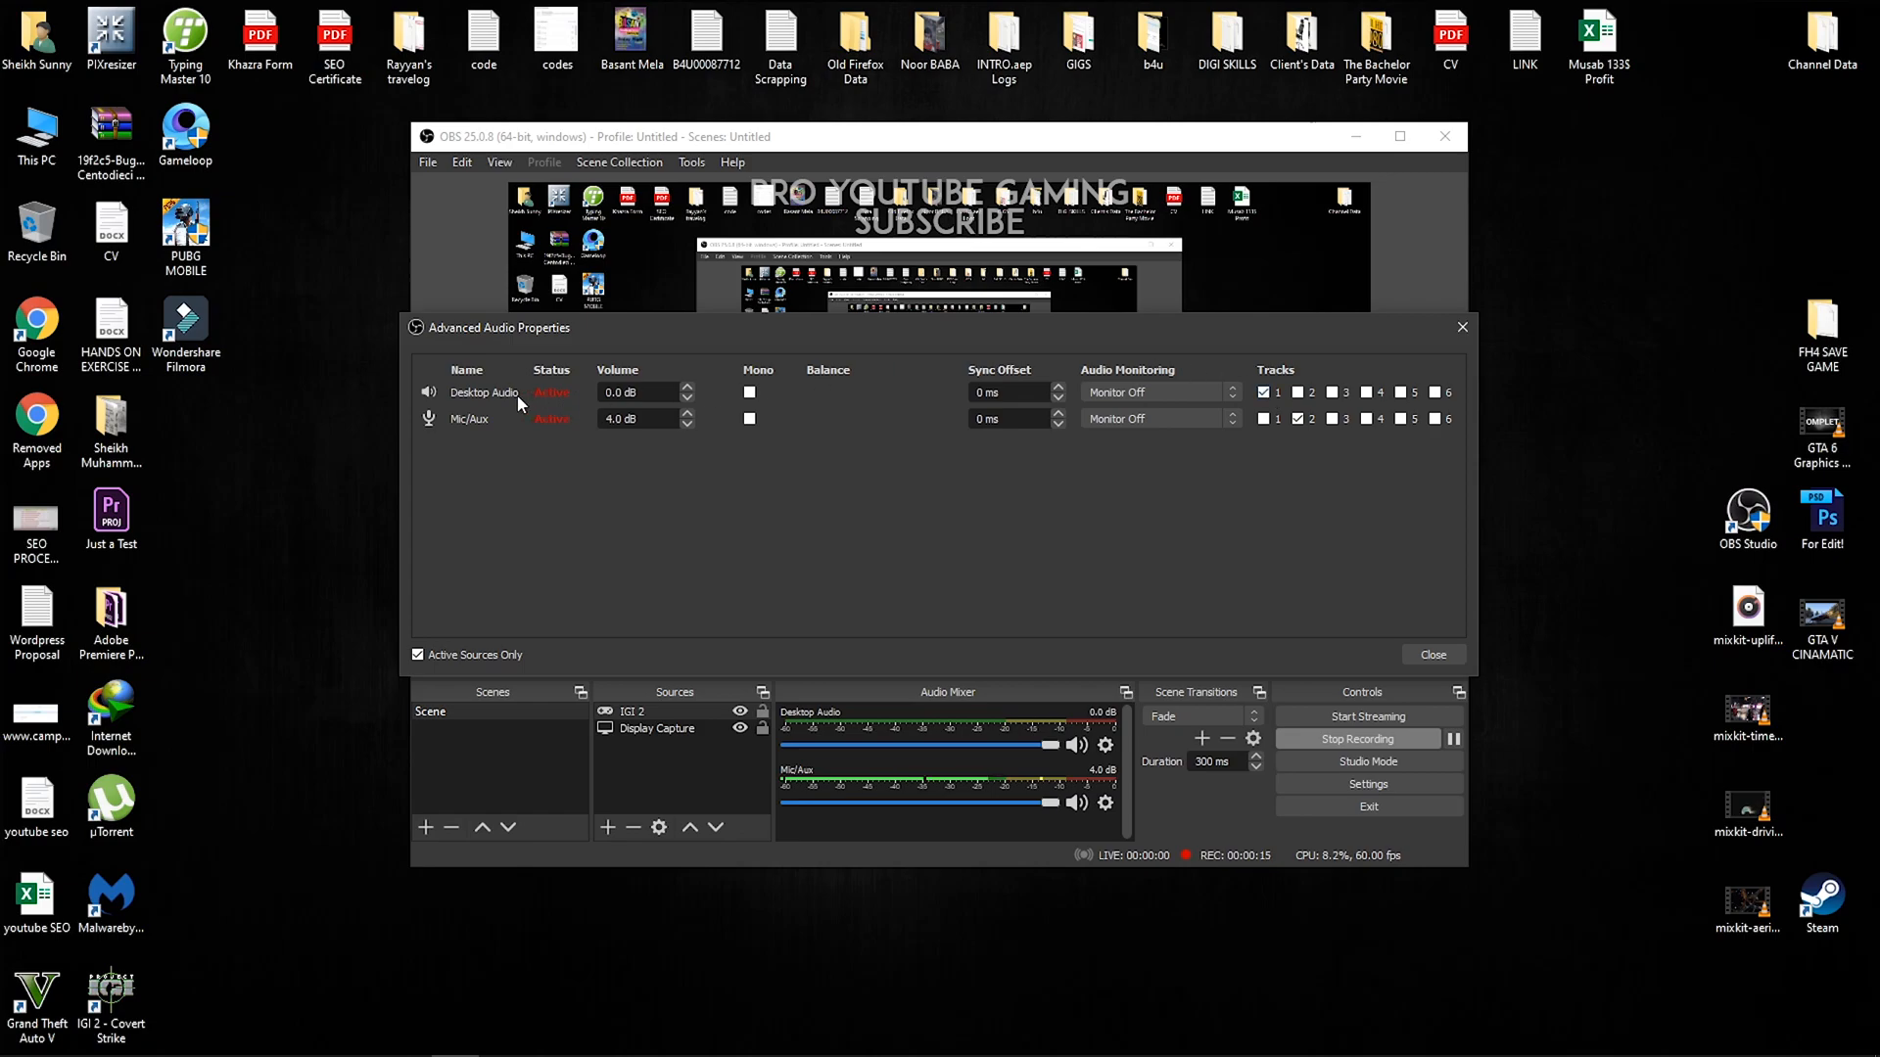
{"action": "left_click", "coordinate": [1263, 419]}
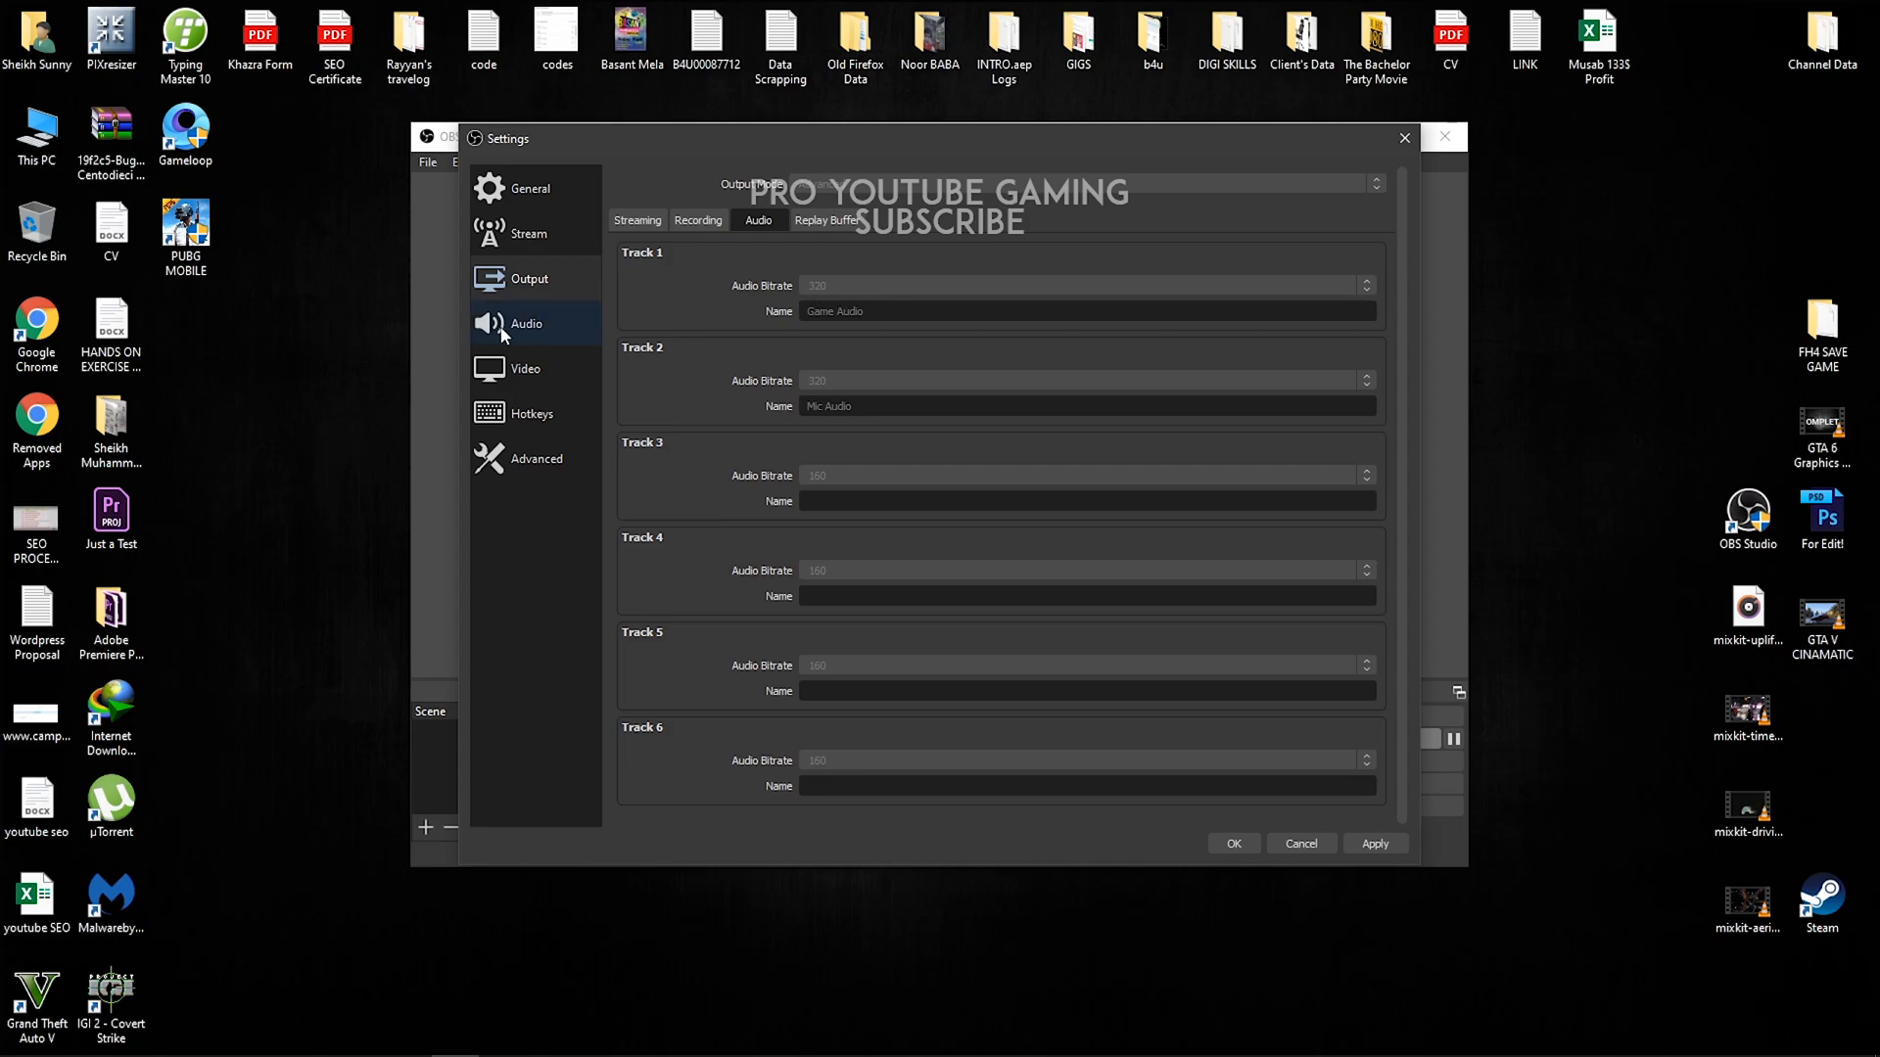
Review the Audio devices page, then move to the Video settings page.
{"action": "left_click", "coordinate": [527, 323]}
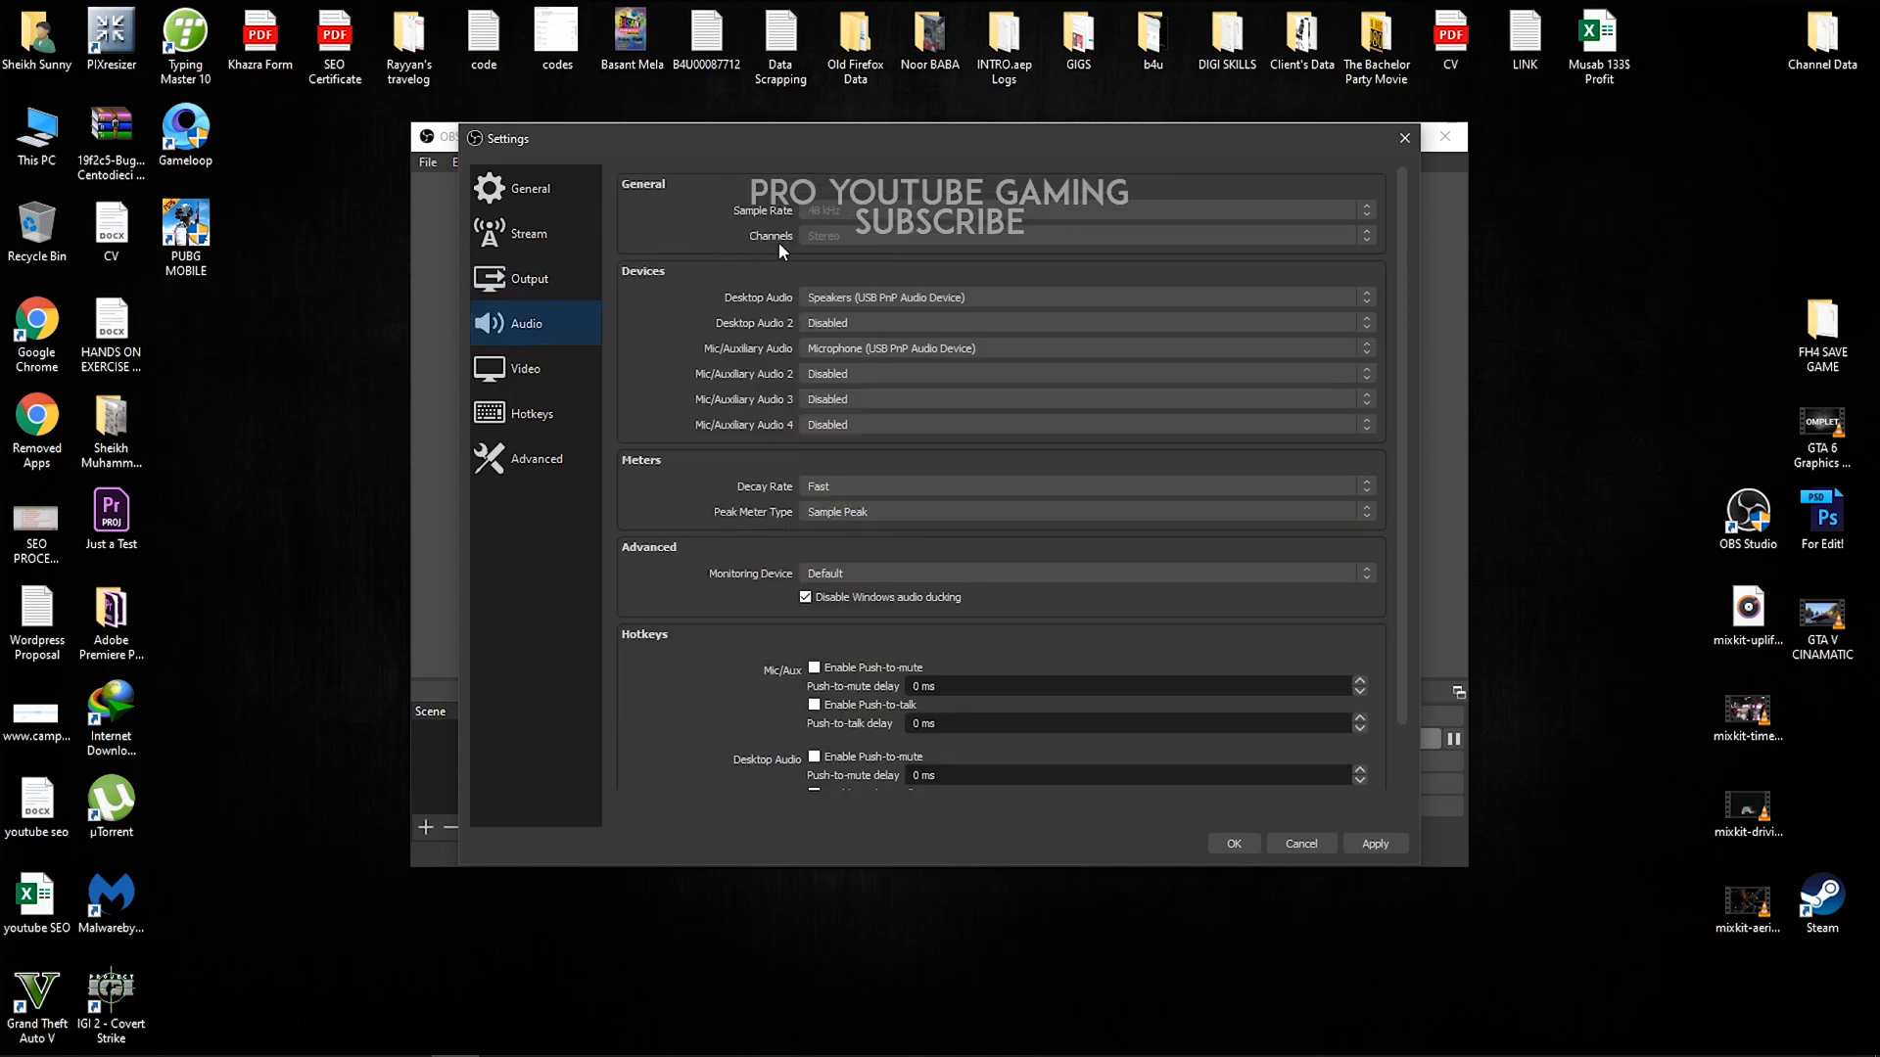
{"action": "mouse_move", "coordinate": [834, 215]}
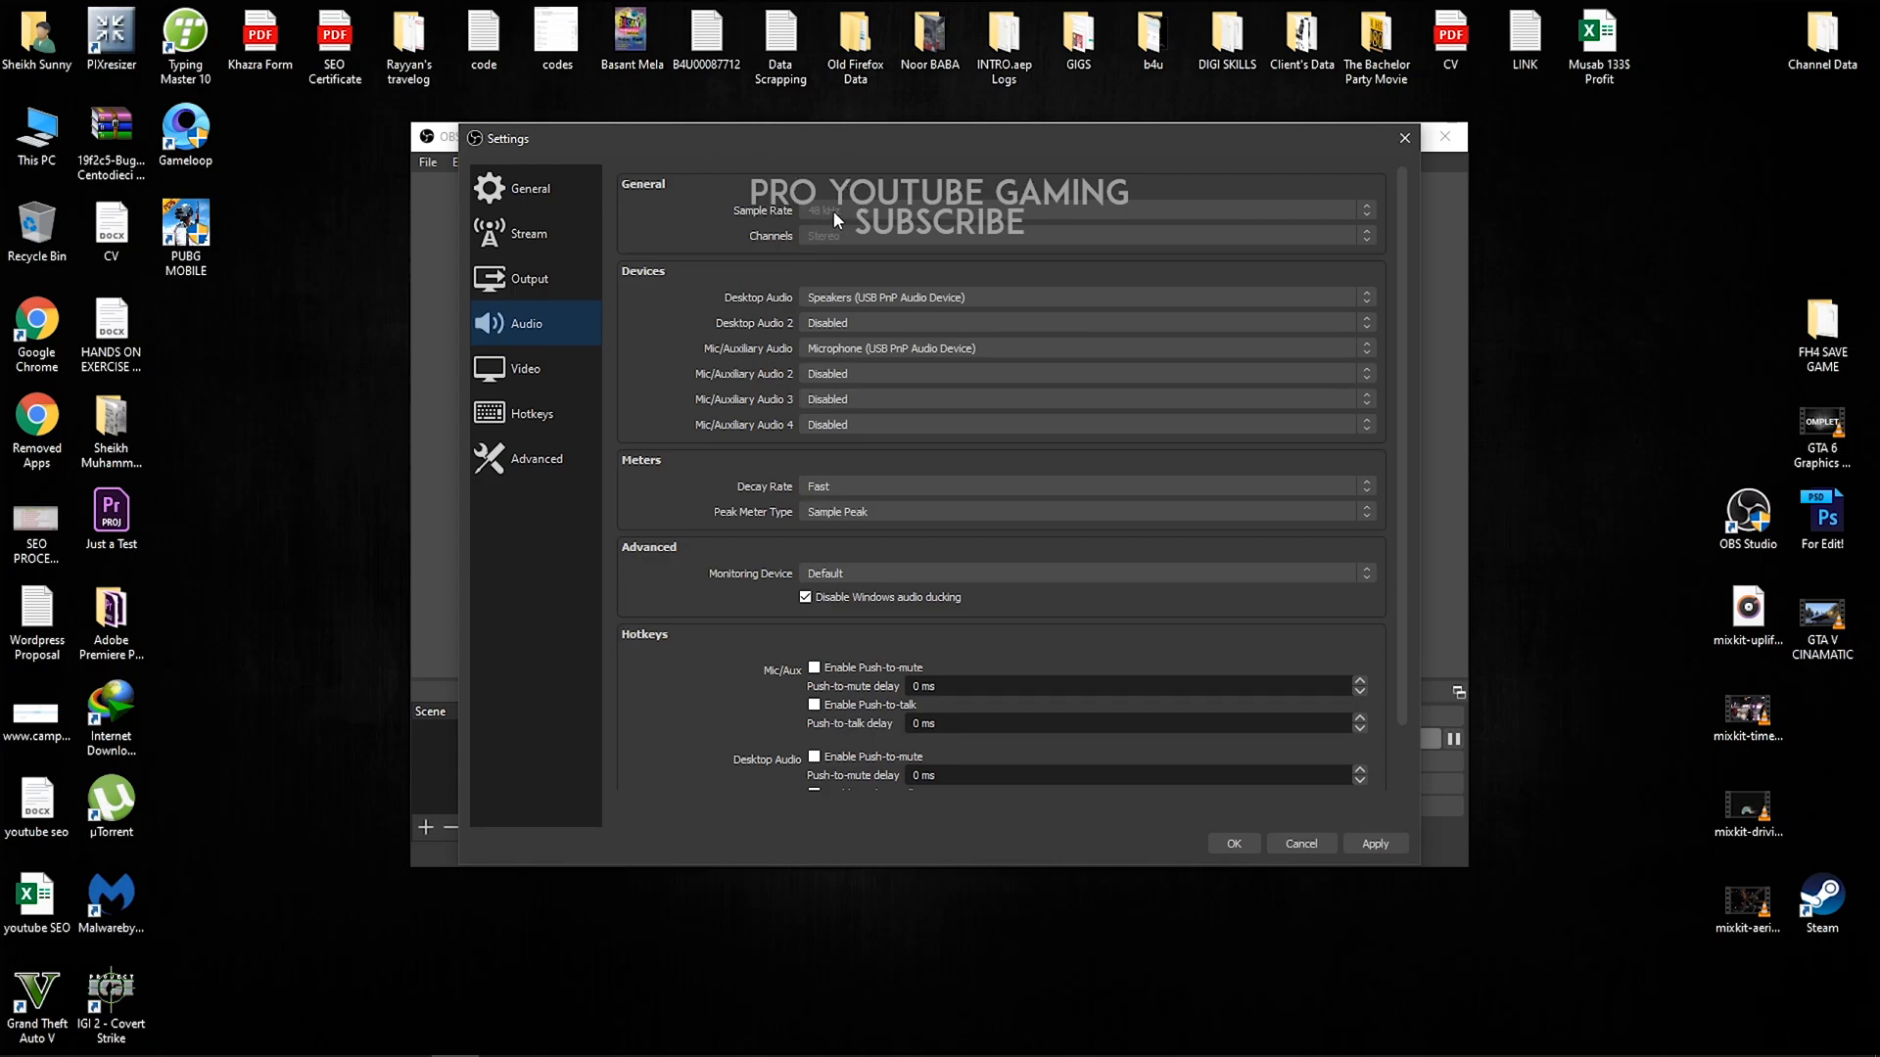
{"action": "mouse_move", "coordinate": [940, 219]}
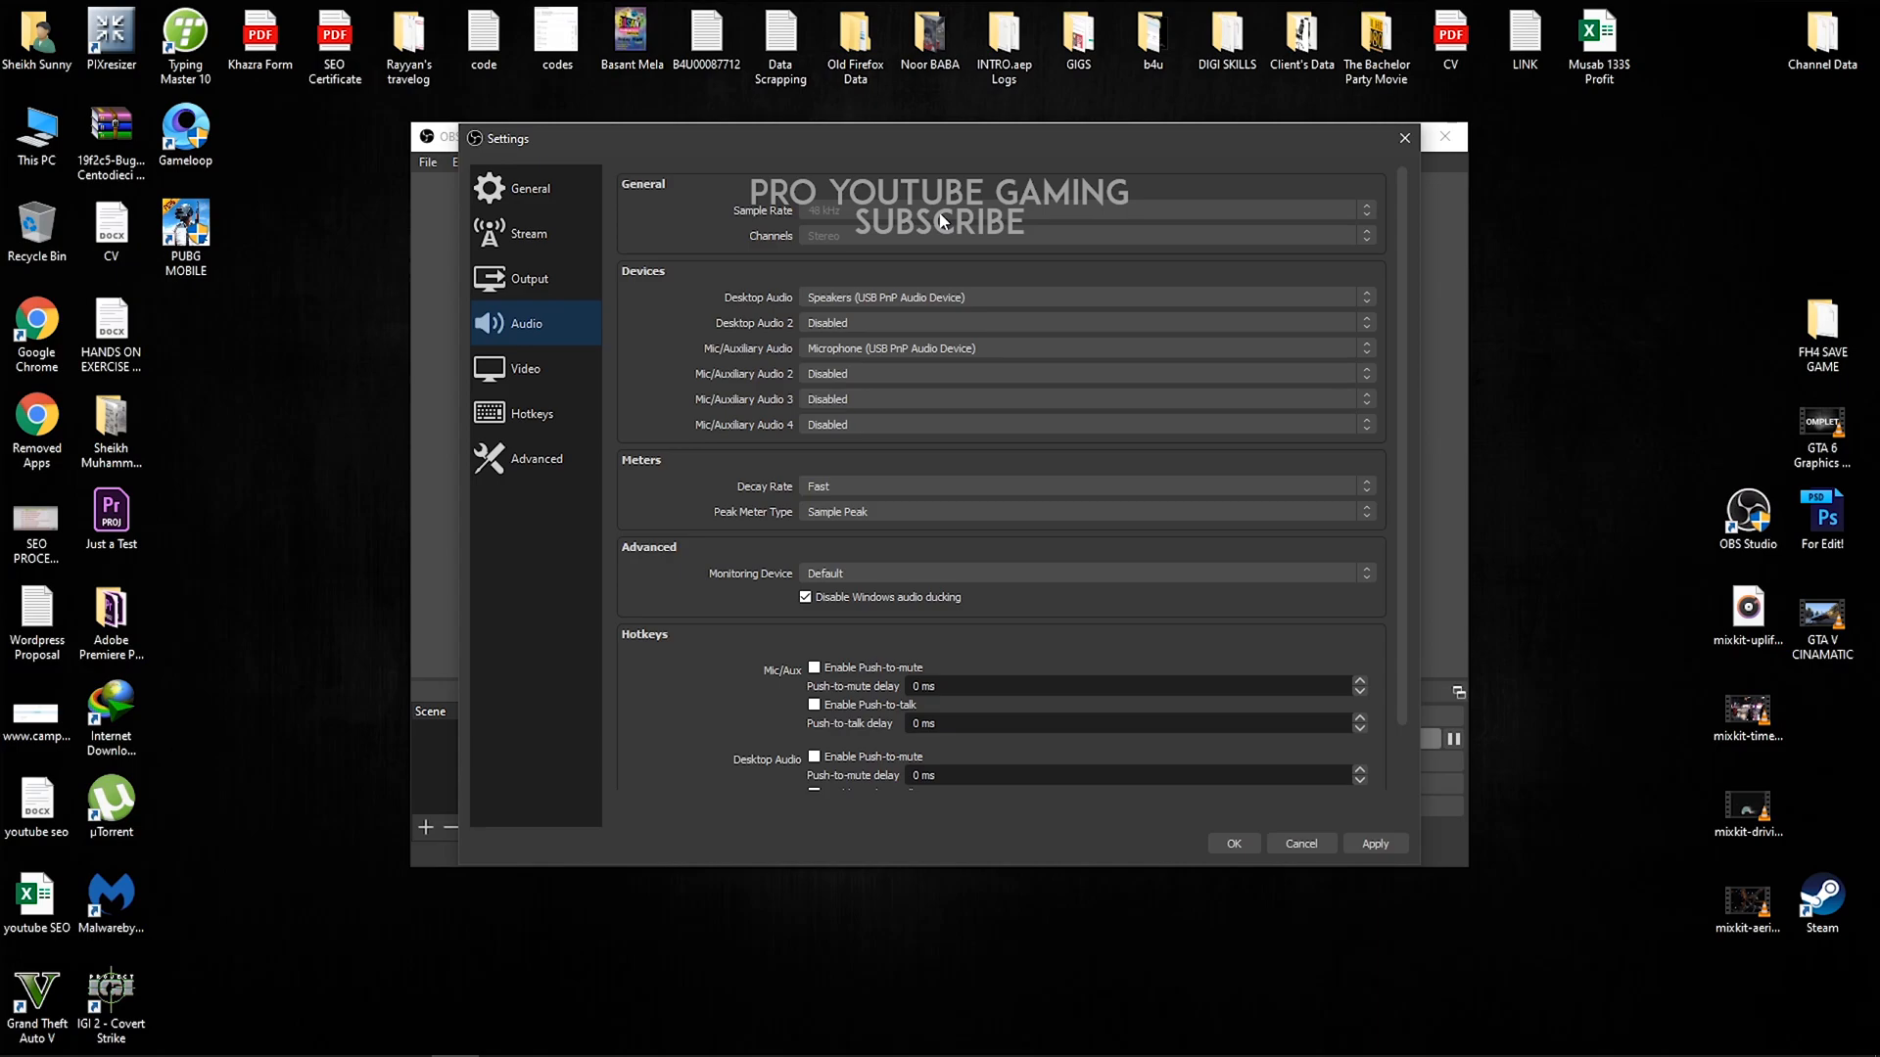
{"action": "mouse_move", "coordinate": [832, 250]}
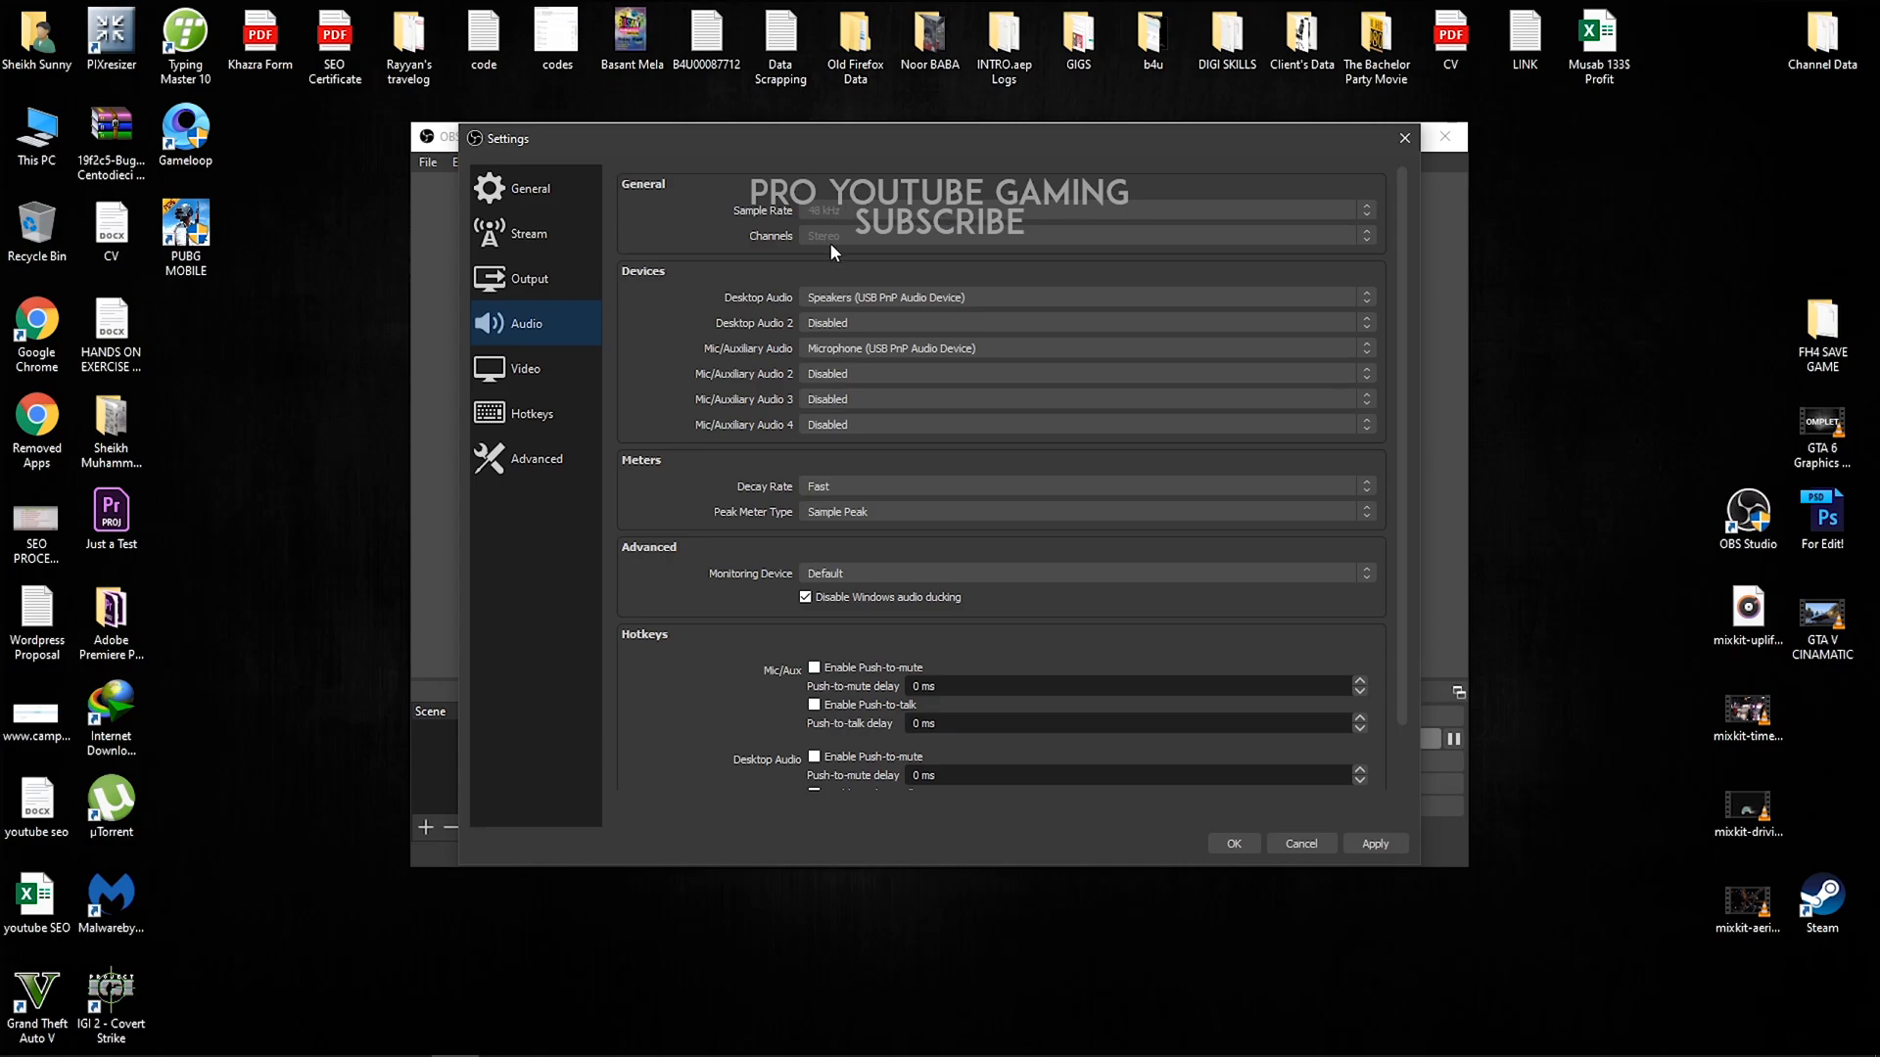
{"action": "mouse_move", "coordinate": [762, 395]}
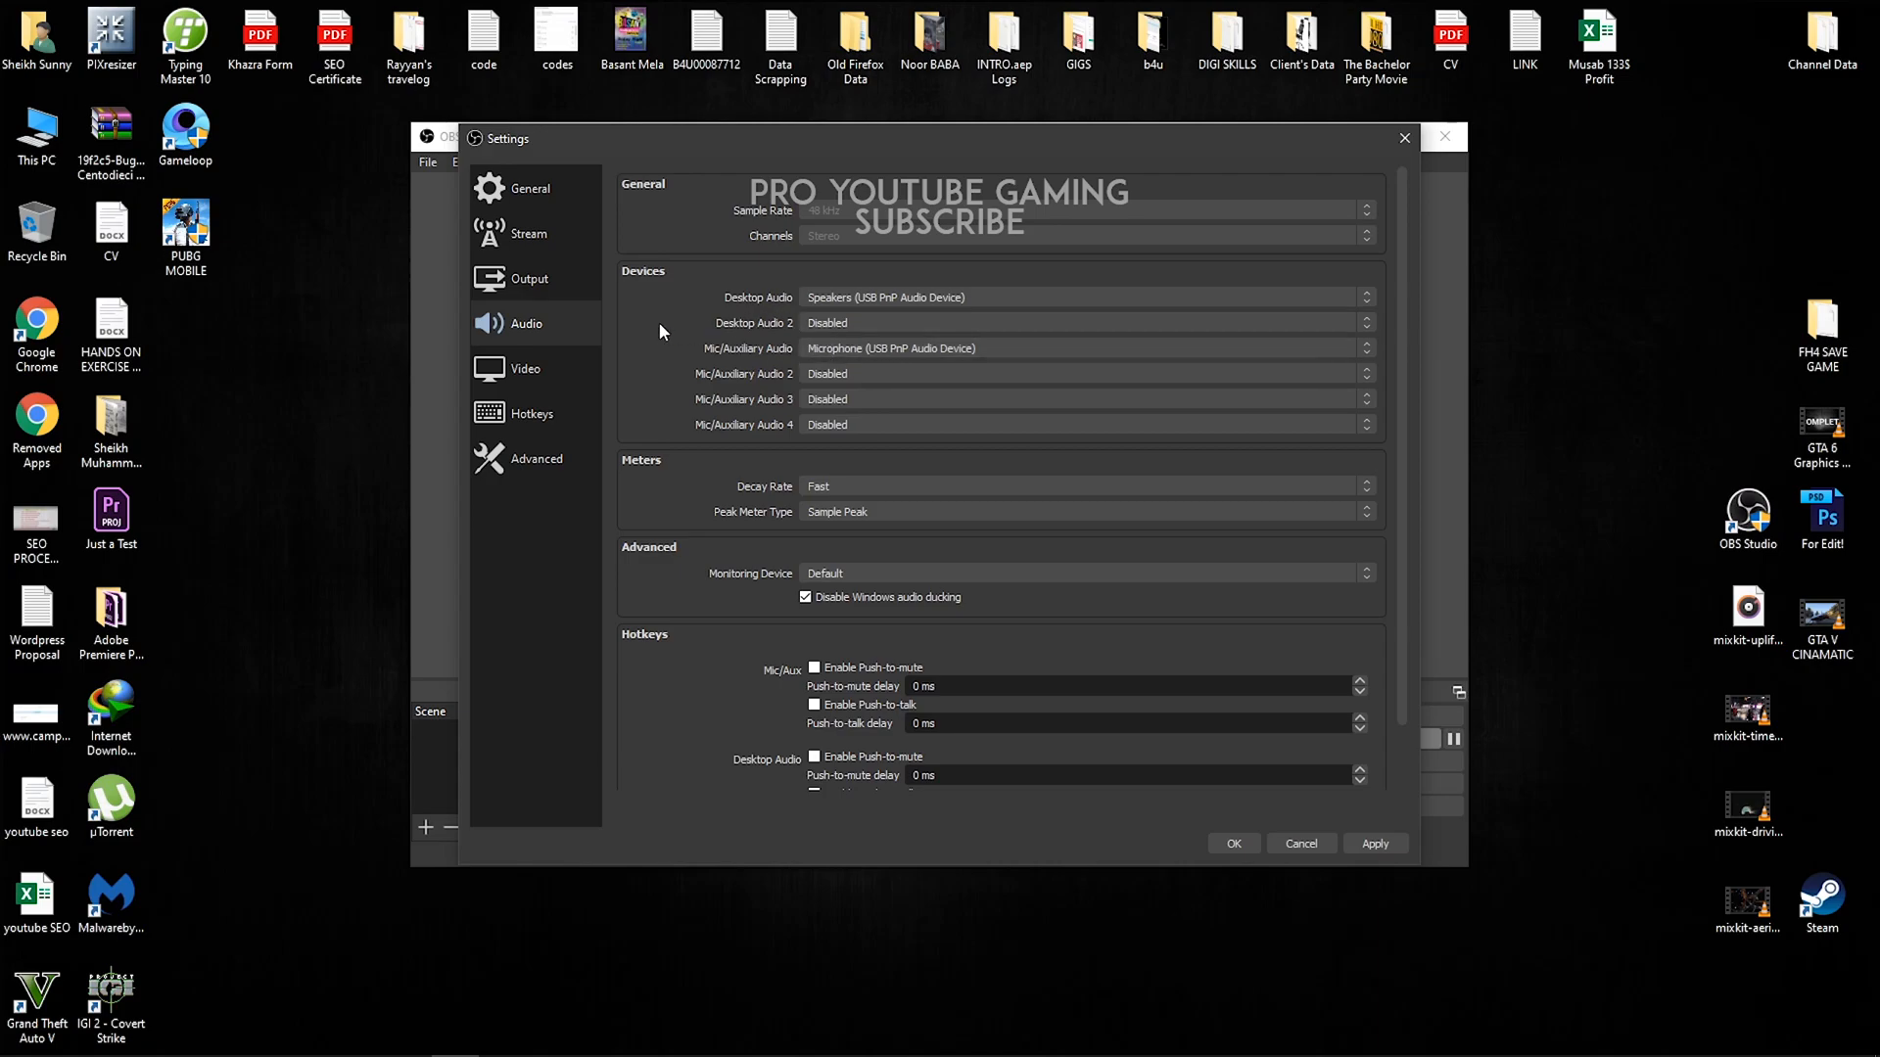
{"action": "mouse_move", "coordinate": [850, 349]}
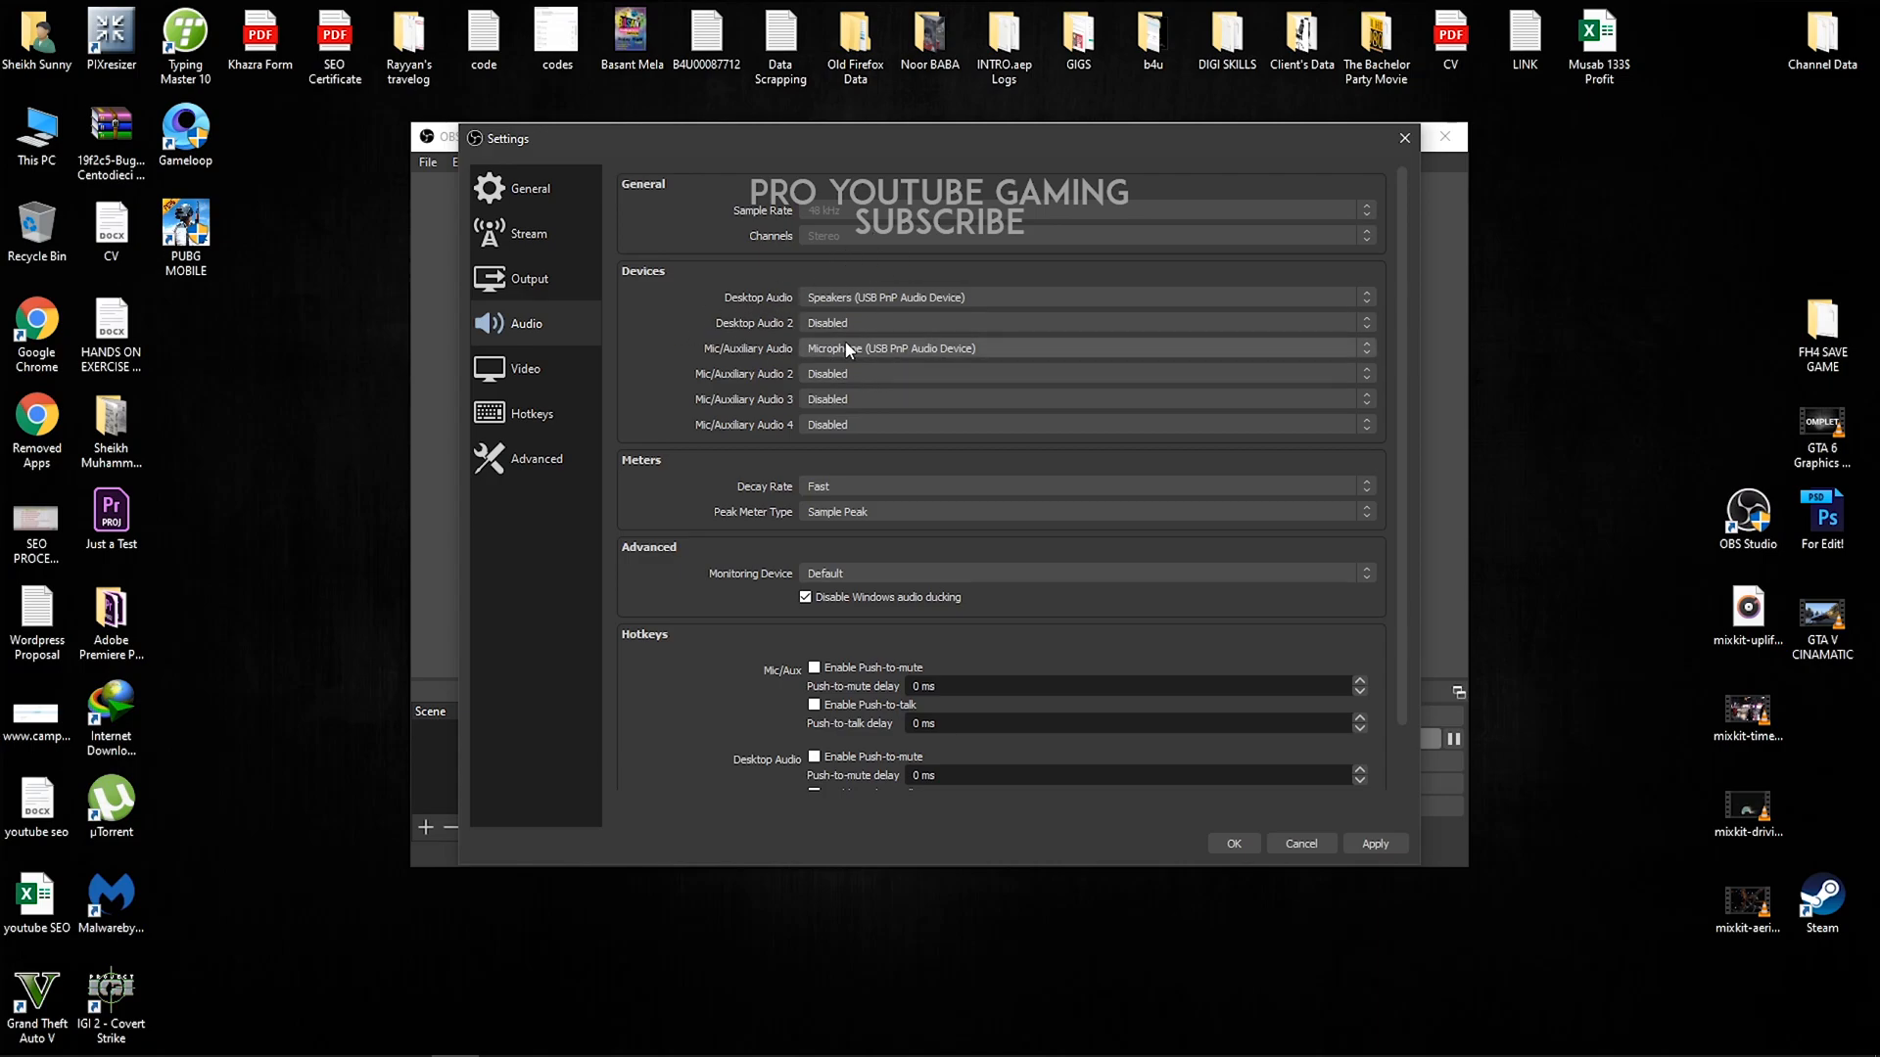
{"action": "left_click", "coordinate": [524, 368]}
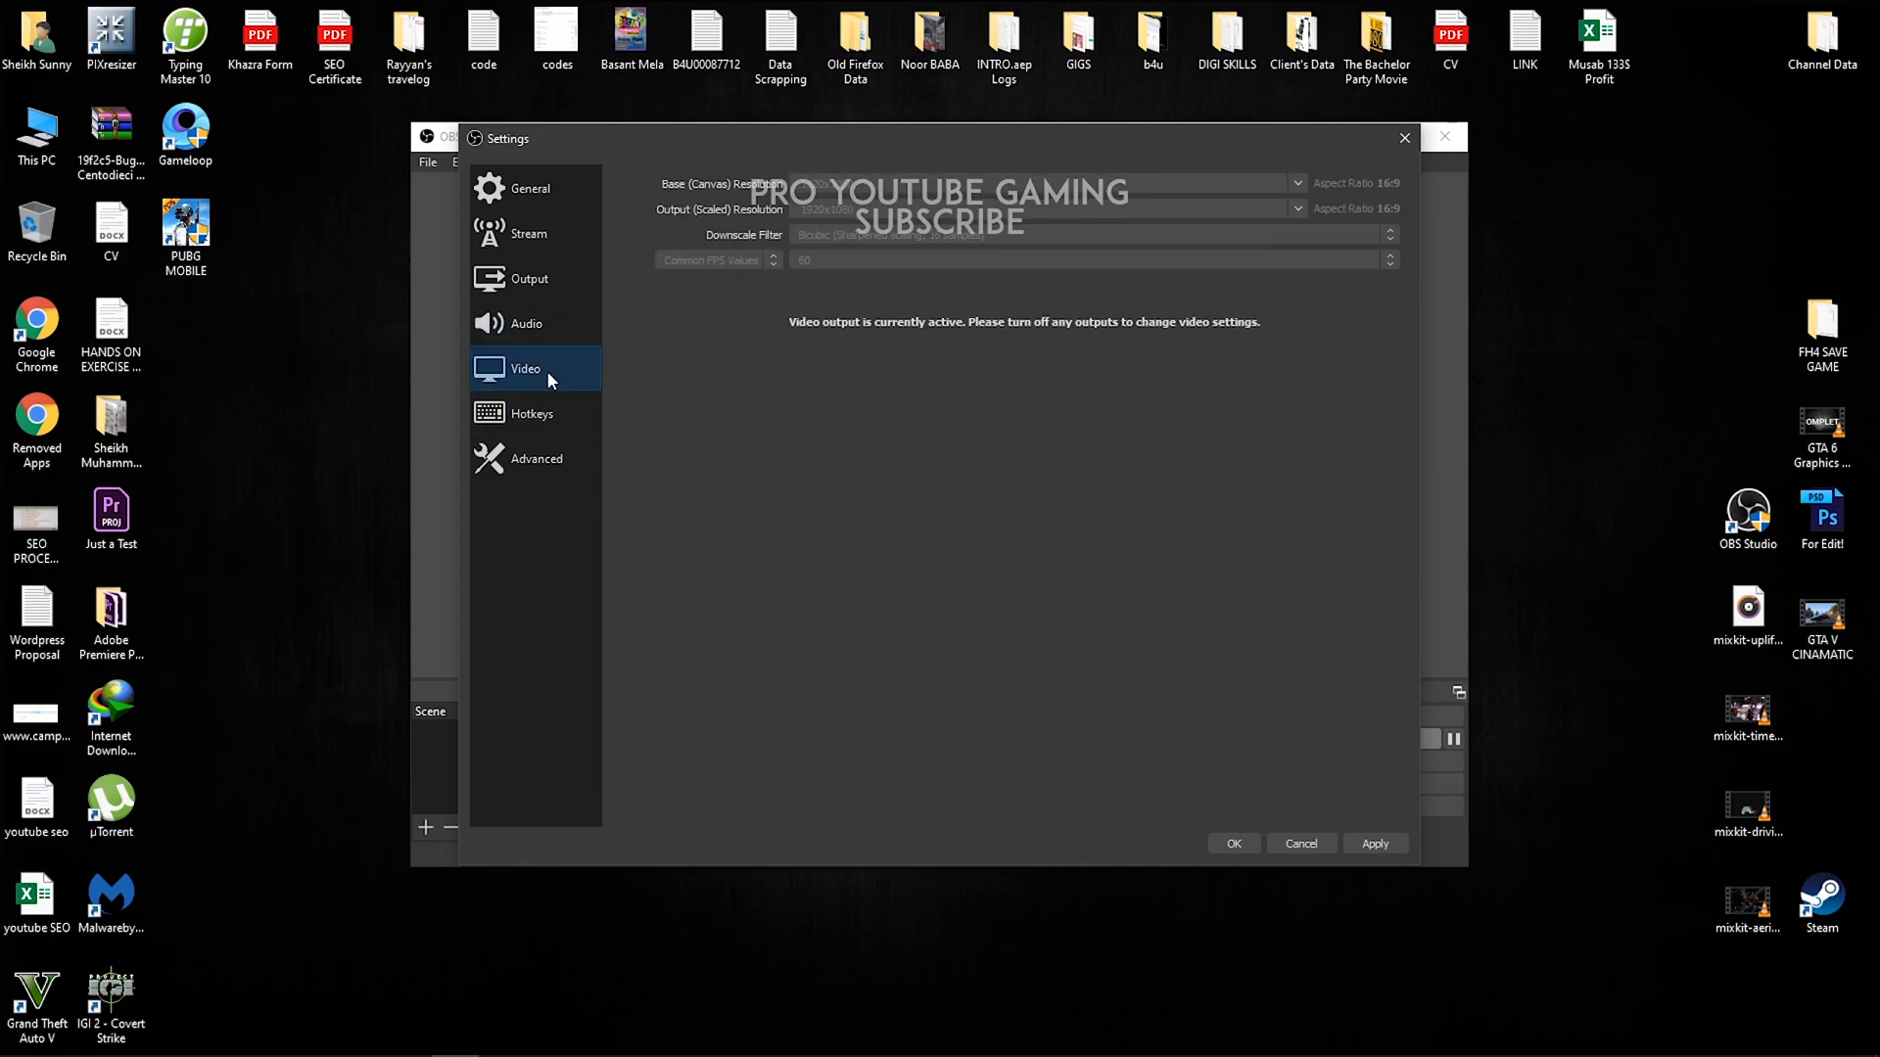
{"action": "mouse_move", "coordinate": [677, 199]}
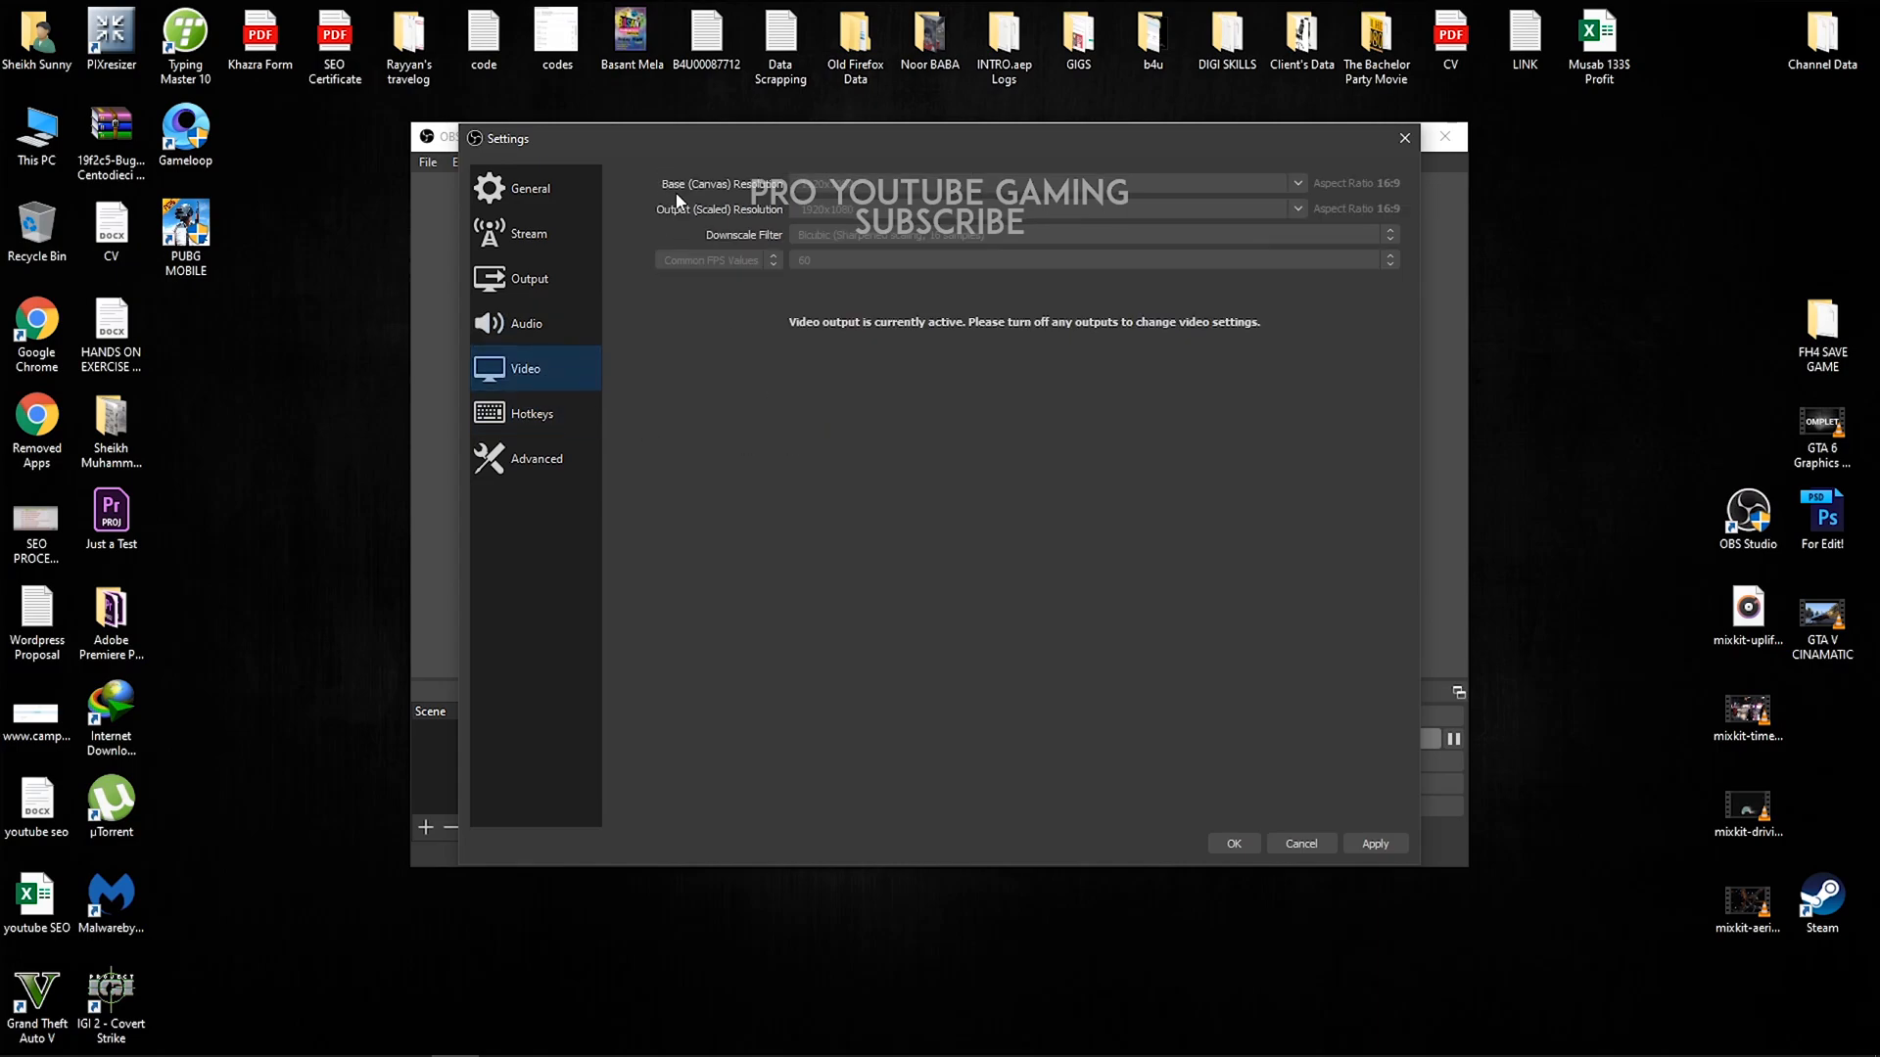
{"action": "mouse_move", "coordinate": [844, 458]}
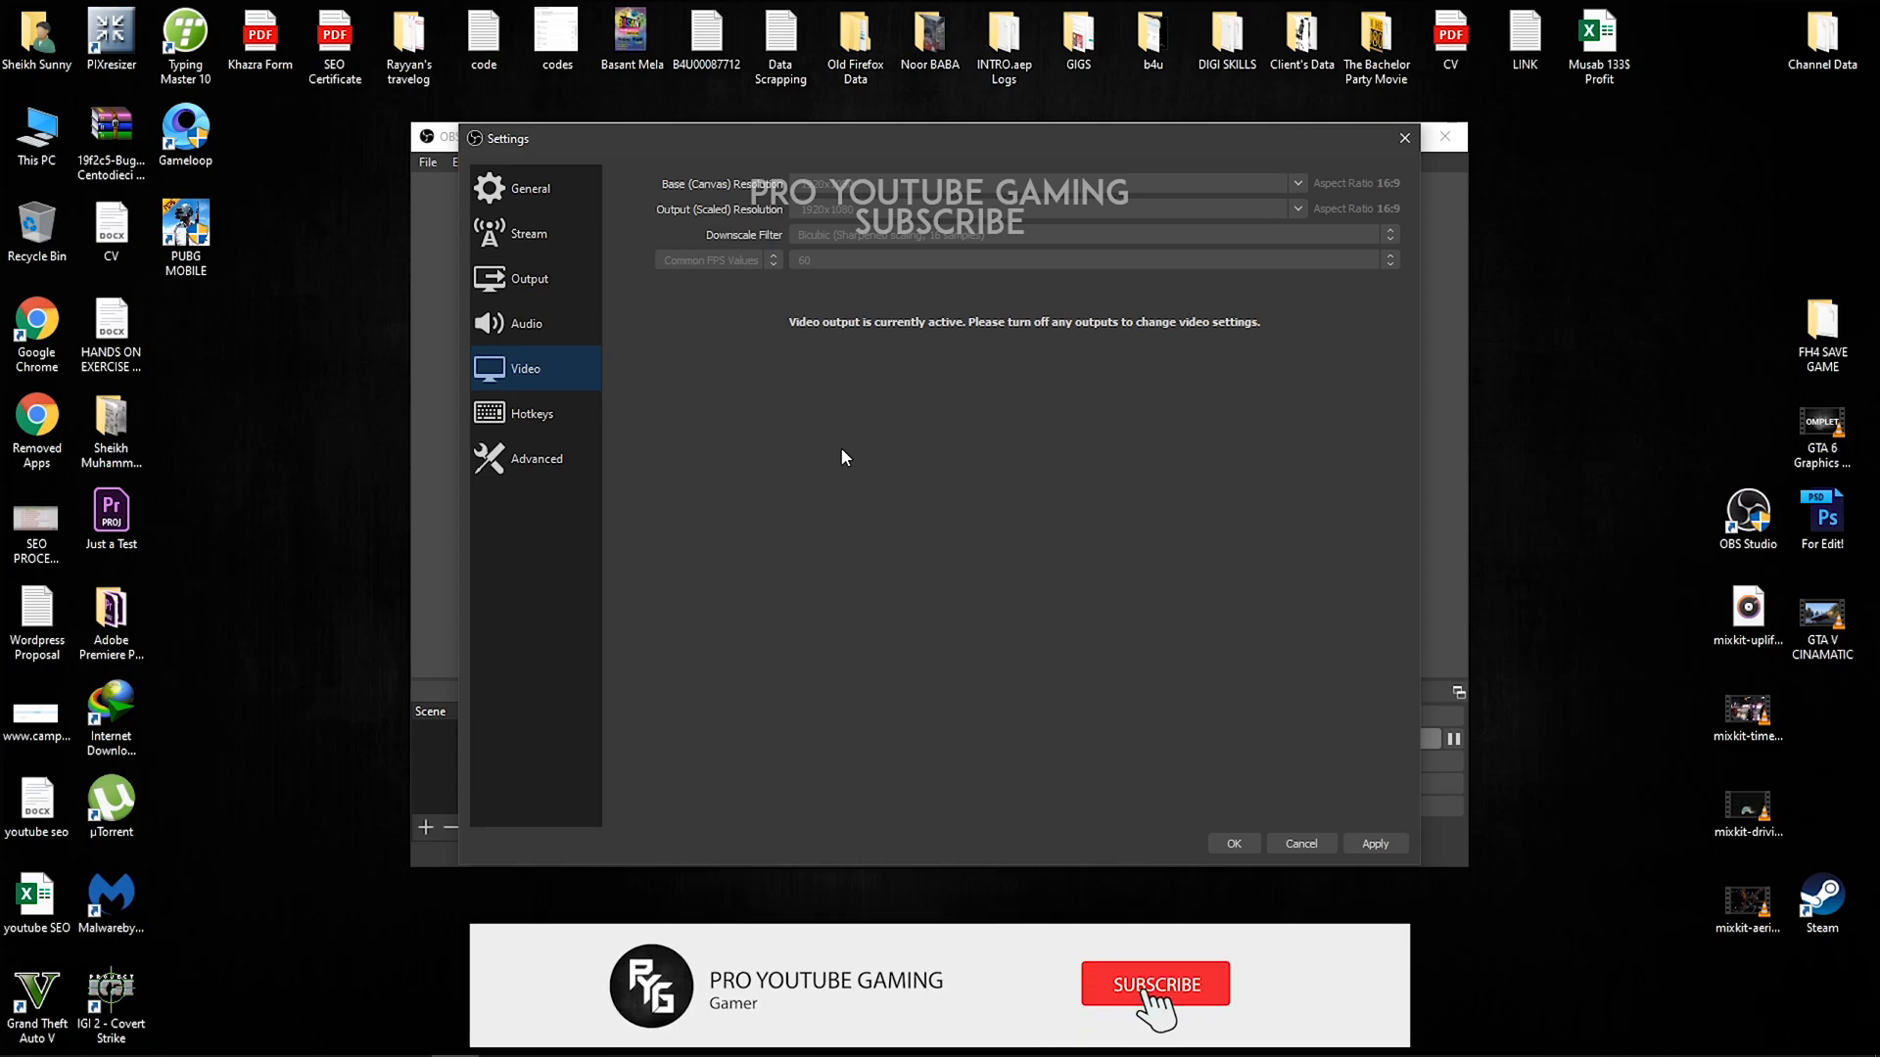
{"action": "left_click", "coordinate": [1155, 1010]}
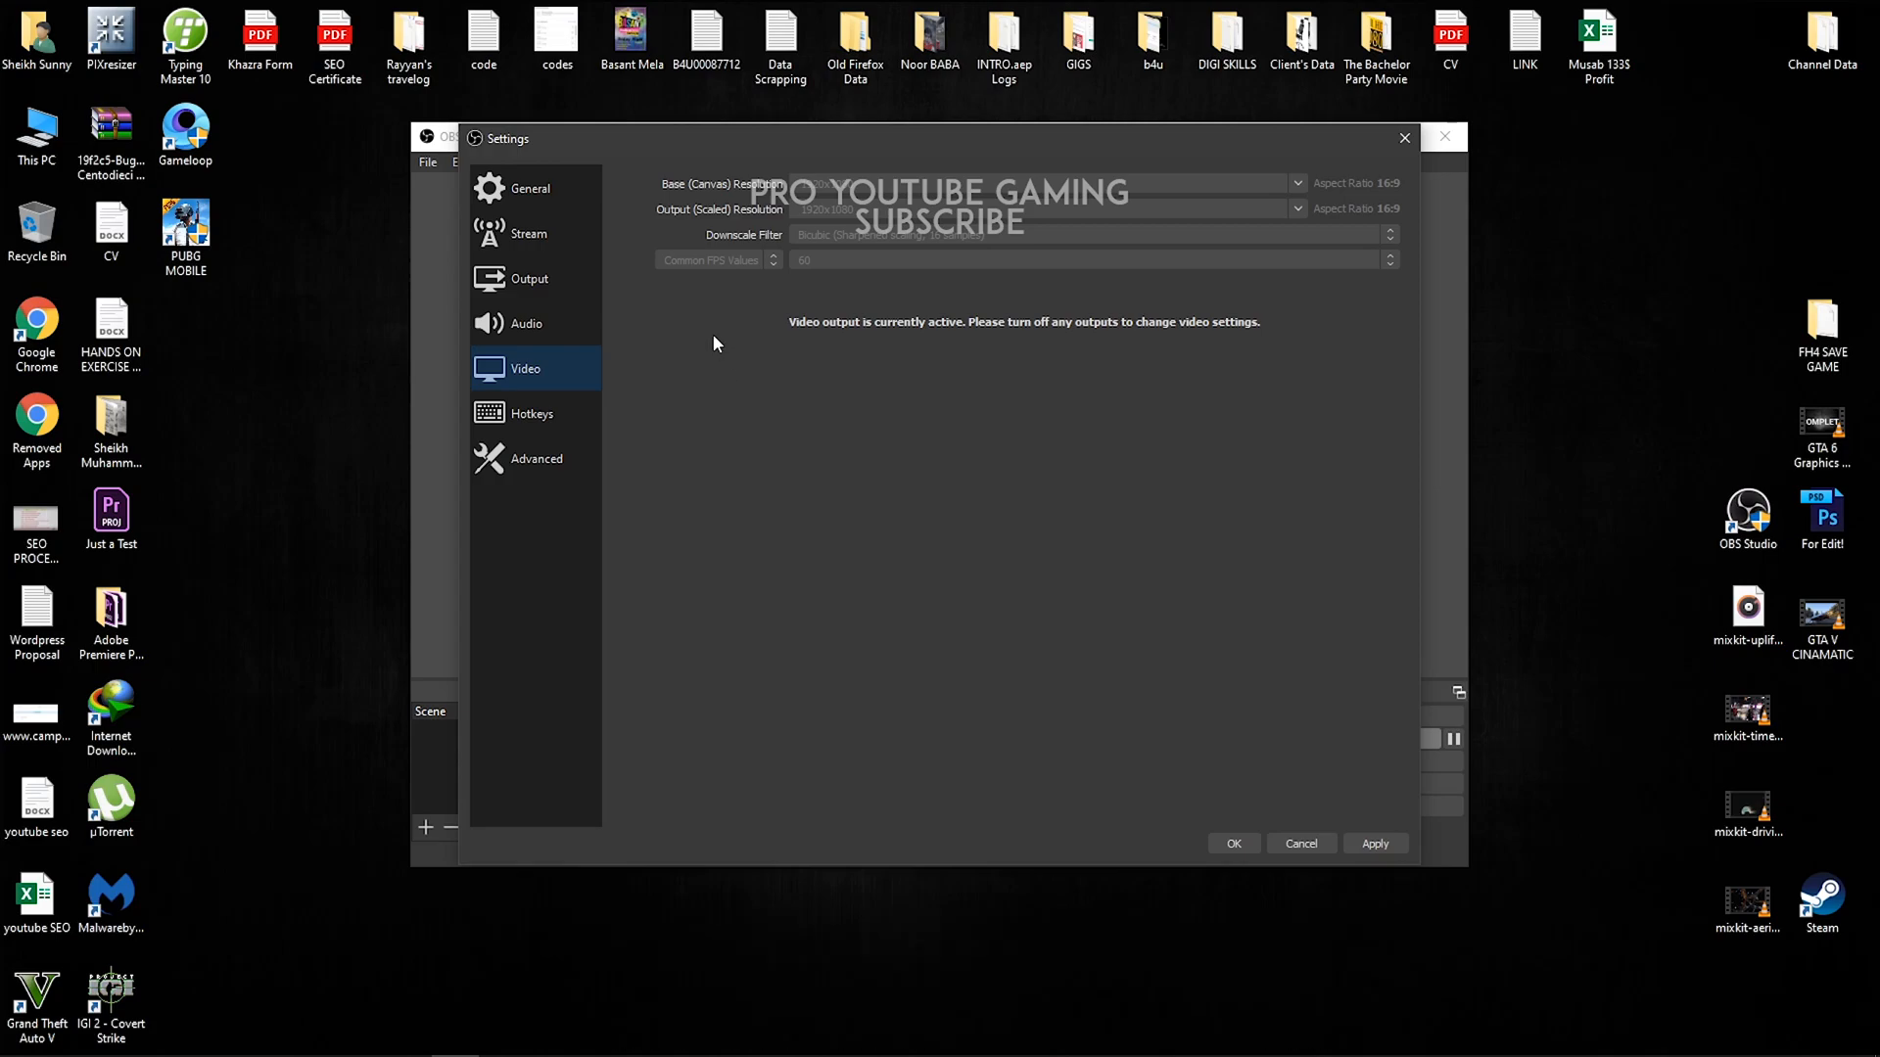
{"action": "mouse_move", "coordinate": [889, 483]}
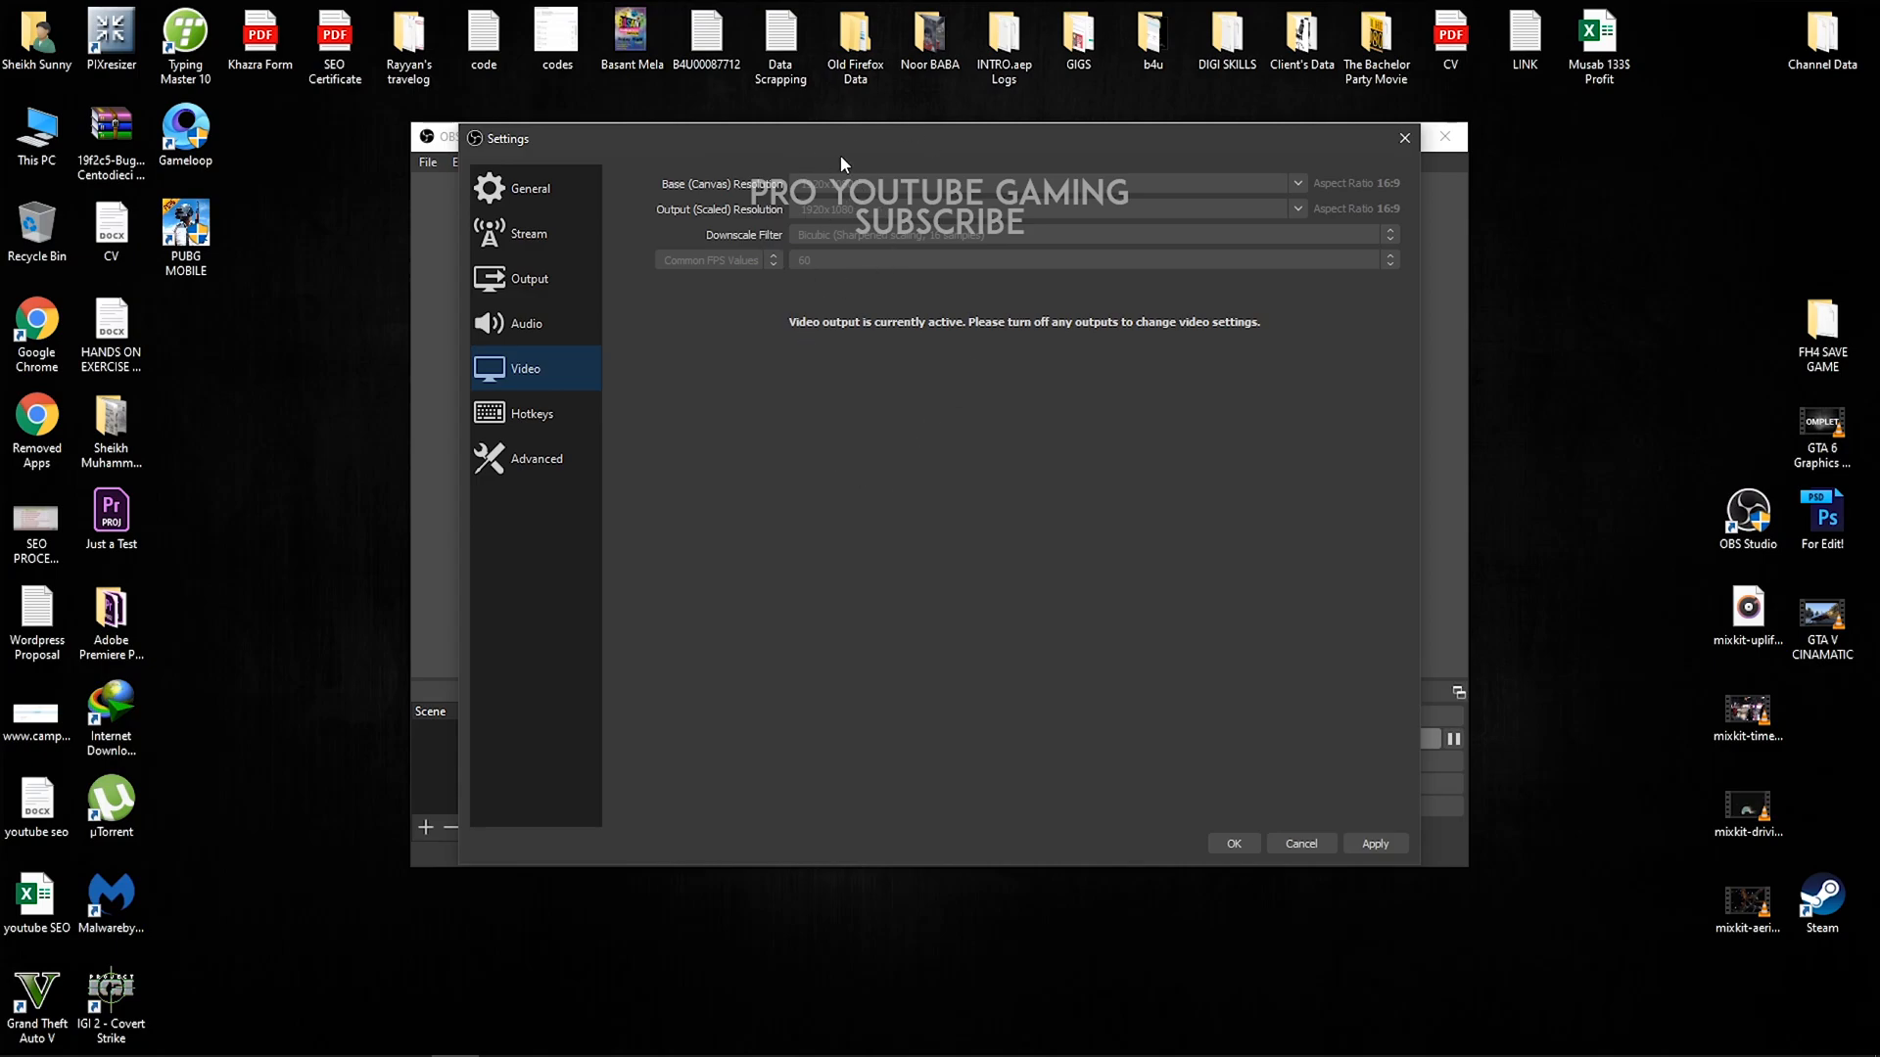
{"action": "mouse_move", "coordinate": [740, 227]}
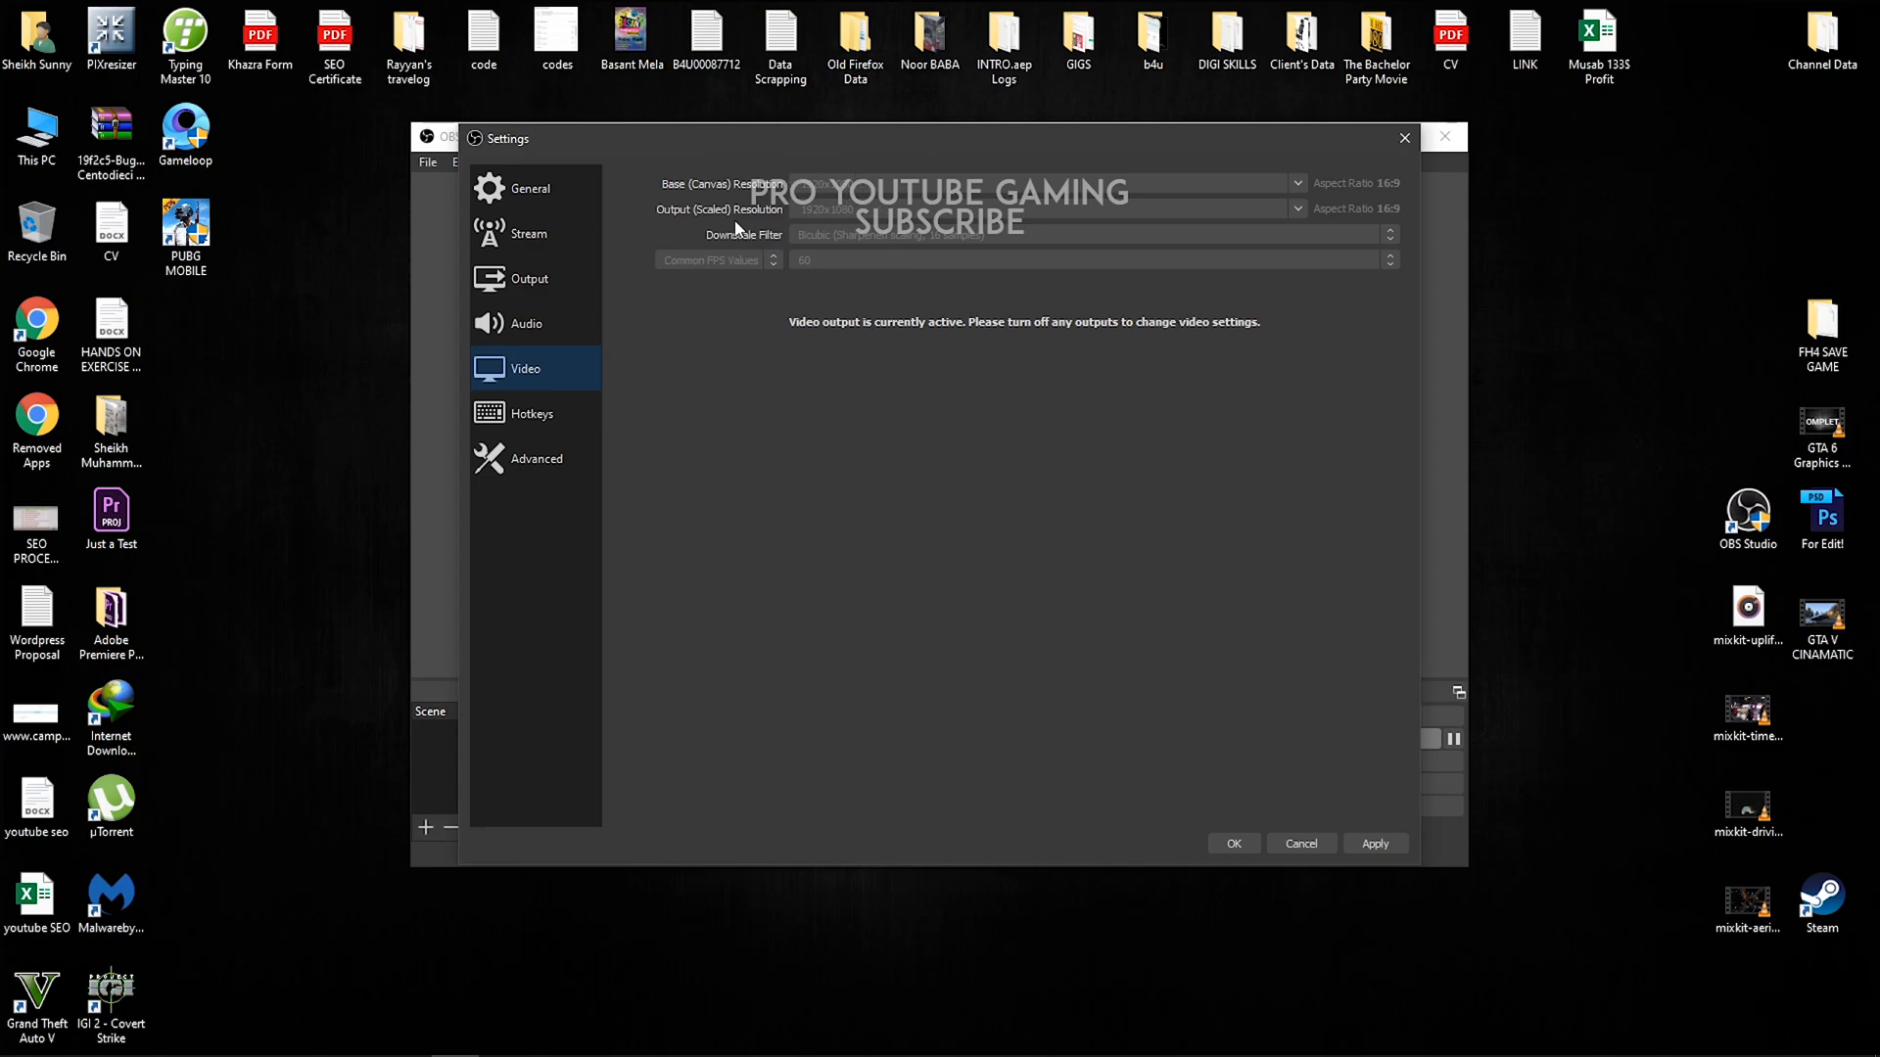
{"action": "mouse_move", "coordinate": [913, 536]}
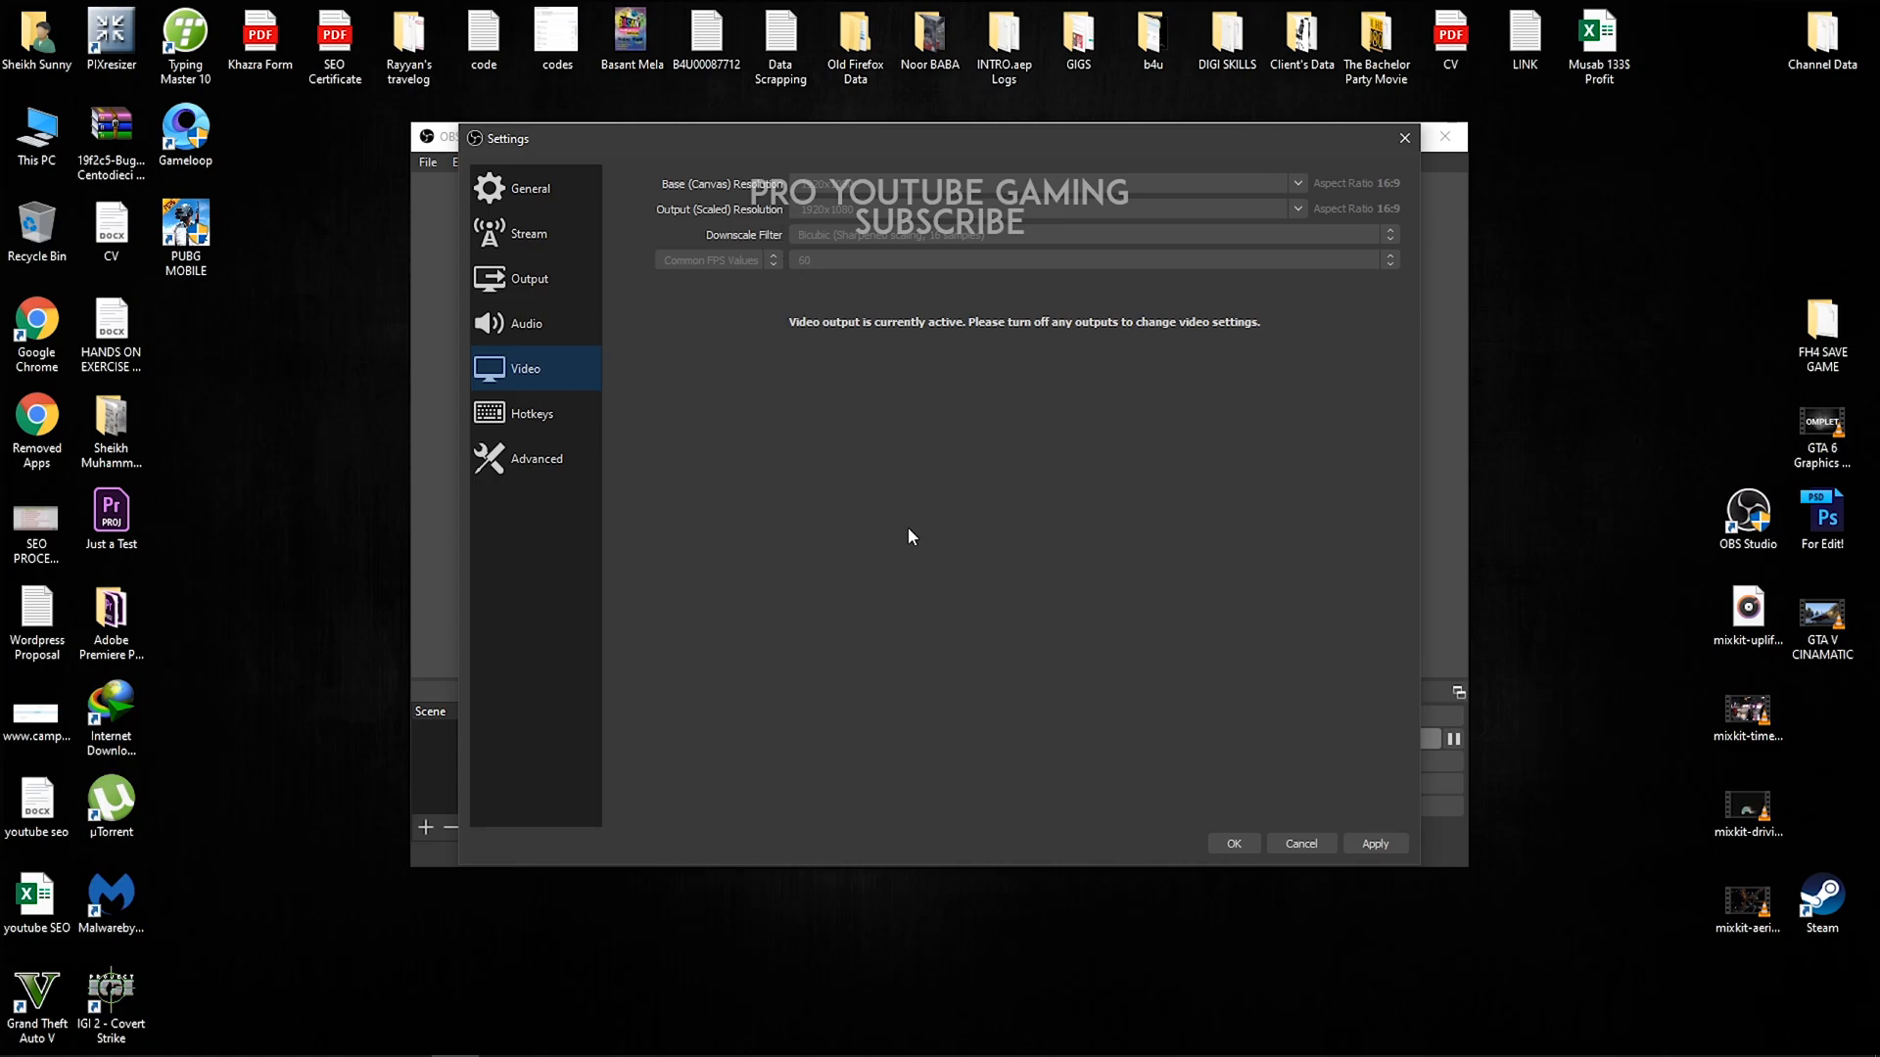
{"action": "mouse_move", "coordinate": [858, 231]}
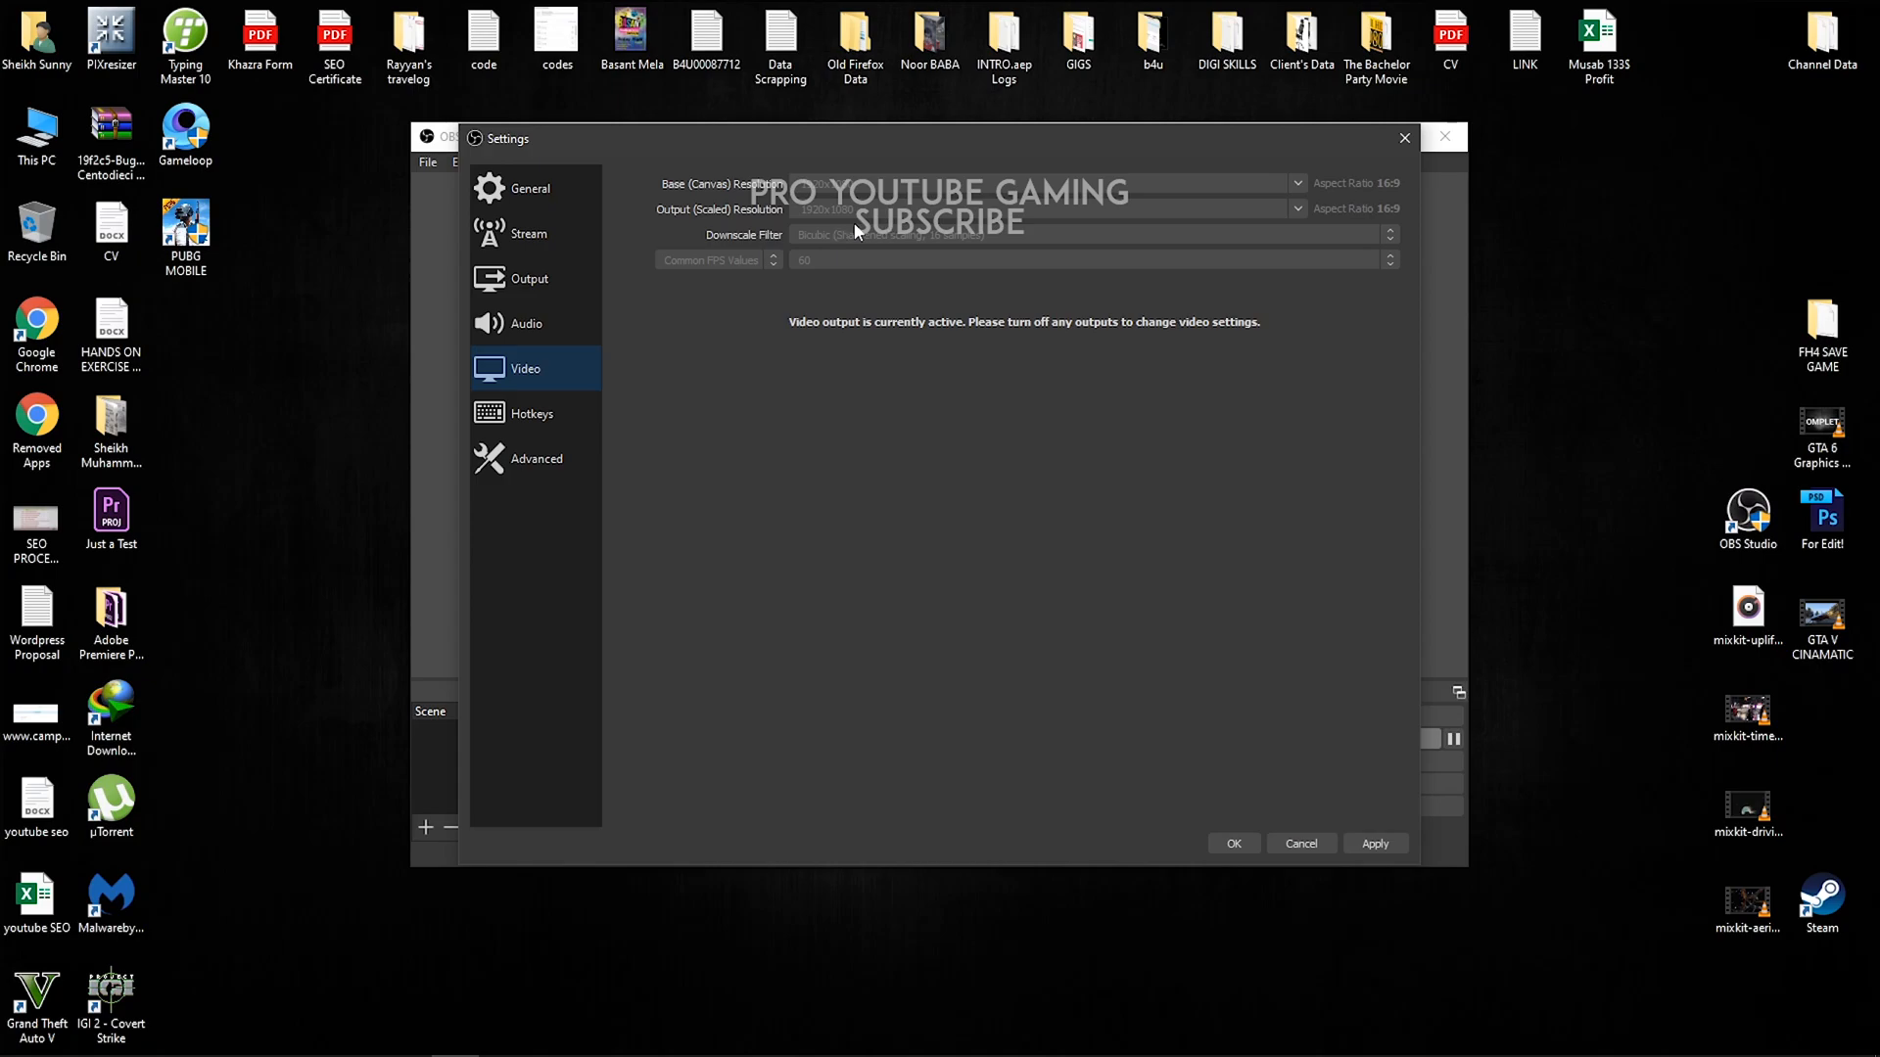
{"action": "mouse_move", "coordinate": [865, 227]}
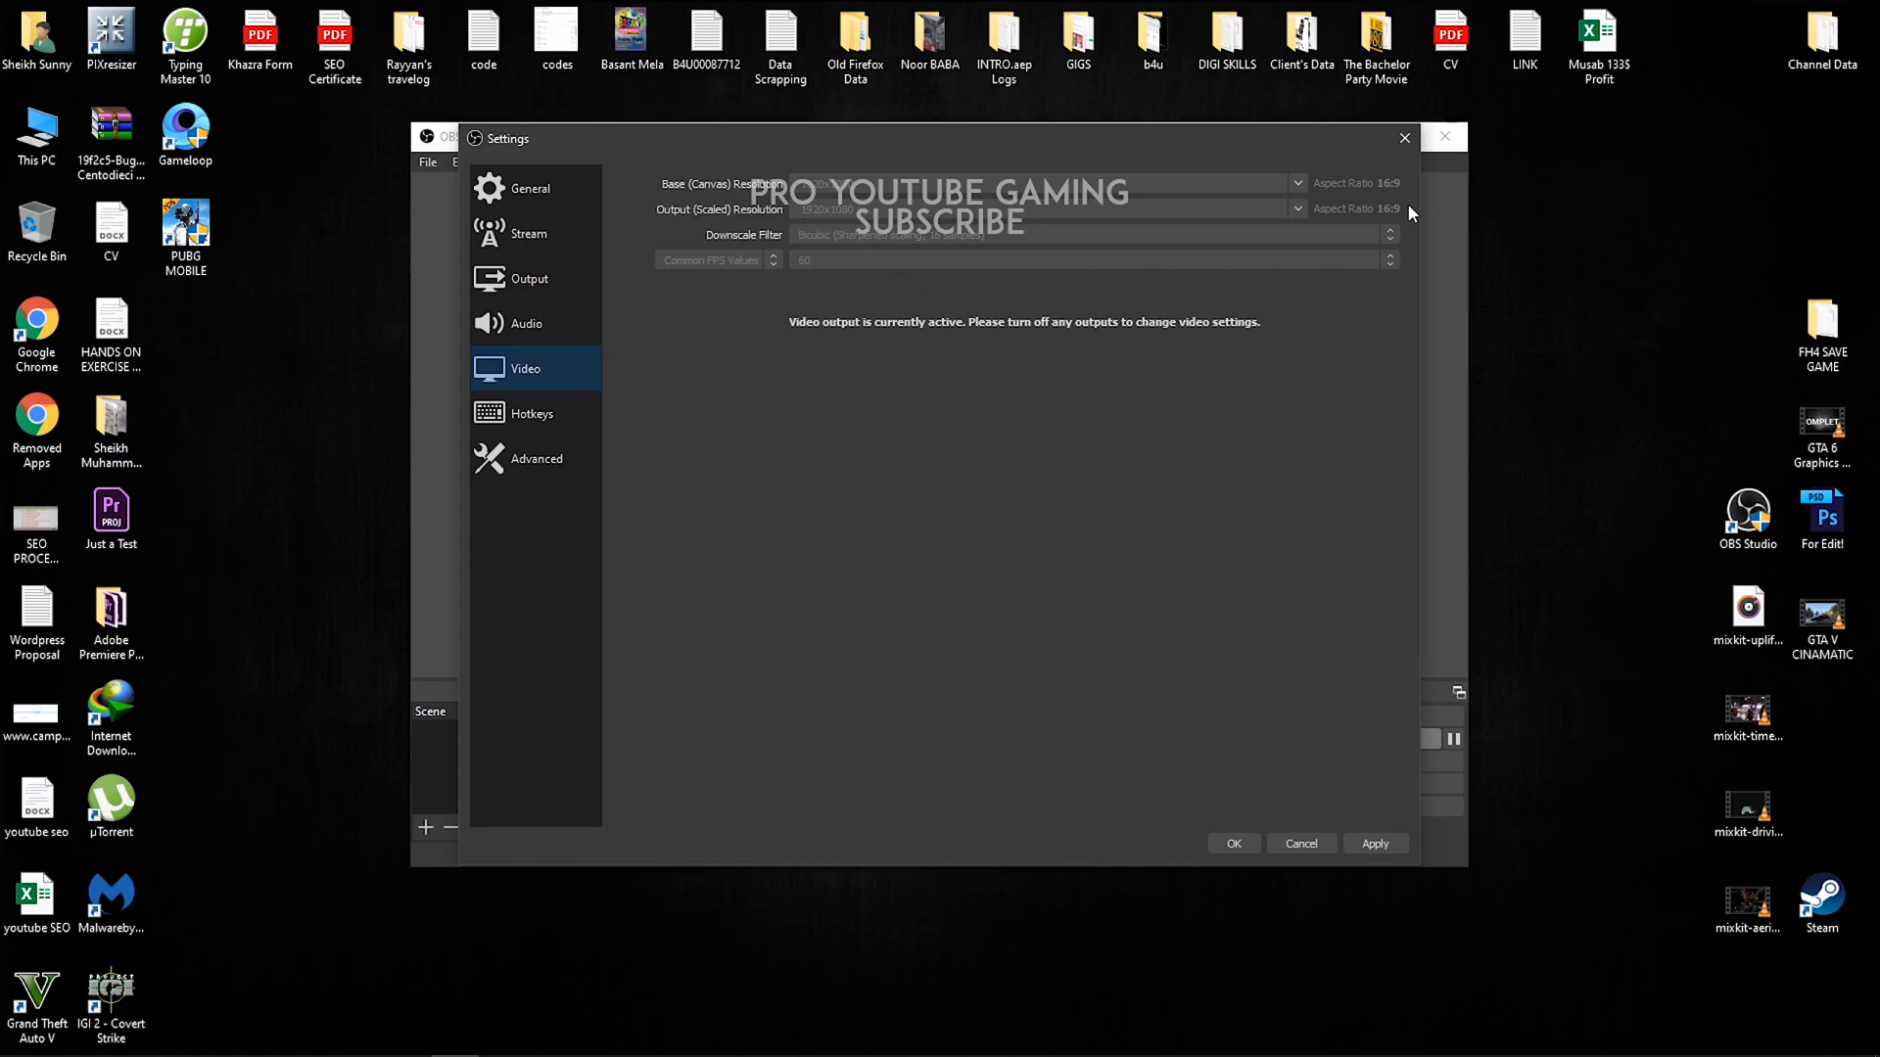
{"action": "mouse_move", "coordinate": [1406, 216]}
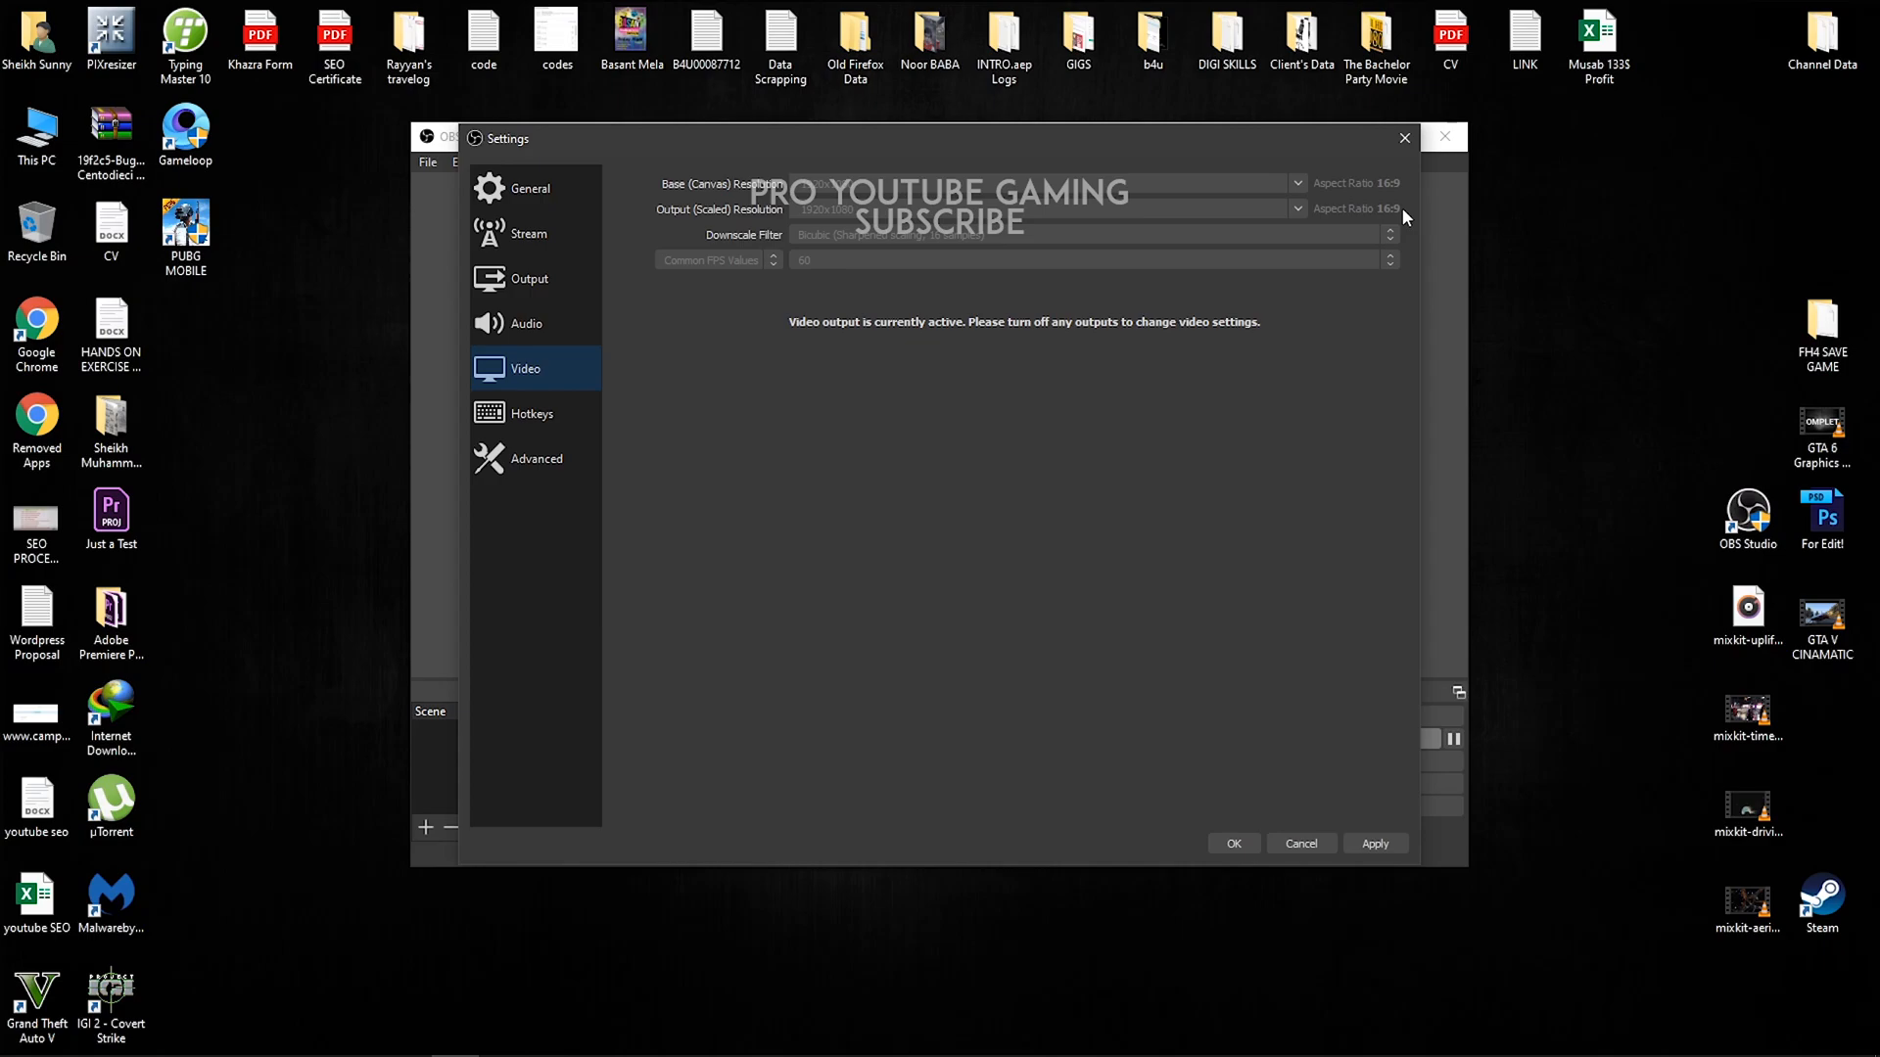
{"action": "mouse_move", "coordinate": [779, 243]}
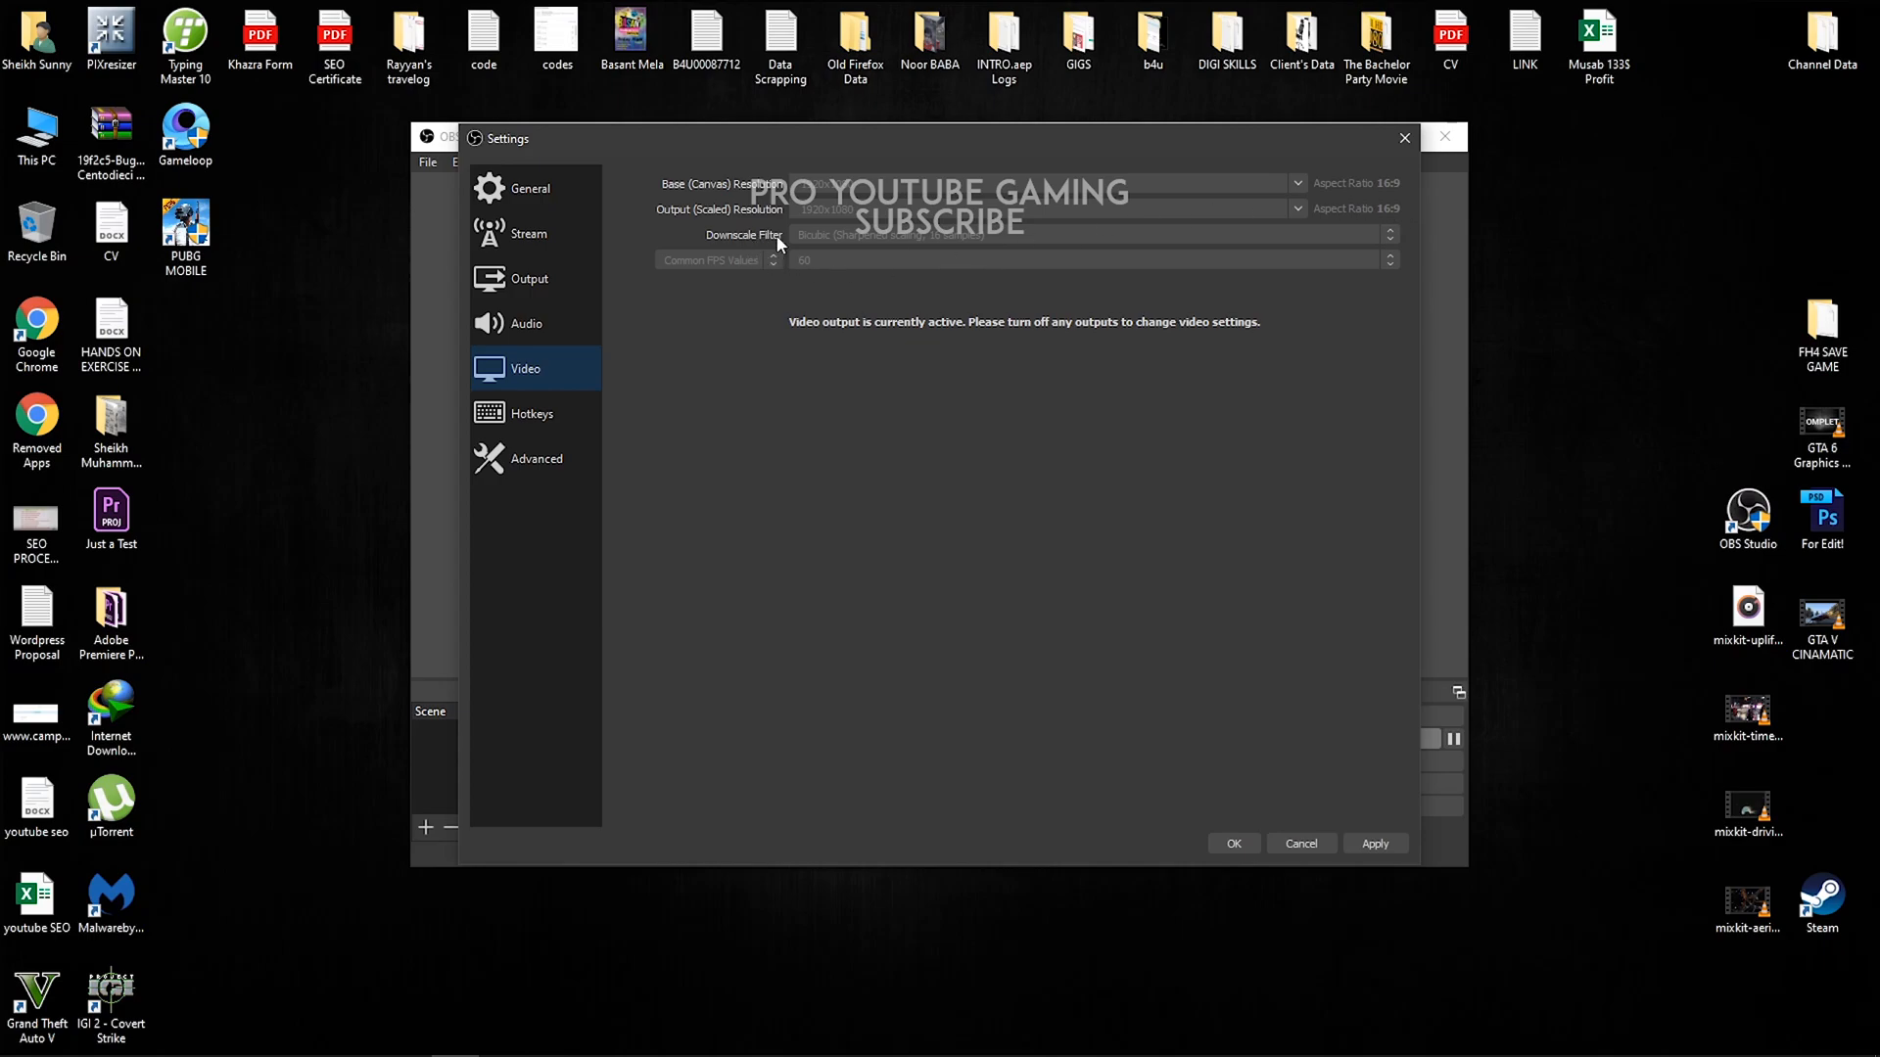
{"action": "mouse_move", "coordinate": [832, 258]}
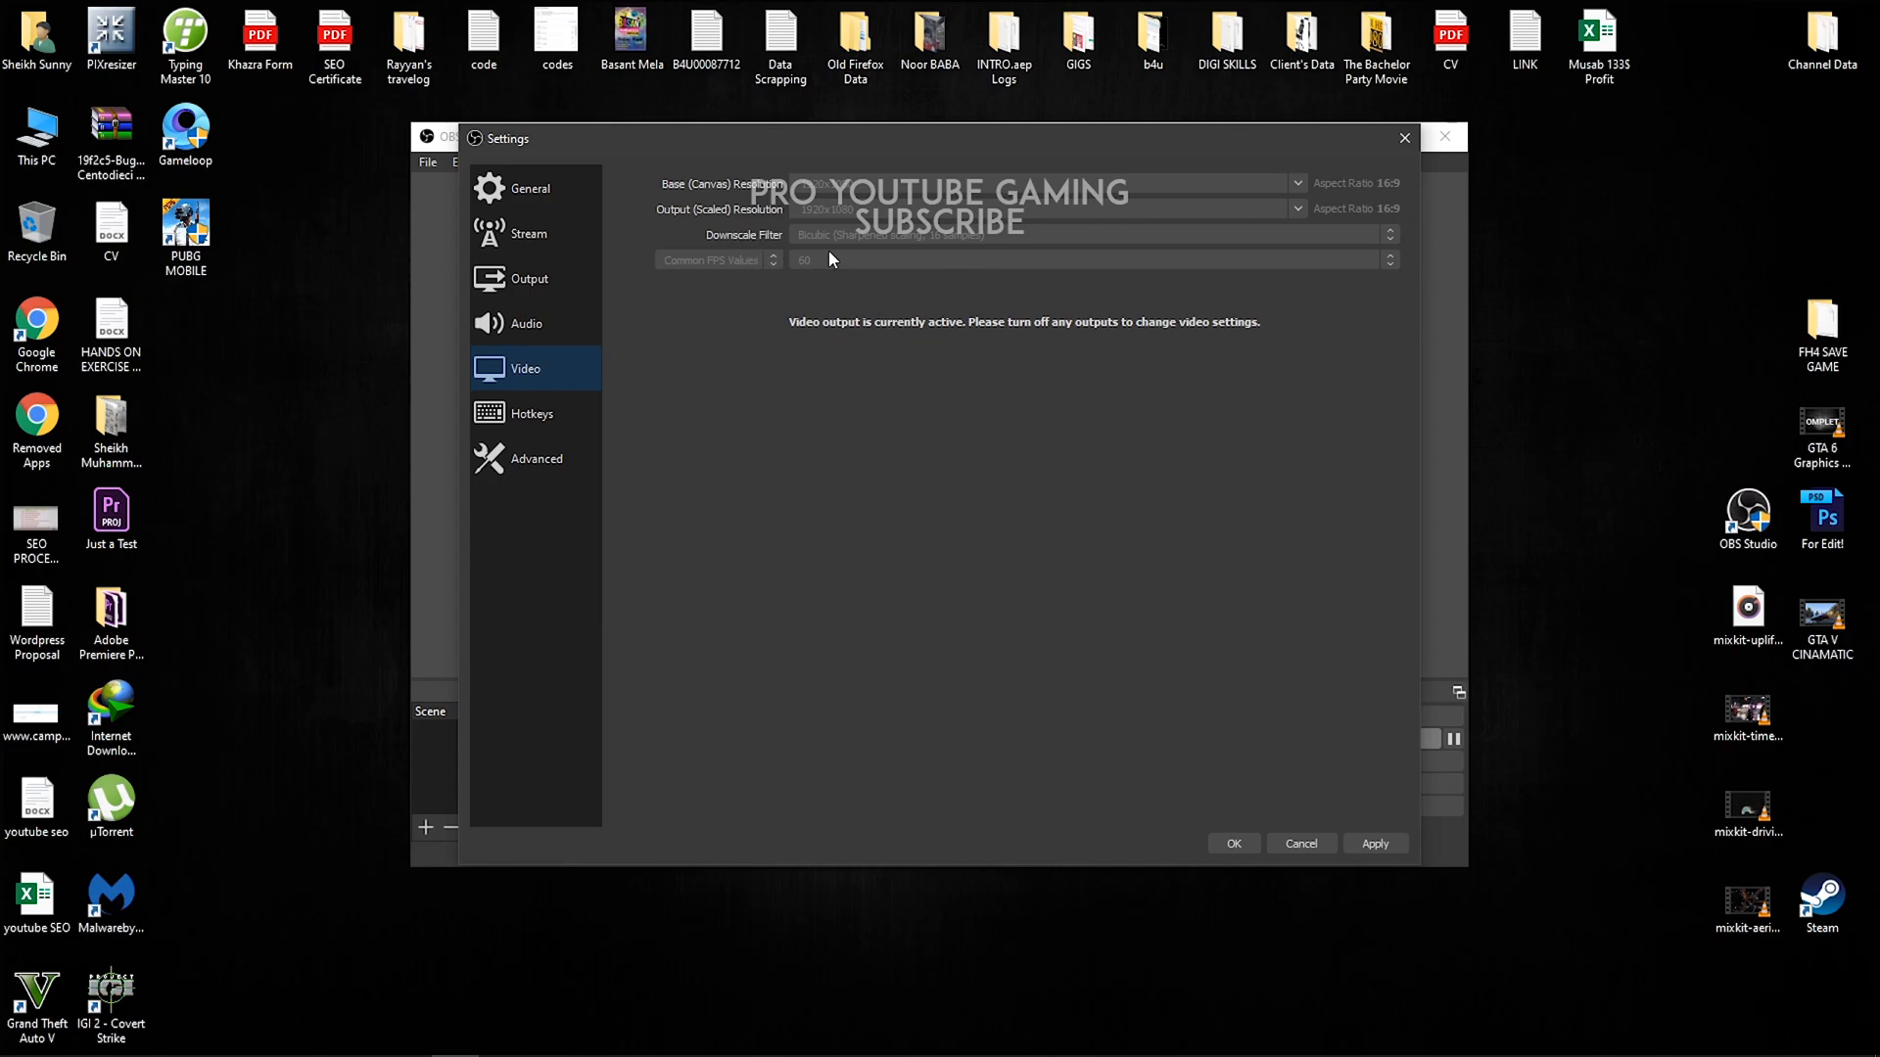
{"action": "mouse_move", "coordinate": [818, 249]}
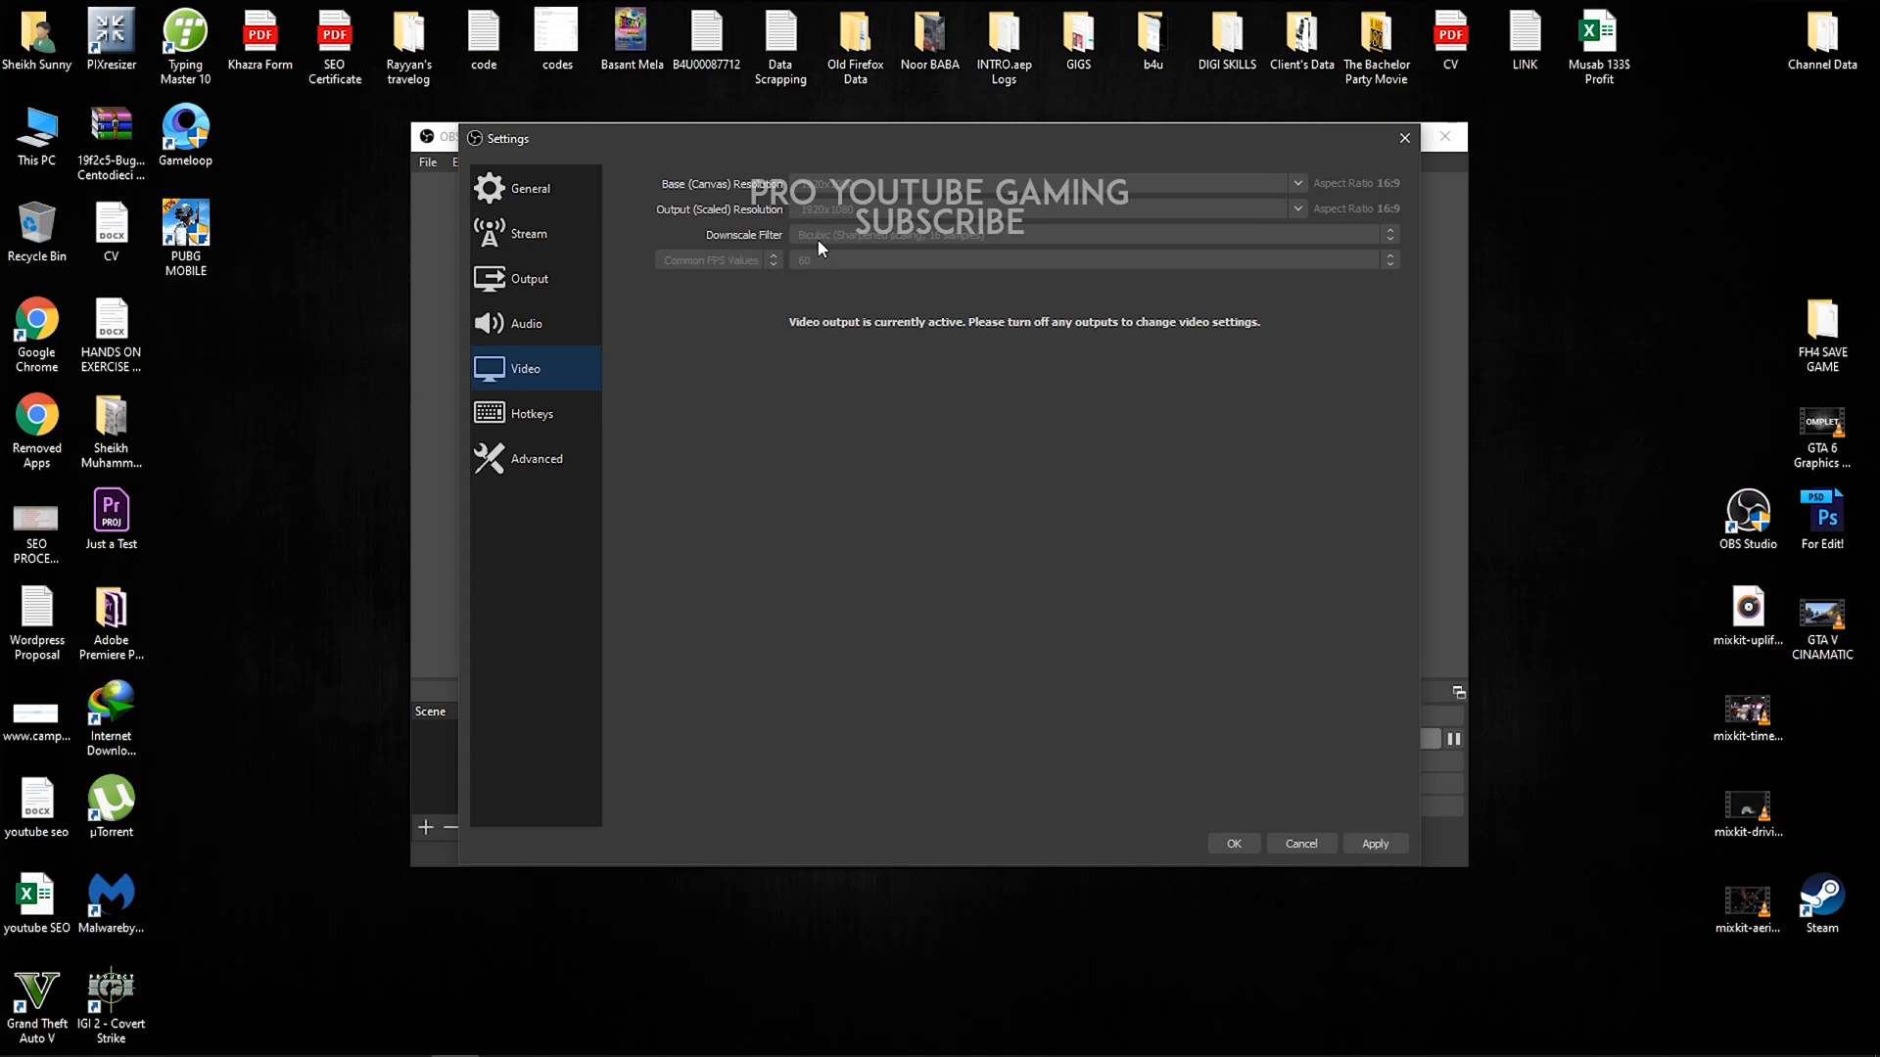
{"action": "mouse_move", "coordinate": [938, 386]}
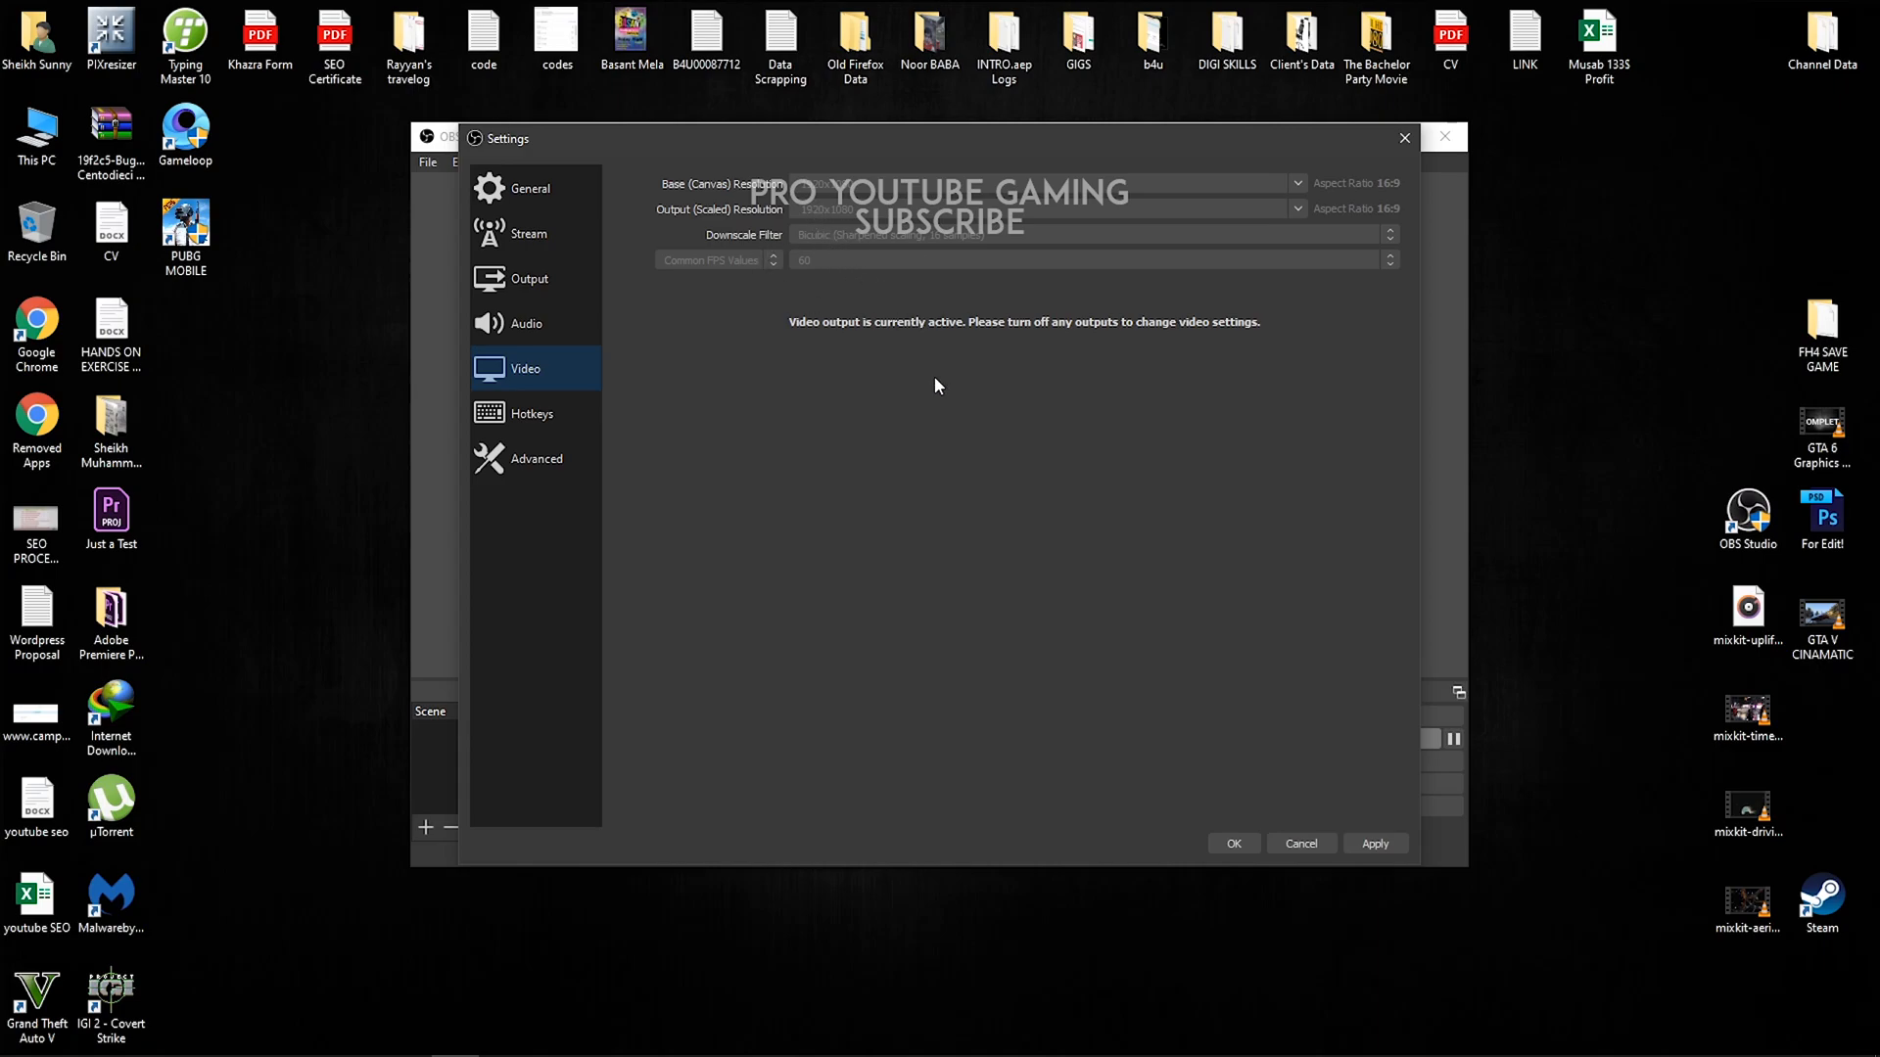
{"action": "mouse_move", "coordinate": [960, 243]}
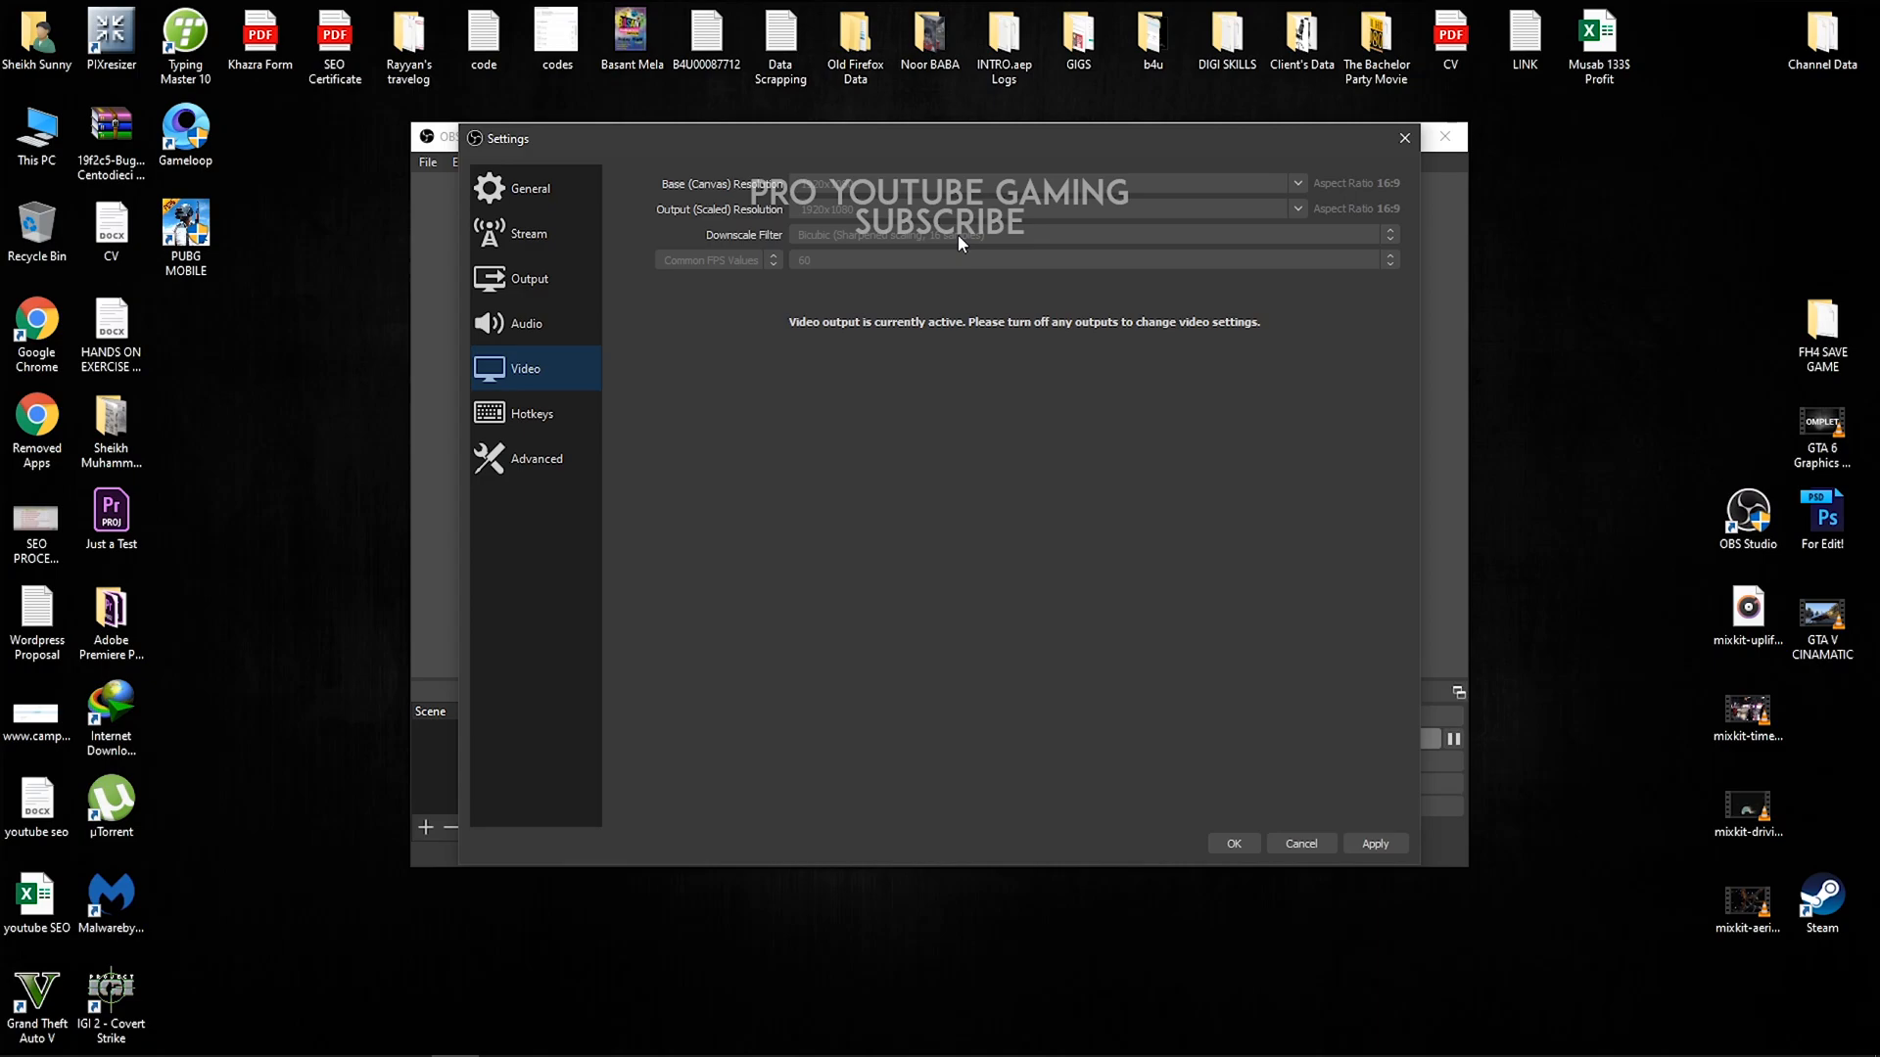
{"action": "mouse_move", "coordinate": [846, 380]}
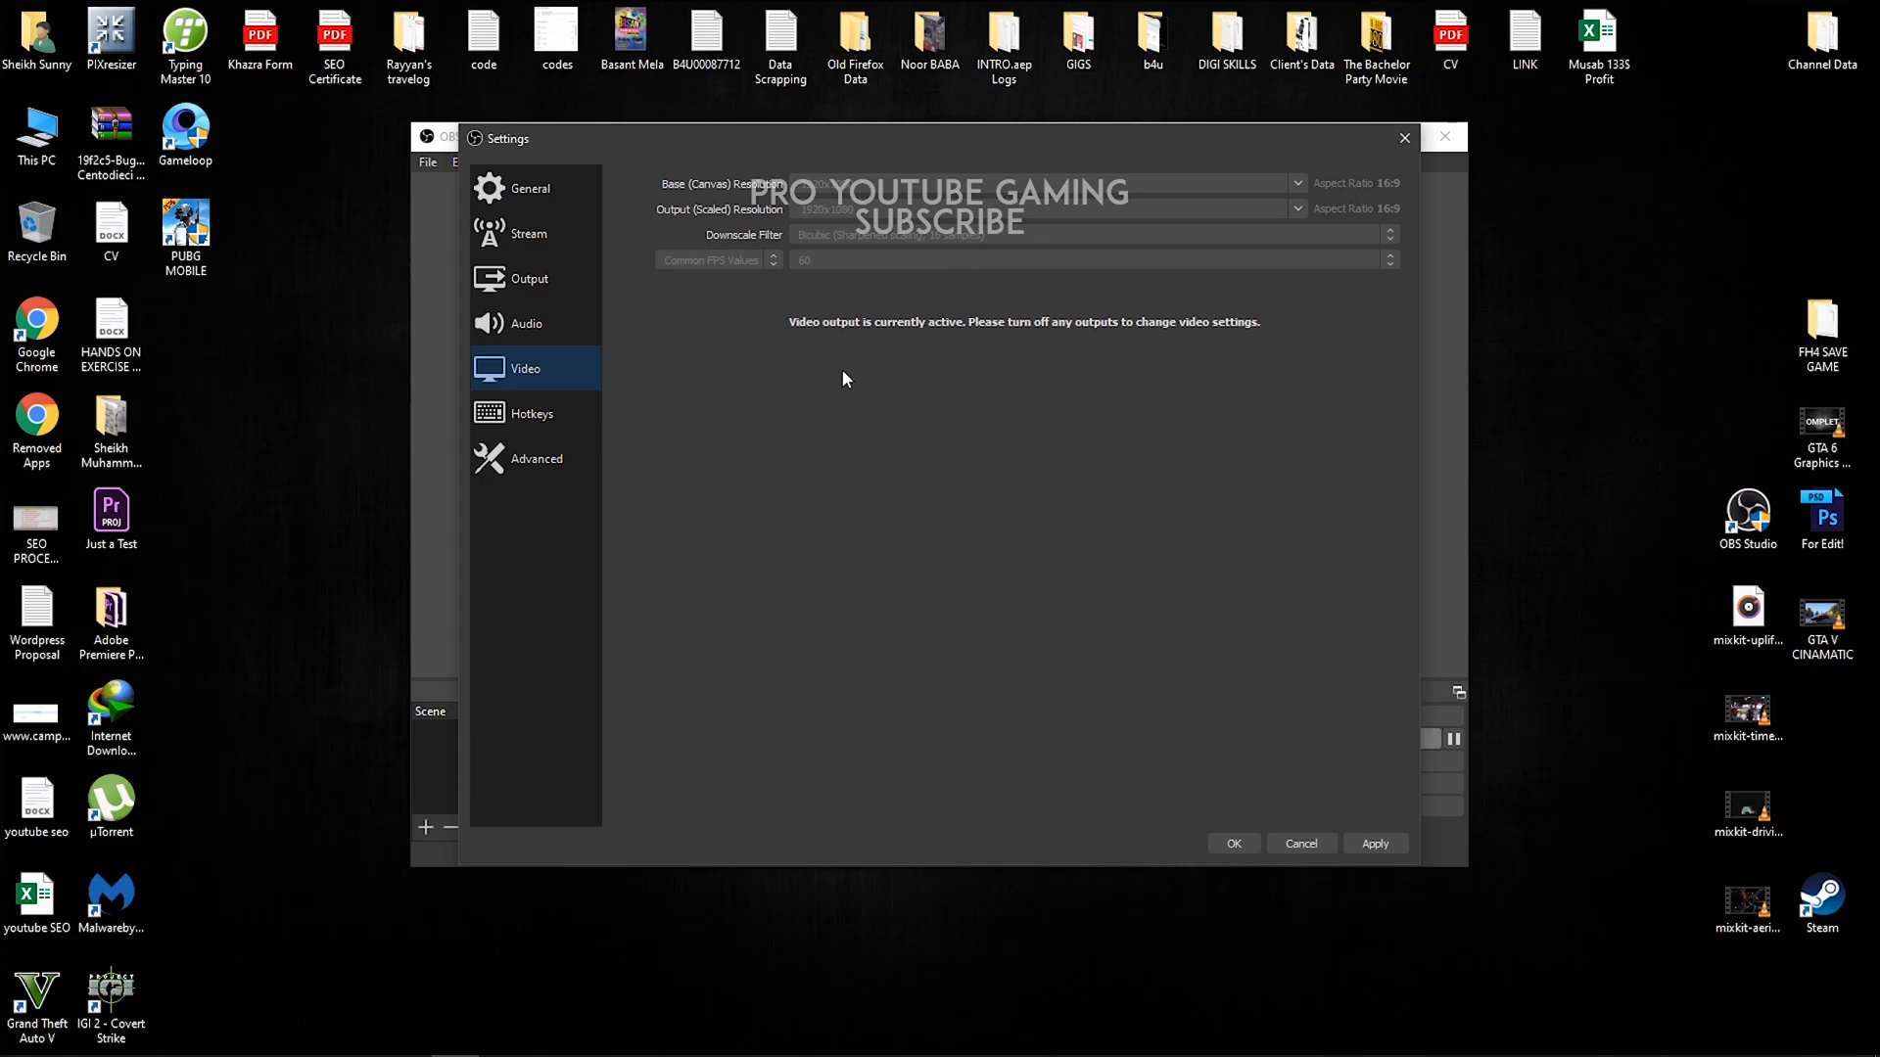
{"action": "mouse_move", "coordinate": [842, 341]}
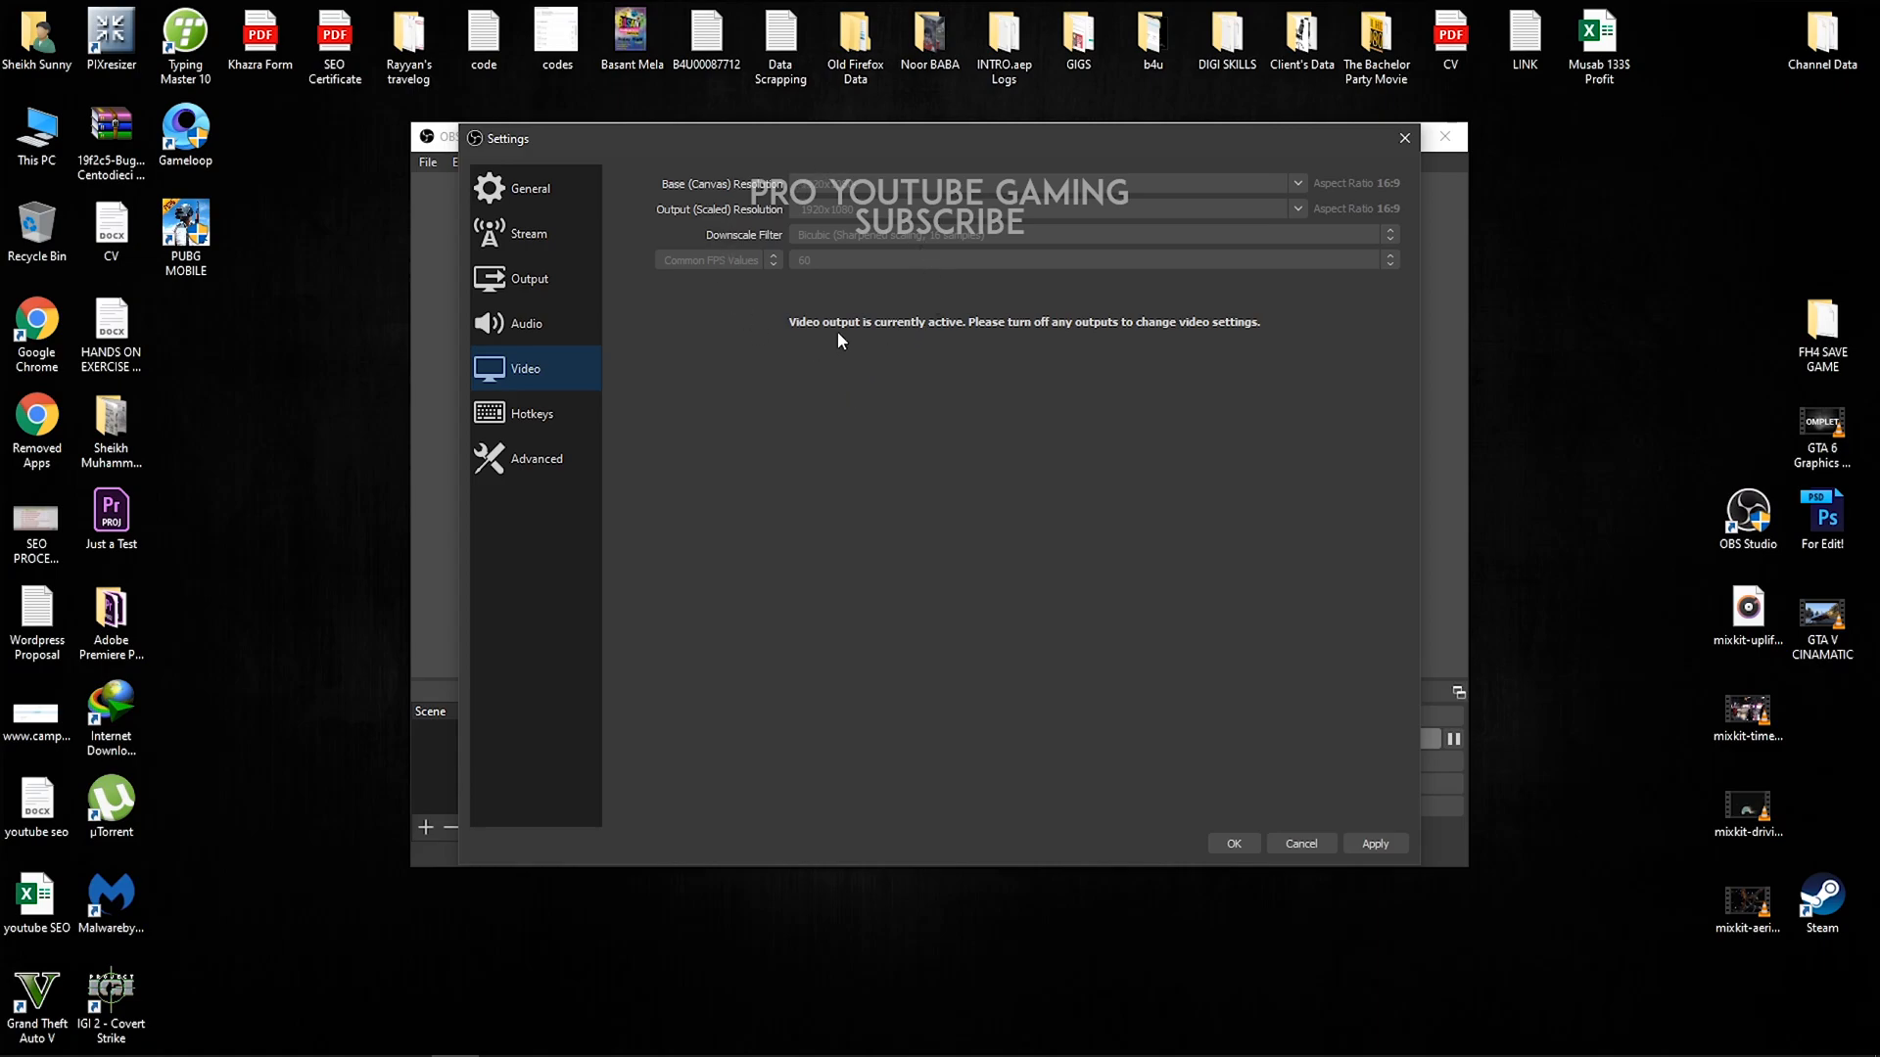
Check the Hotkeys and Advanced settings pages and close Settings with OK.
{"action": "left_click", "coordinate": [530, 413]}
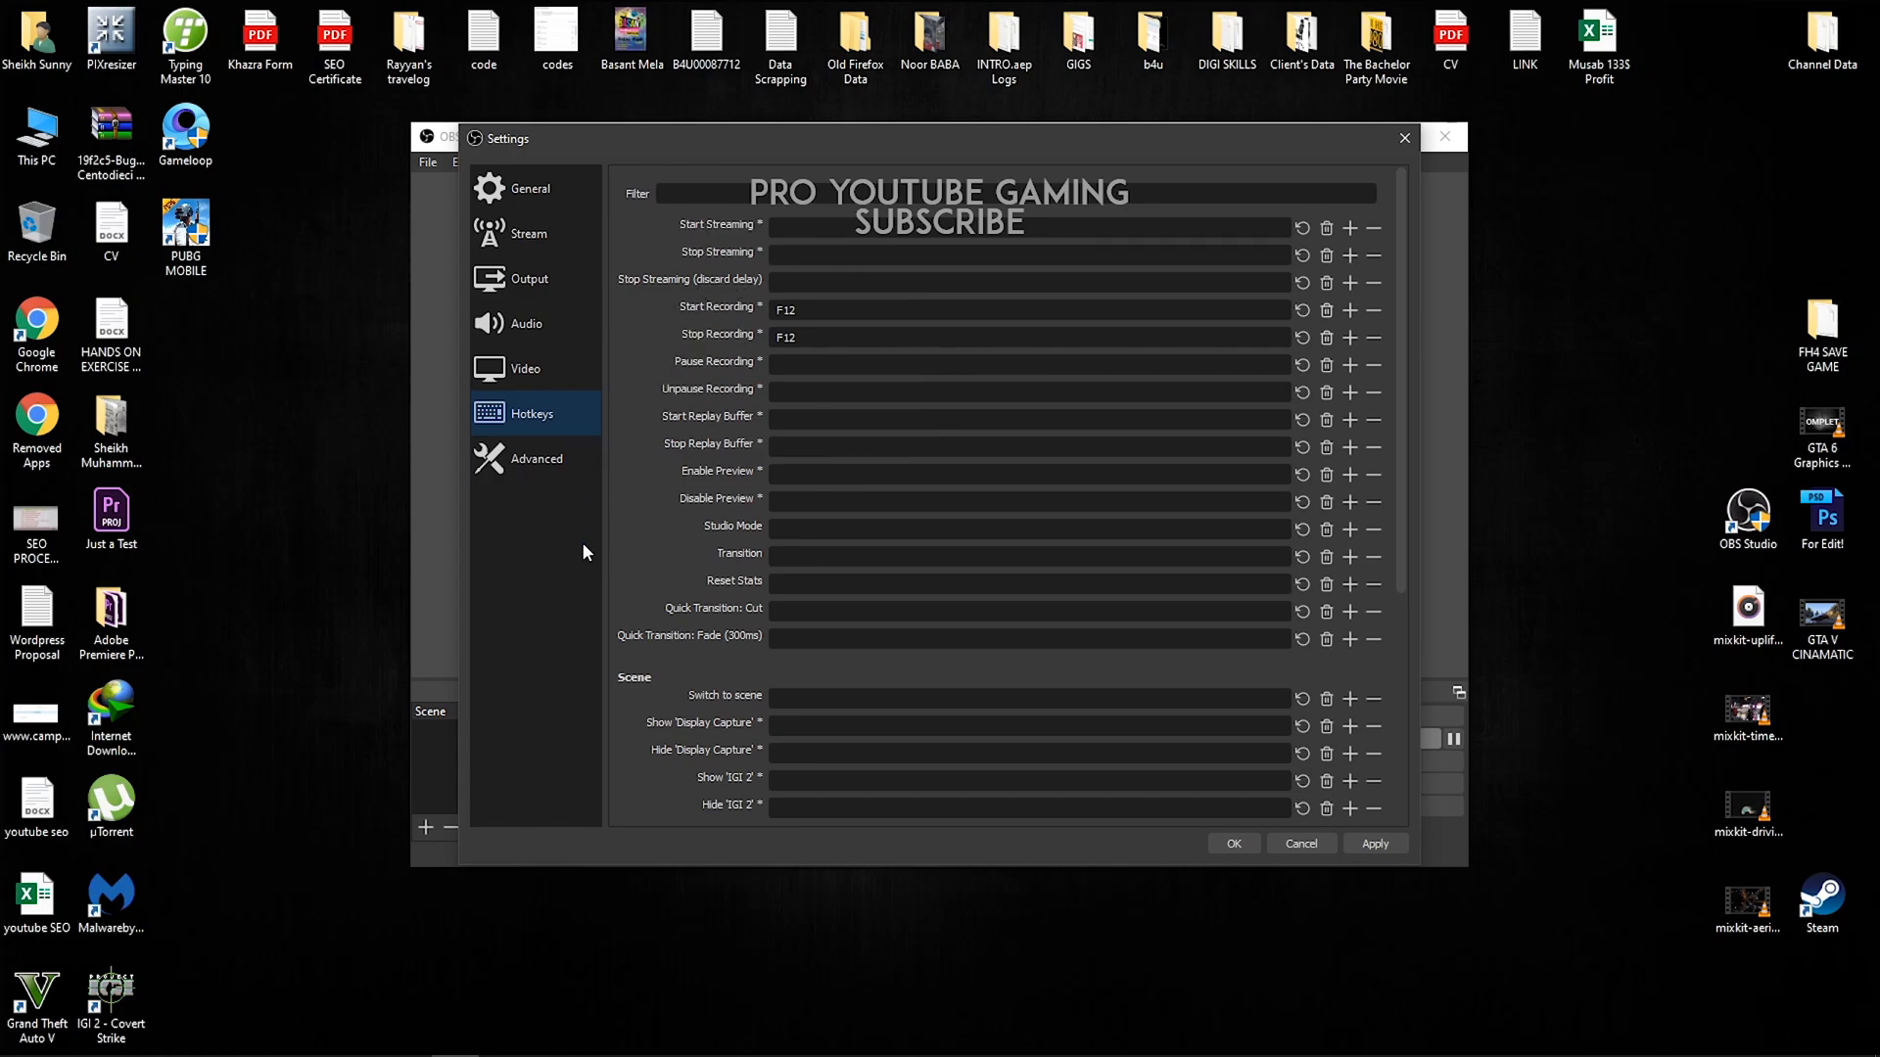
{"action": "left_click", "coordinate": [535, 459]}
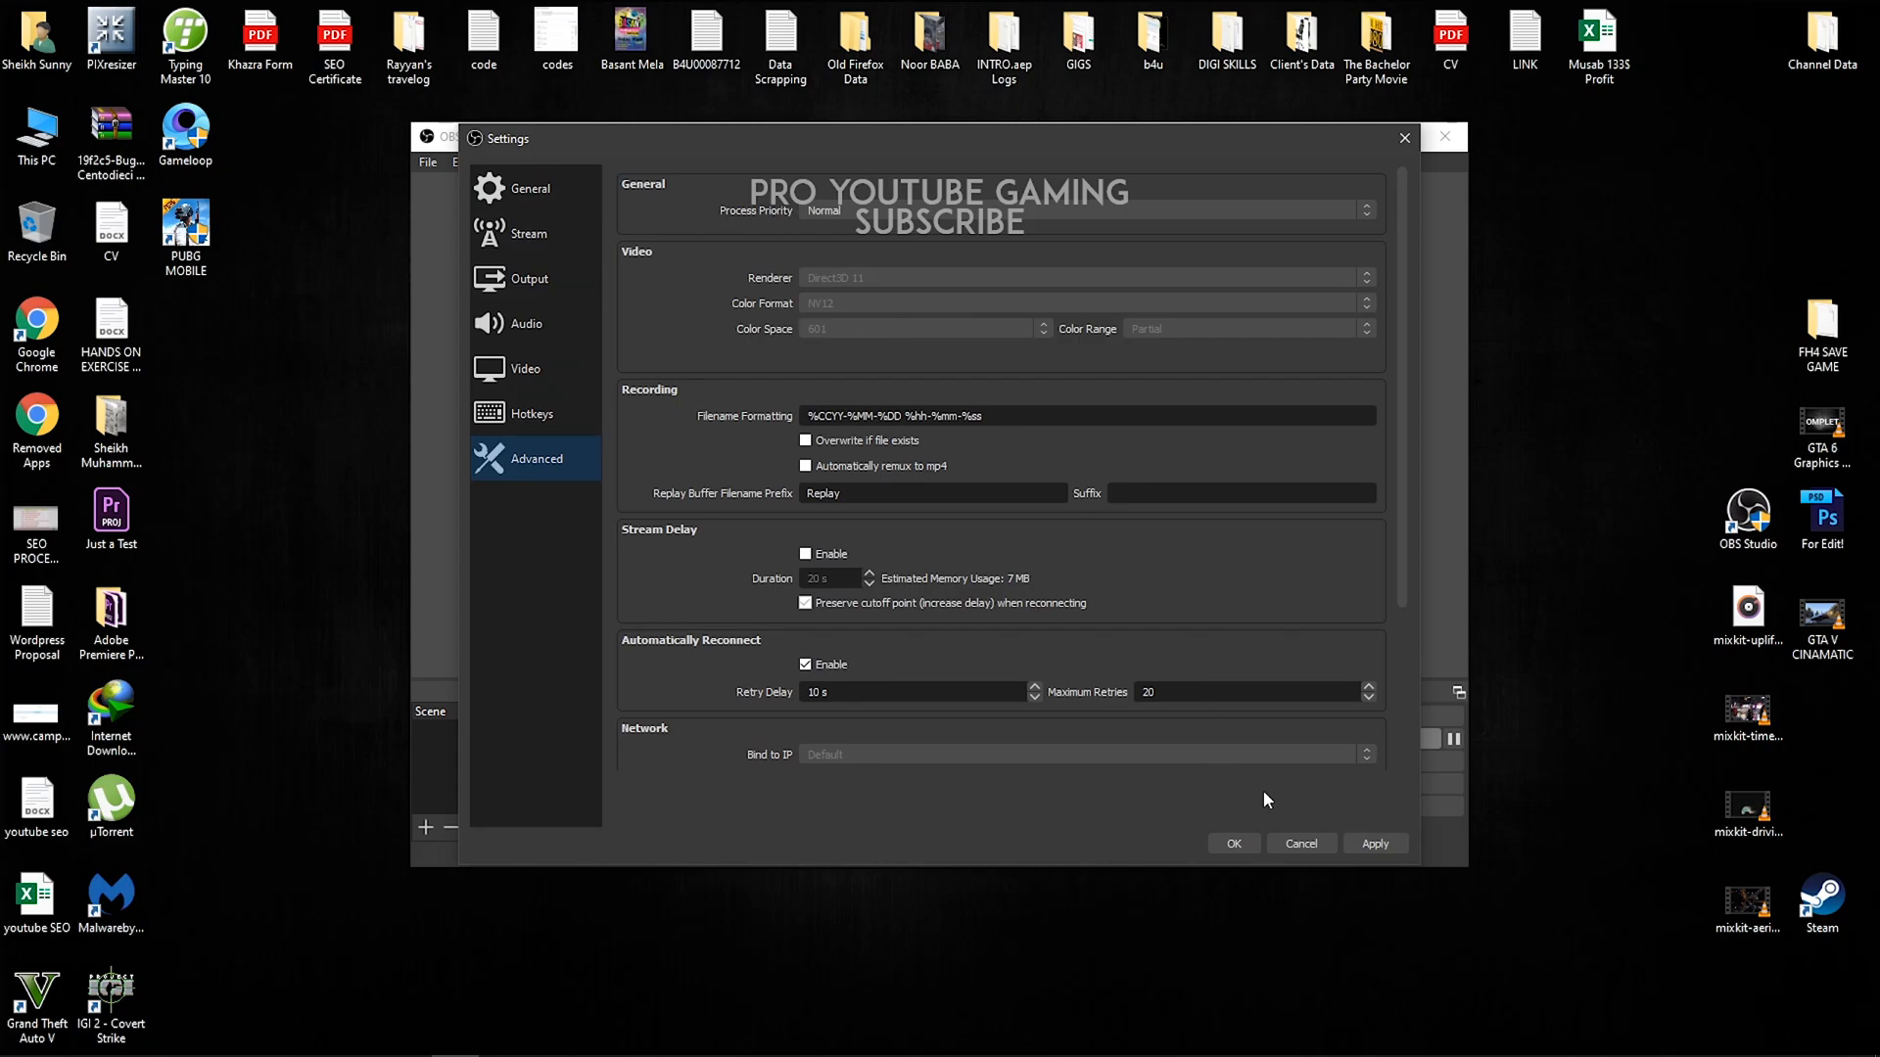
{"action": "left_click", "coordinate": [1234, 842]}
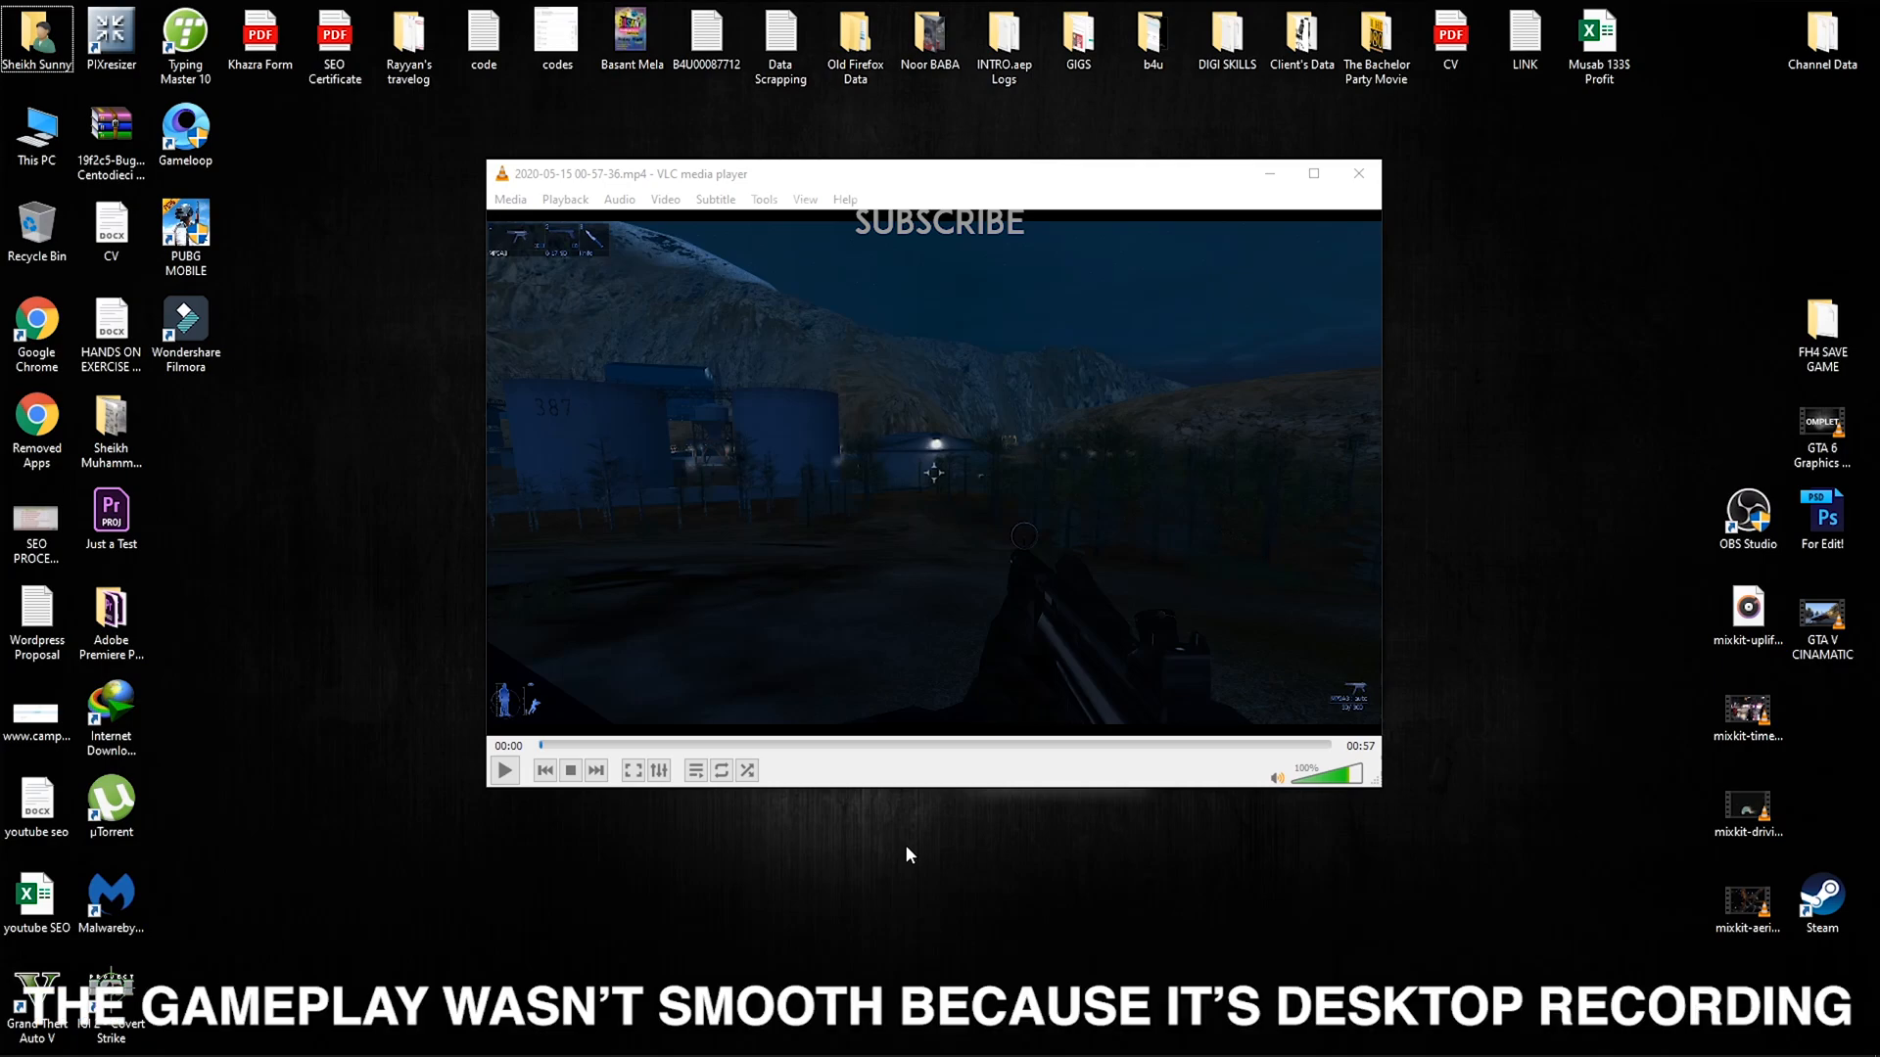
Play the recording in VLC and switch its audio to the Mic Audio track.
{"action": "left_click", "coordinate": [504, 769]}
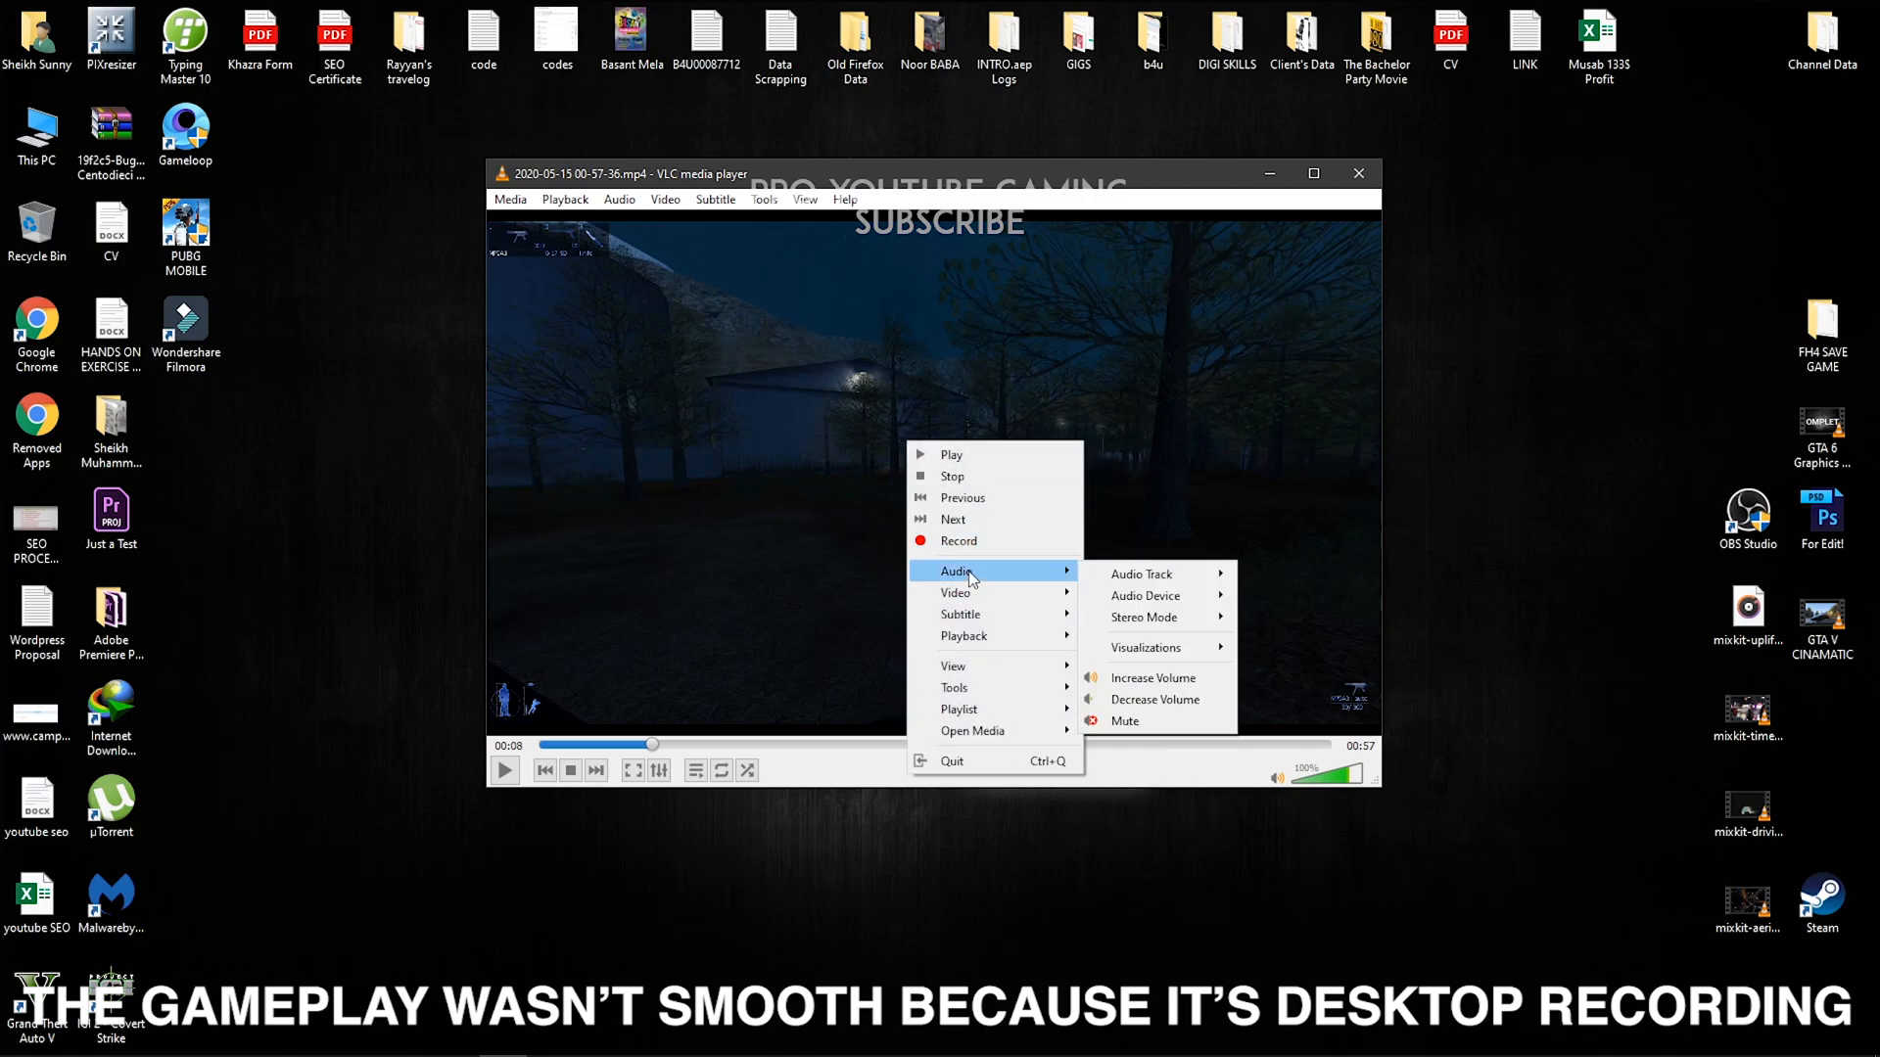
{"action": "mouse_move", "coordinate": [1142, 574]}
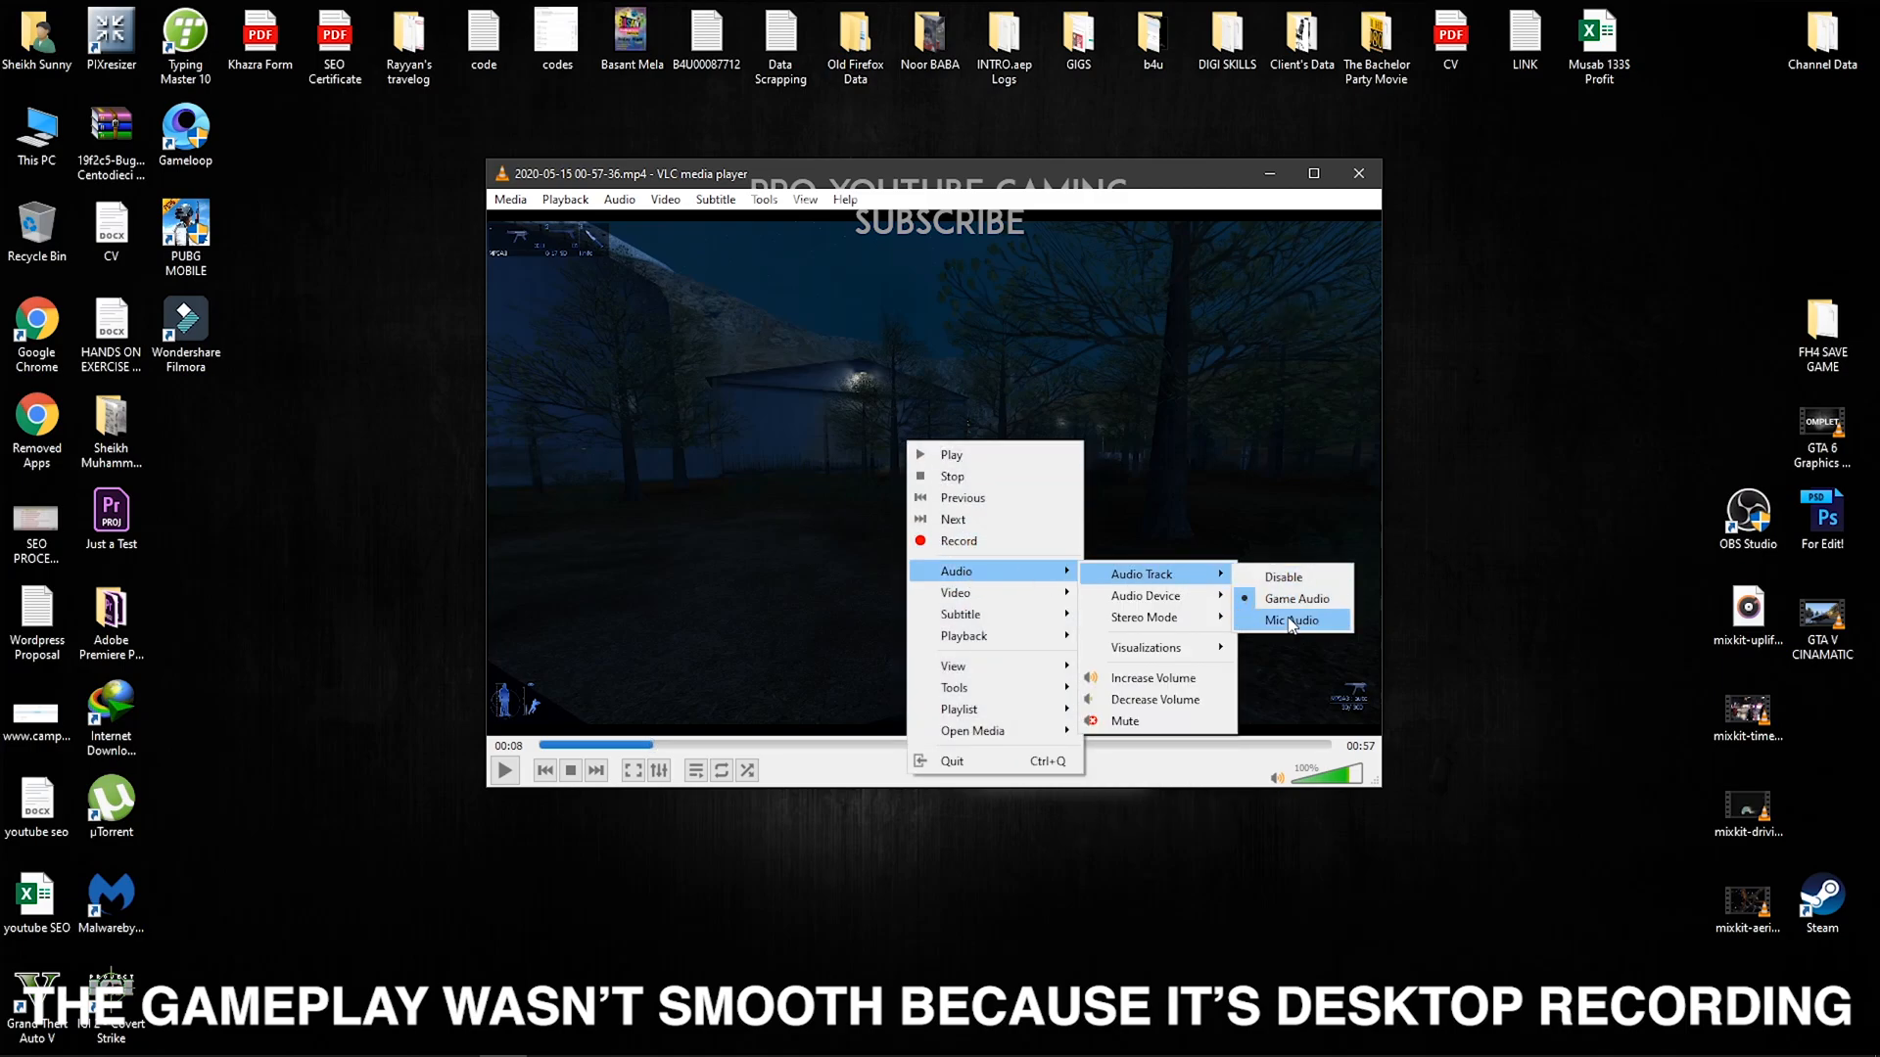
{"action": "left_click", "coordinate": [1290, 618]}
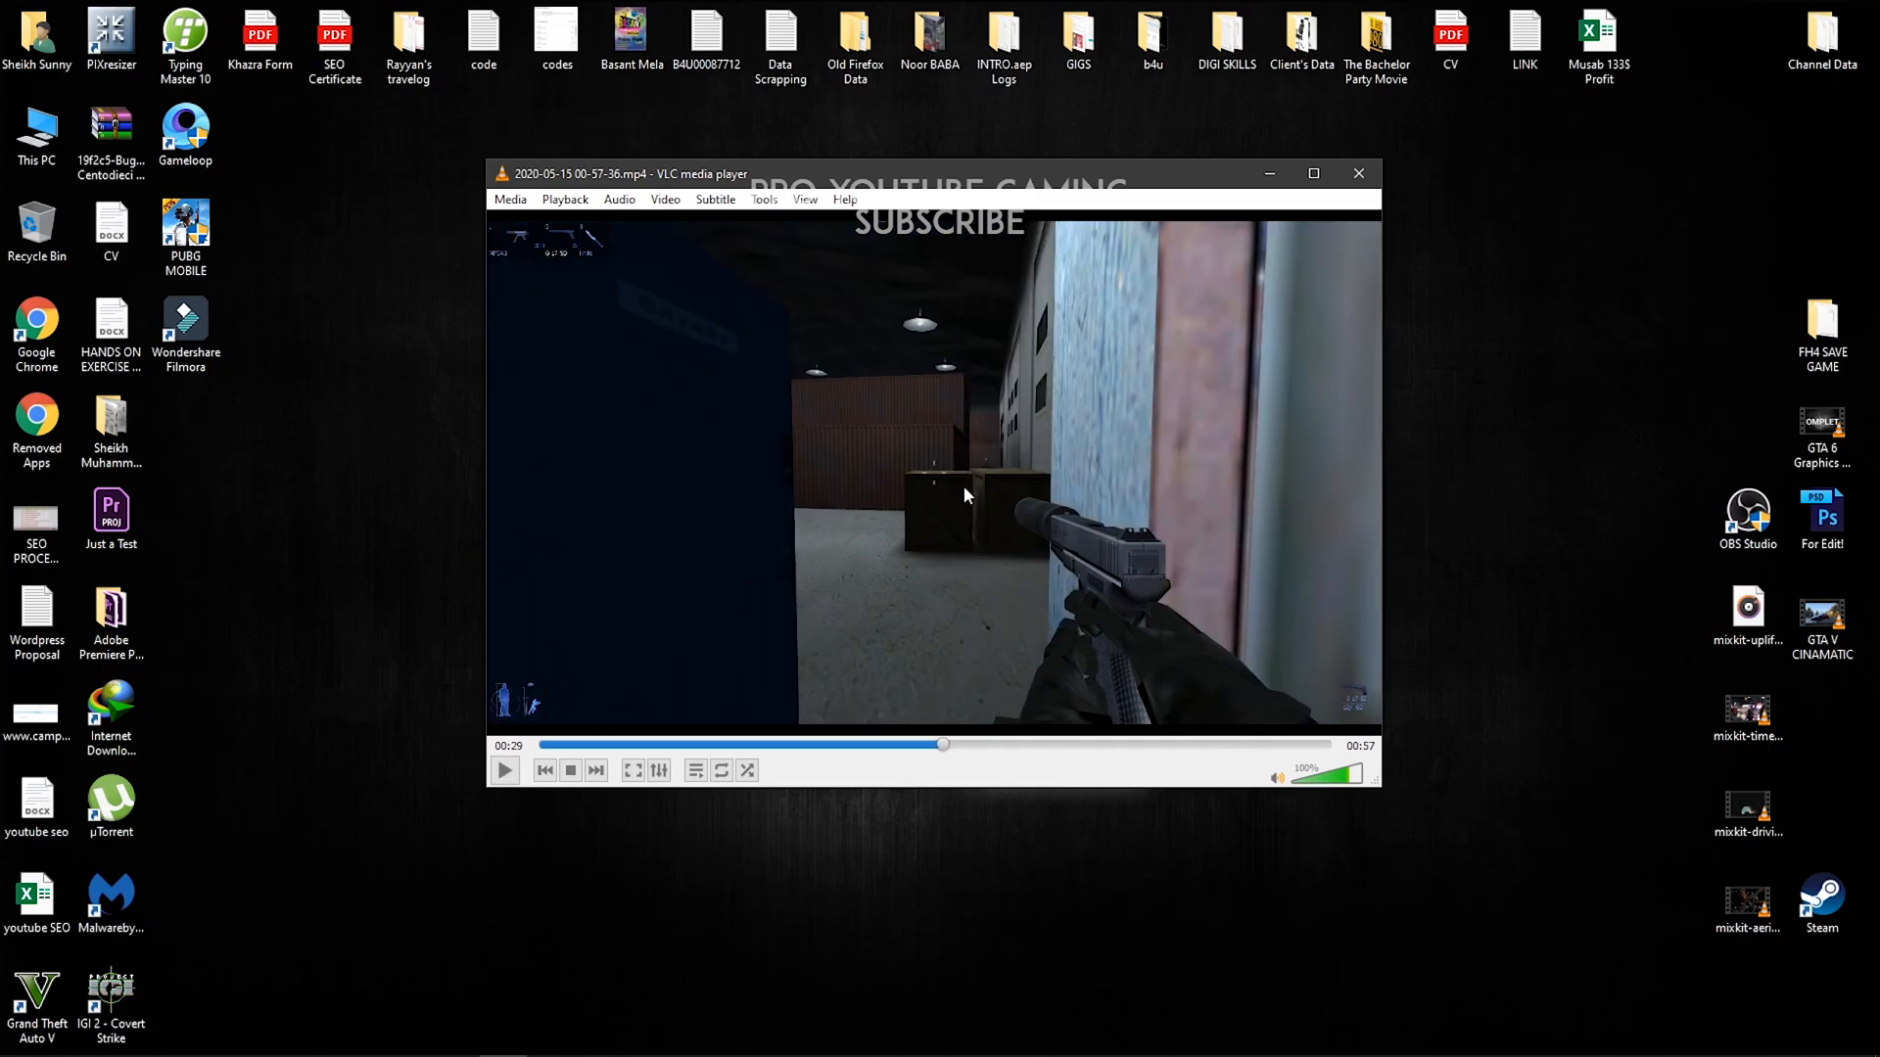
Finish verifying the recording's audio tracks in VLC, then close the player back to the desktop.
{"action": "right_click", "coordinate": [967, 495]}
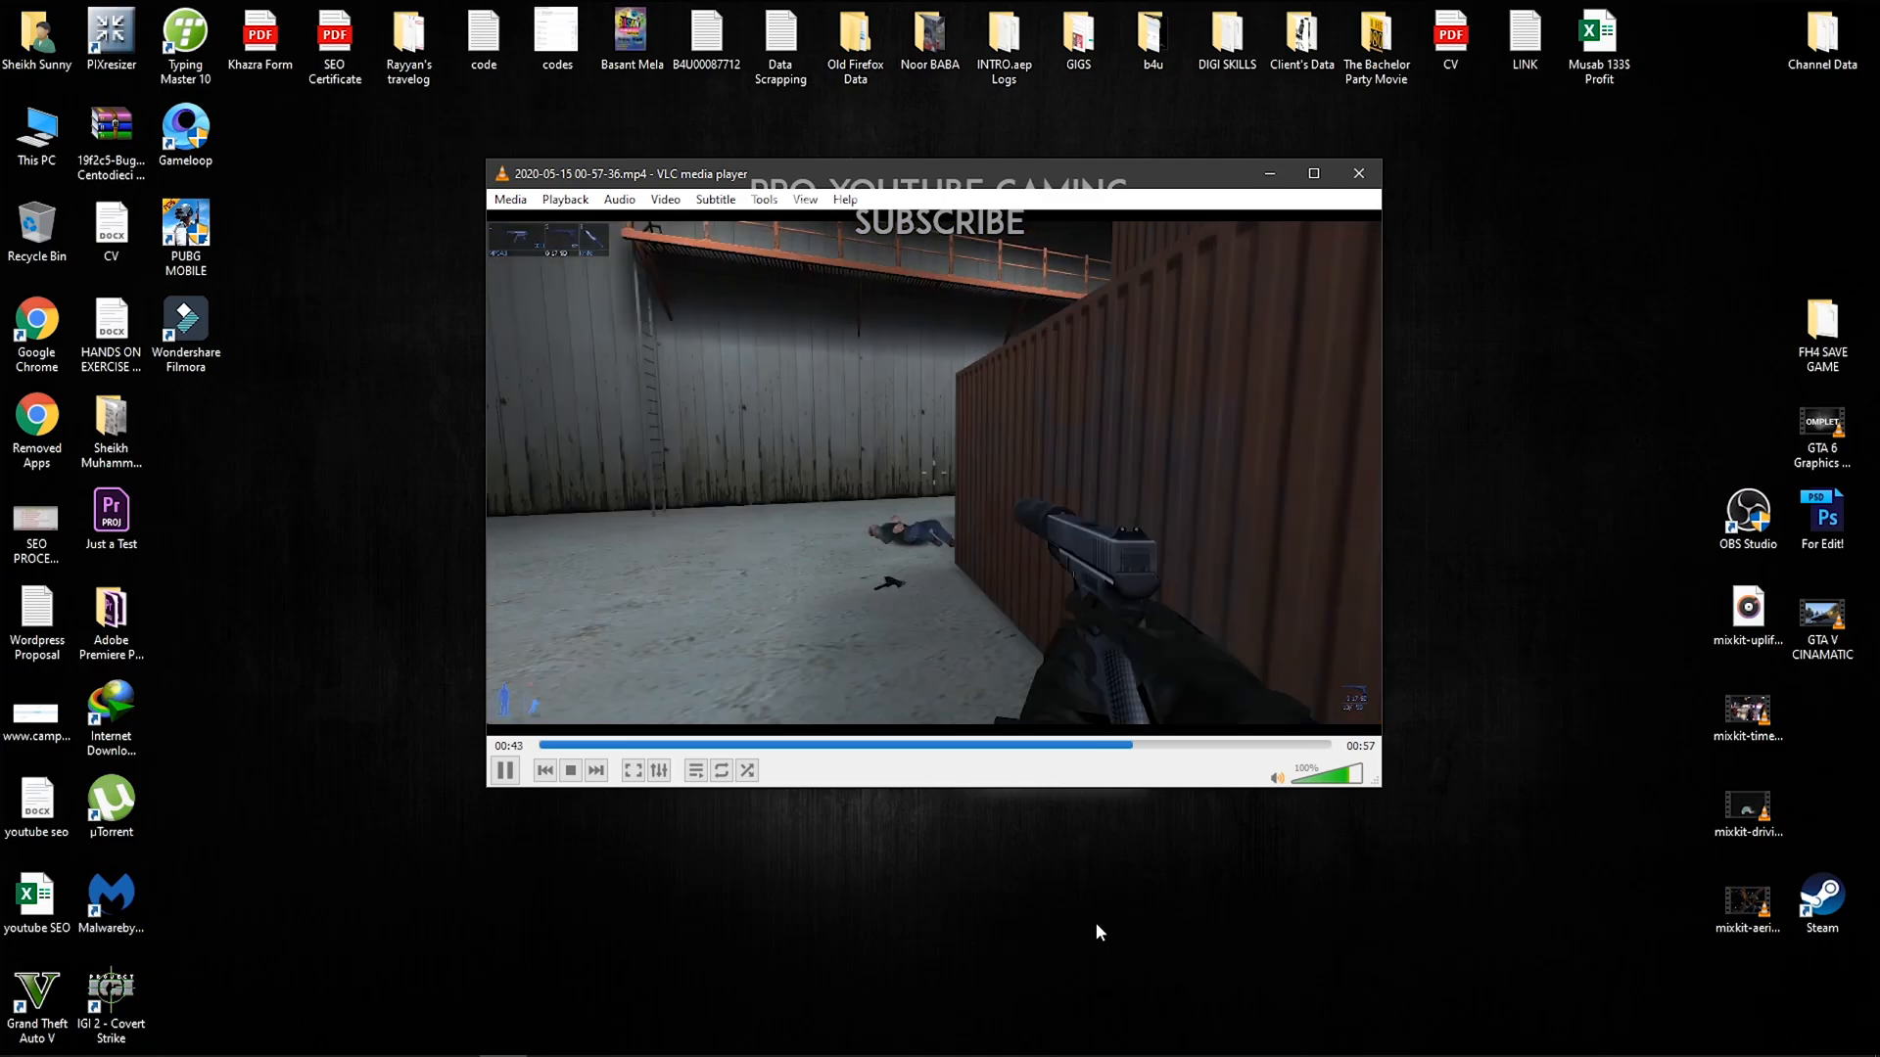
{"action": "left_click", "coordinate": [1359, 172]}
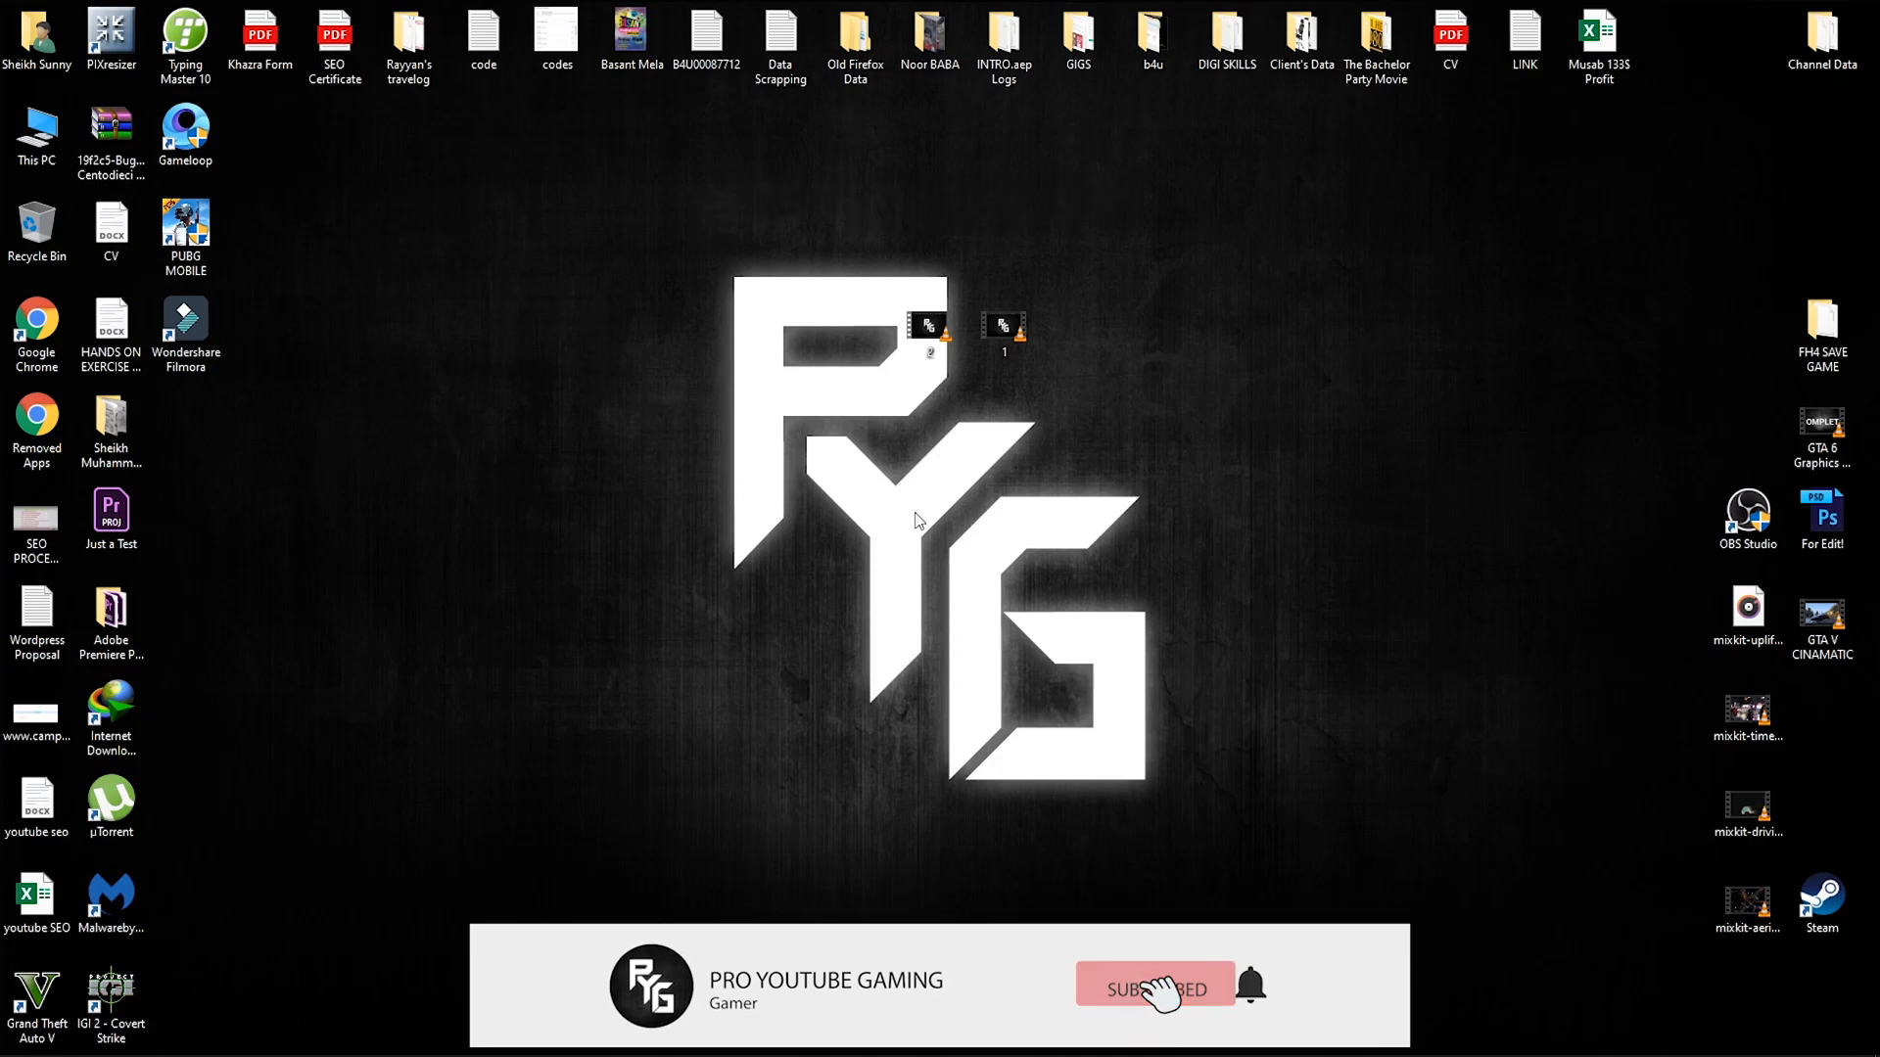
{"action": "left_click", "coordinate": [1155, 985]}
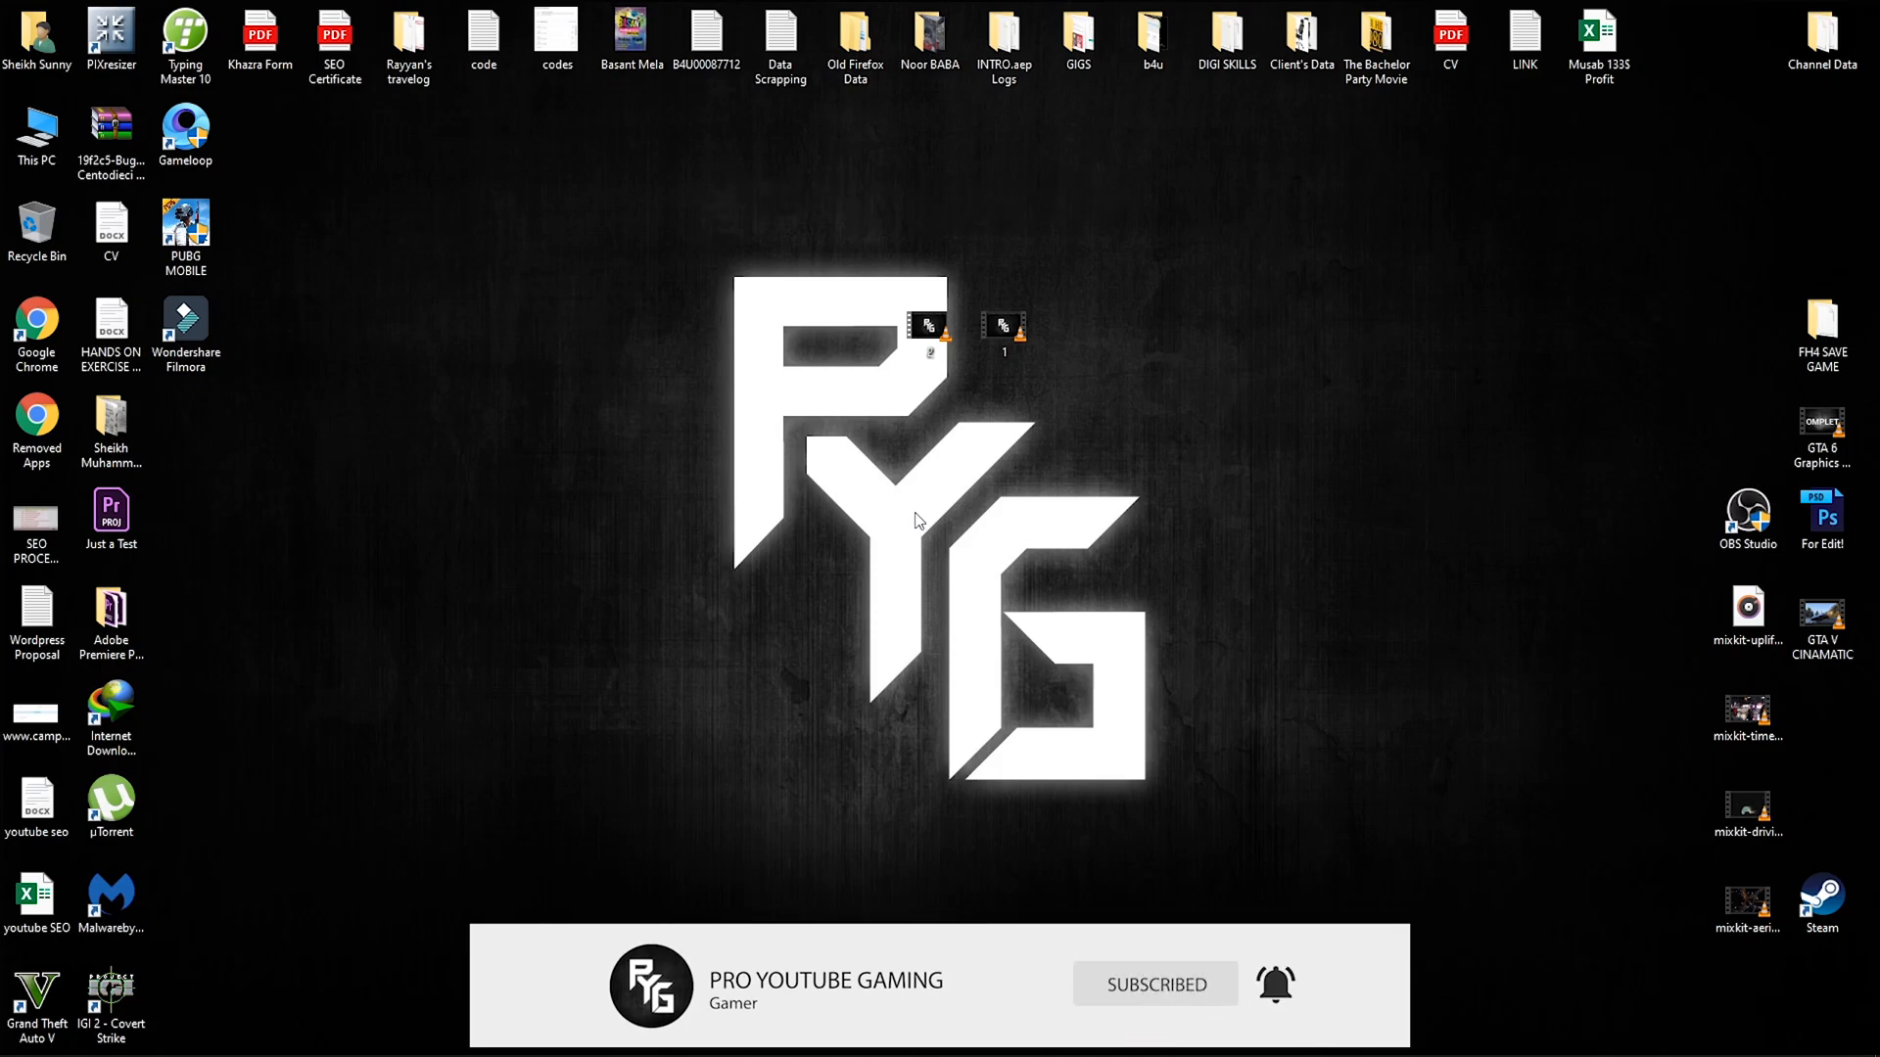